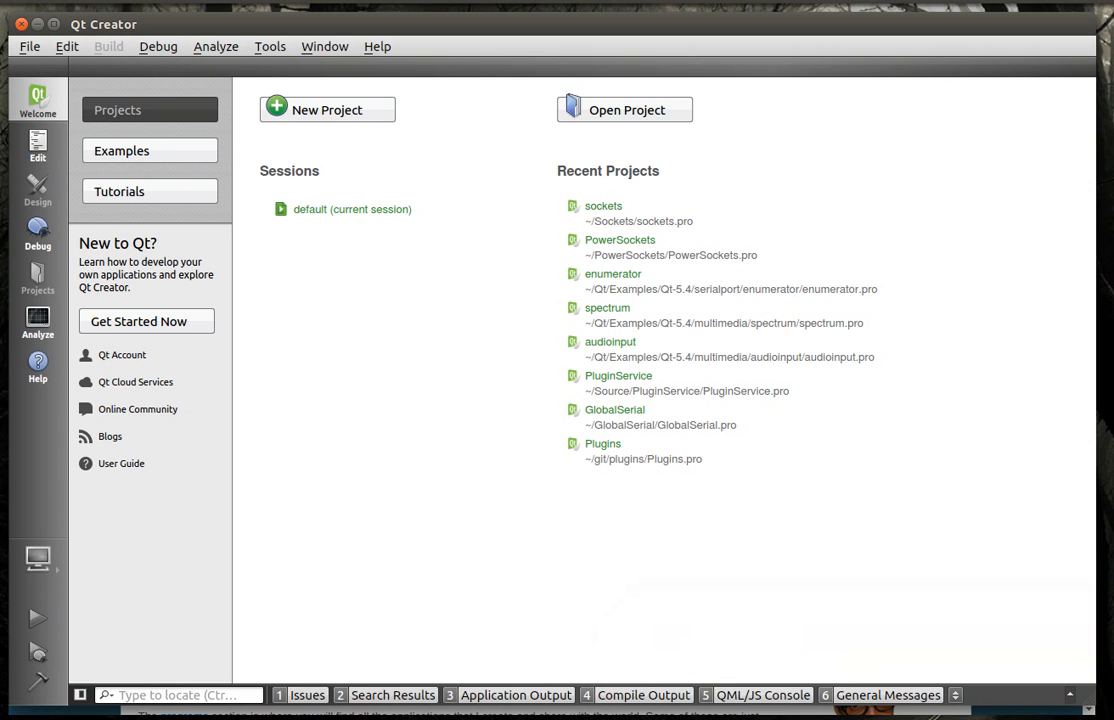
mouse_move(904, 338)
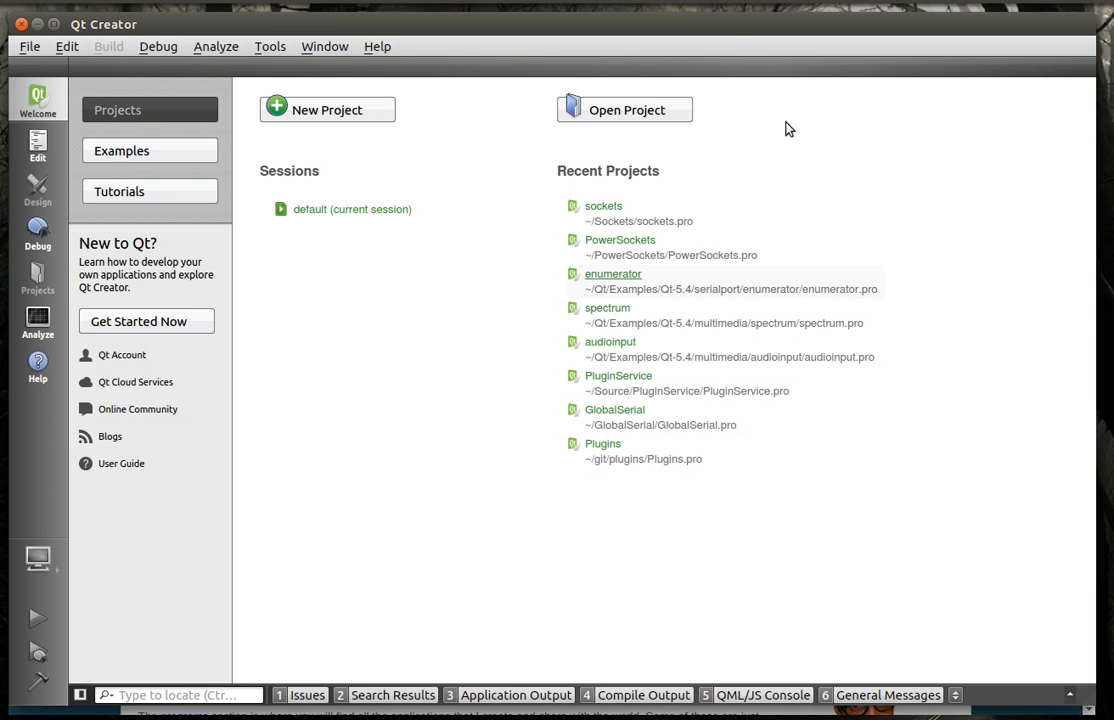
mouse_move(724, 30)
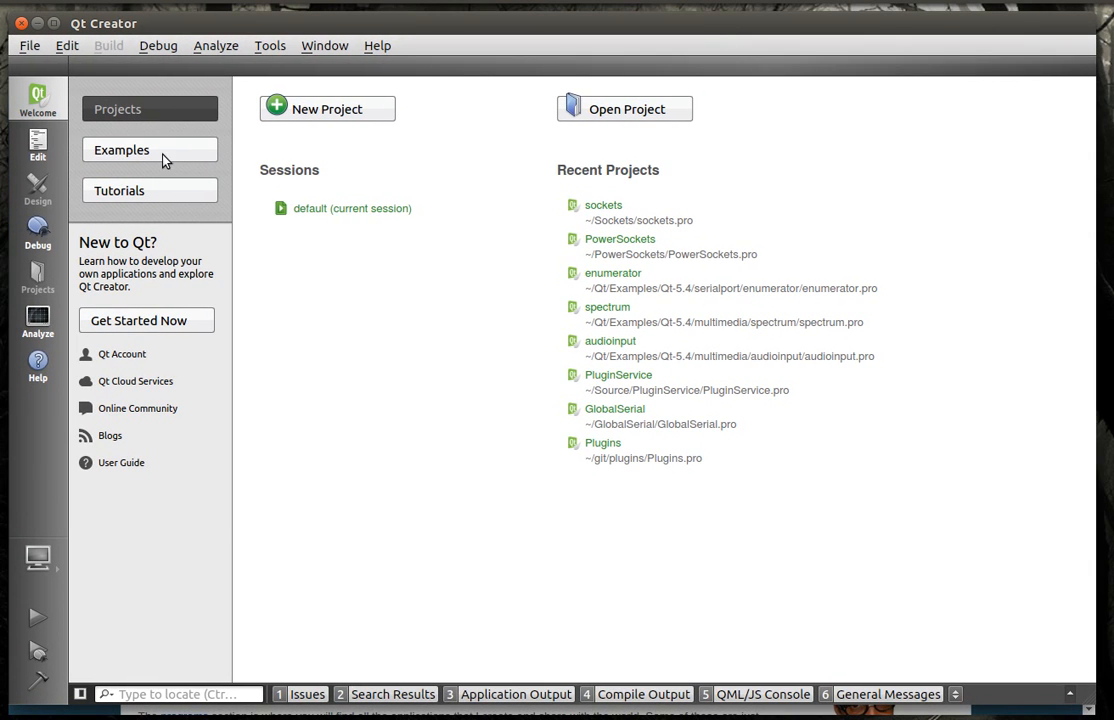
Step: Browse the Qt 5.4.0 examples for 'video' and 'media' across kits, then return to the projects page
left_click(120, 148)
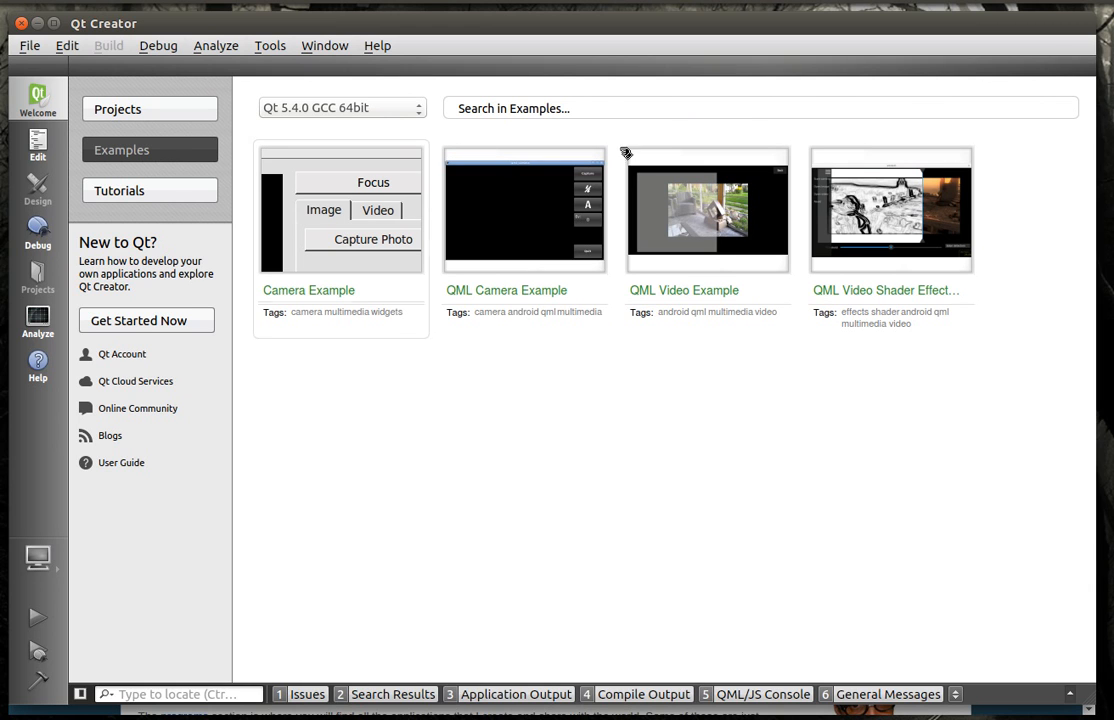
left_click(600, 108)
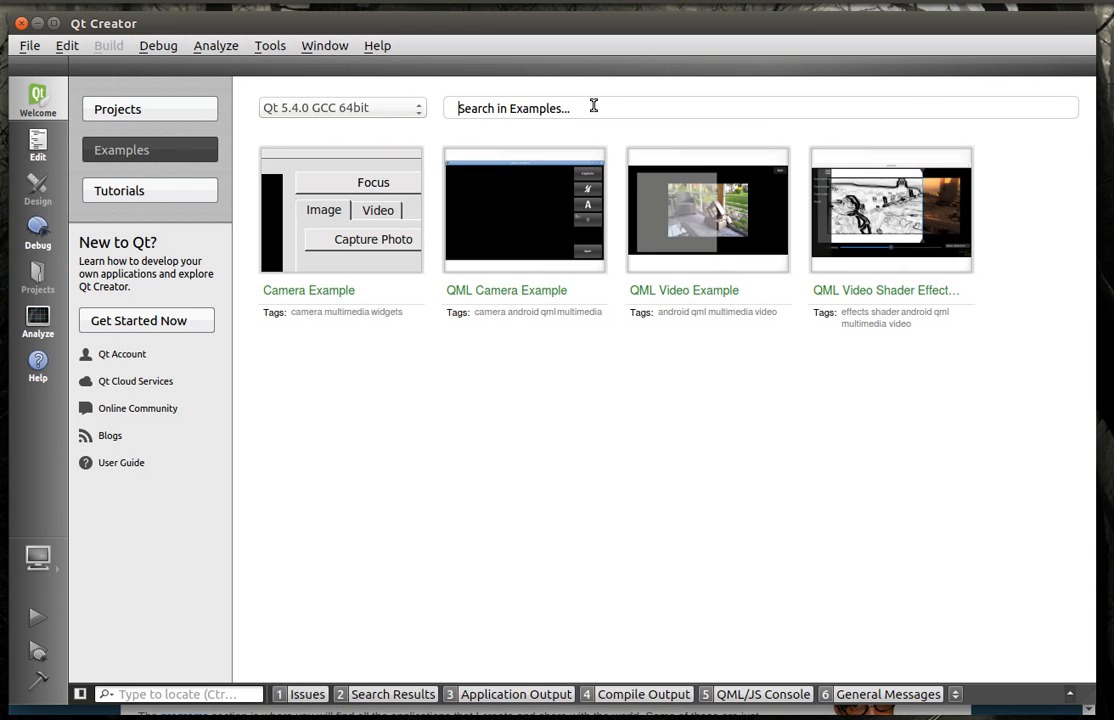
type("video")
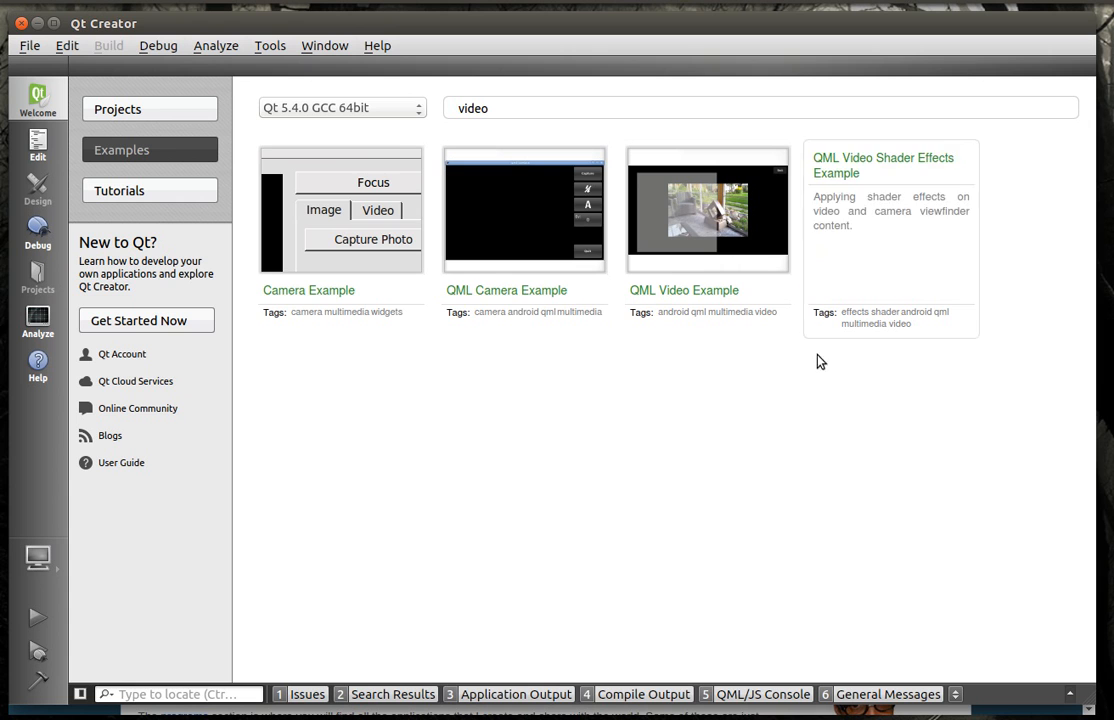
left_click(340, 108)
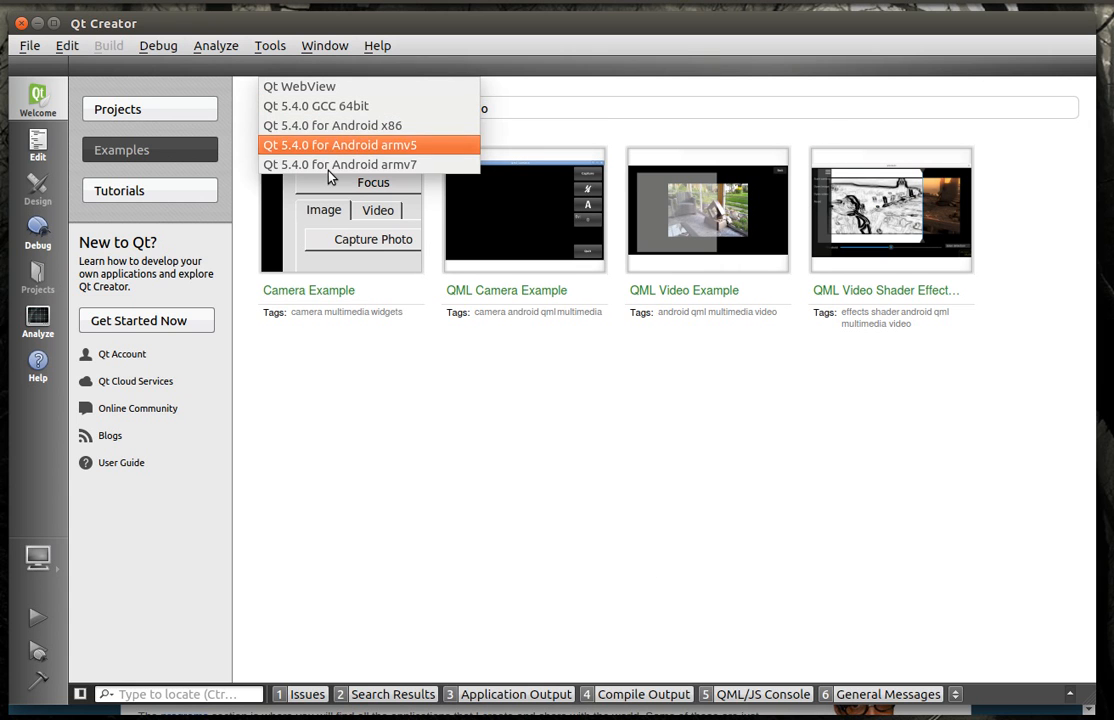
left_click(332, 124)
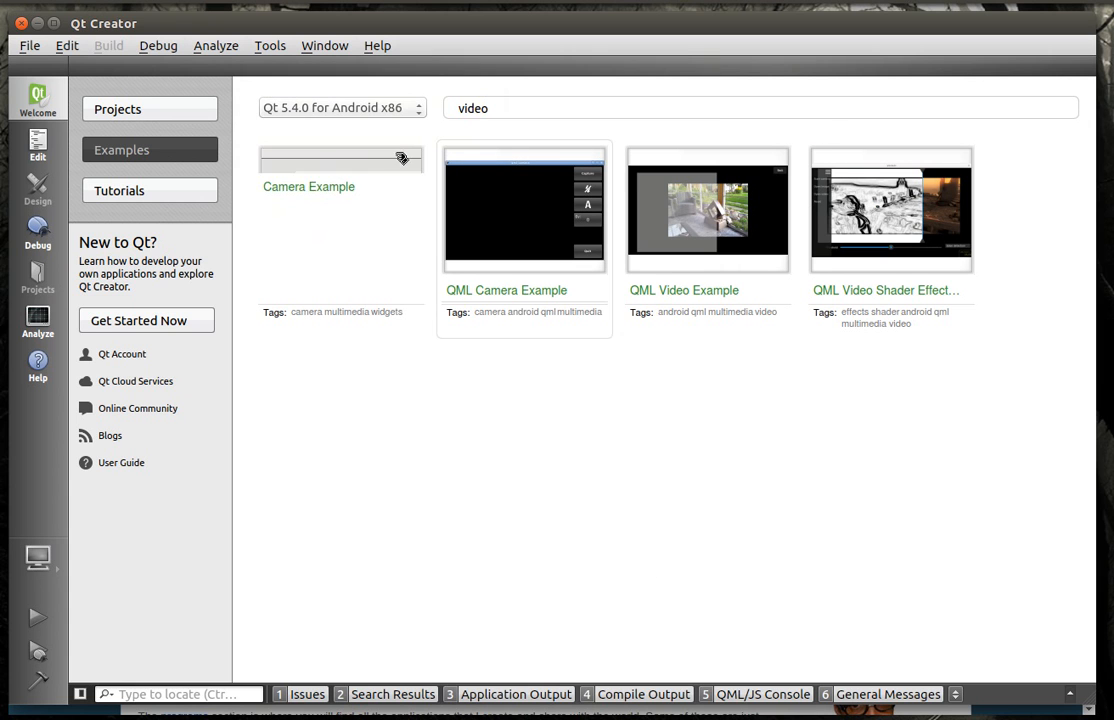
left_click(340, 108)
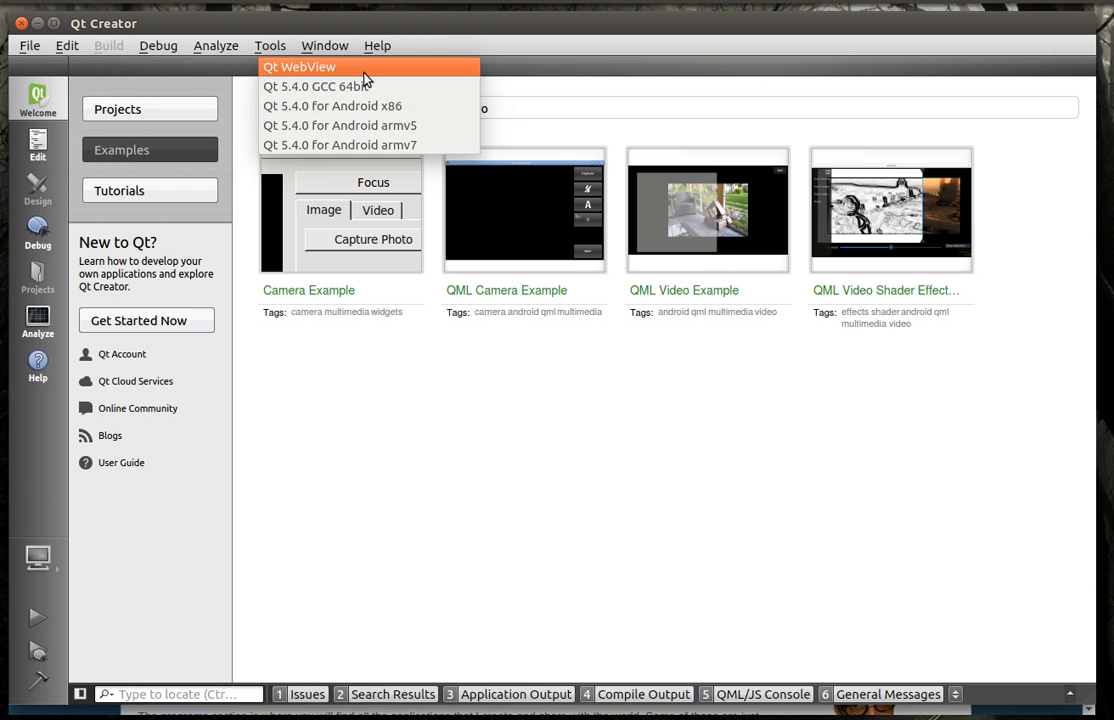
left_click(316, 86)
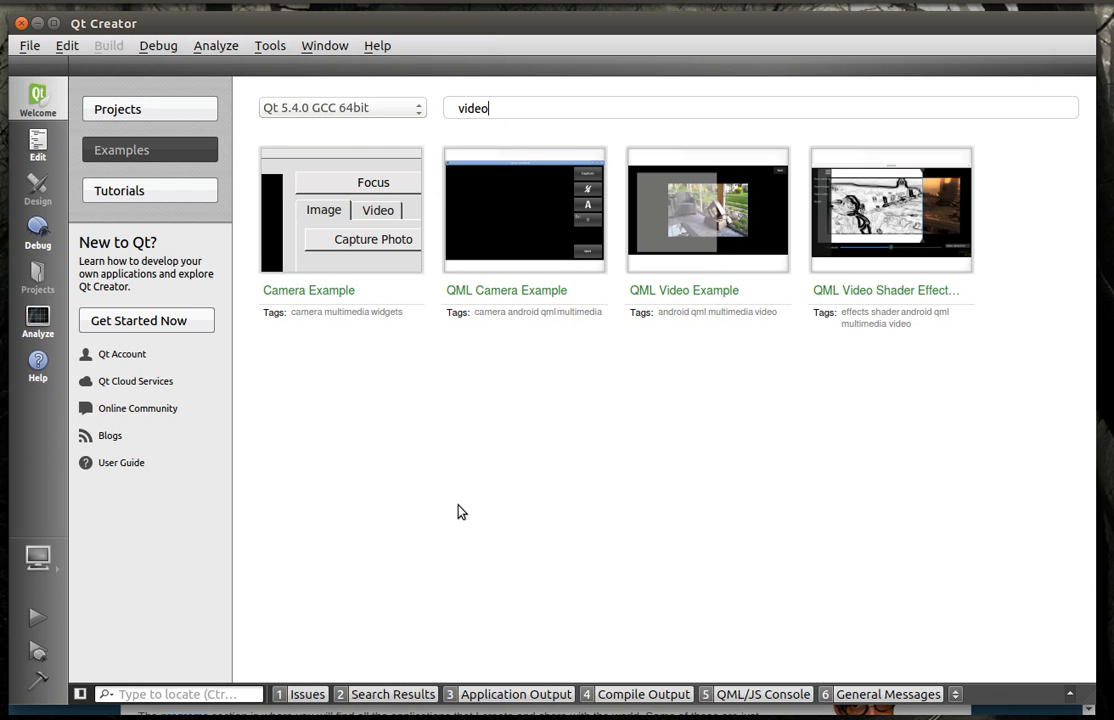
mouse_move(730, 304)
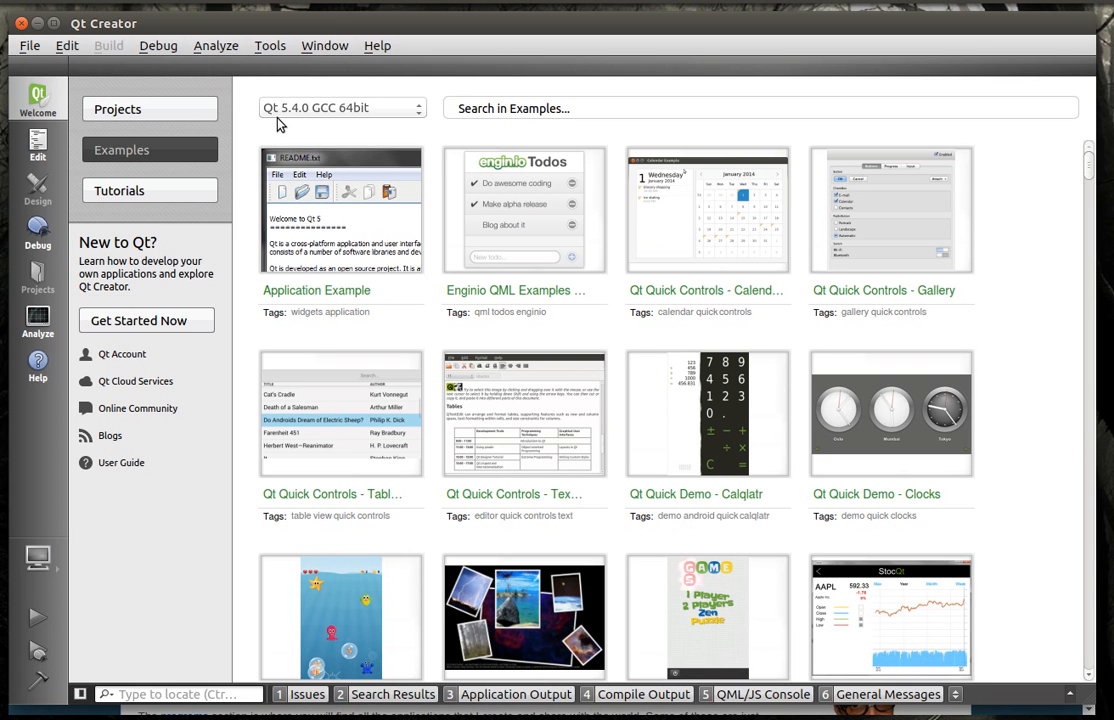
type("media")
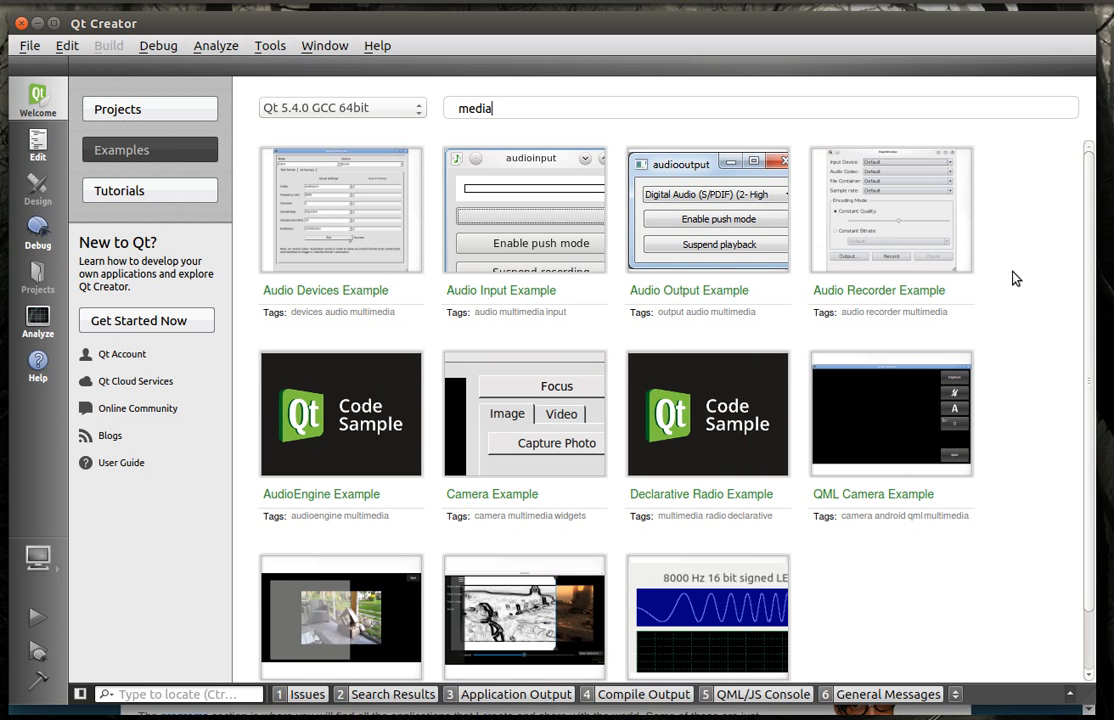
scroll("down", 3)
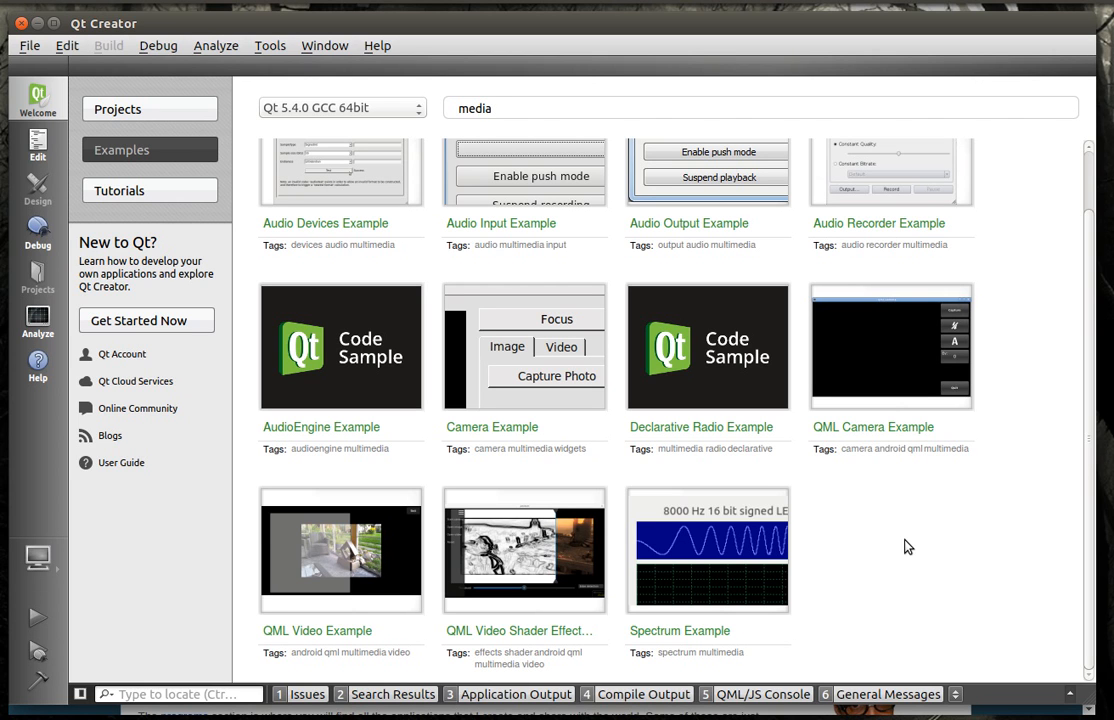
mouse_move(910, 536)
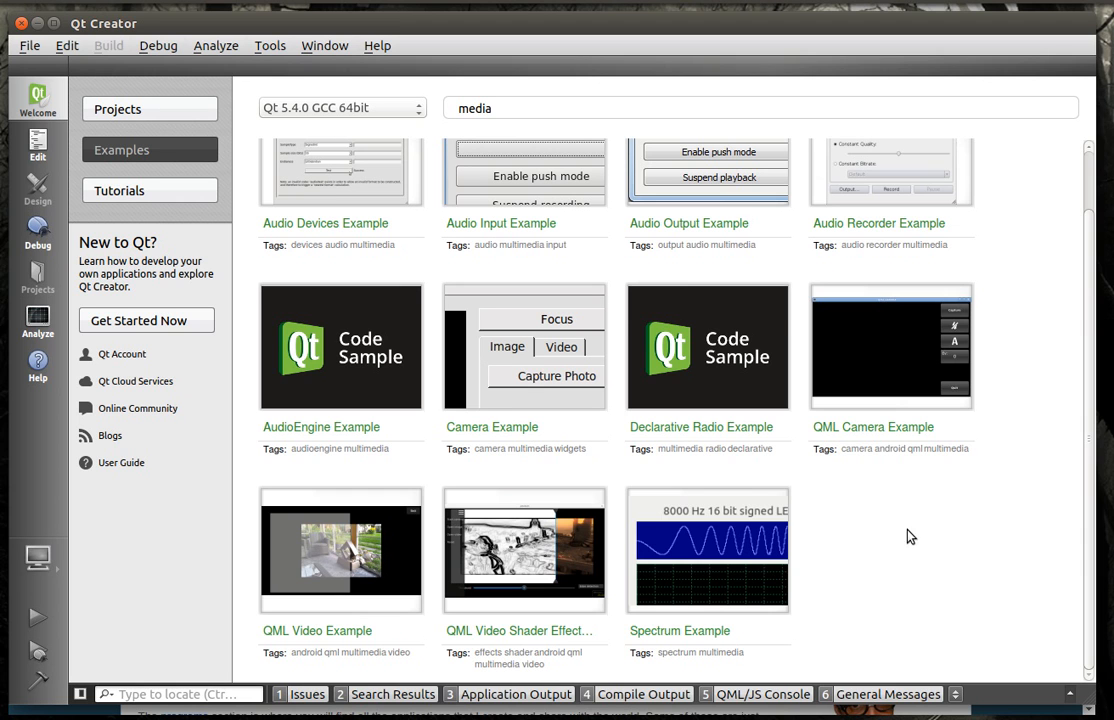
scroll("down", 3)
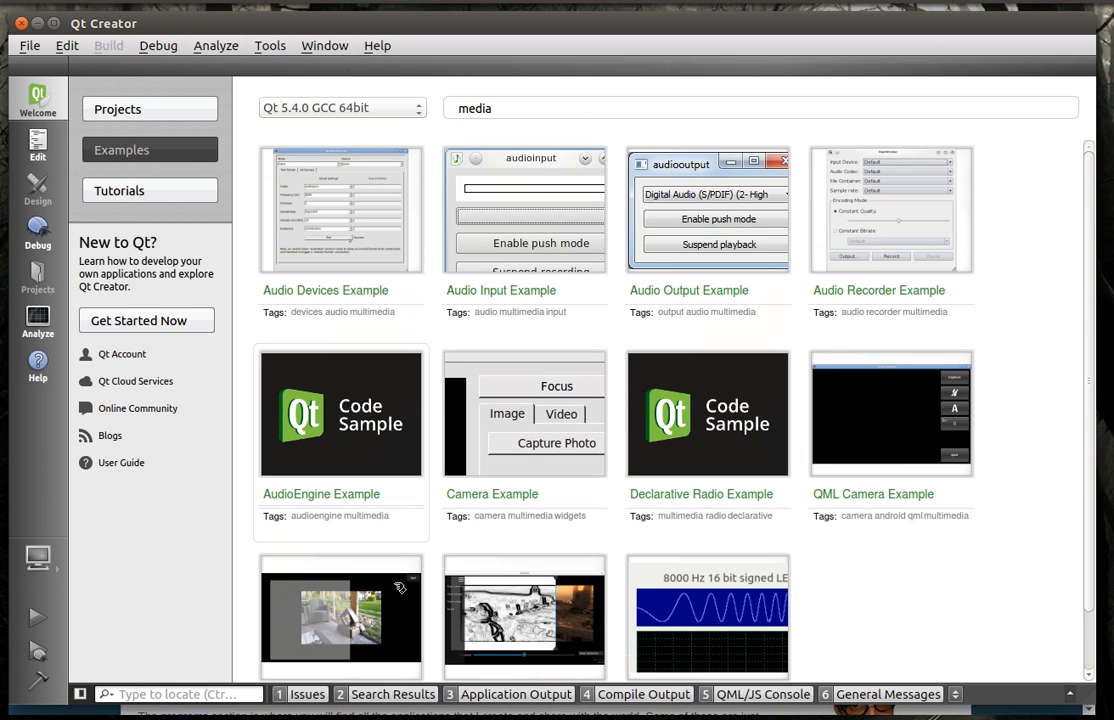
mouse_move(1000, 504)
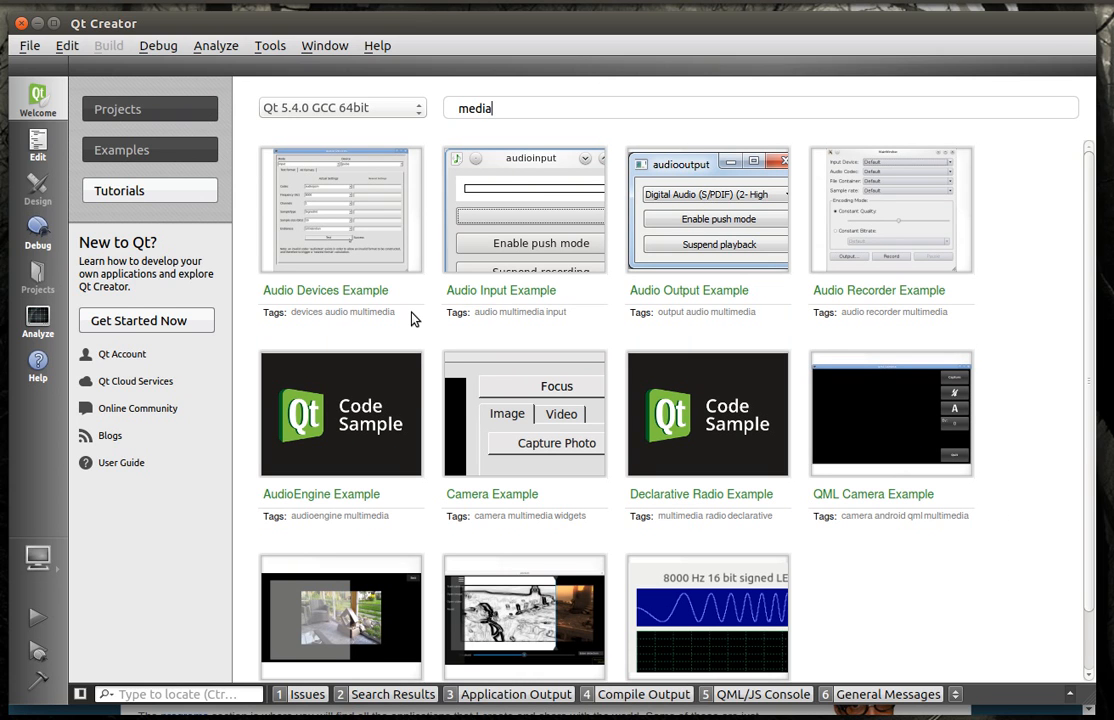
left_click(118, 108)
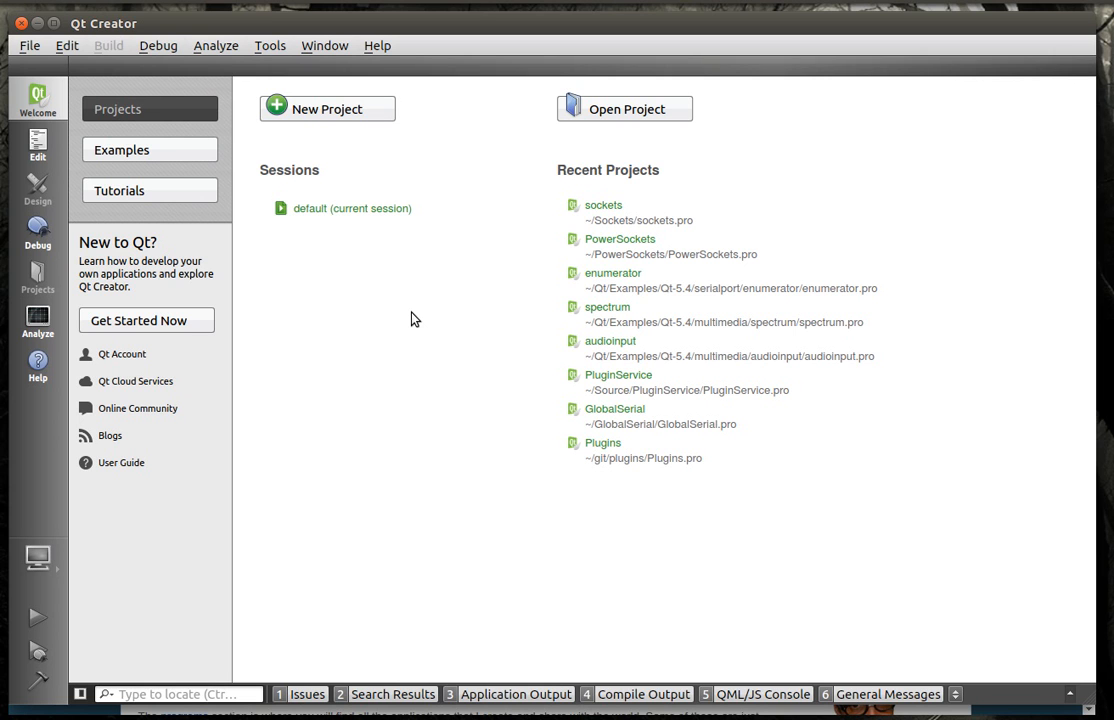
Step: Start a new Qt Widgets Application project named videogui in /home/rootshell/
left_click(326, 108)
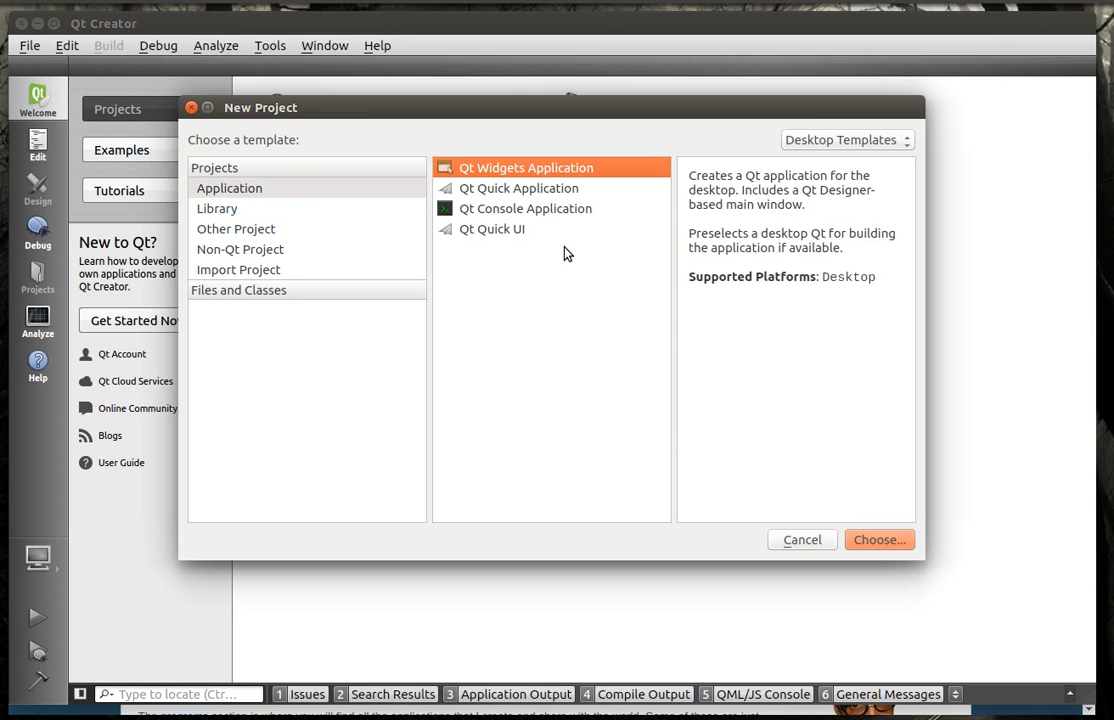
left_click(878, 540)
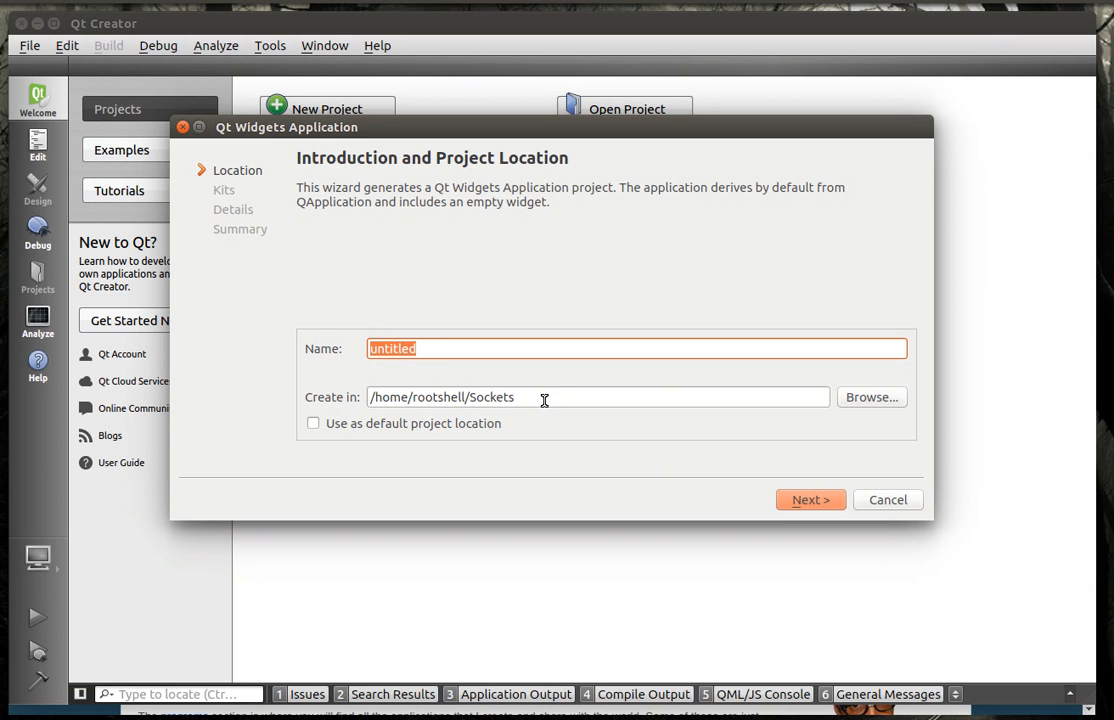
double_click(490, 396)
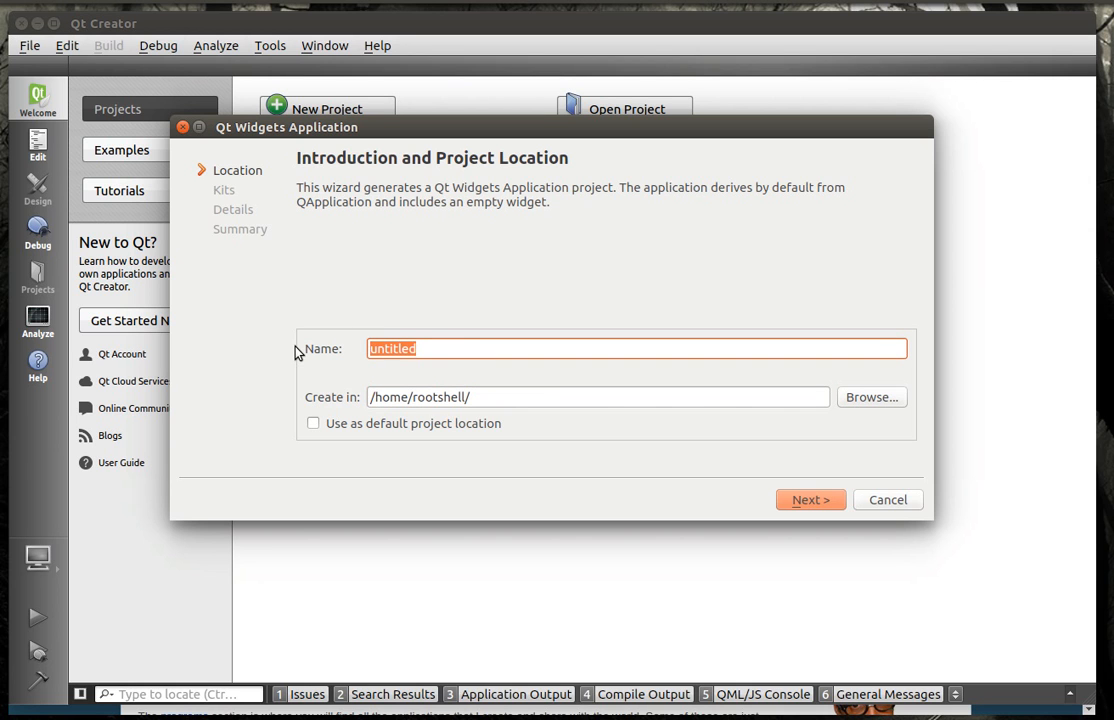
type("videogui")
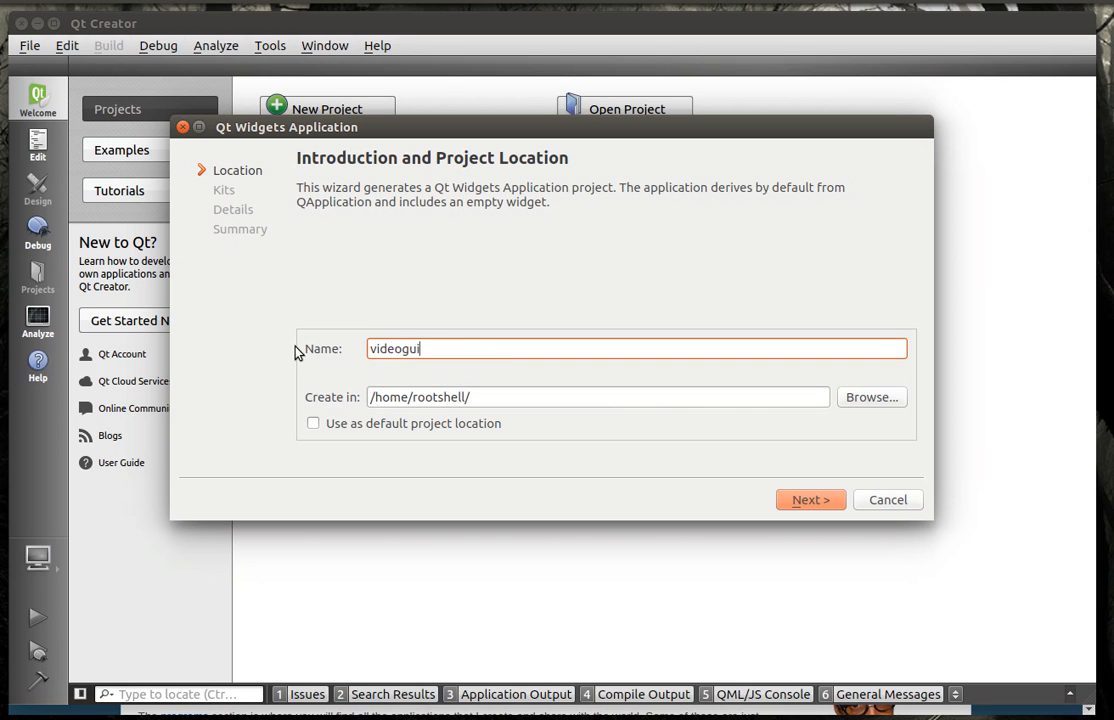
Step: Keep the Desktop kit and QMainWindow base class and finish creating the project
left_click(810, 500)
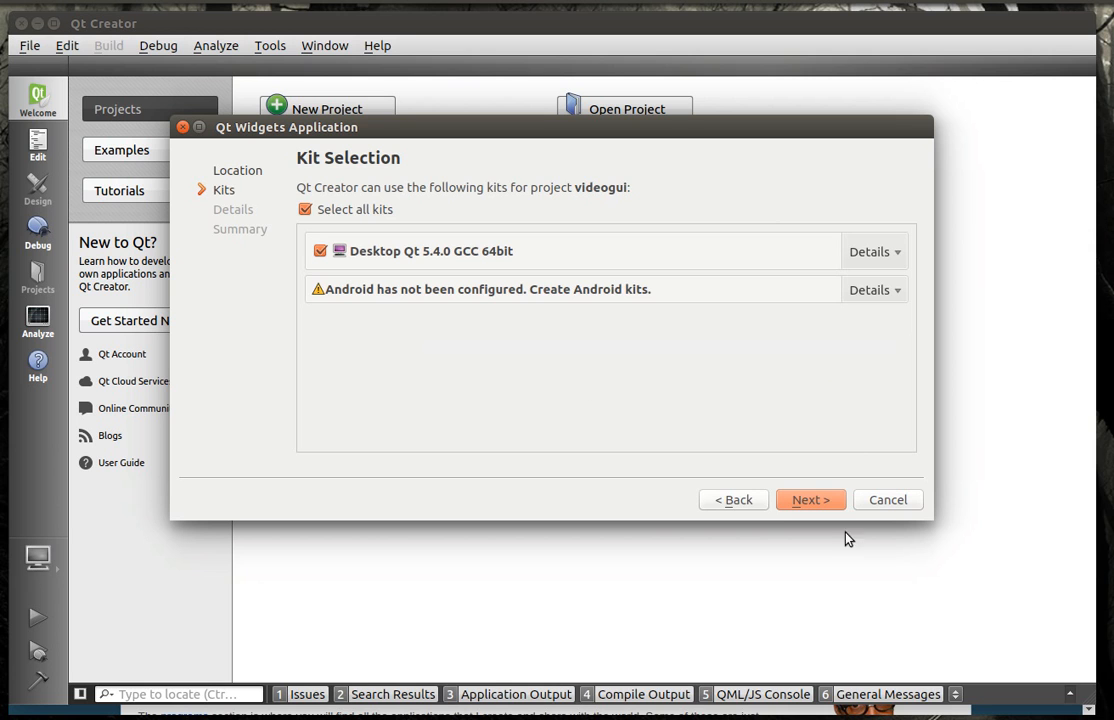
left_click(810, 500)
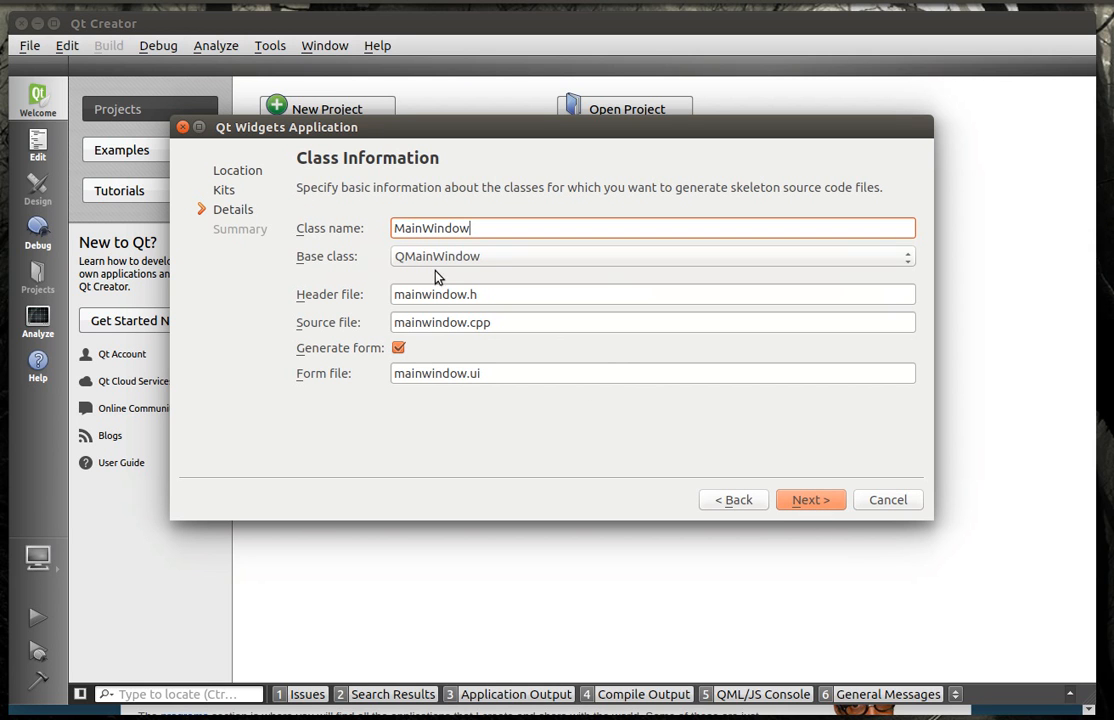
left_click(652, 256)
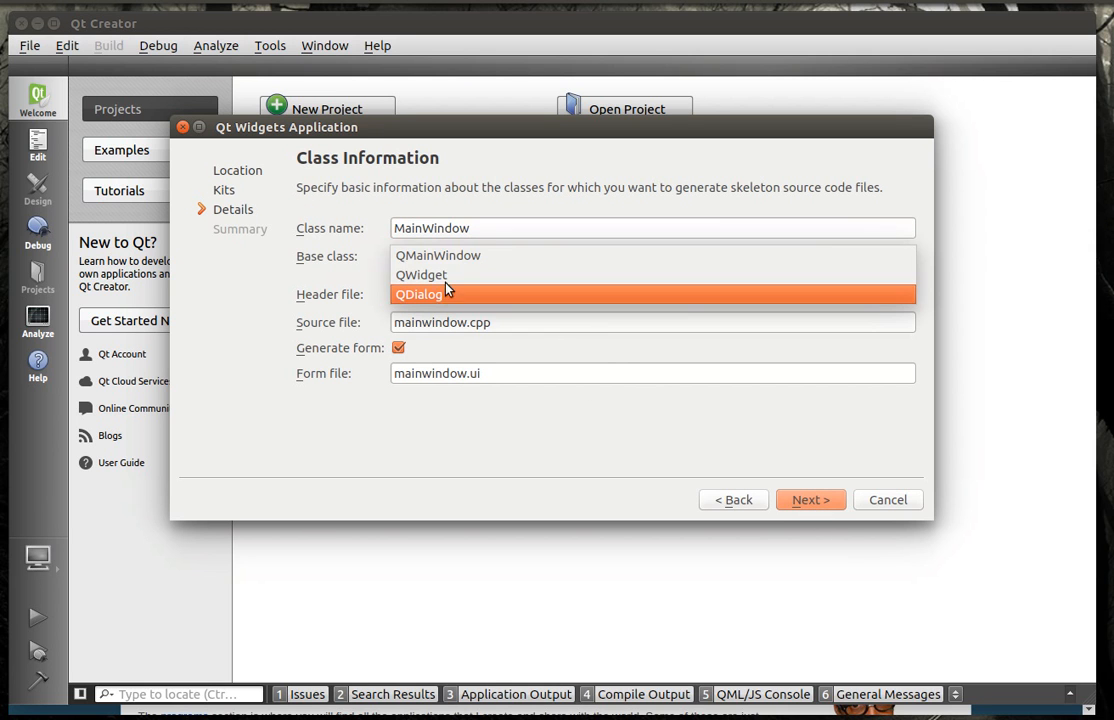
left_click(438, 256)
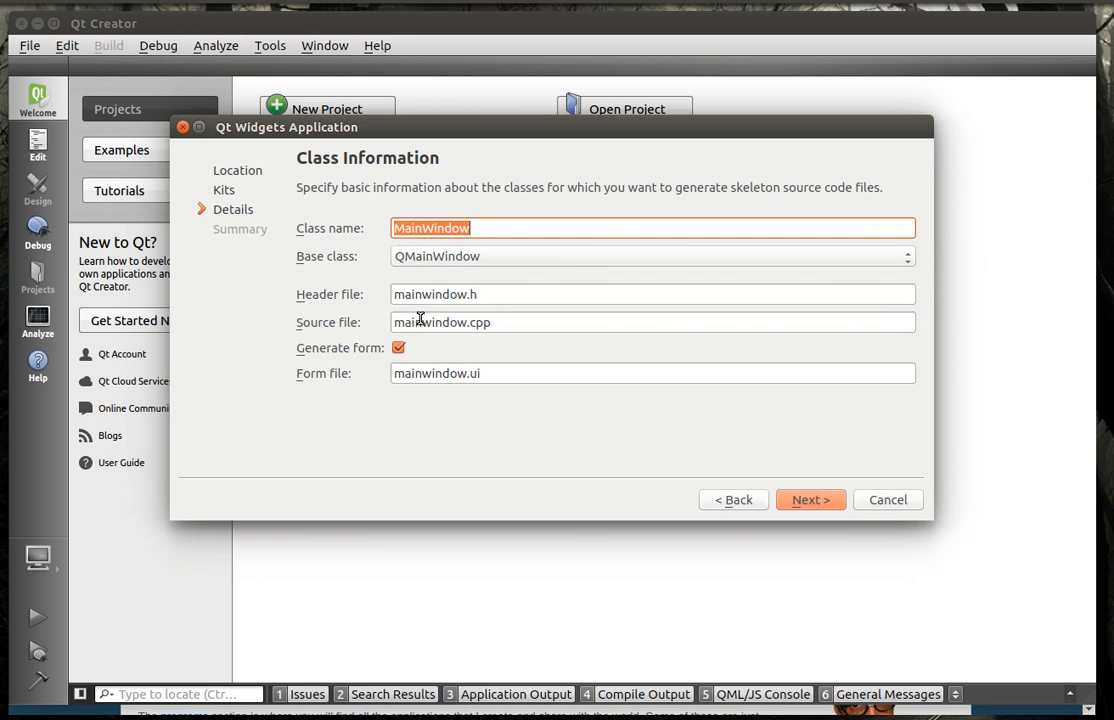
mouse_move(378, 350)
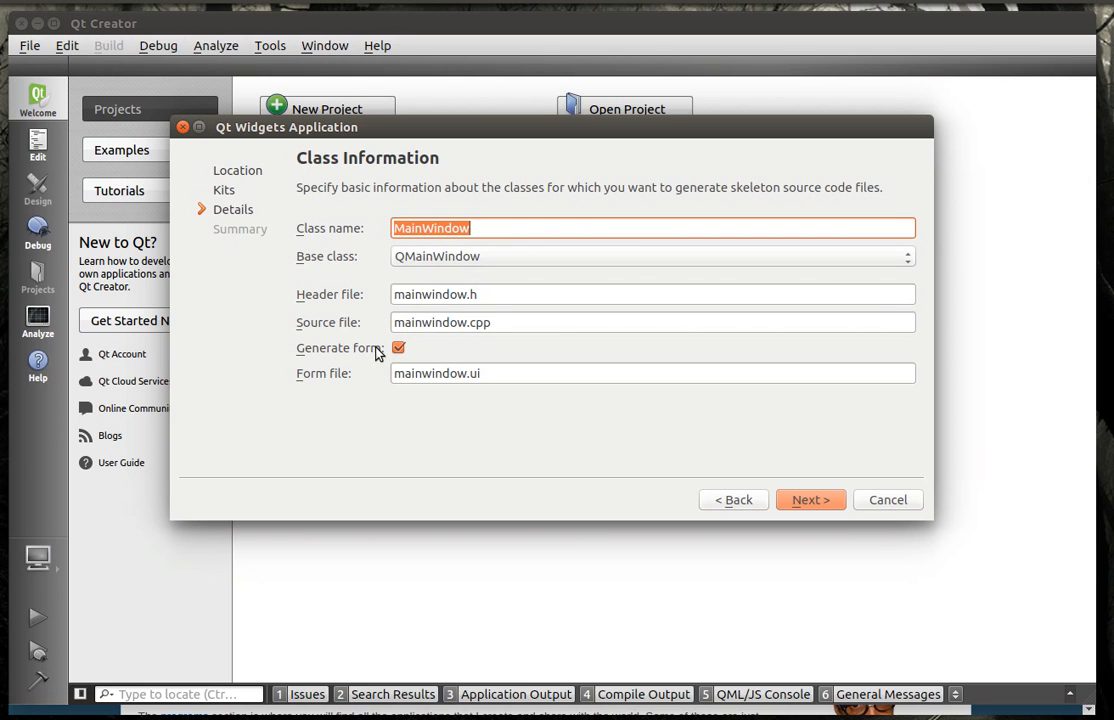
left_click(810, 500)
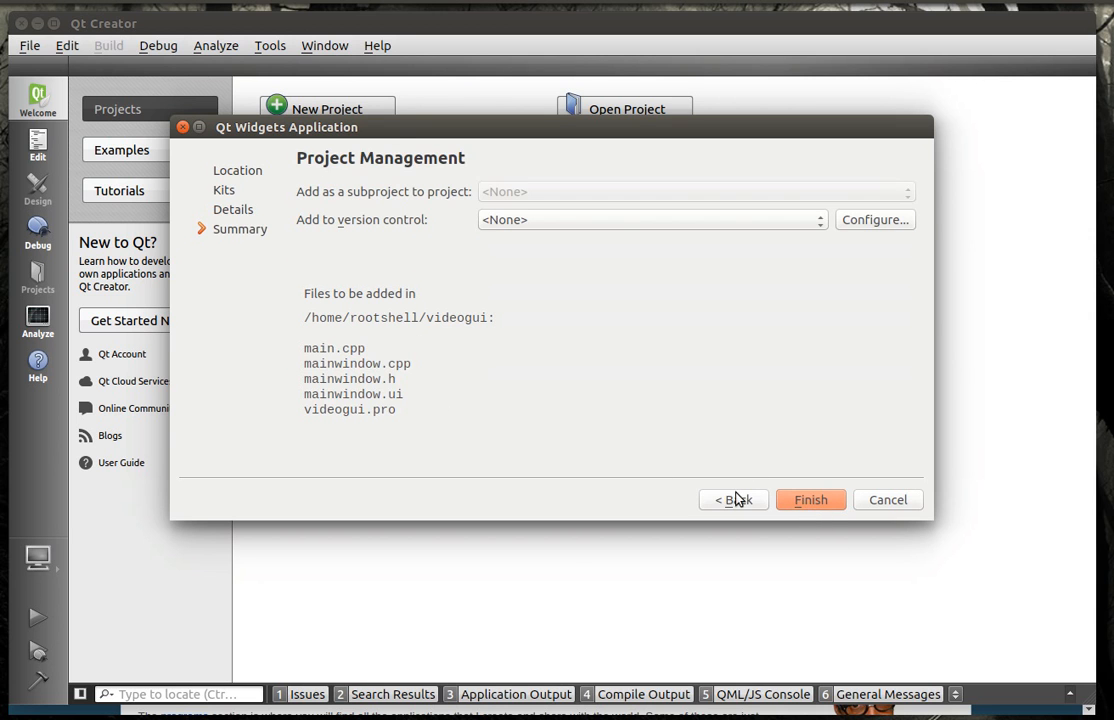
left_click(810, 500)
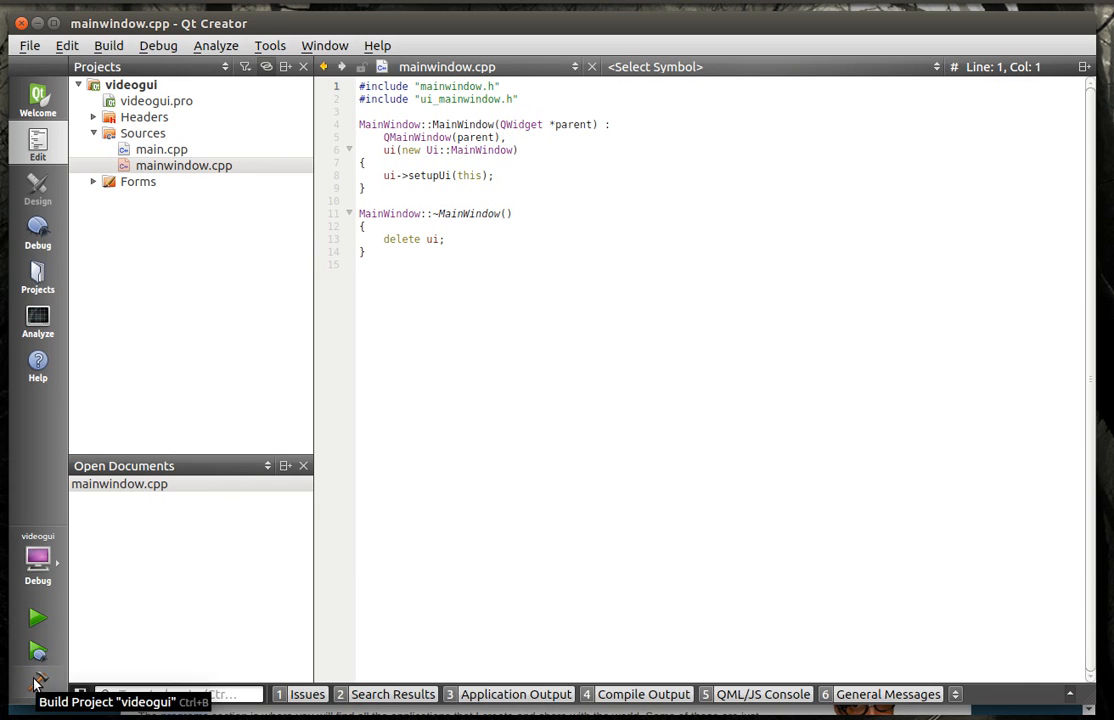
Step: Build and run videogui to see its empty MainWindow, then close the running window
left_click(36, 684)
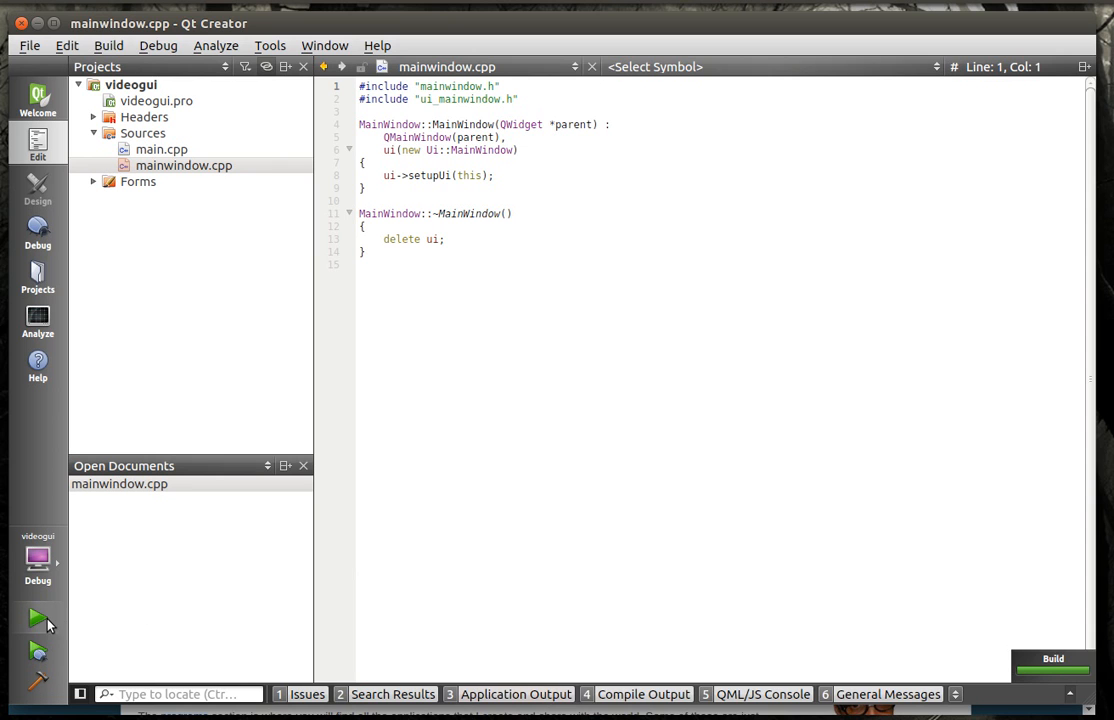
left_click(36, 616)
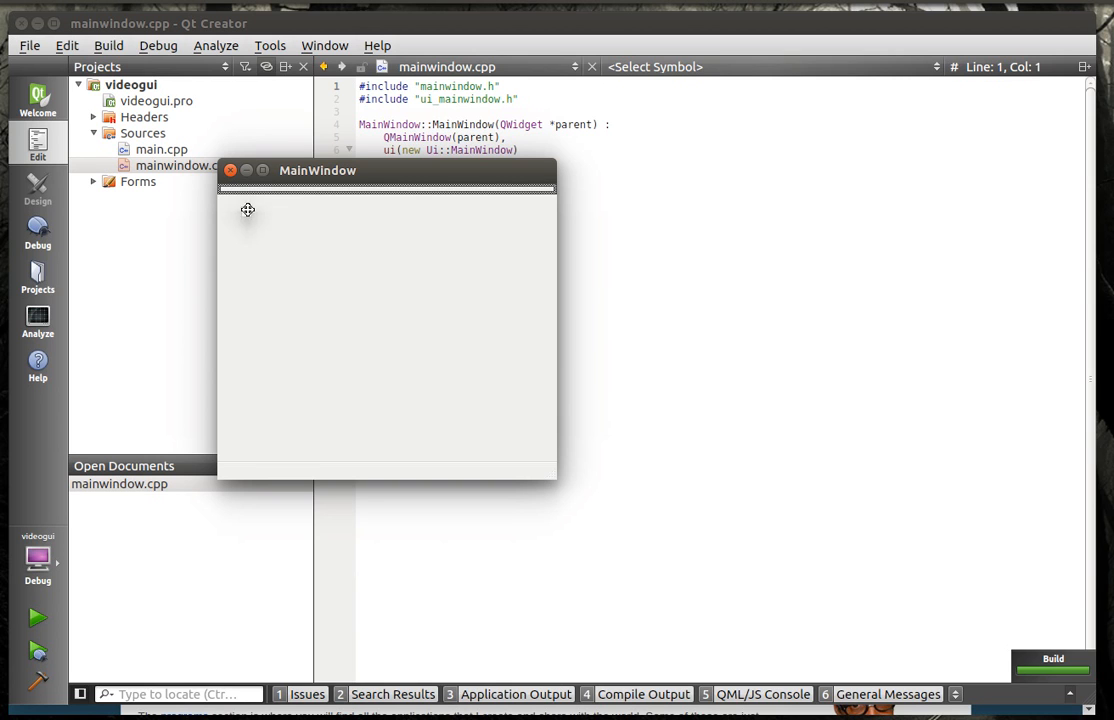
mouse_move(268, 192)
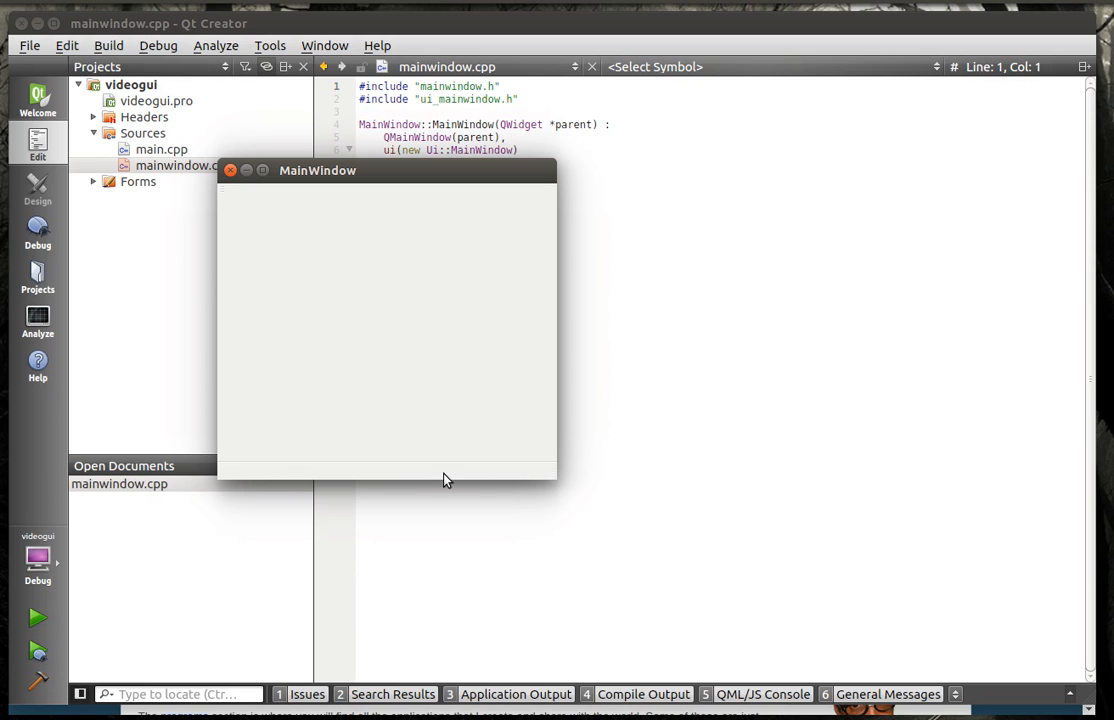
mouse_move(260, 210)
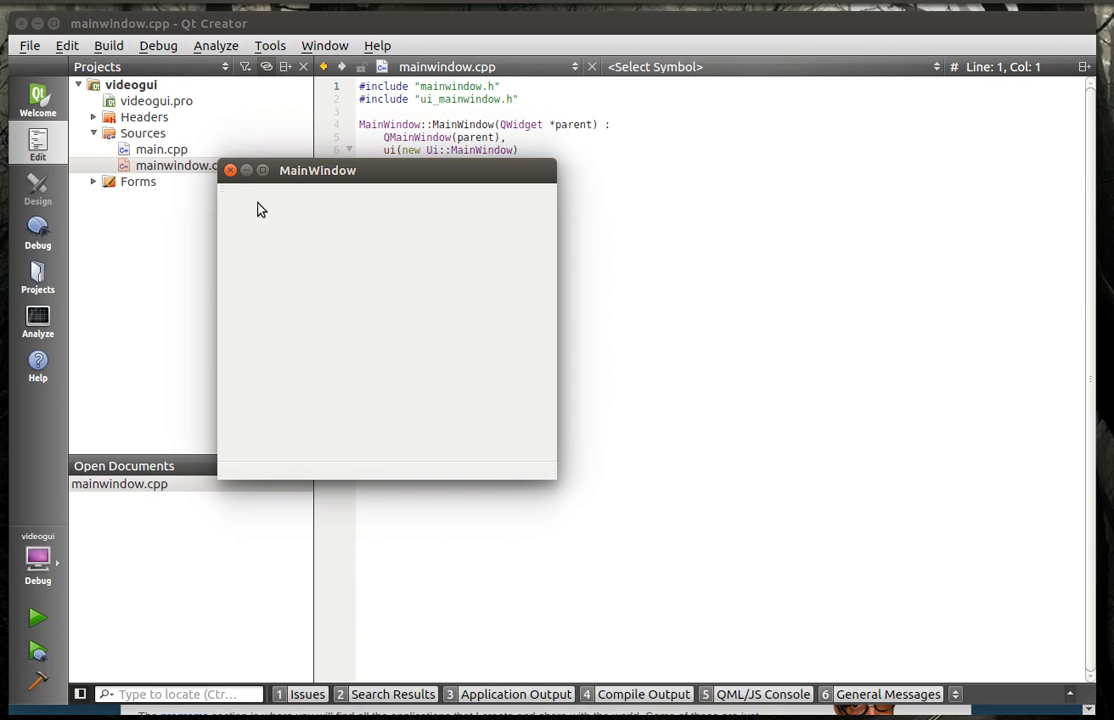
mouse_move(500, 226)
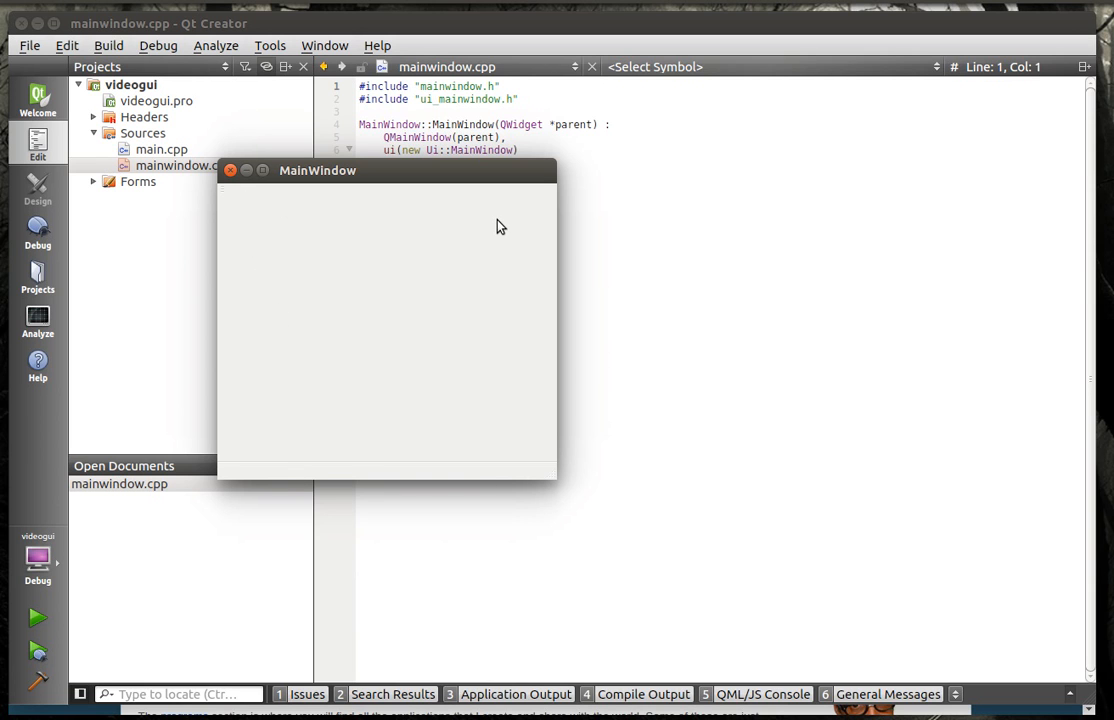
mouse_move(256, 244)
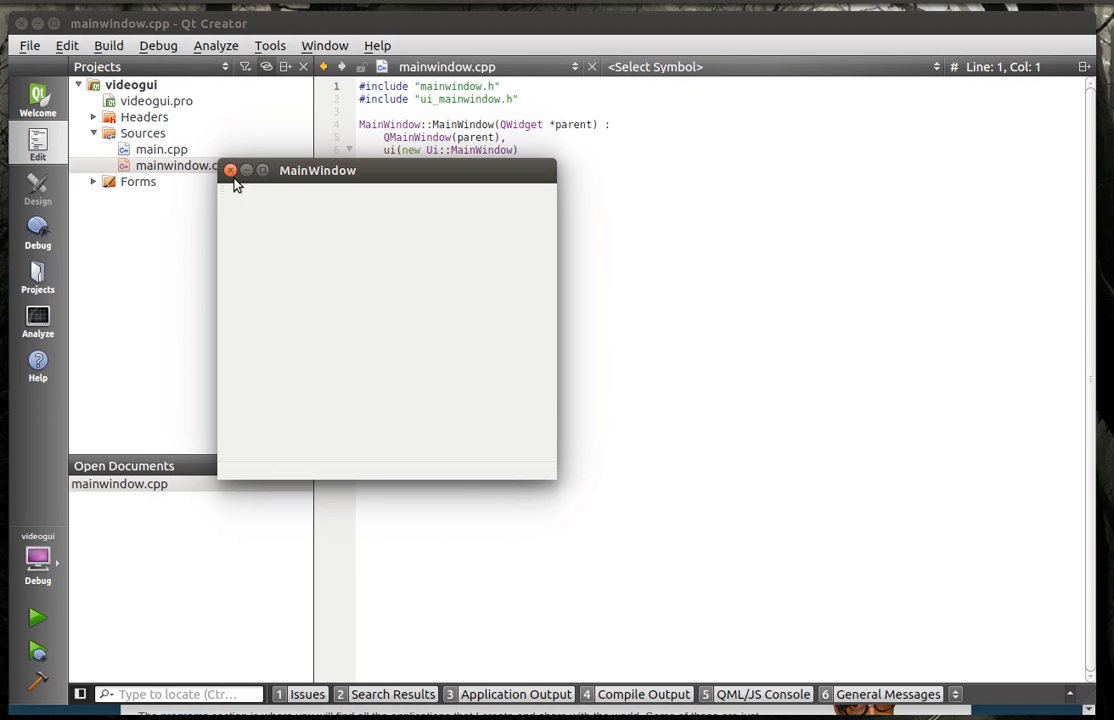
left_click(230, 170)
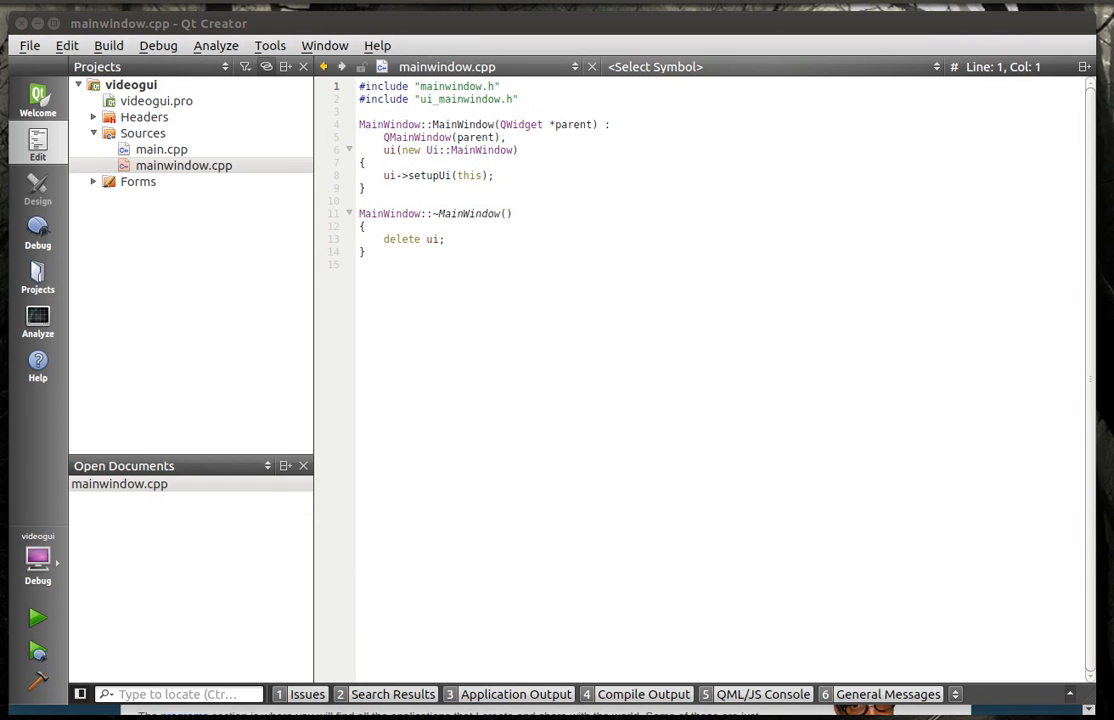
mouse_move(812, 308)
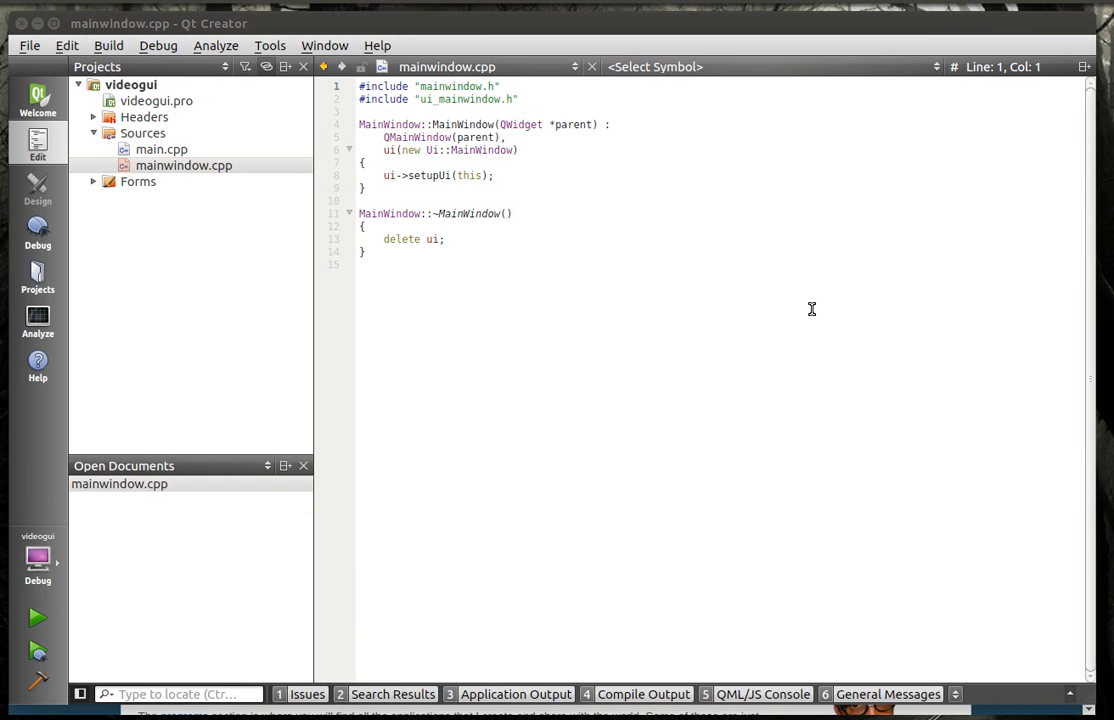
Step: Add multimedia and multimediawidgets to the QT line in videogui.pro
double_click(156, 100)
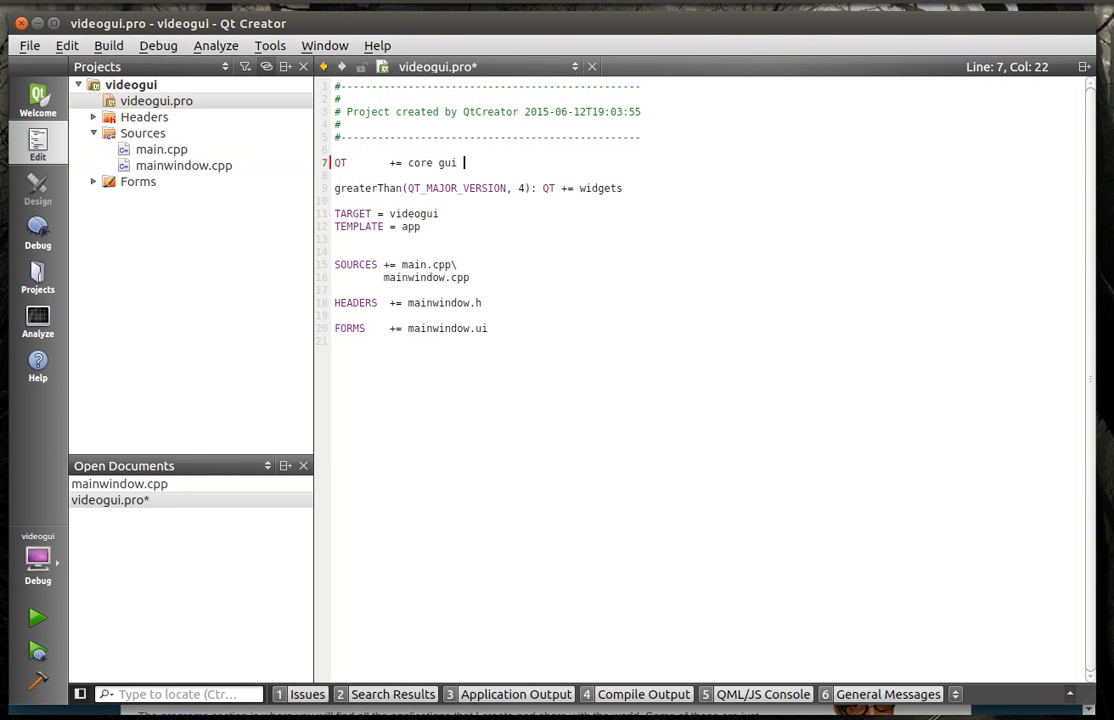
type("multie")
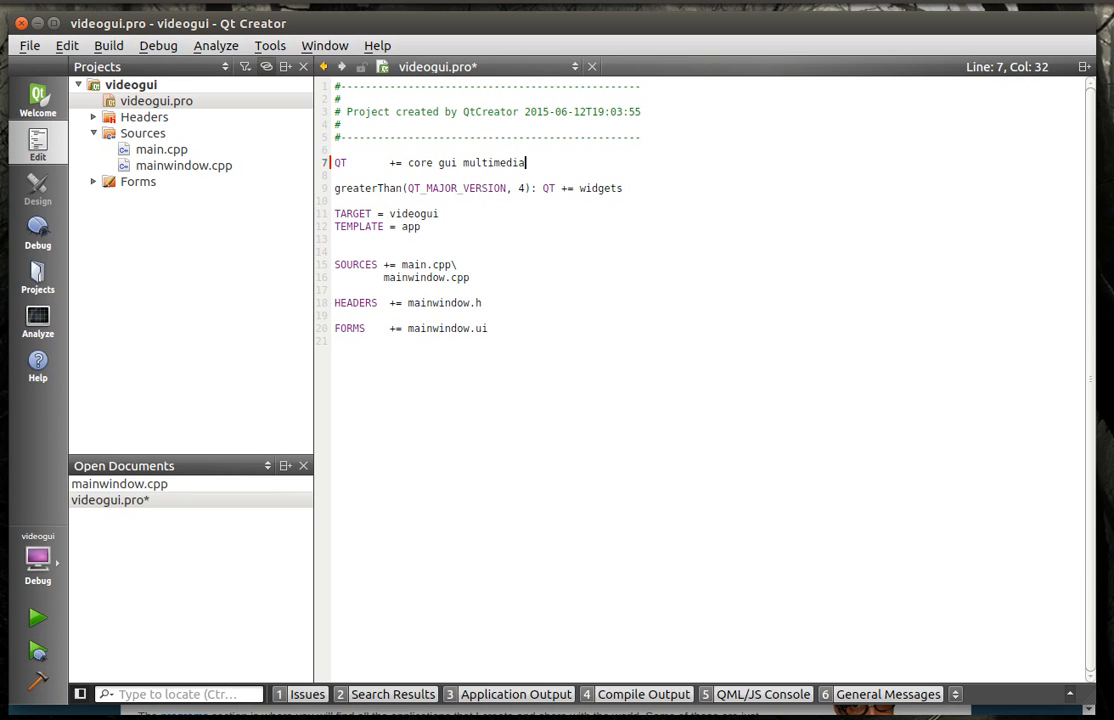
type("m")
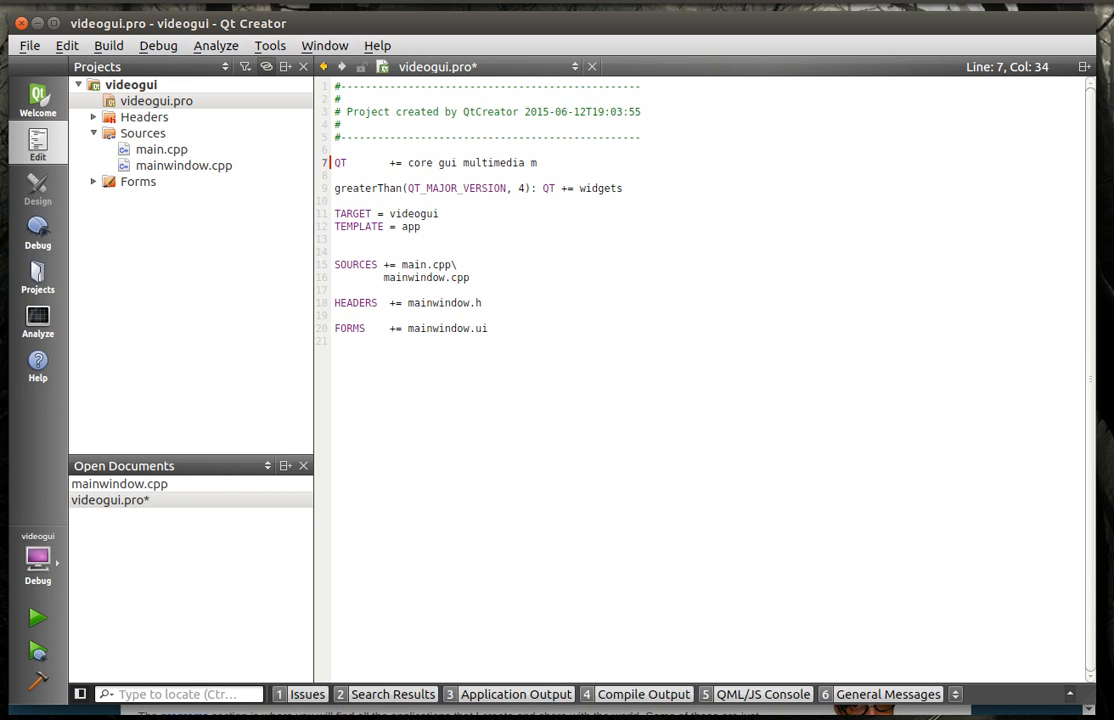
type("multimedi")
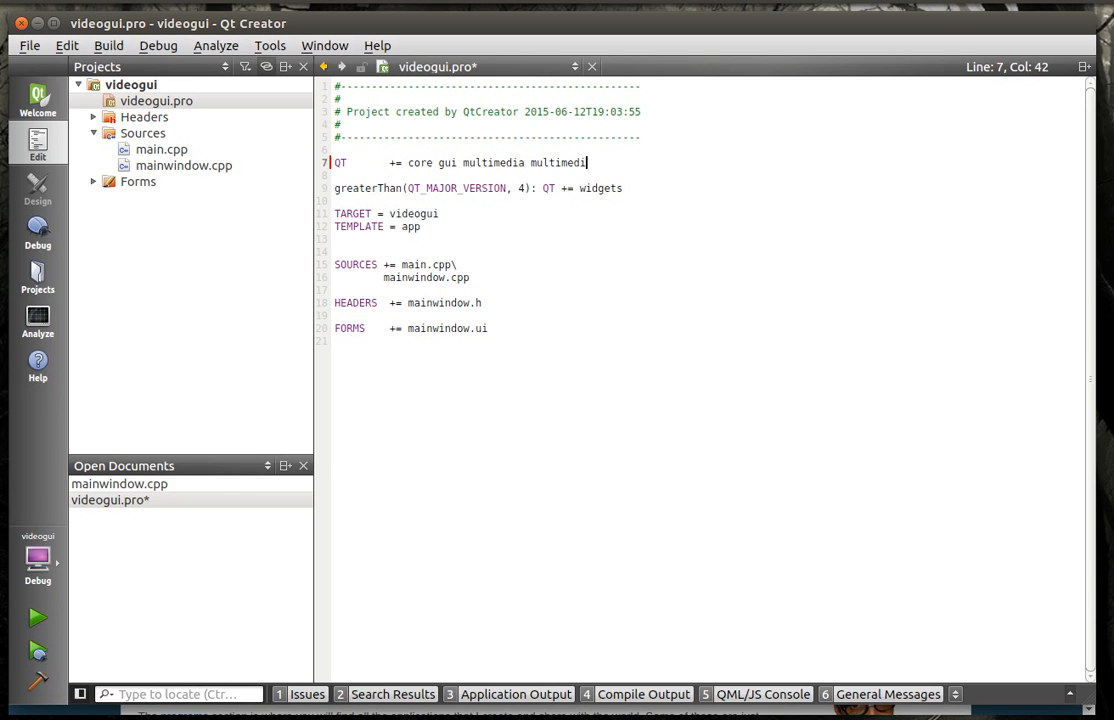
type("widget")
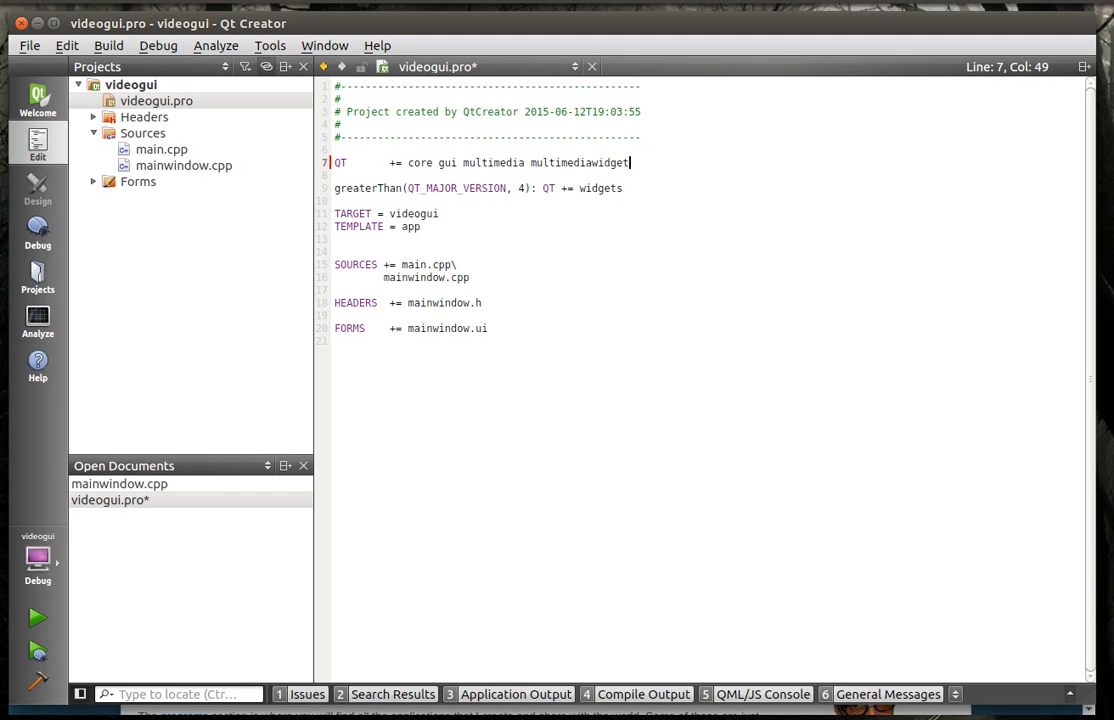
type("s")
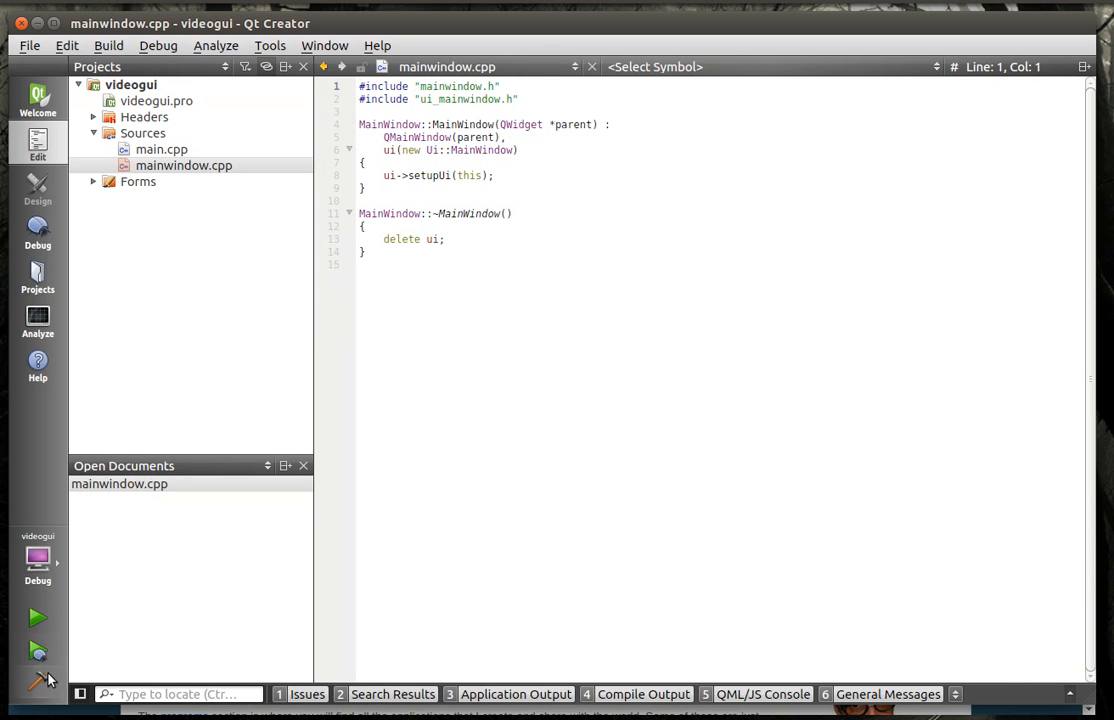
Step: Rebuild the project, confirm QtMultimedia links in the build output, and close the document
left_click(36, 684)
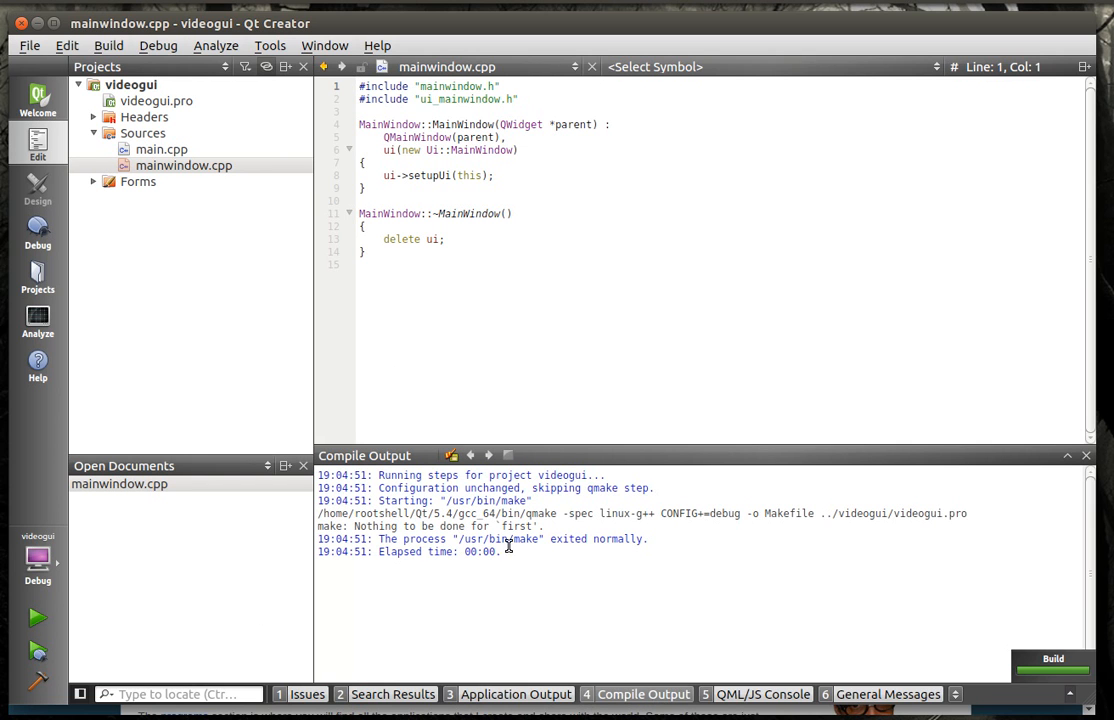
right_click(132, 84)
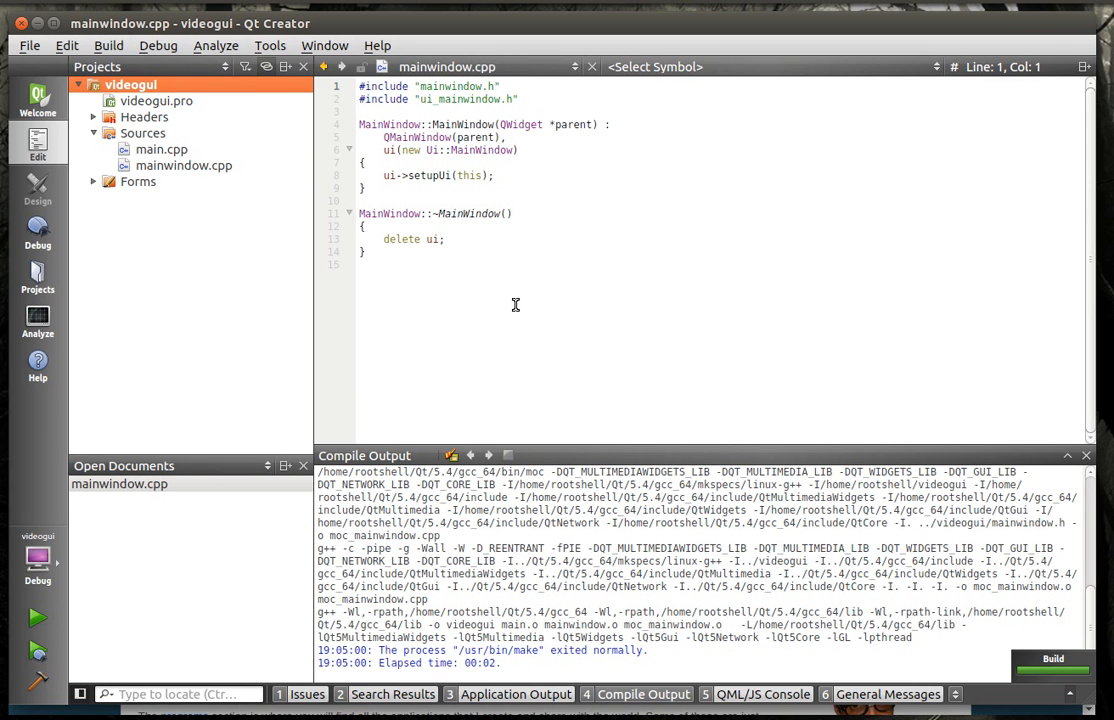
mouse_move(376, 644)
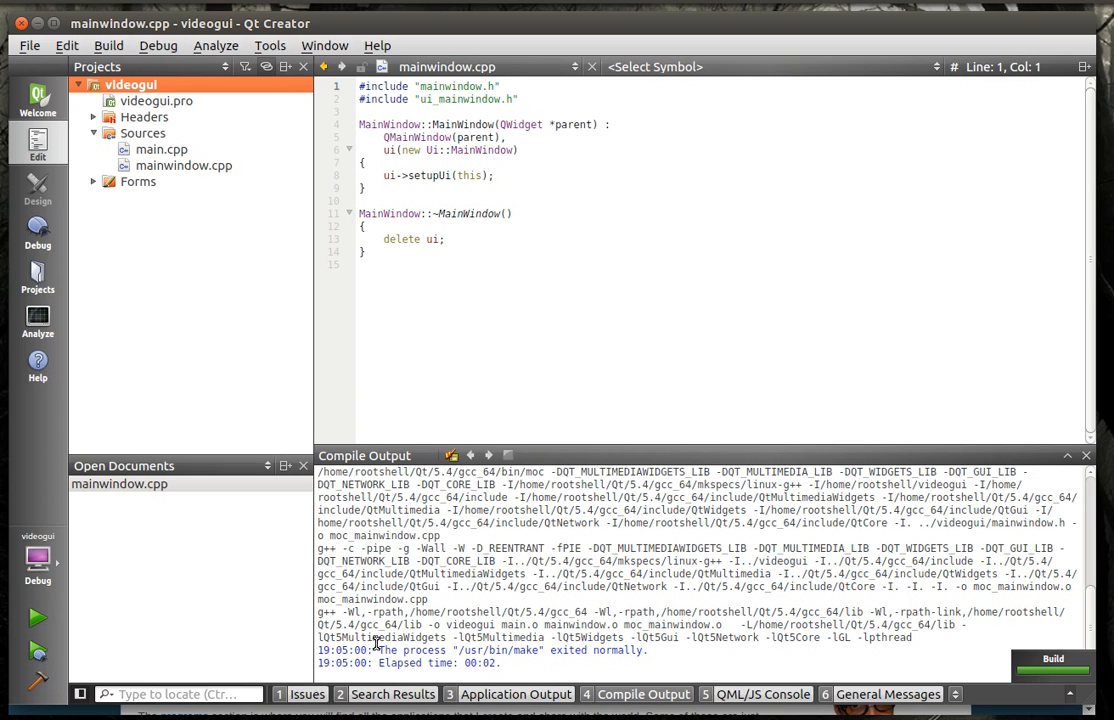
double_click(384, 636)
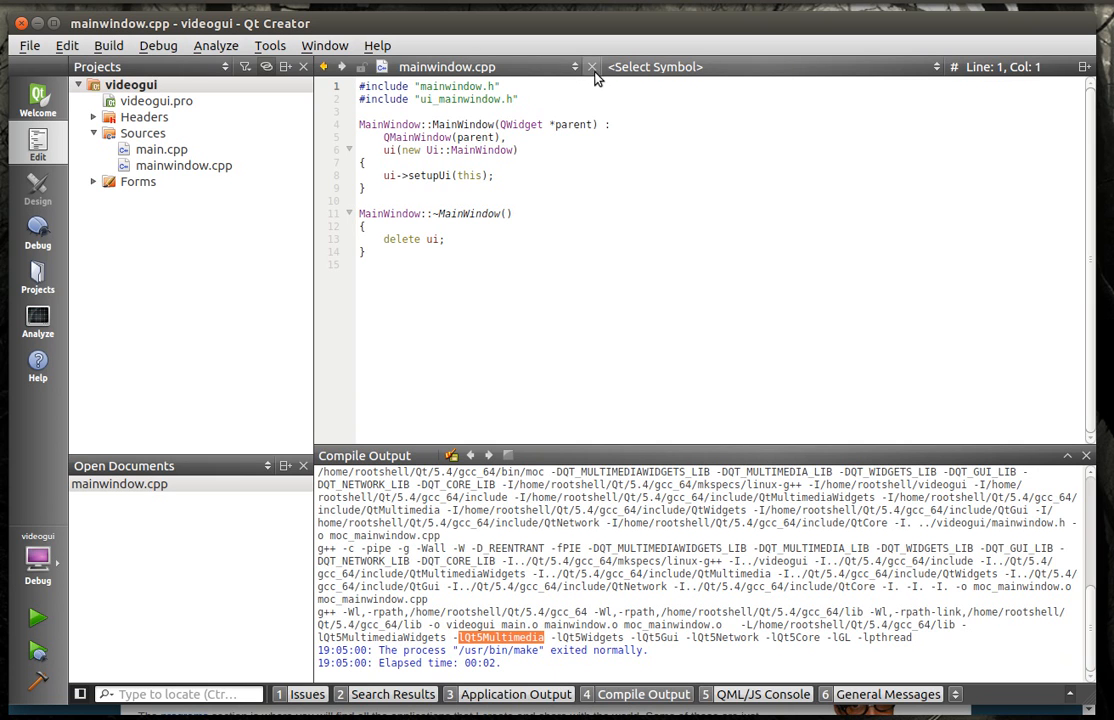
left_click(592, 66)
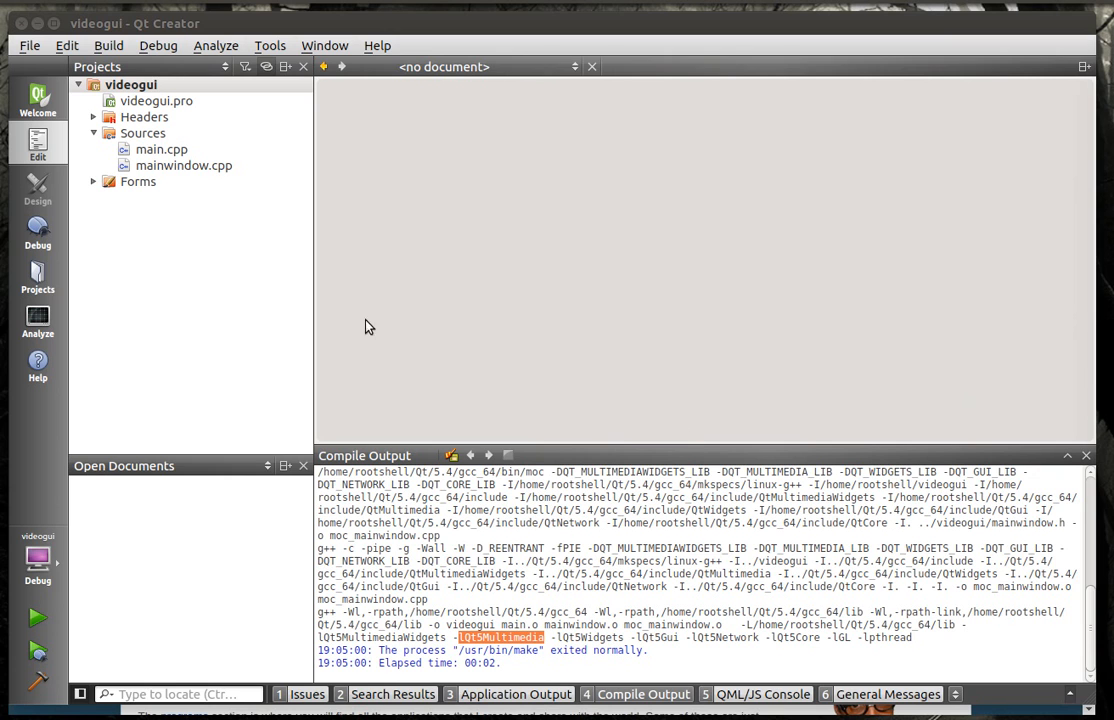
mouse_move(284, 374)
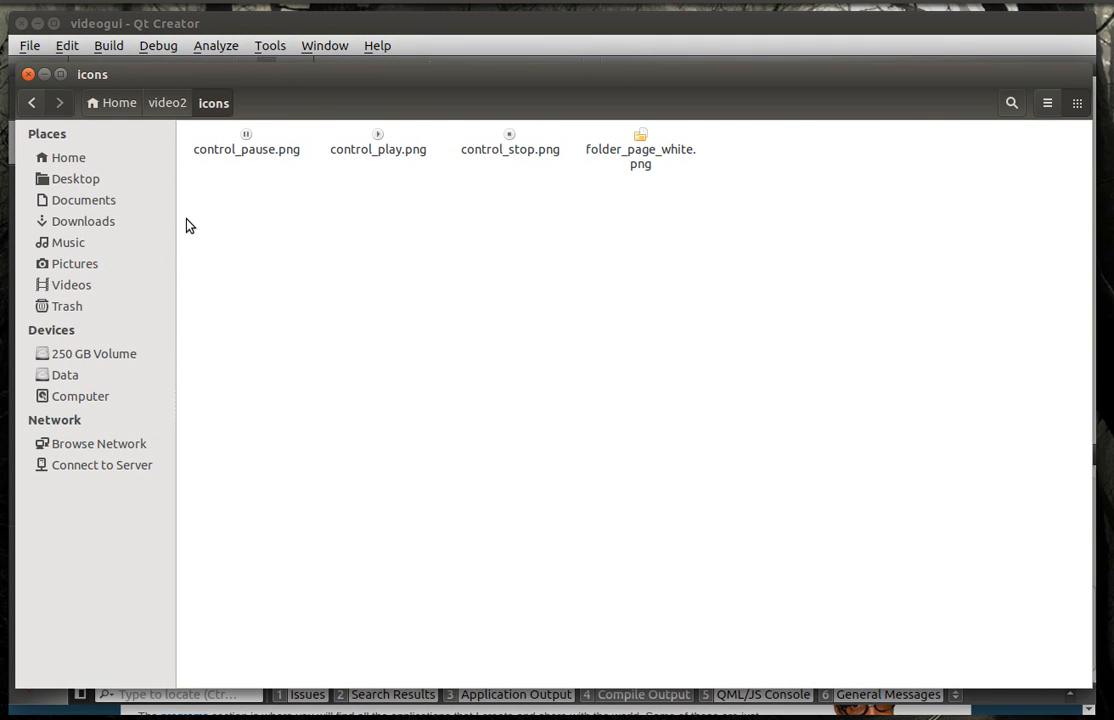
mouse_move(200, 132)
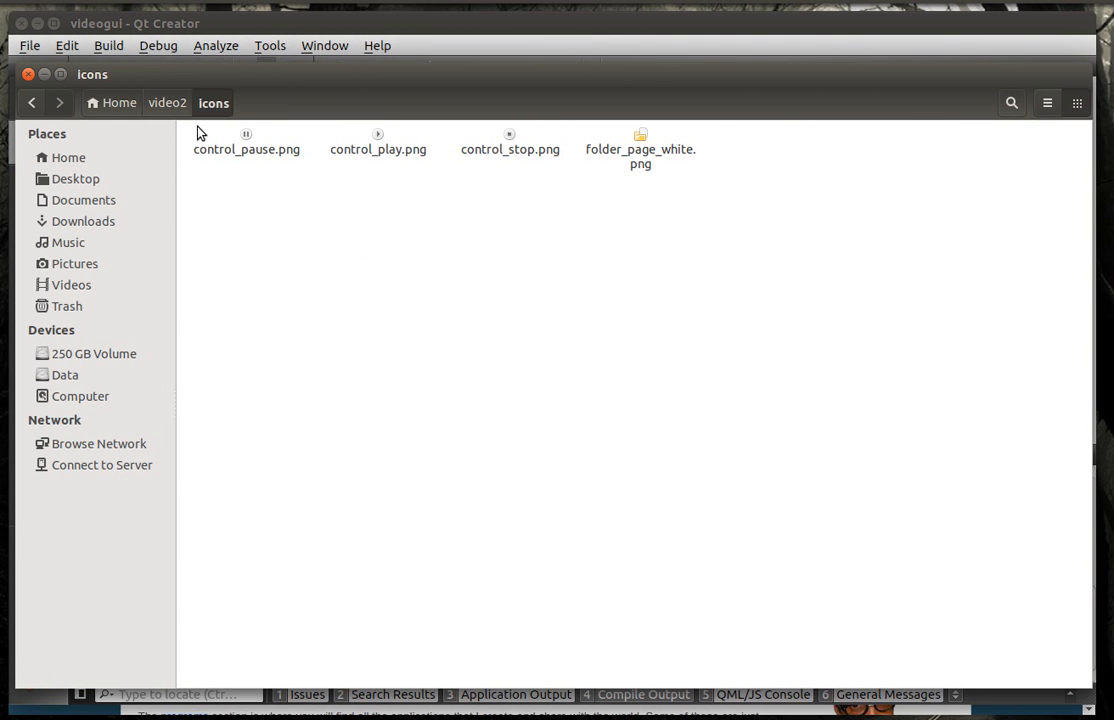
Step: Check the control PNGs in the icons folder and return to Home
right_click(244, 156)
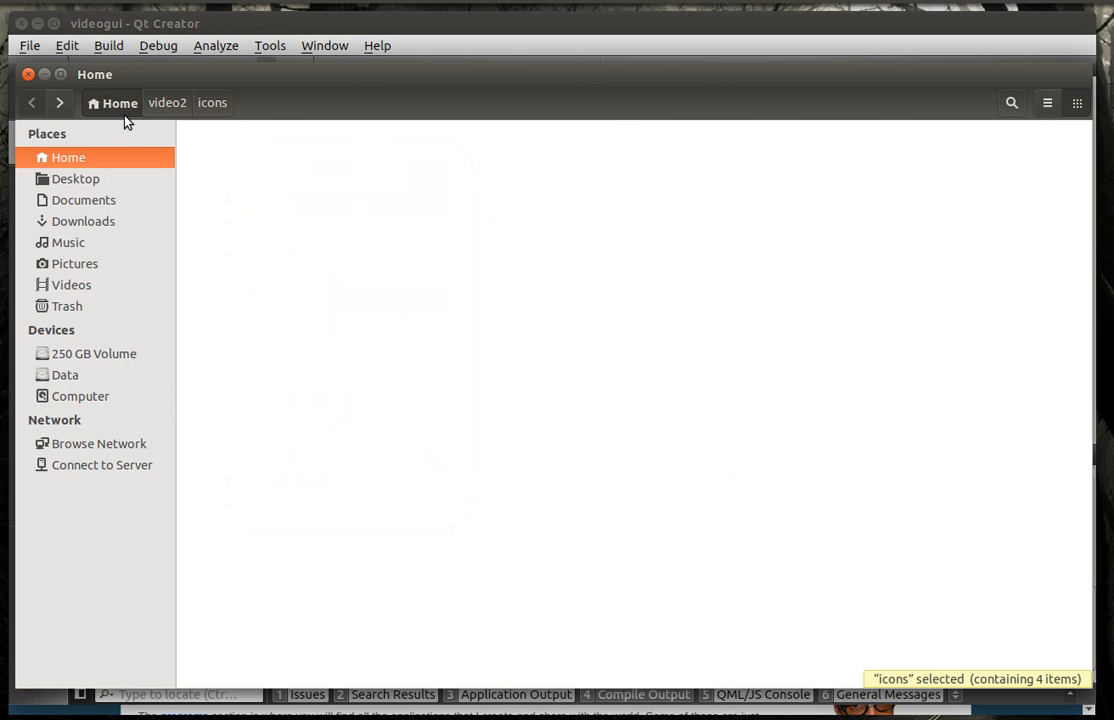
left_click(168, 104)
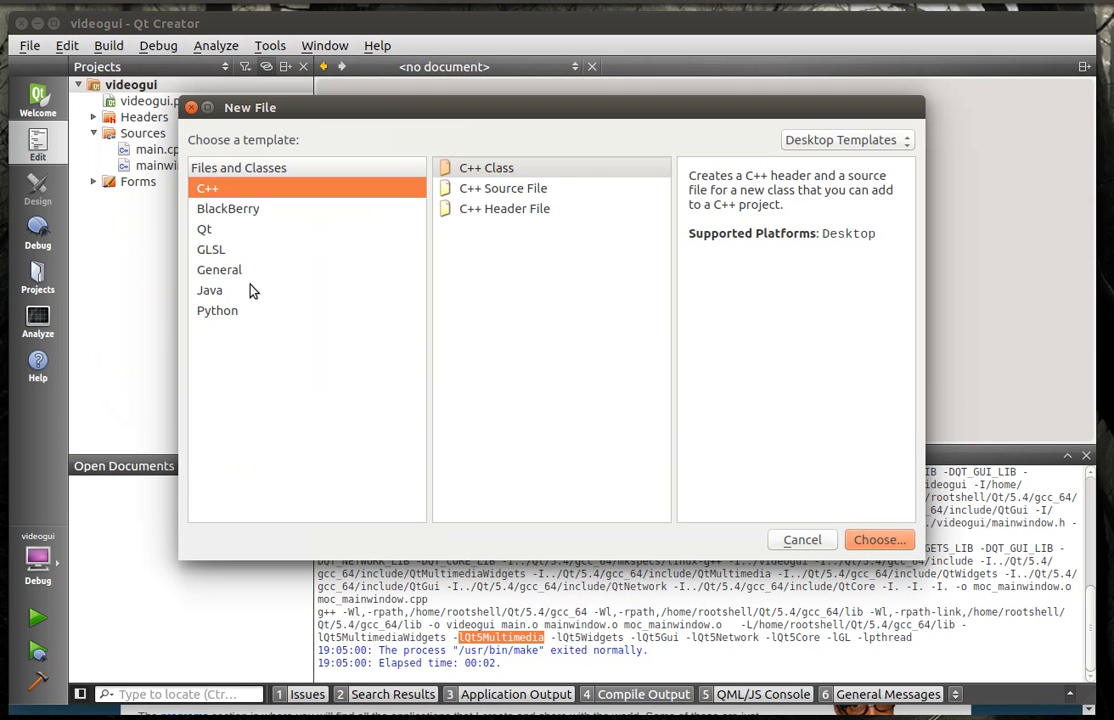
Step: Create a new Qt resource file named resources in the project
left_click(204, 228)
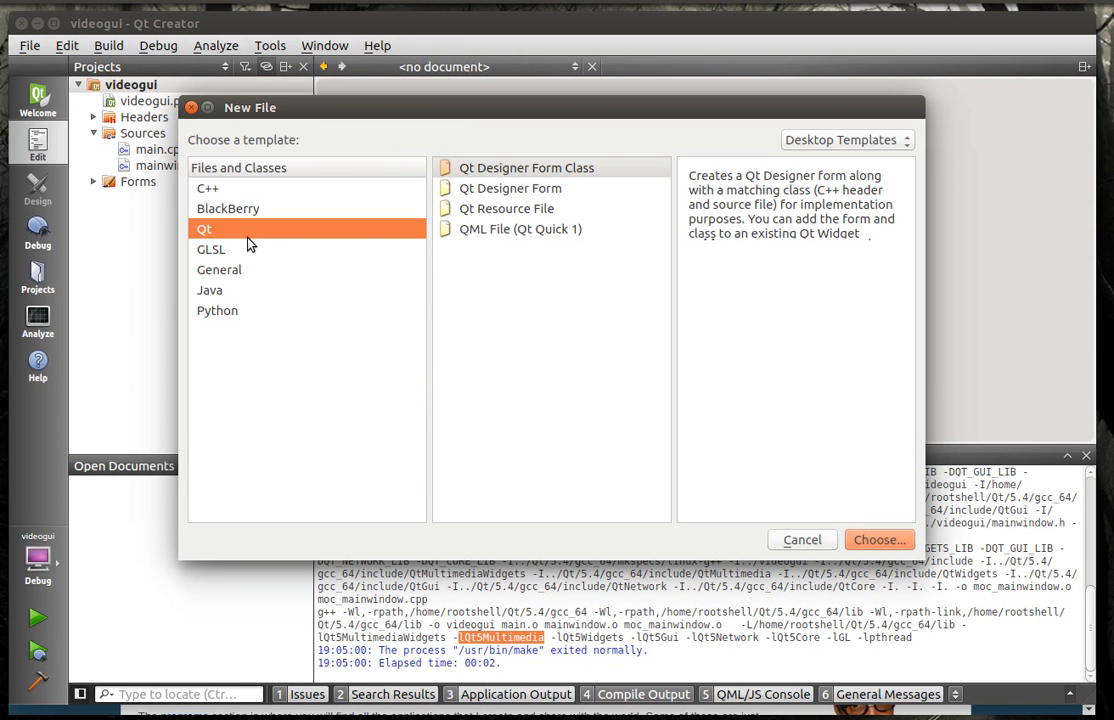
left_click(508, 208)
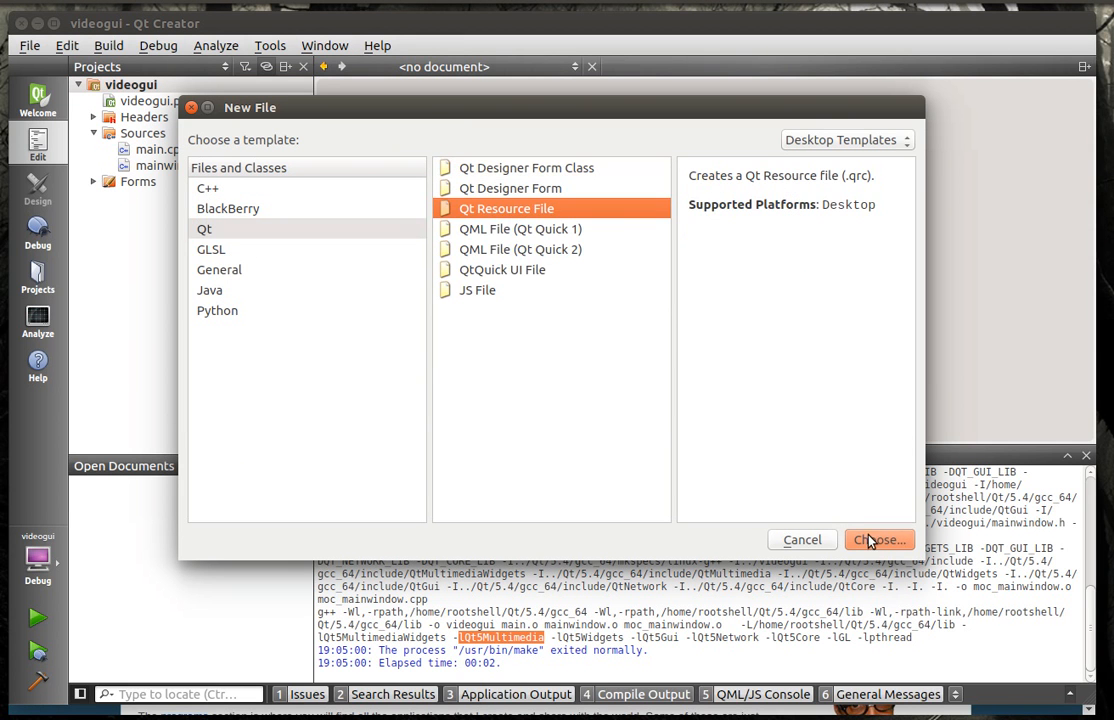
left_click(880, 540)
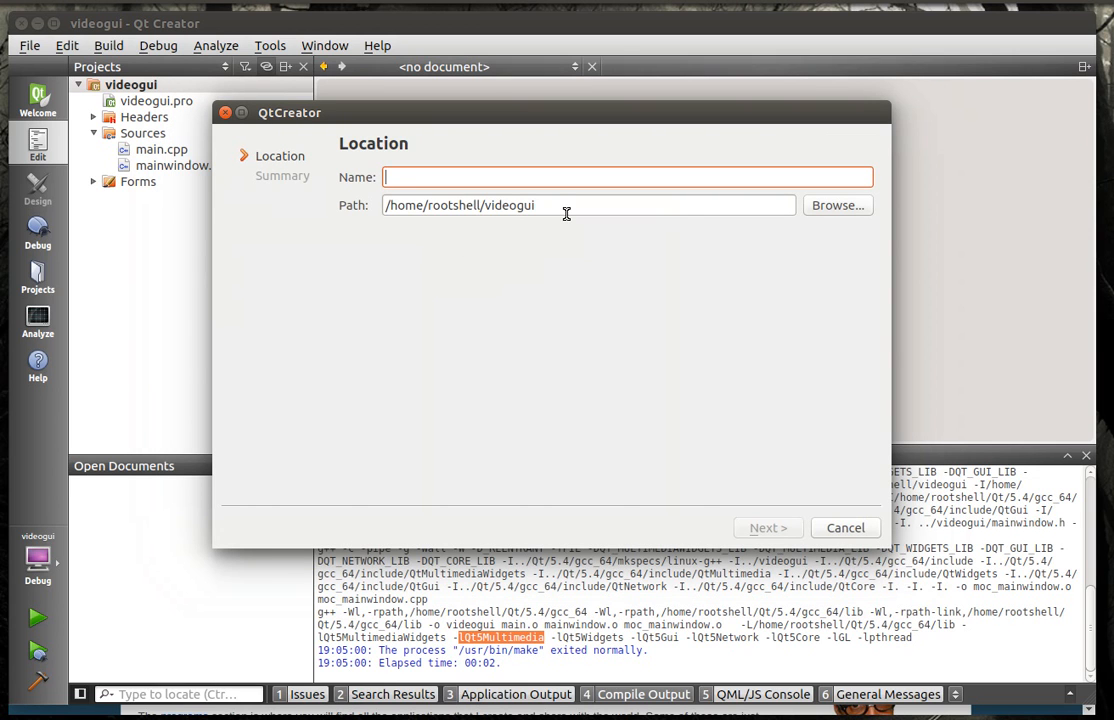
type("resour")
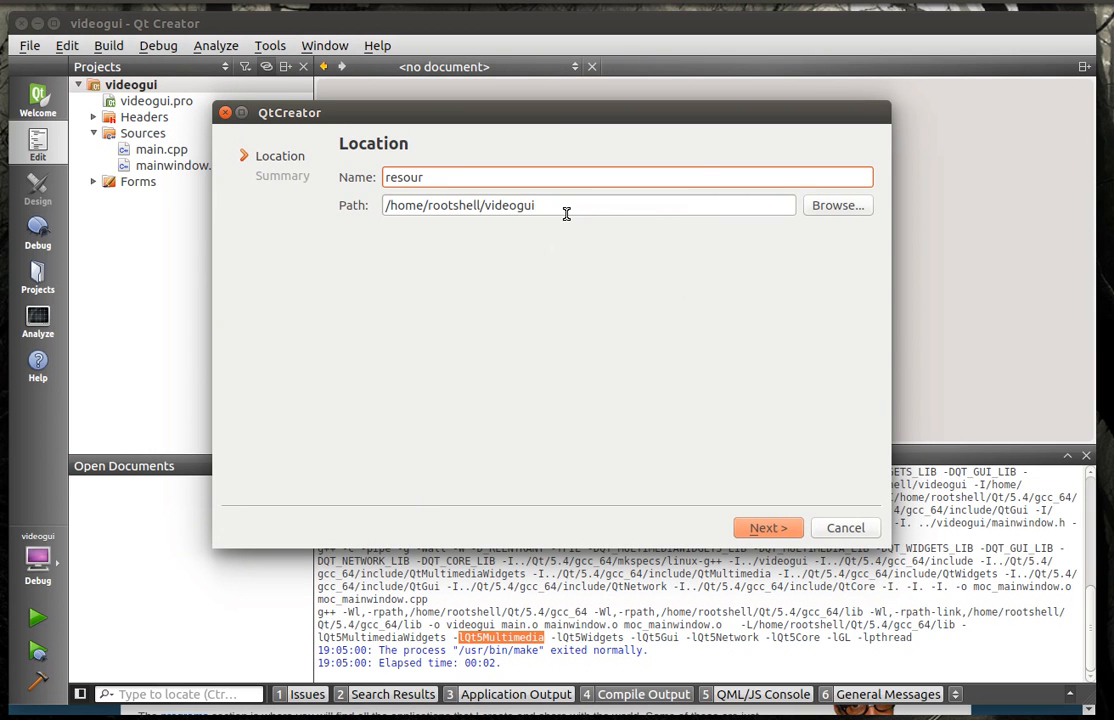
type("ces")
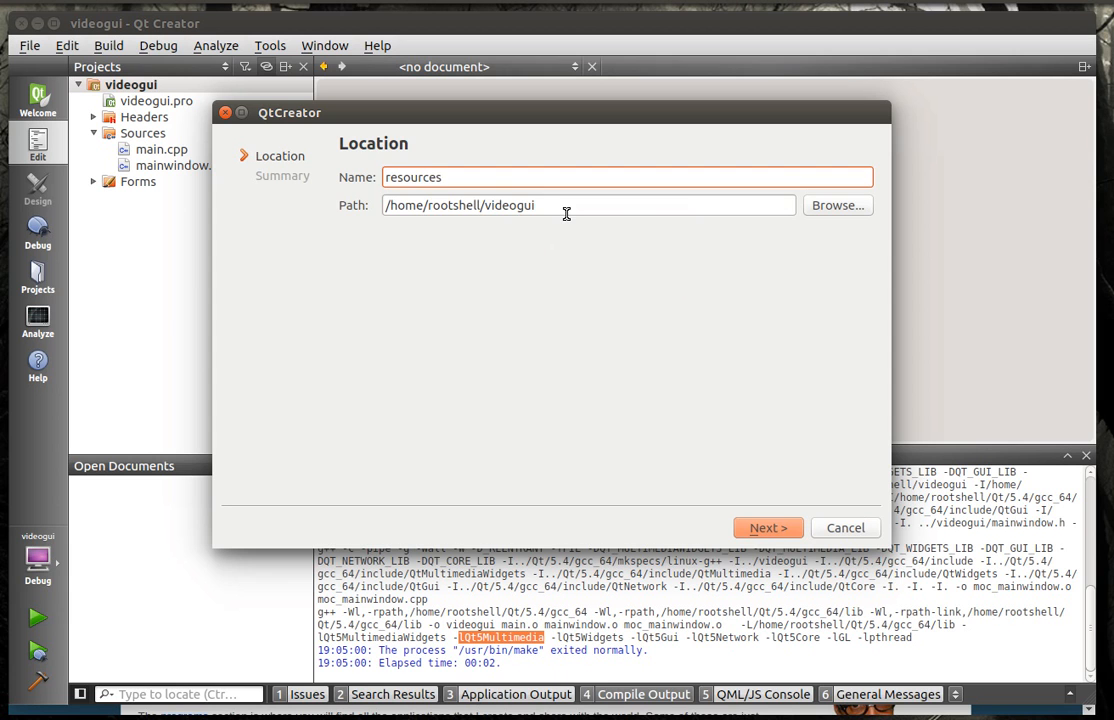
left_click(768, 528)
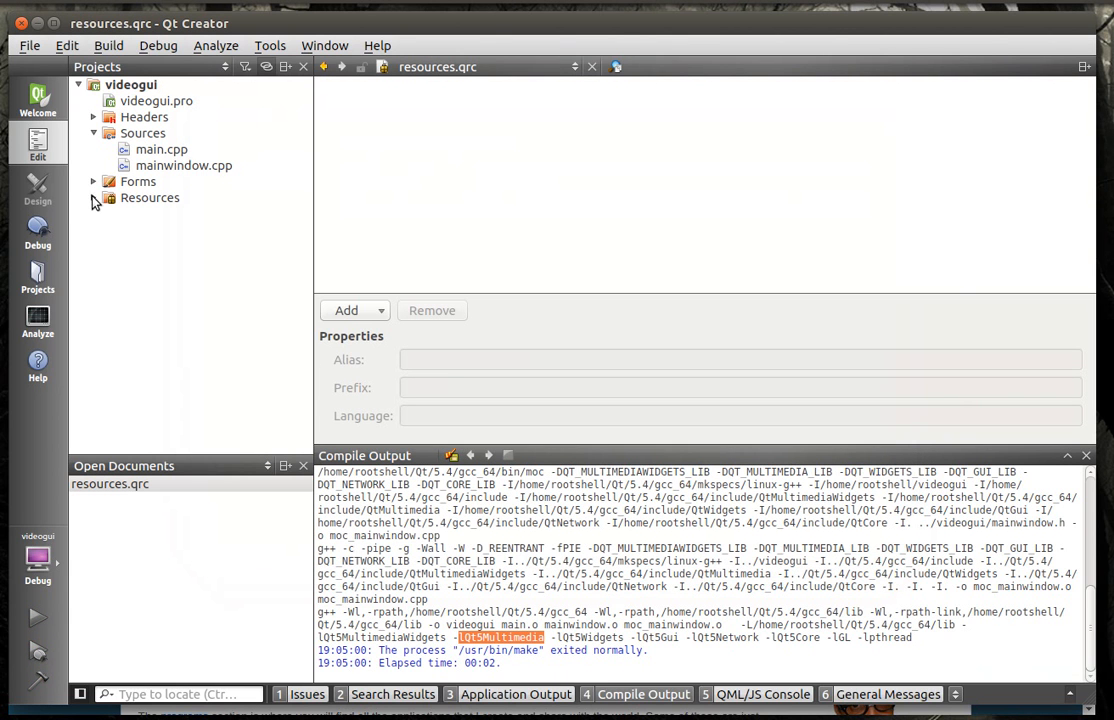
Step: Add an /images prefix and the four icon PNGs from the icons folder to it
left_click(348, 310)
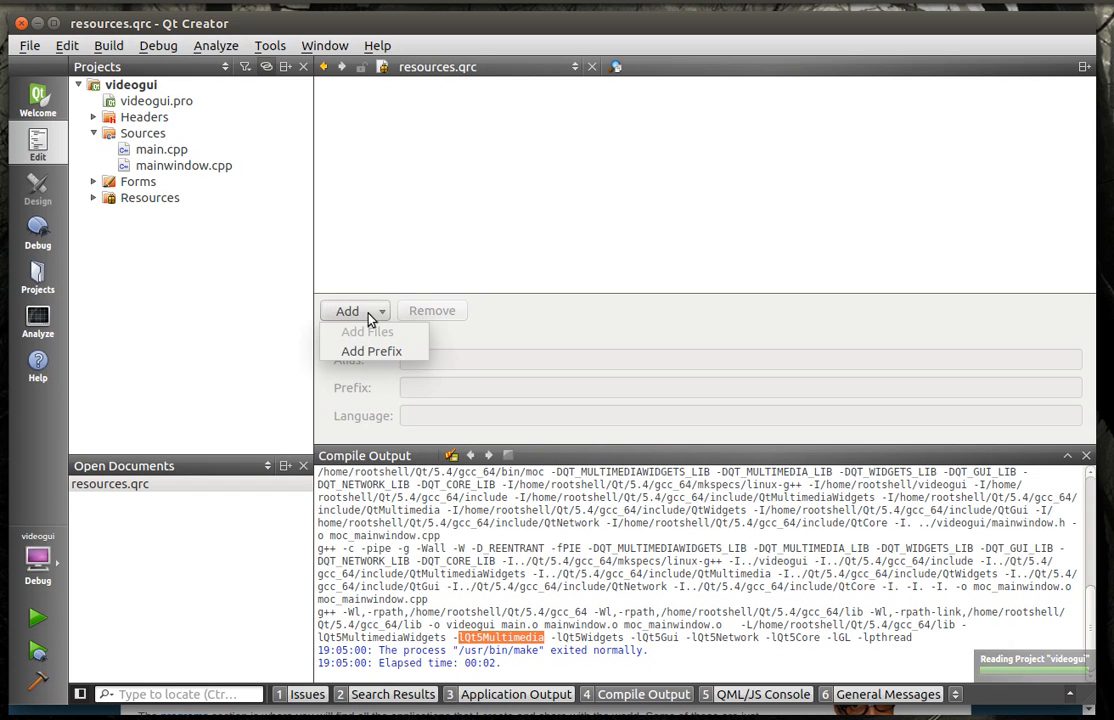
left_click(372, 352)
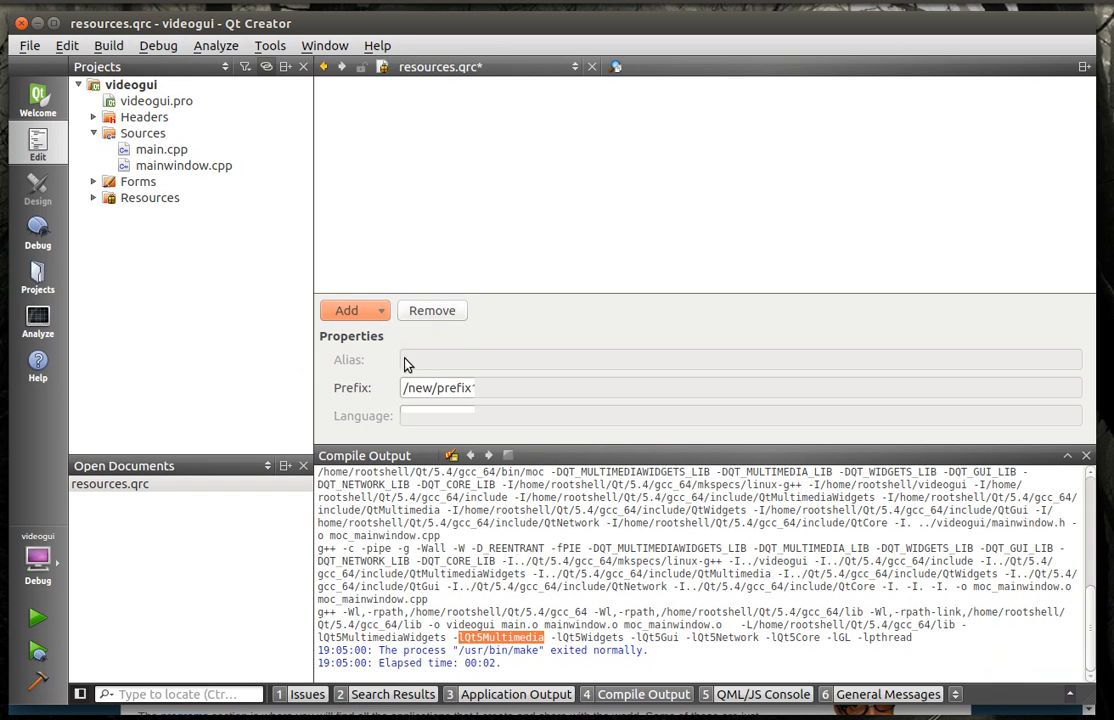
left_click(346, 310)
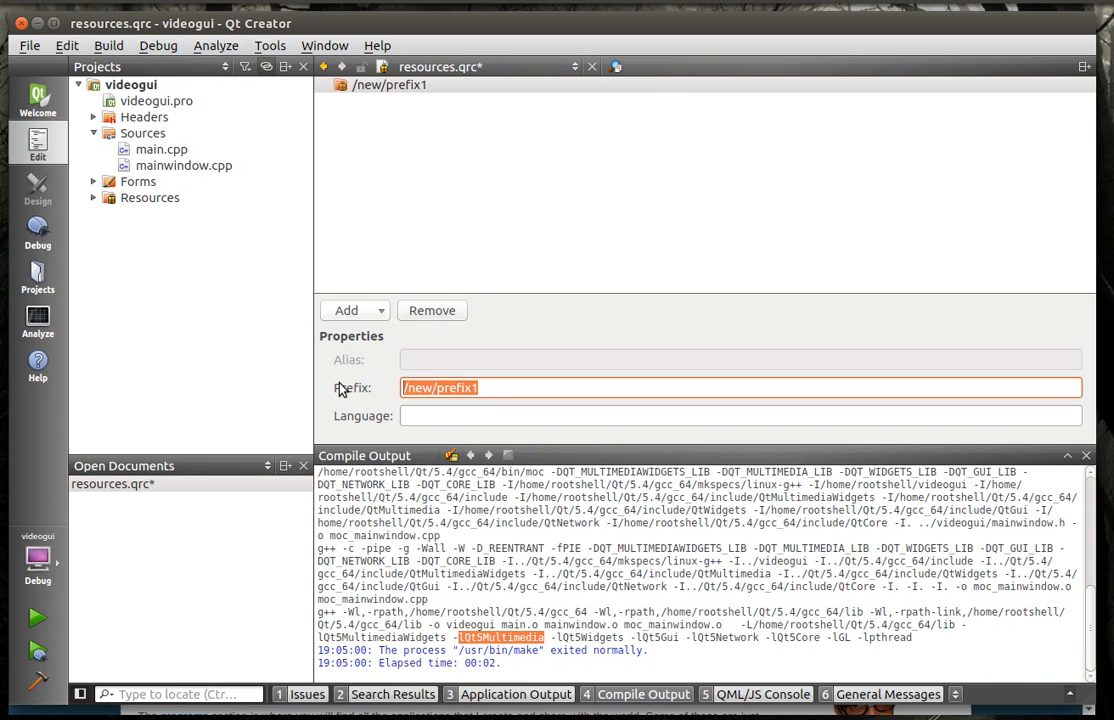
type("/images")
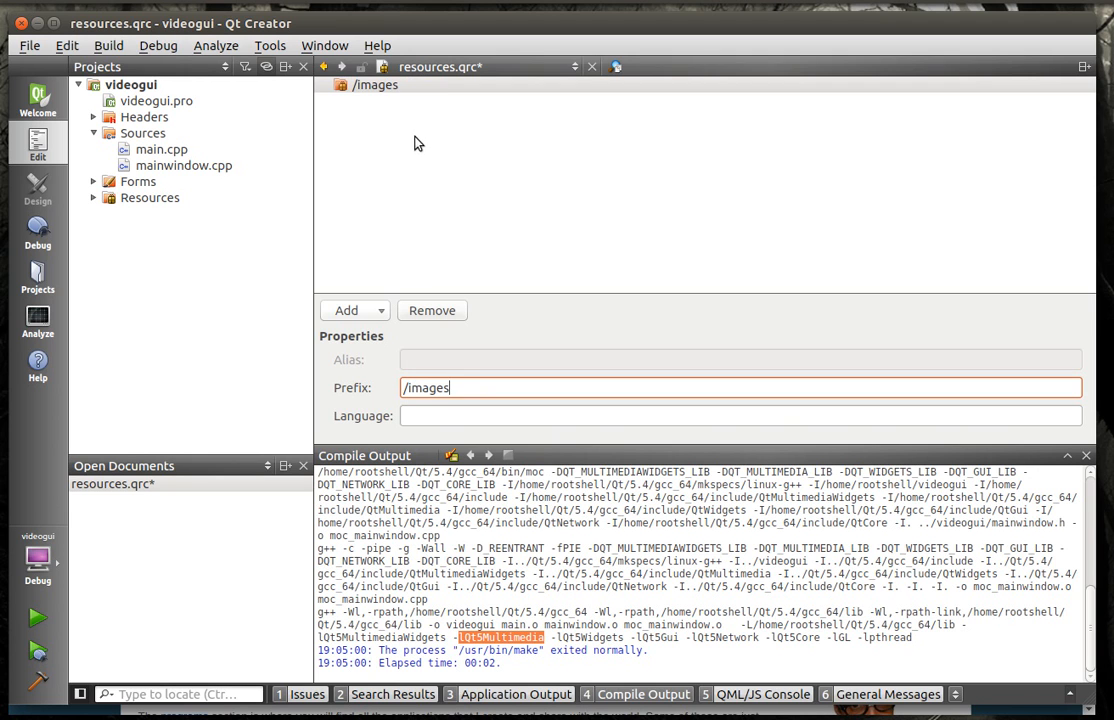
left_click(376, 84)
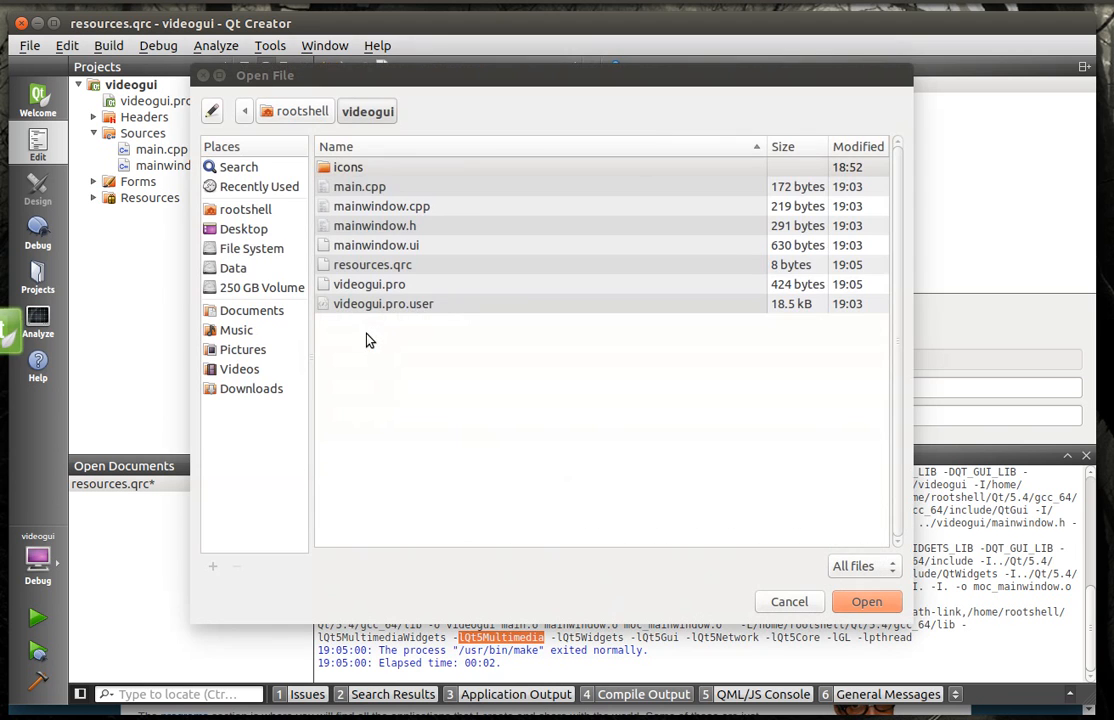
double_click(348, 168)
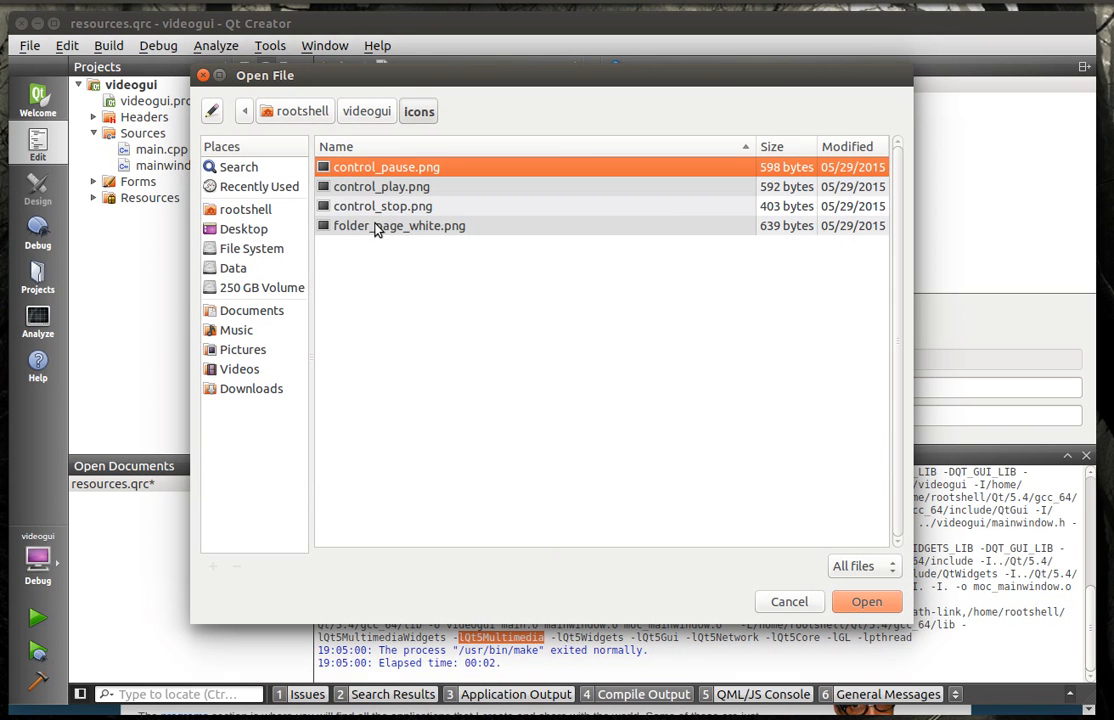
left_click(866, 600)
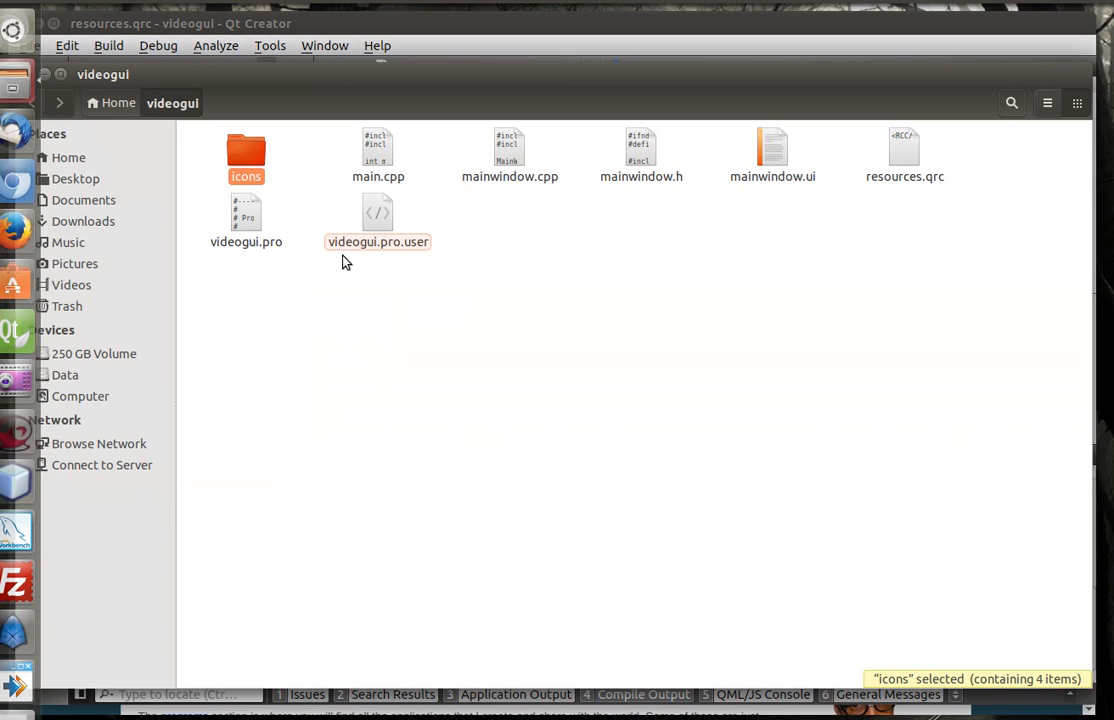
Step: Browse video2 from Home and bring its samples folder into the videogui project folder
left_click(68, 156)
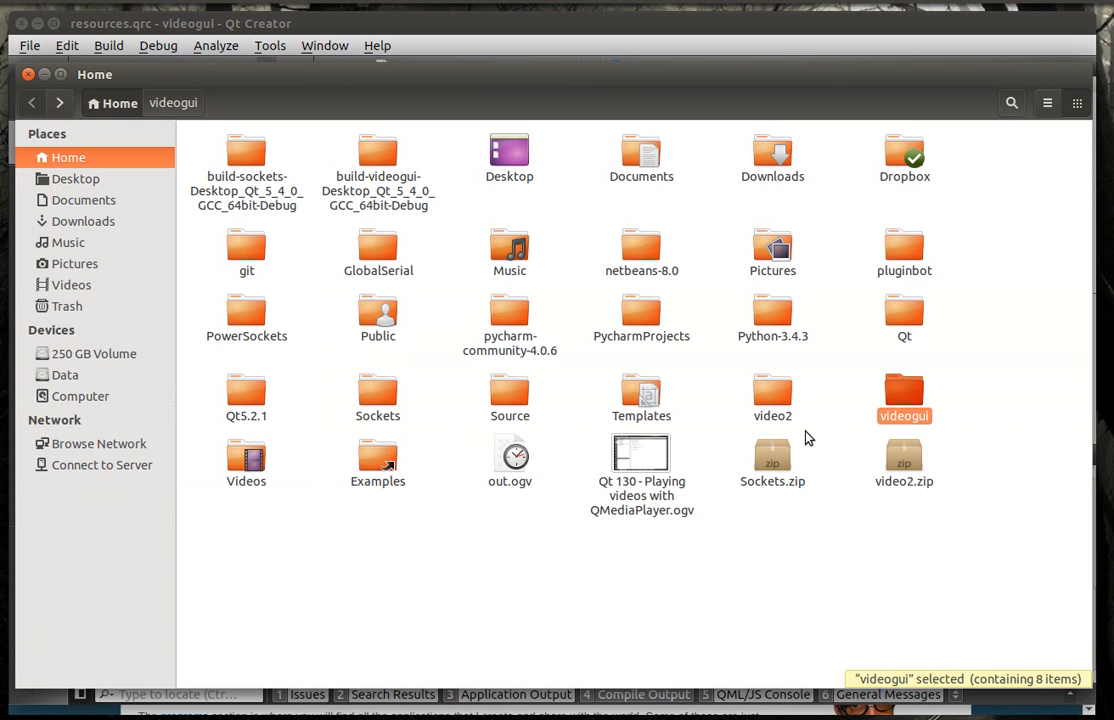
double_click(772, 390)
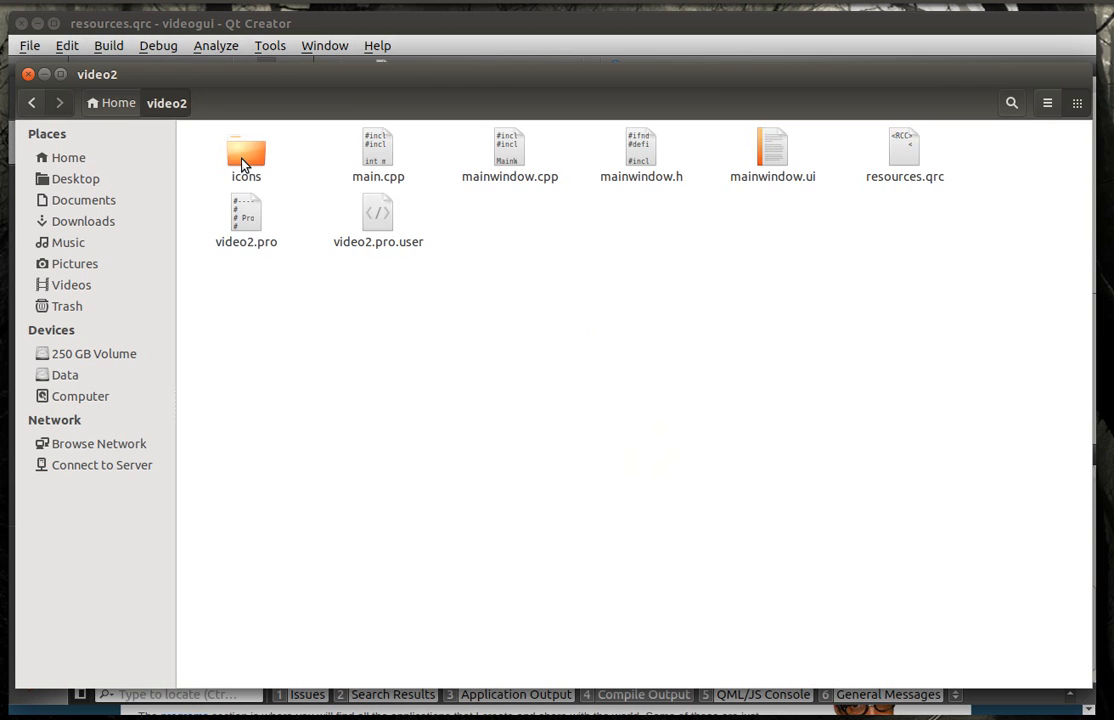
left_click(246, 156)
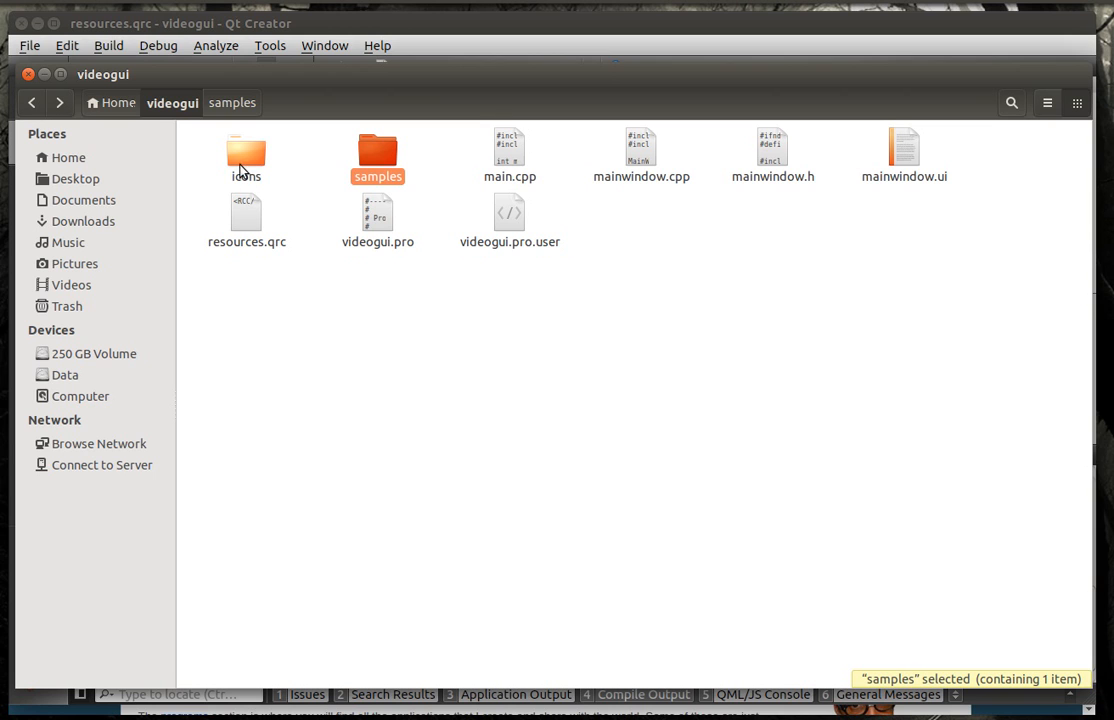
mouse_move(118, 110)
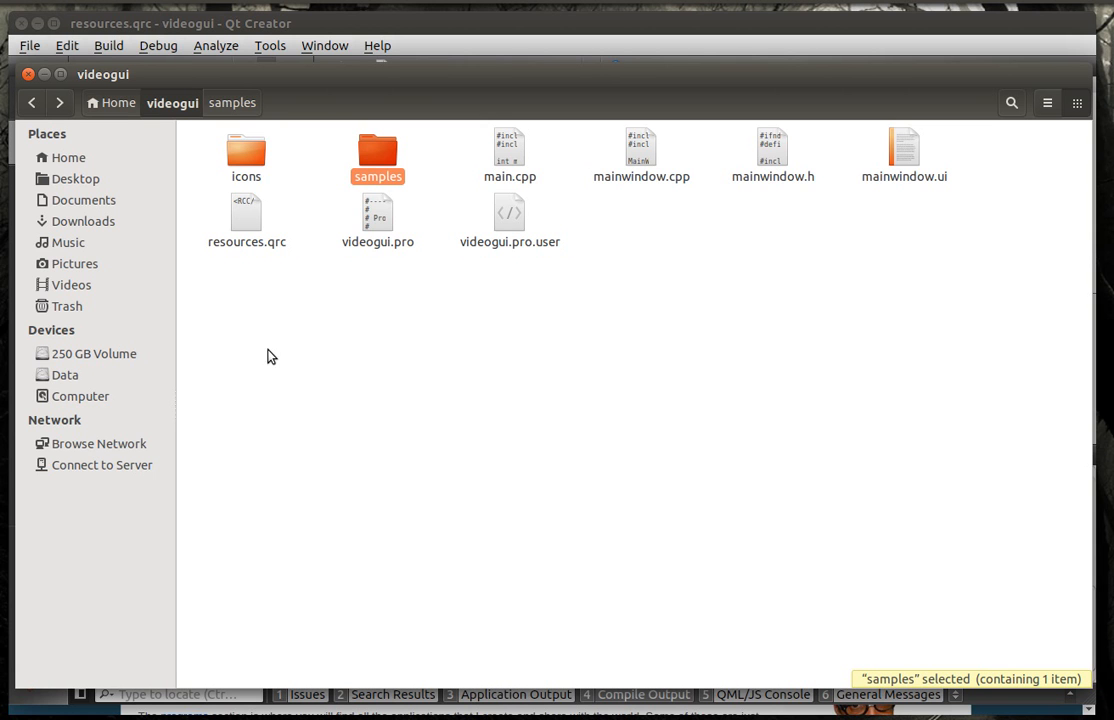
mouse_move(118, 110)
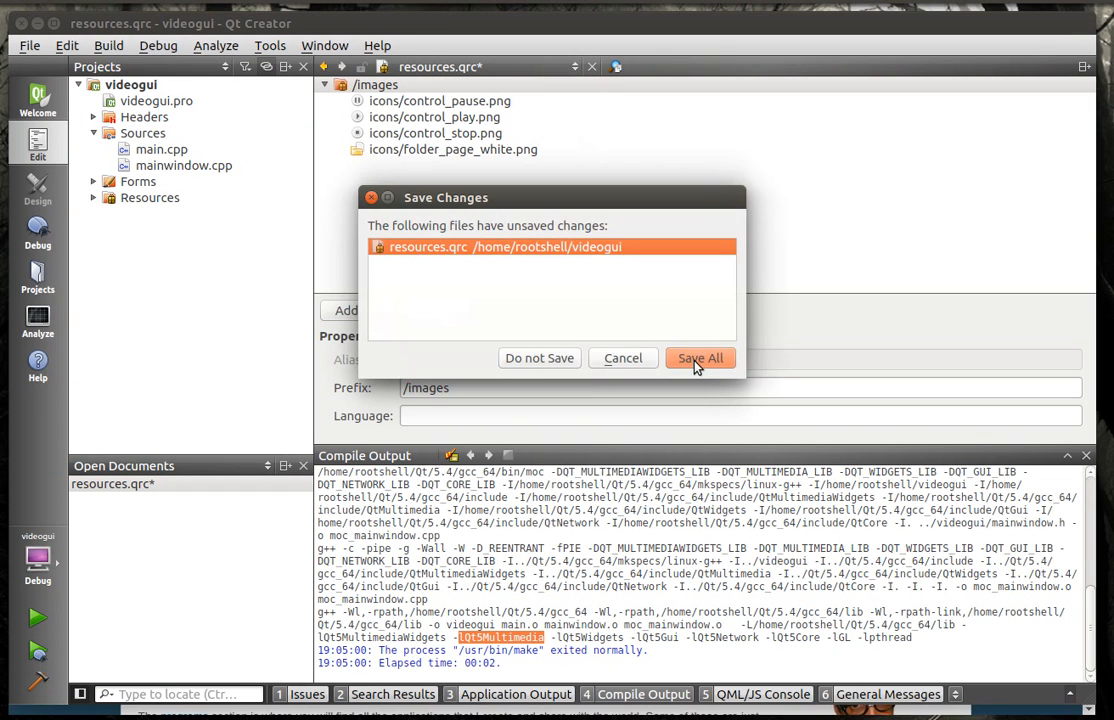
Step: Save resources.qrc, expand it to show the four images, and open mainwindow.ui for design
left_click(700, 358)
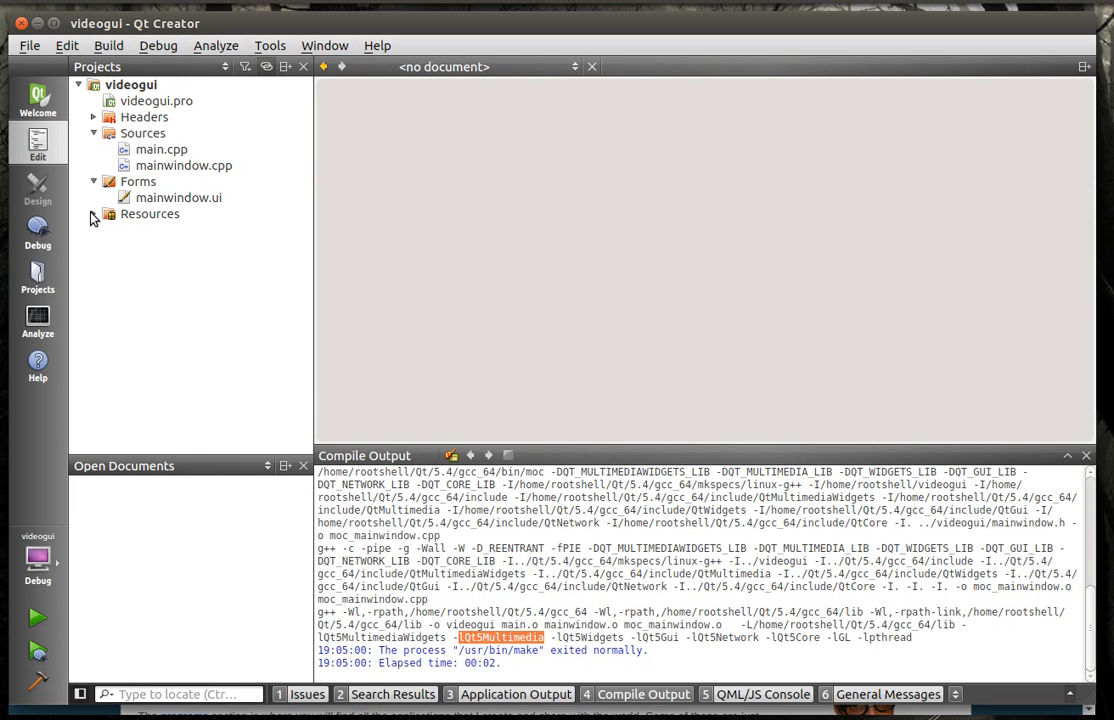
left_click(92, 212)
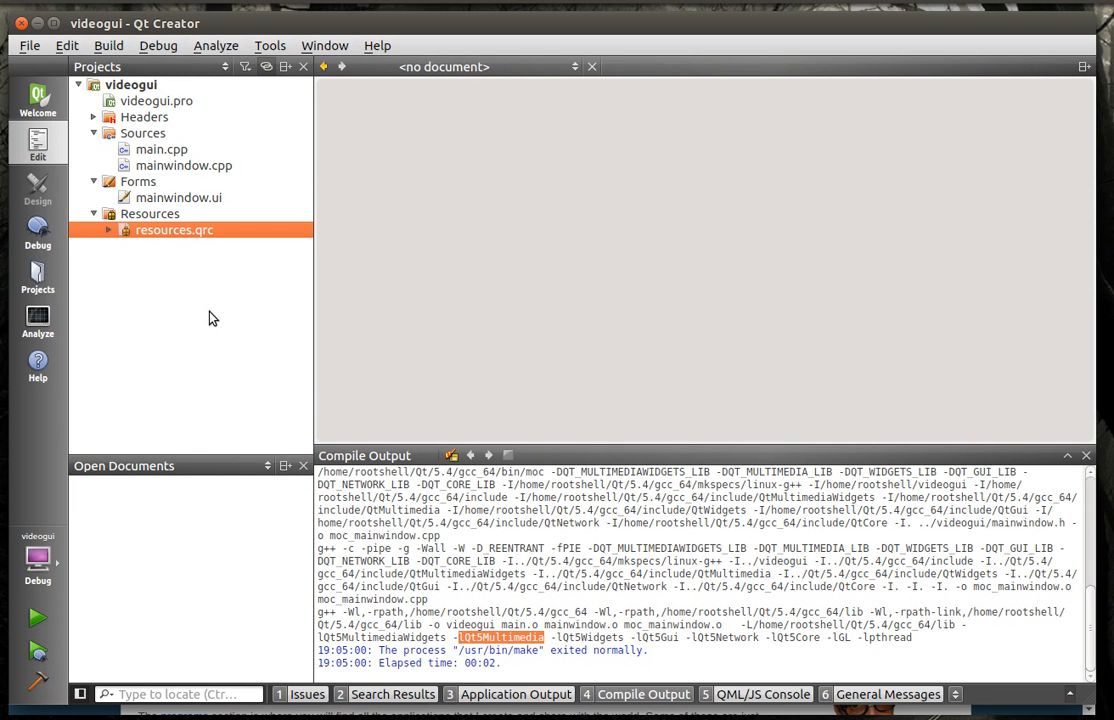
left_click(108, 228)
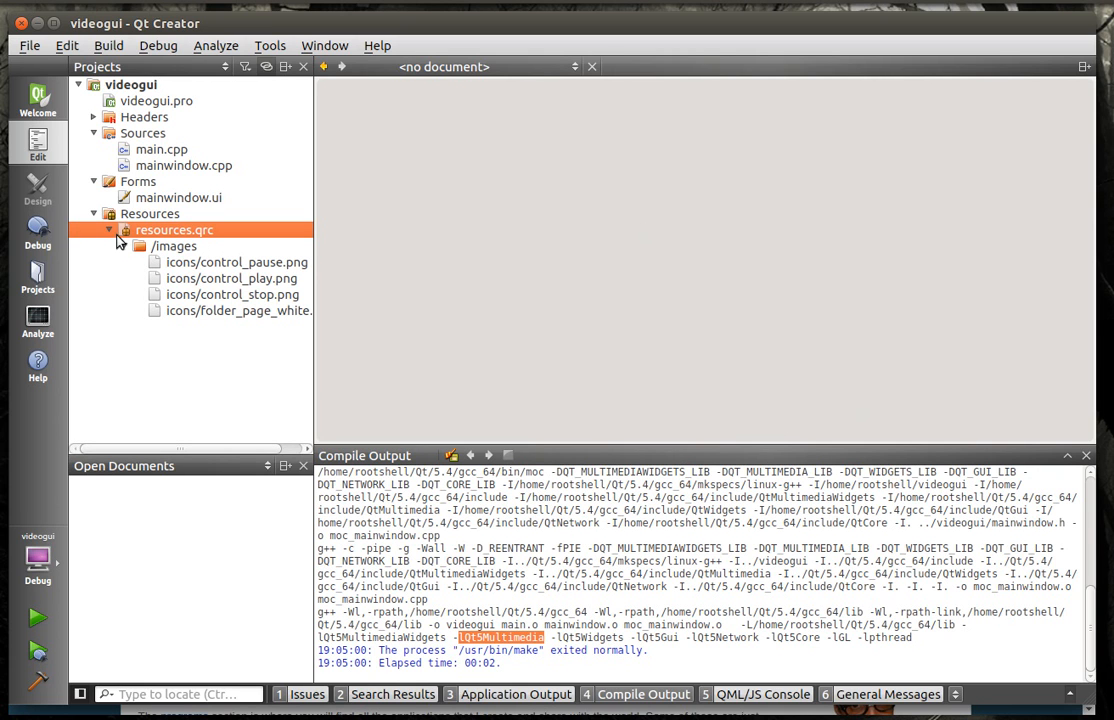
right_click(132, 84)
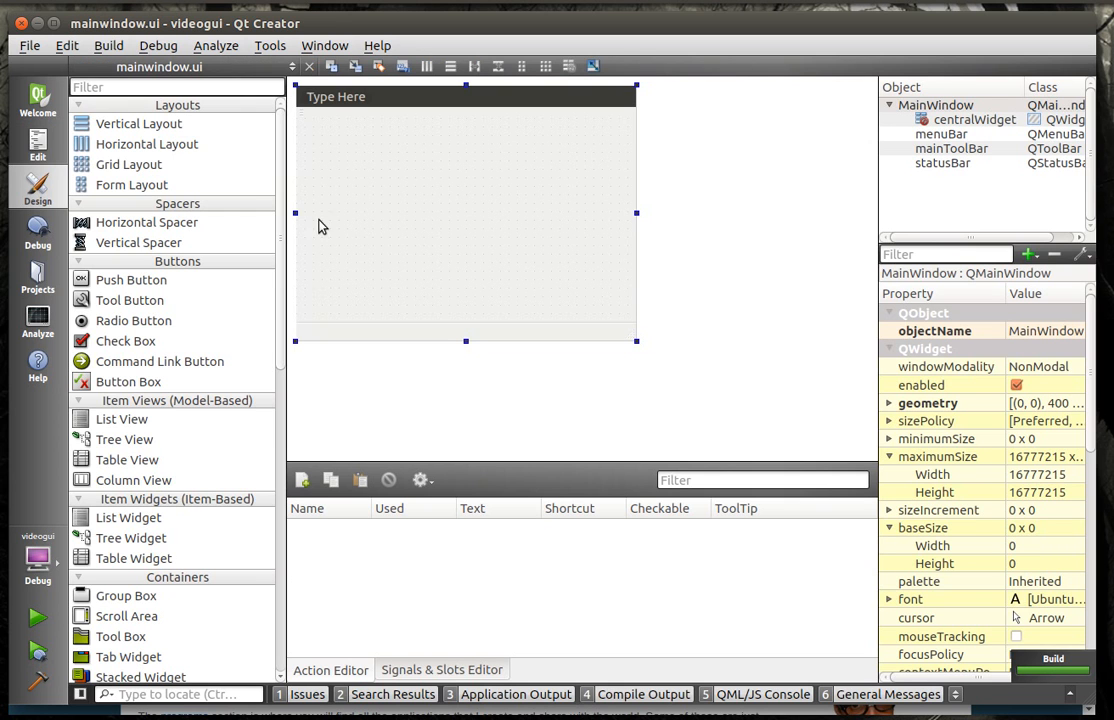
mouse_move(404, 324)
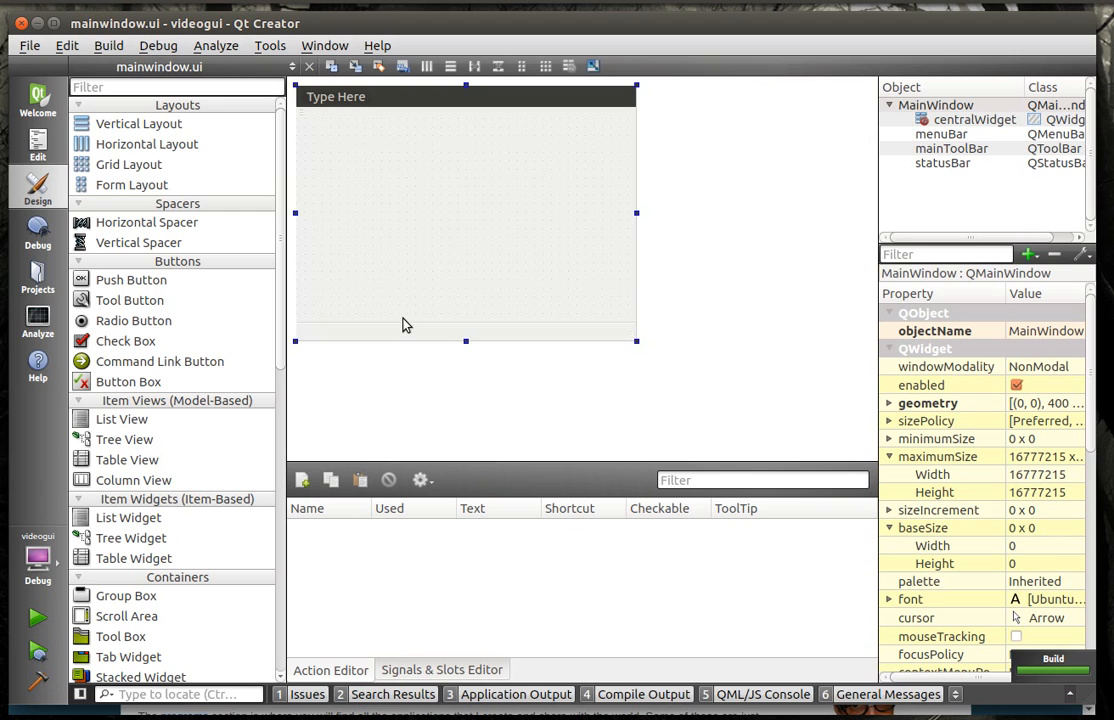
mouse_move(364, 578)
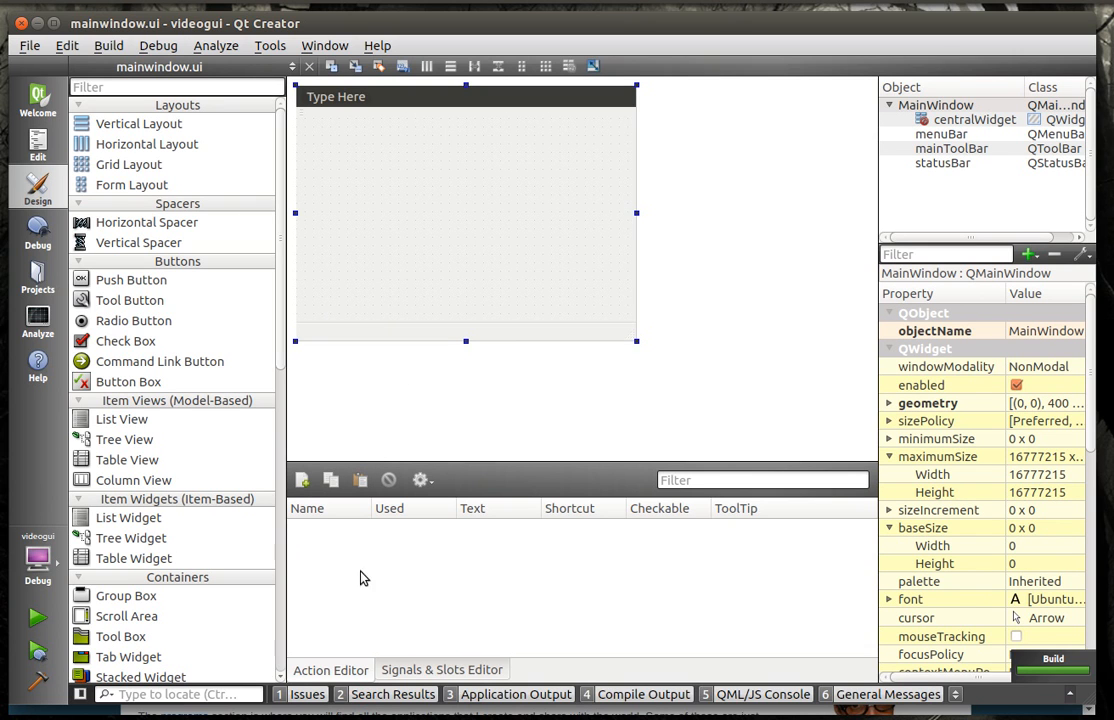
mouse_move(304, 480)
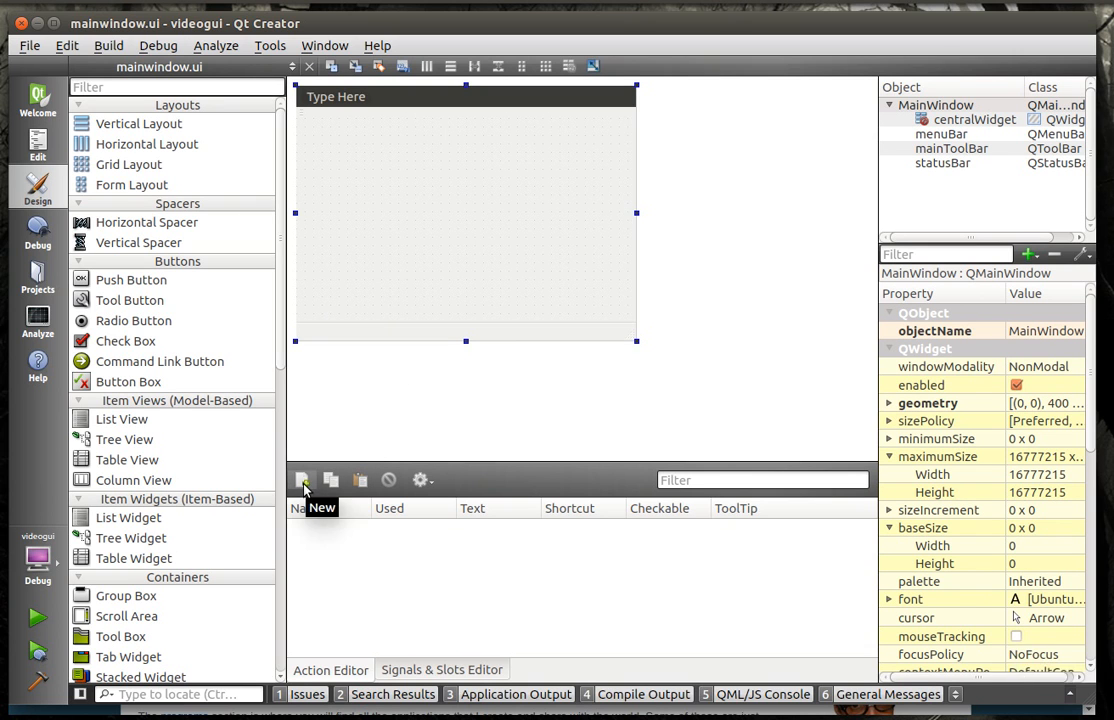
mouse_move(310, 172)
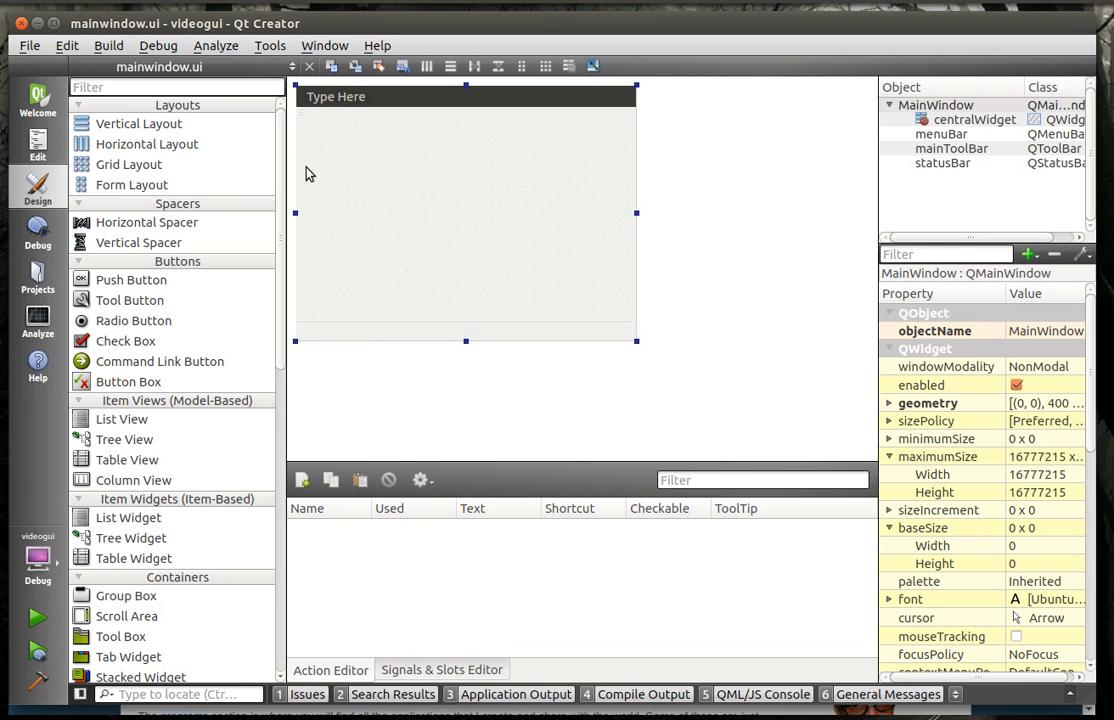
mouse_move(350, 404)
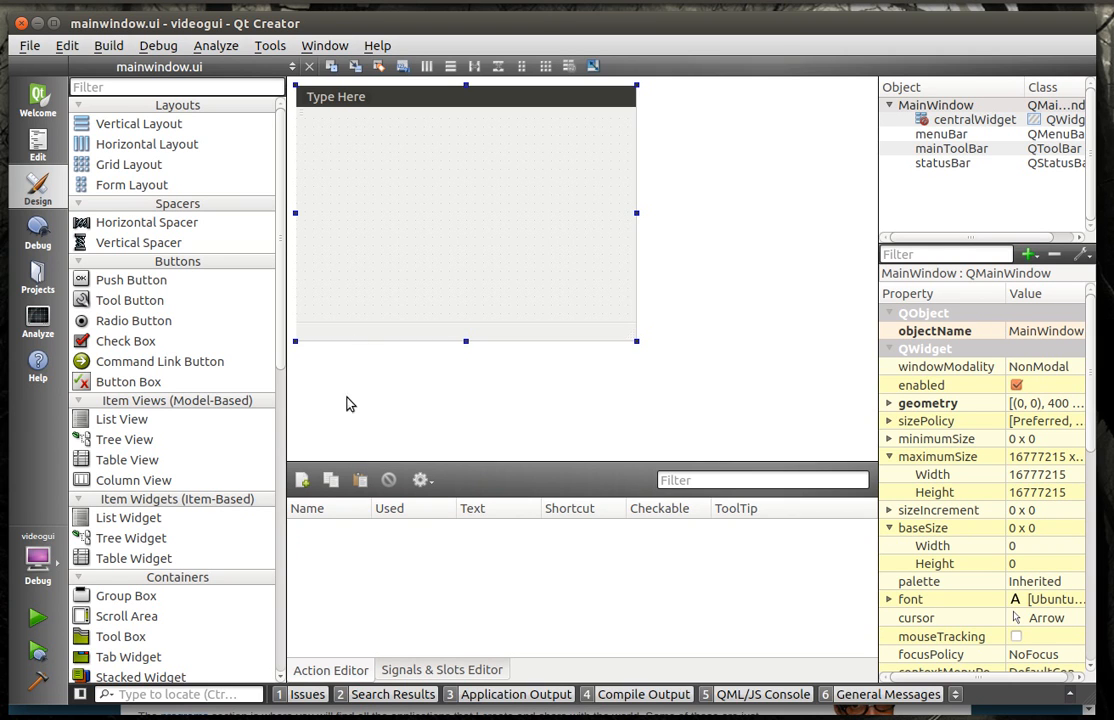
mouse_move(348, 340)
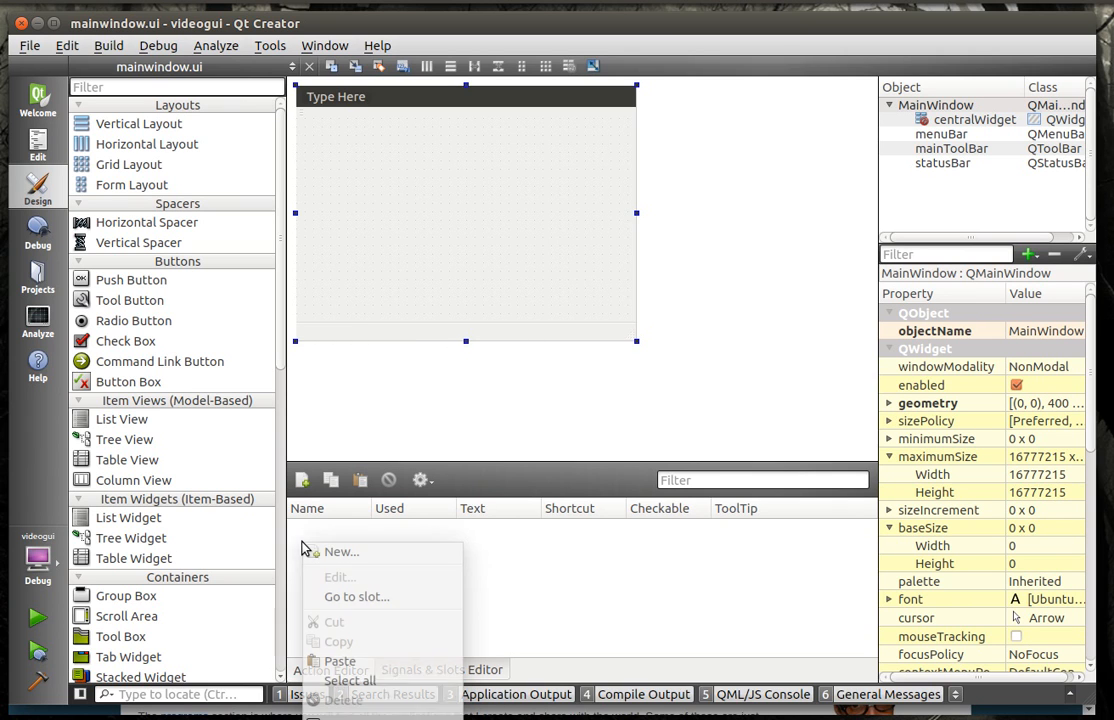
Step: Create a new action with text Open and tooltip Open A File
left_click(340, 552)
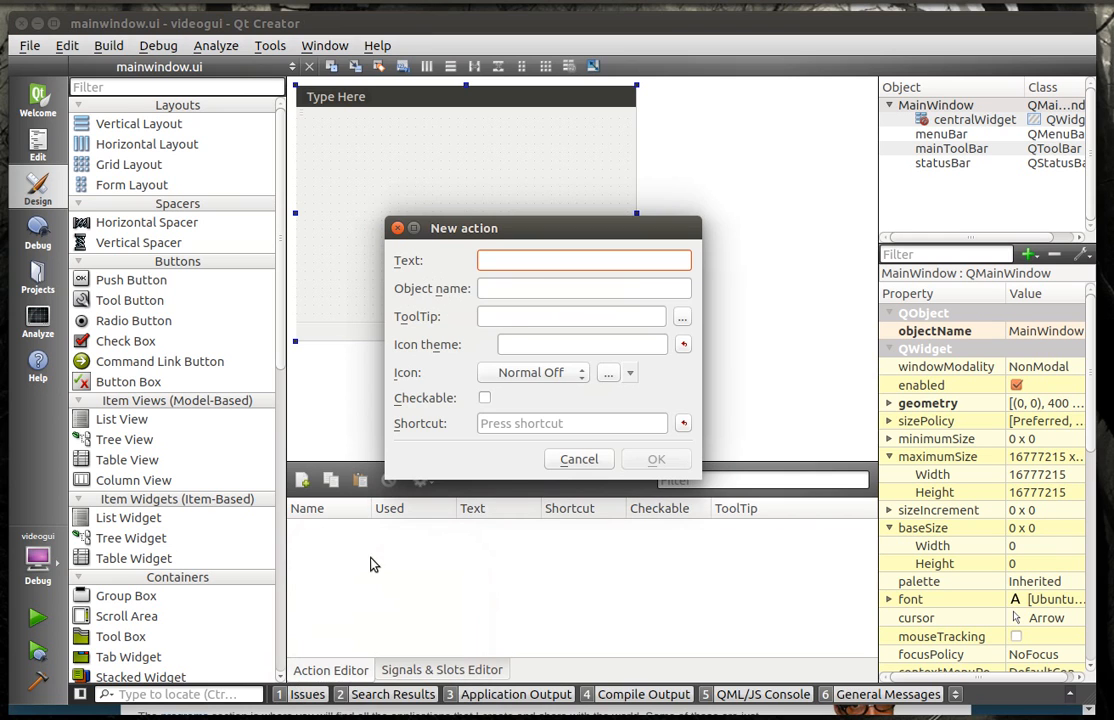
type("O")
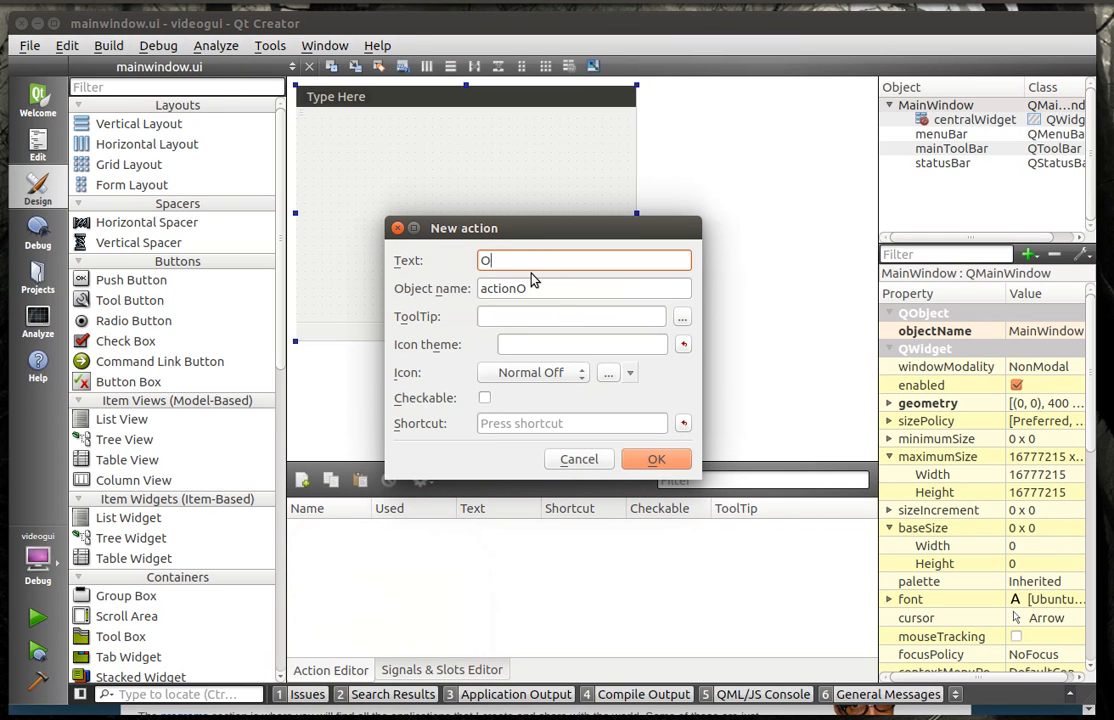
type("pen")
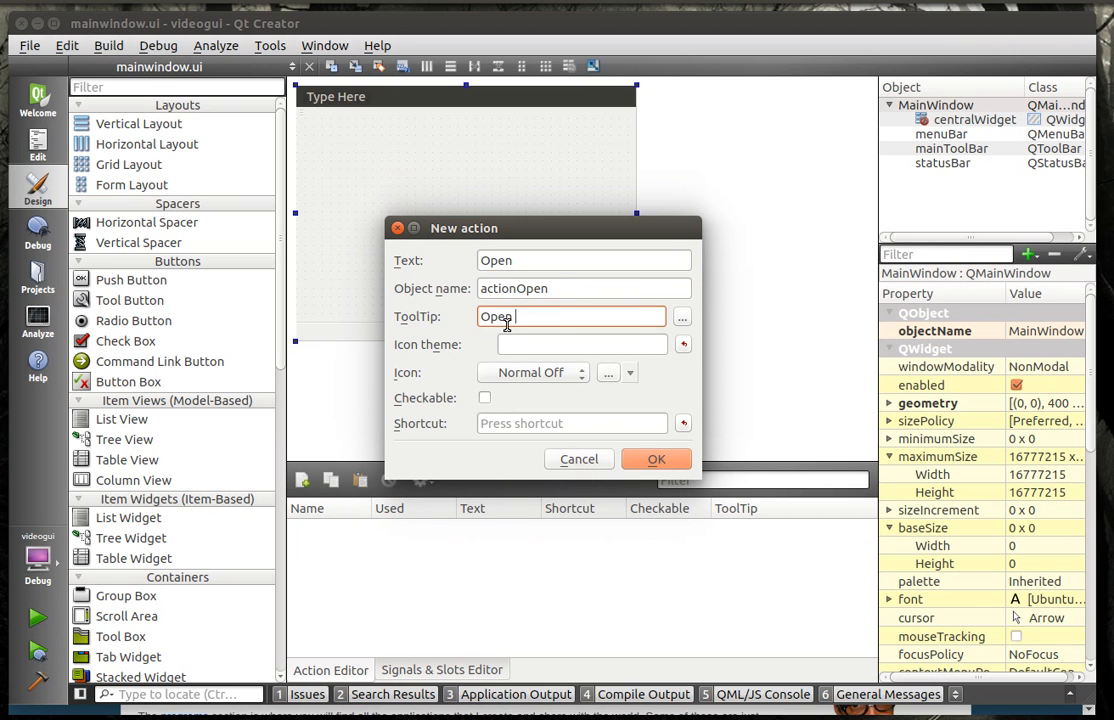
type("A File")
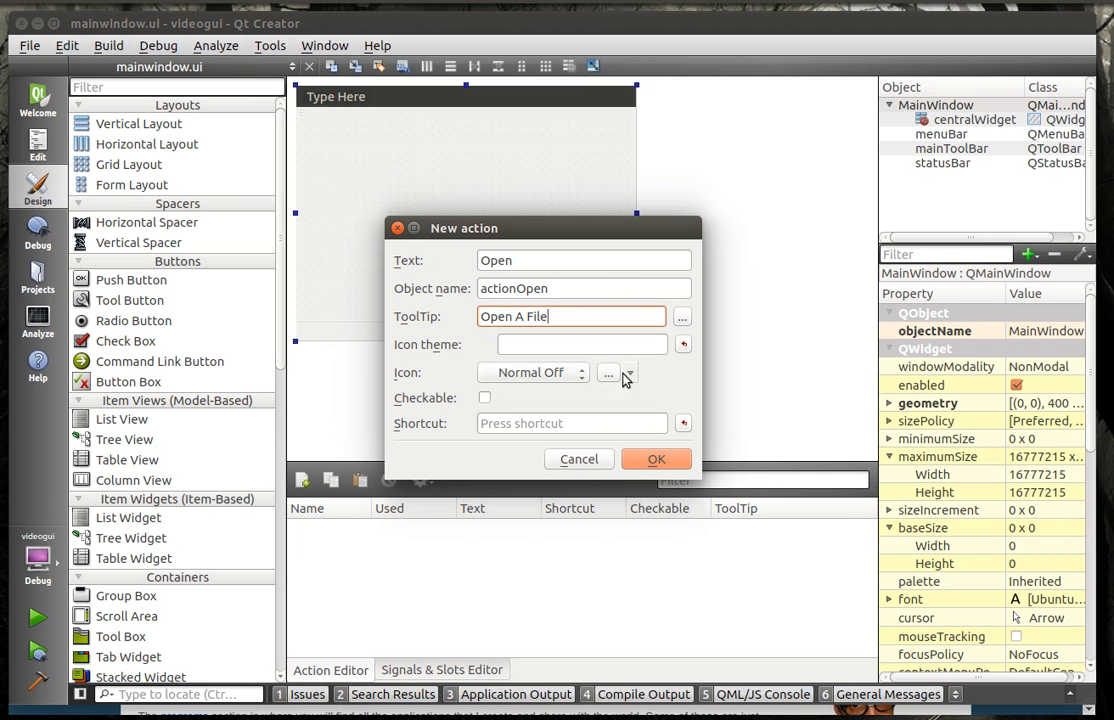
Step: Give the Open action the folder icon from resources and place it on the toolbar
left_click(628, 372)
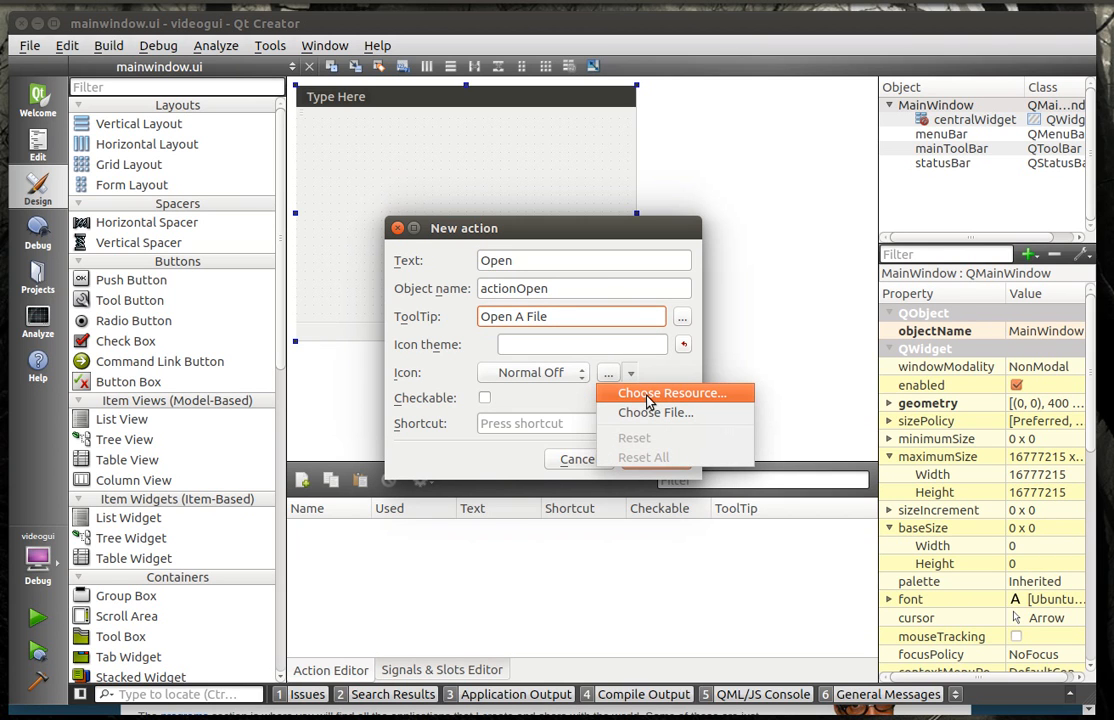
left_click(668, 392)
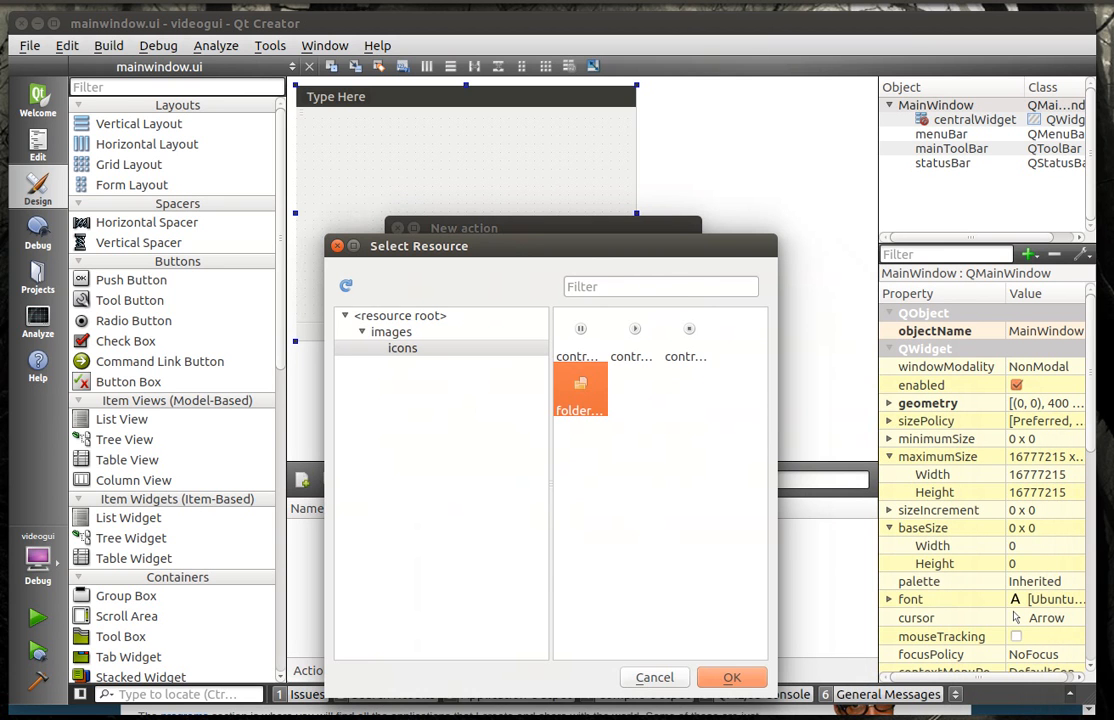
left_click(732, 676)
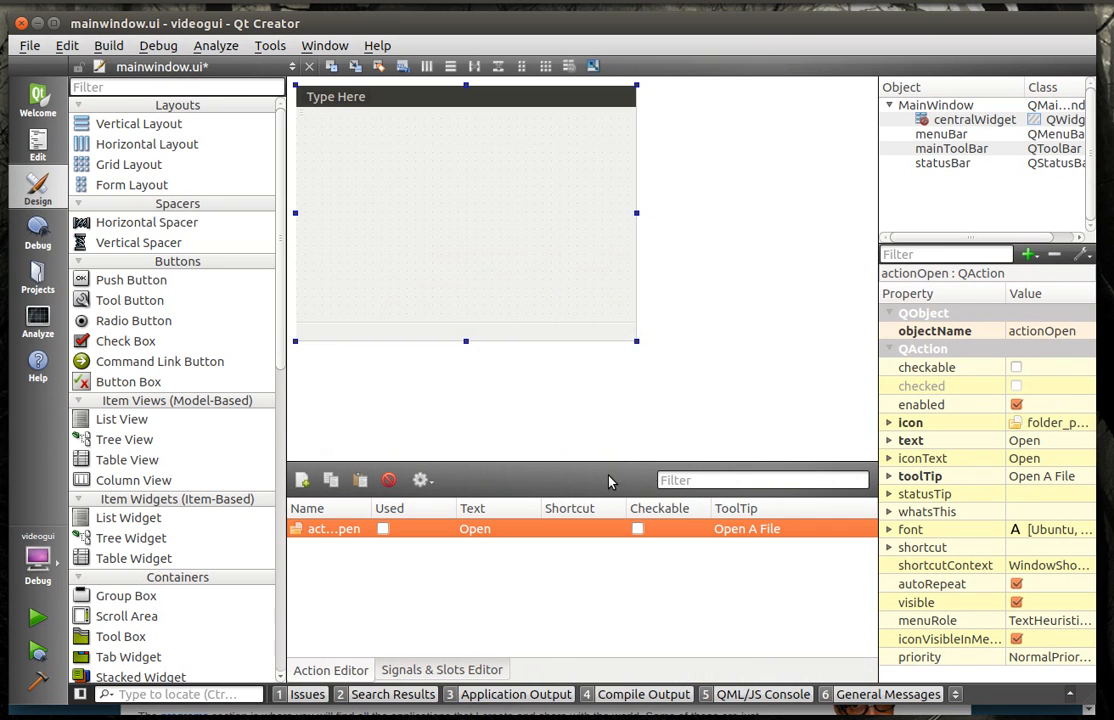
mouse_move(336, 536)
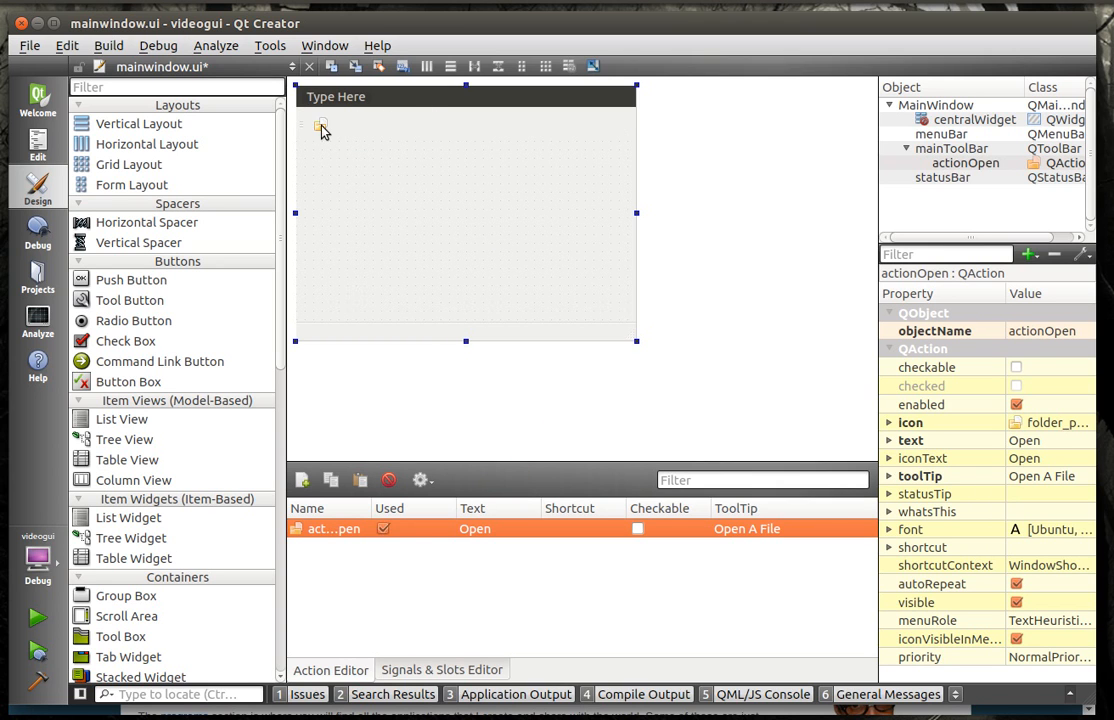
right_click(332, 528)
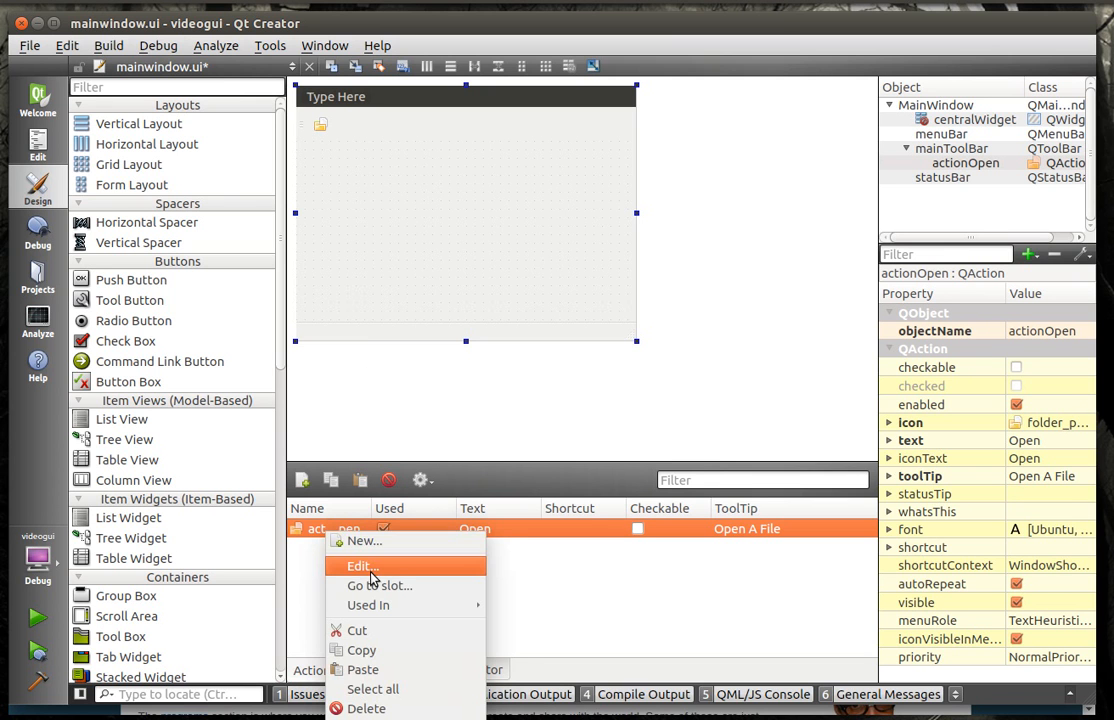
Step: Generate an on_actionOpen_triggered() slot from the Open action's triggered signal
left_click(378, 584)
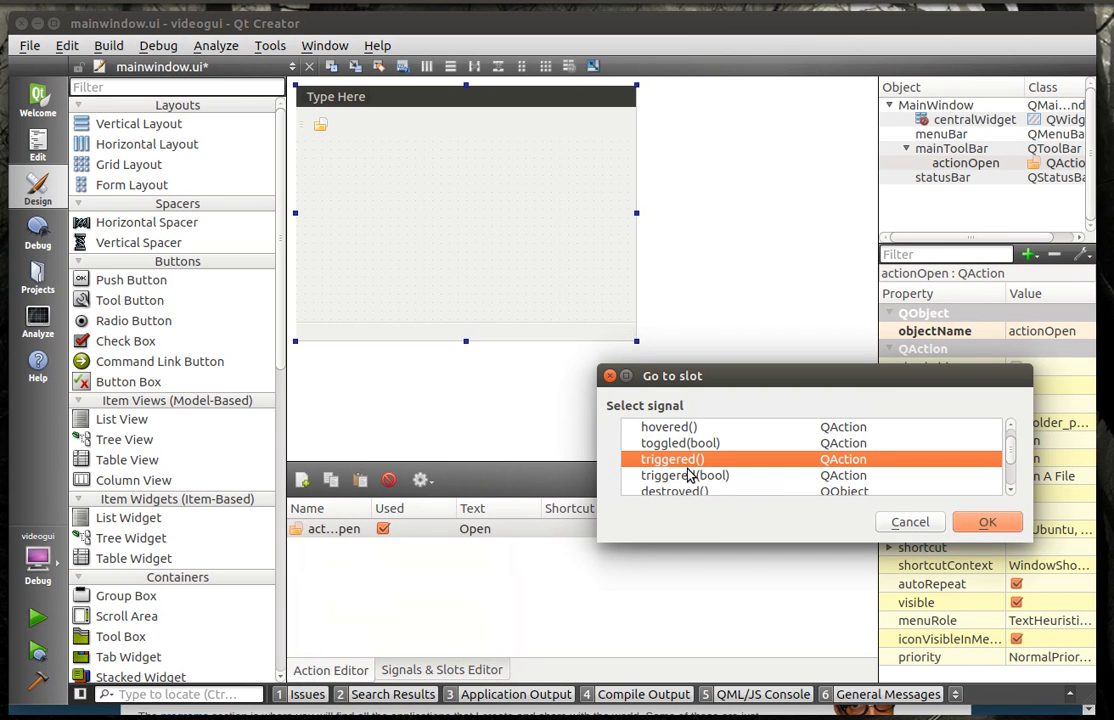
left_click(986, 520)
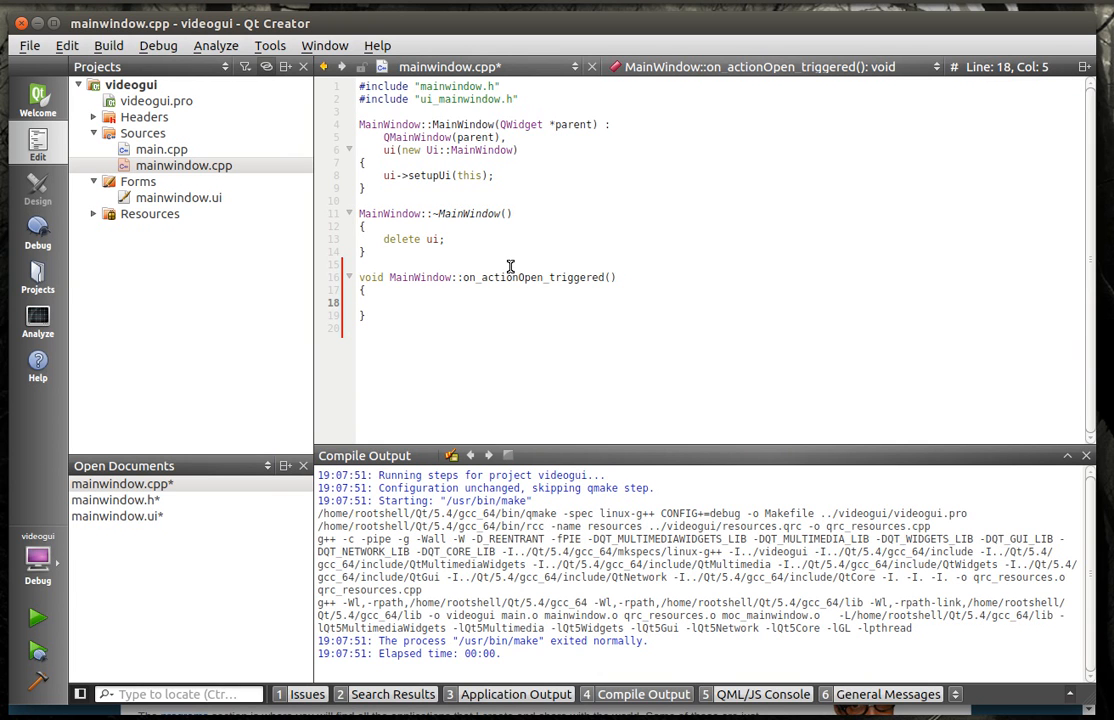
mouse_move(428, 304)
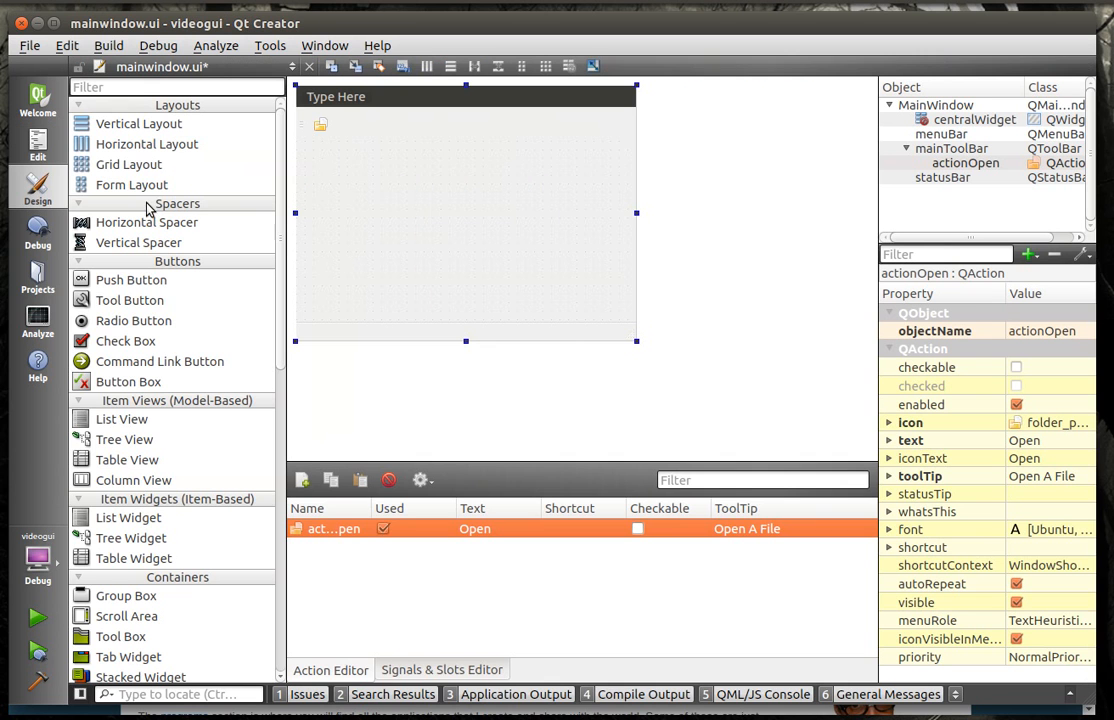
Step: Create a Play action with the play icon from the project resources
left_click(302, 480)
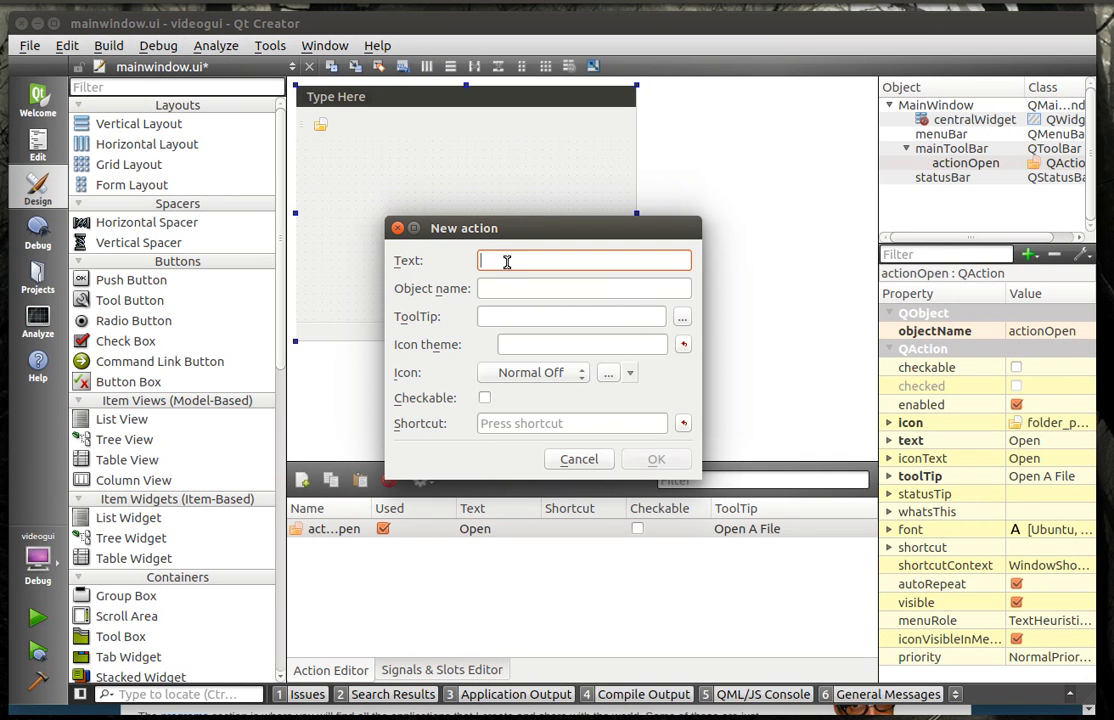
type("Play")
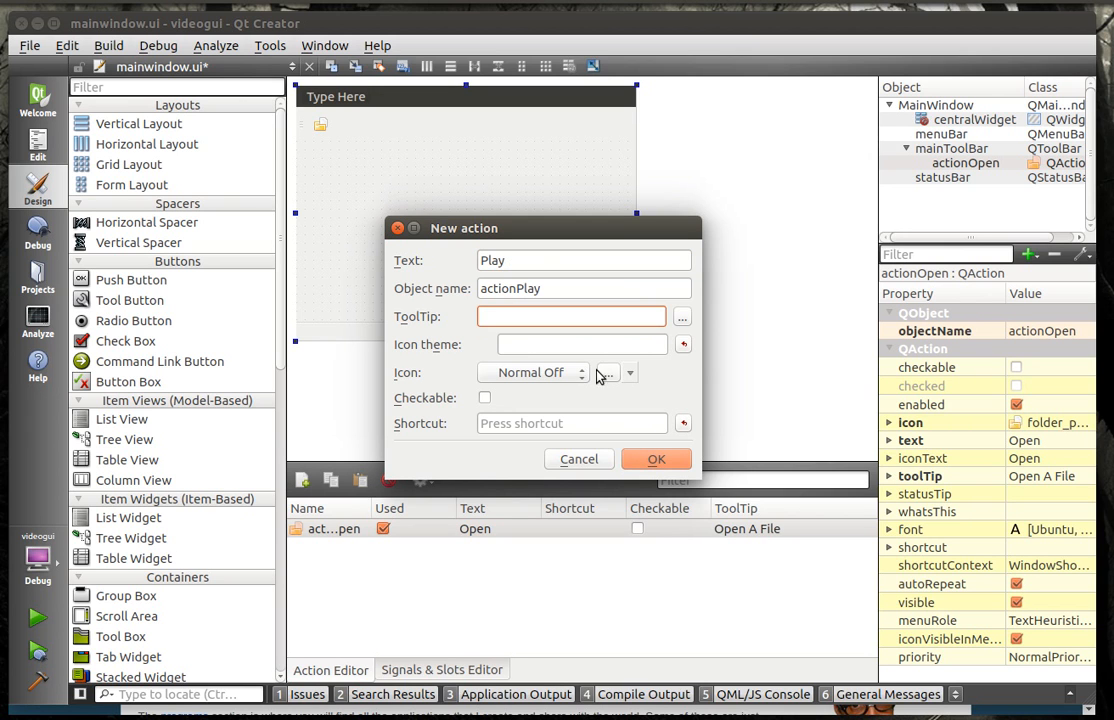
left_click(604, 372)
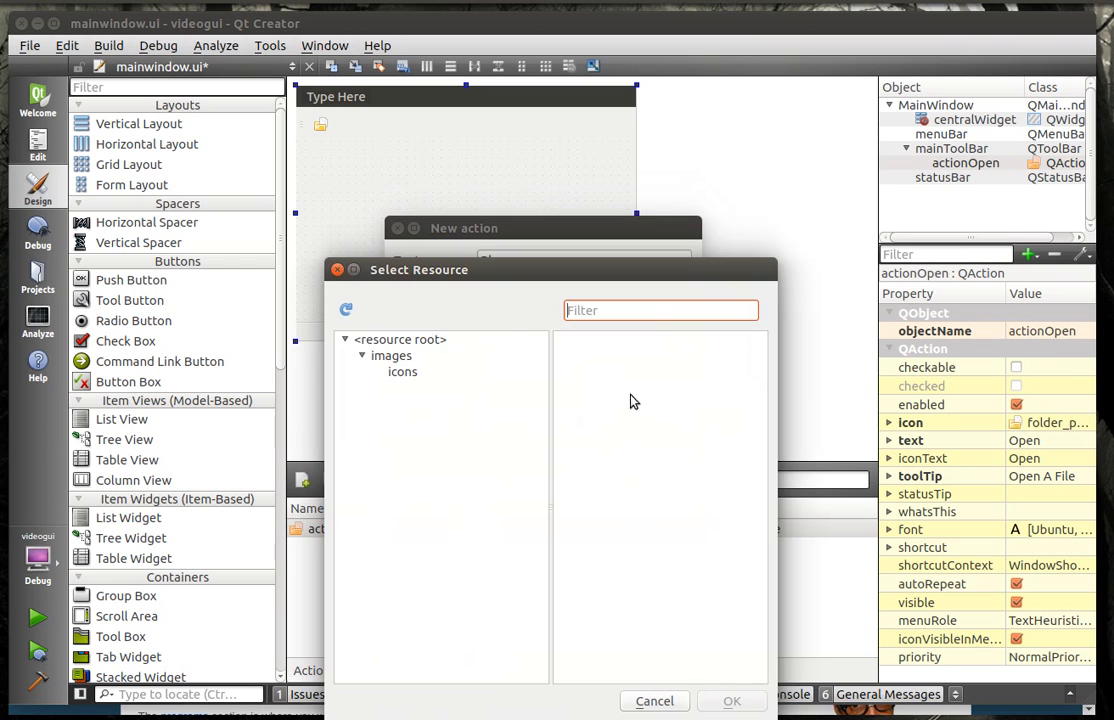
left_click(402, 370)
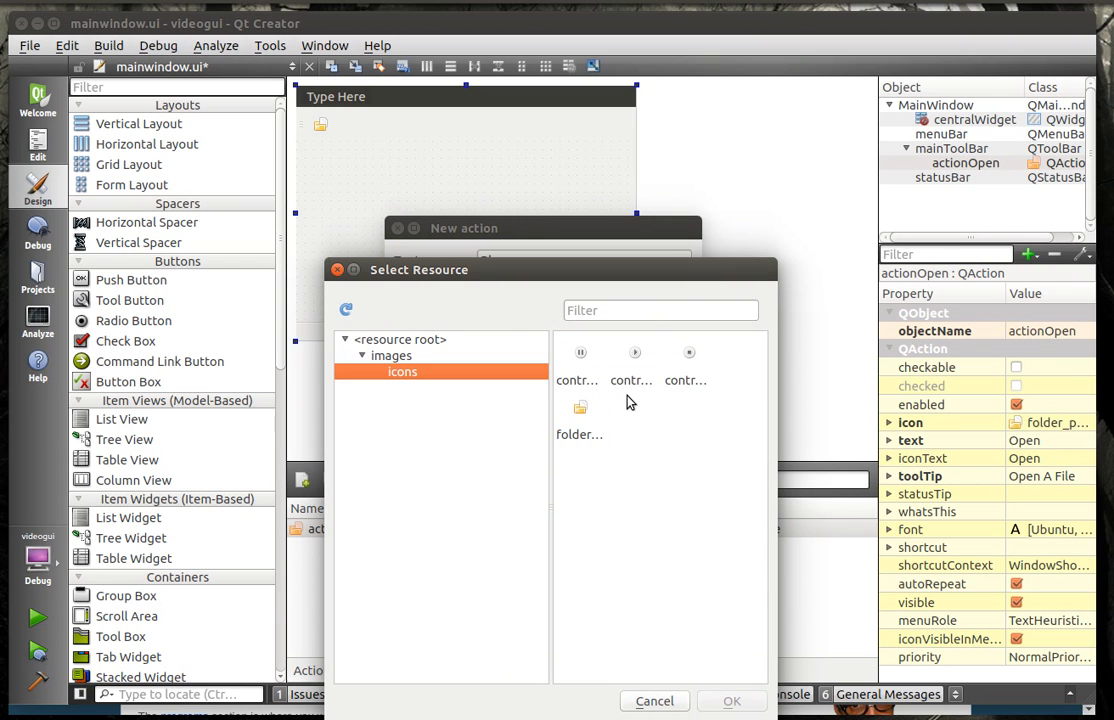
left_click(634, 360)
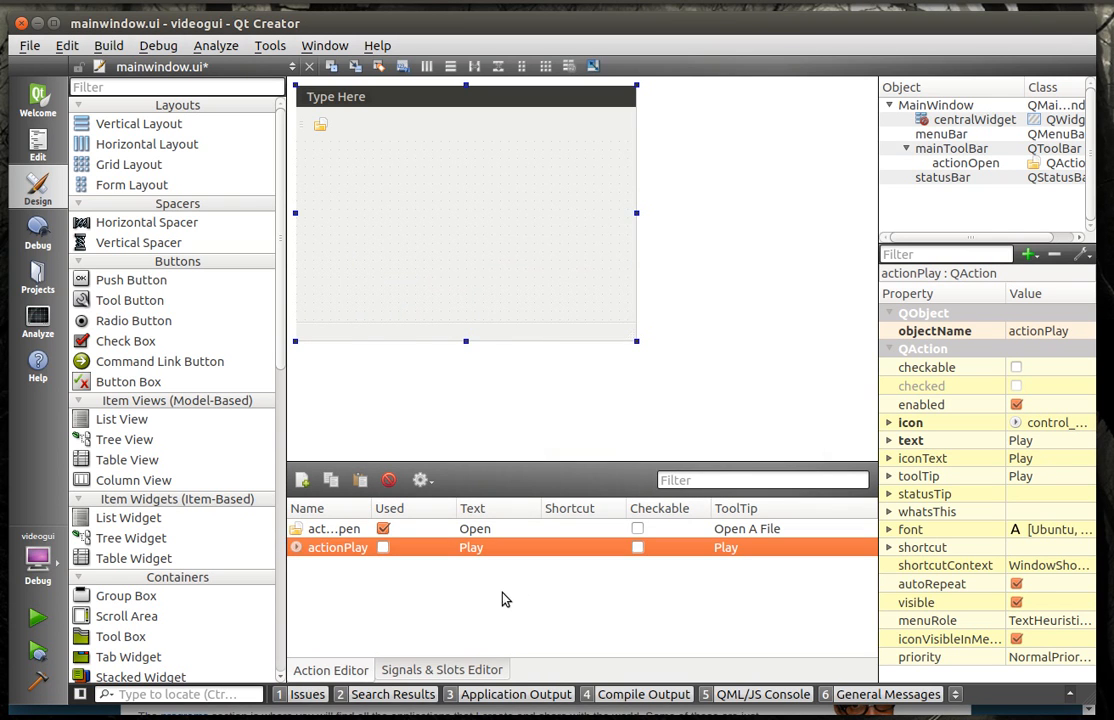
Step: Create a Pause action with the pause icon from the project resources
left_click(302, 480)
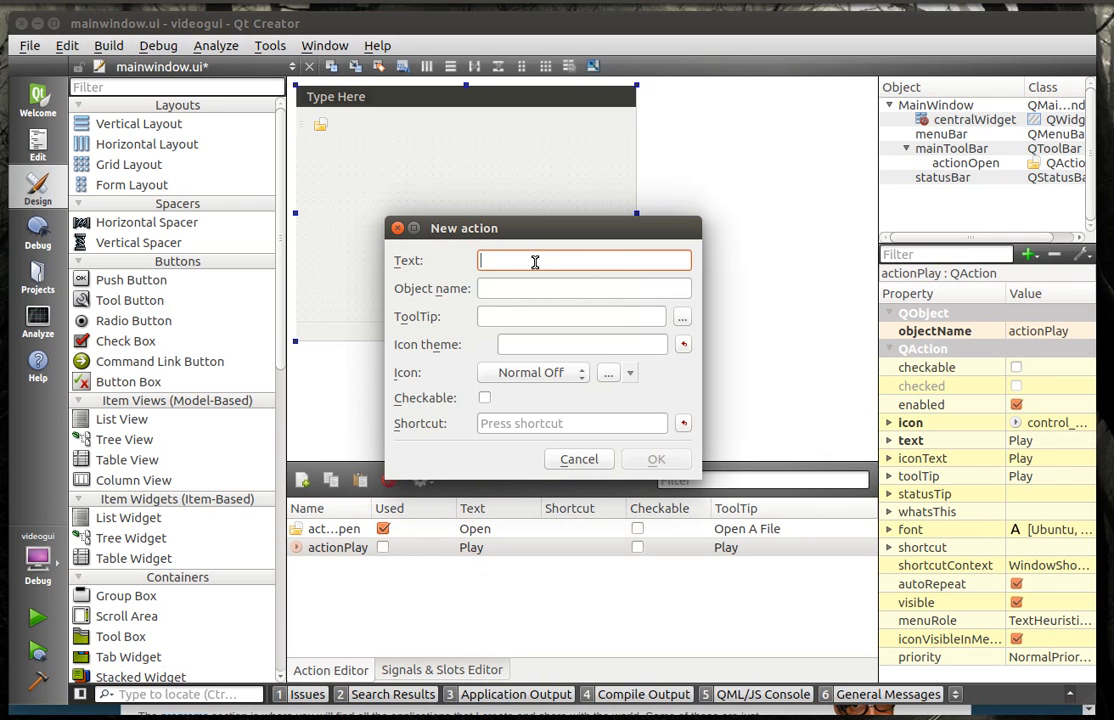
type("Pause")
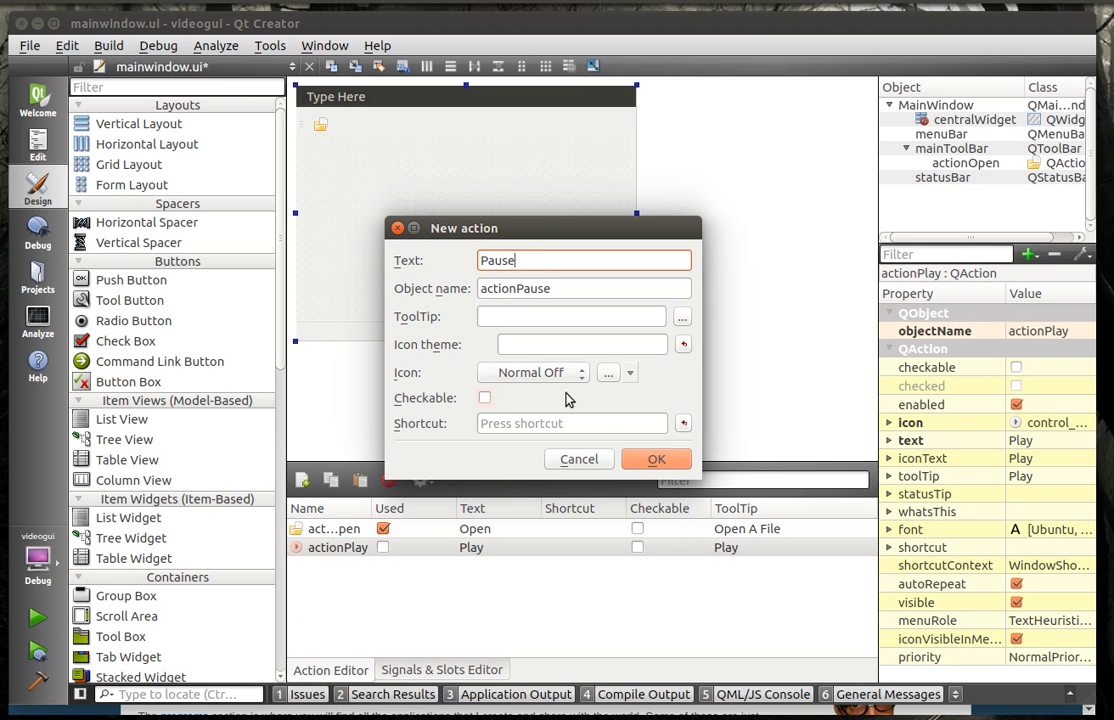
left_click(630, 372)
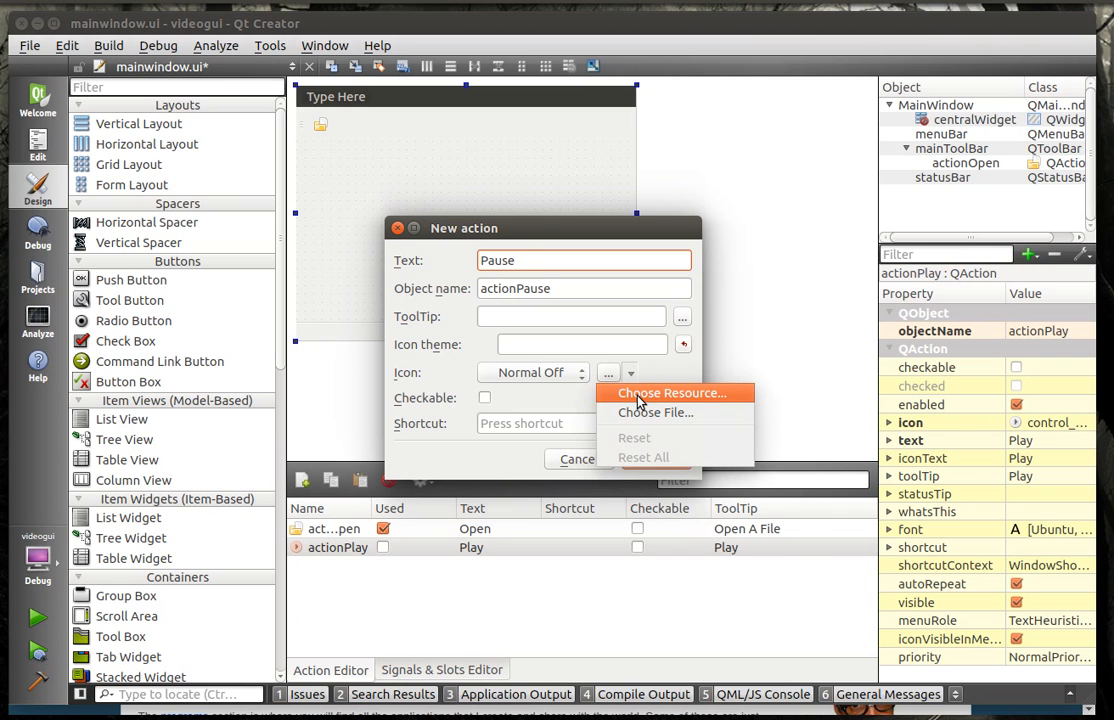
left_click(672, 392)
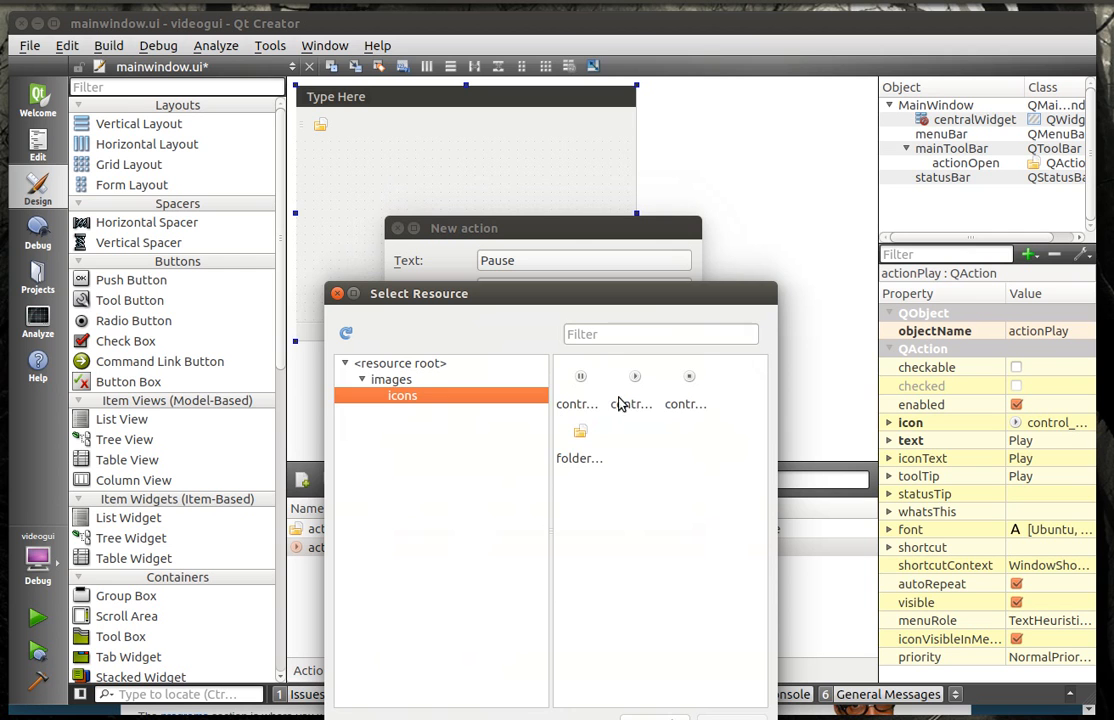
left_click(580, 384)
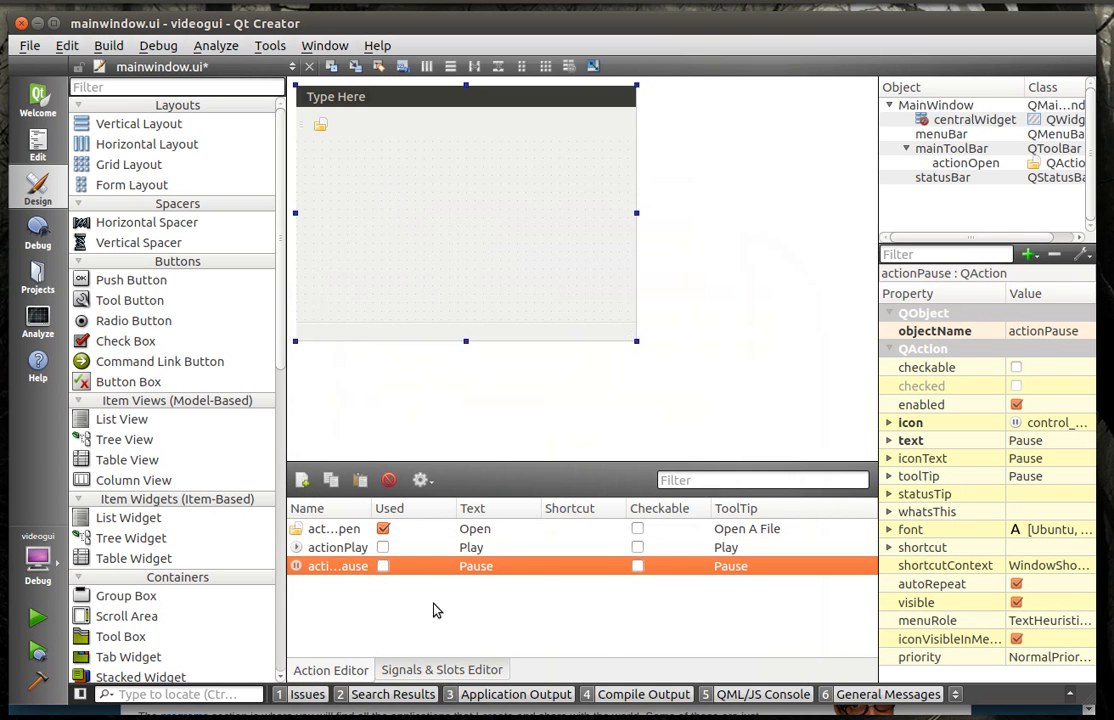
Step: Create a Stop action with the stop icon from the project resources
left_click(302, 480)
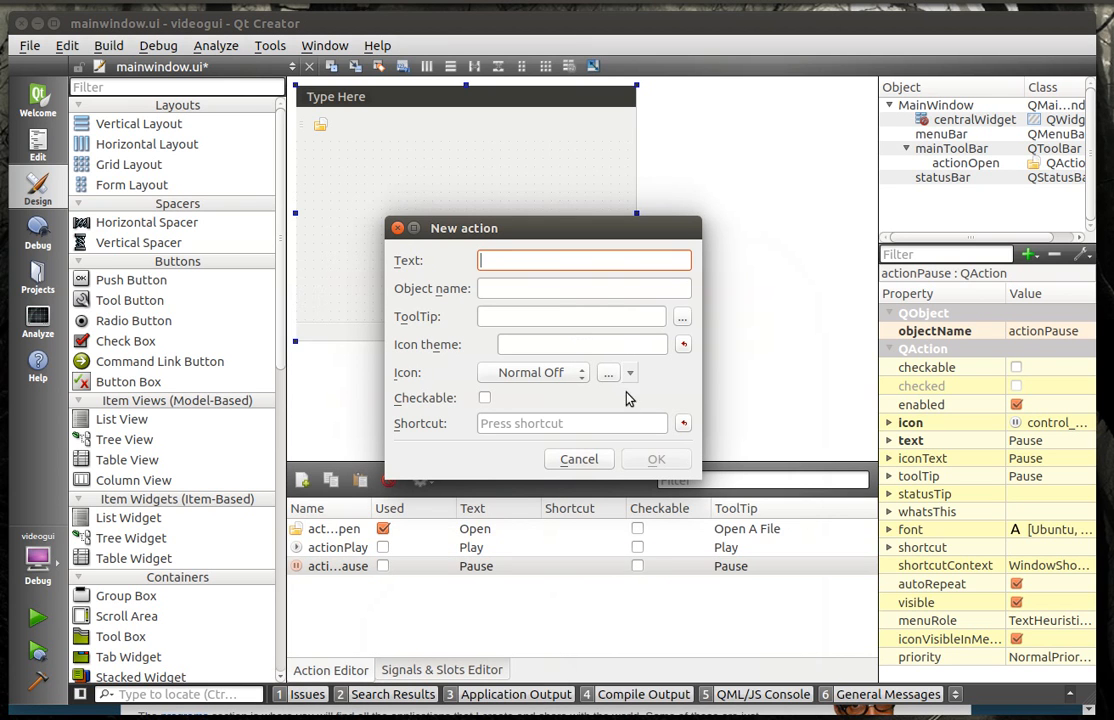
type("Sto")
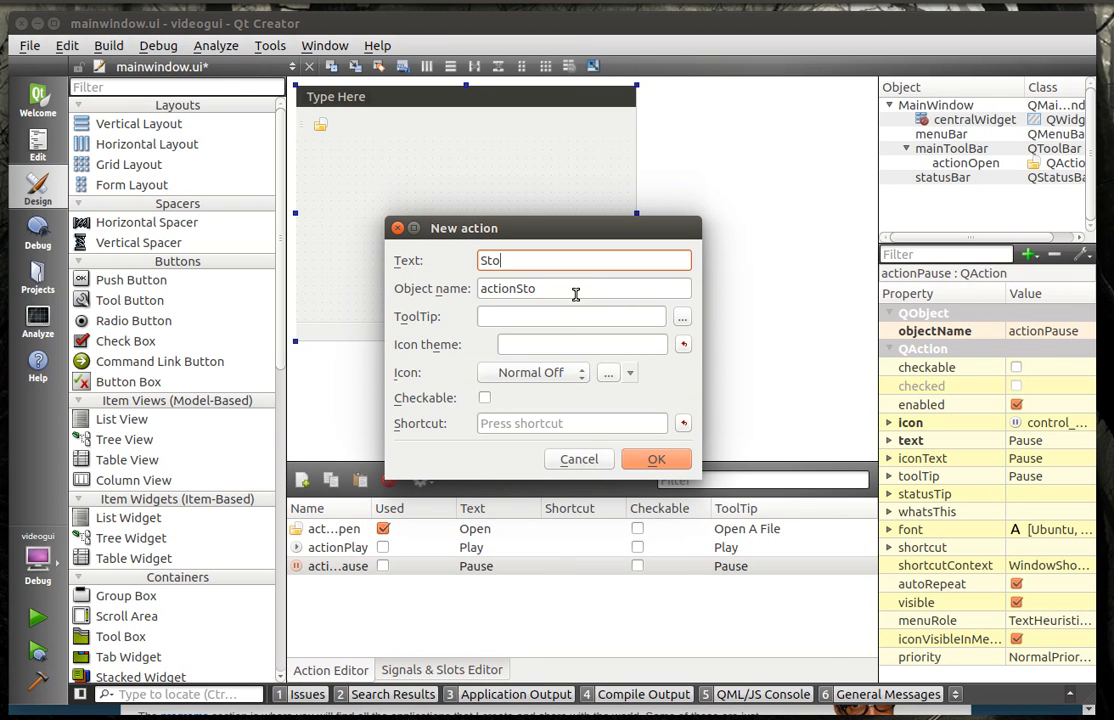
type("p")
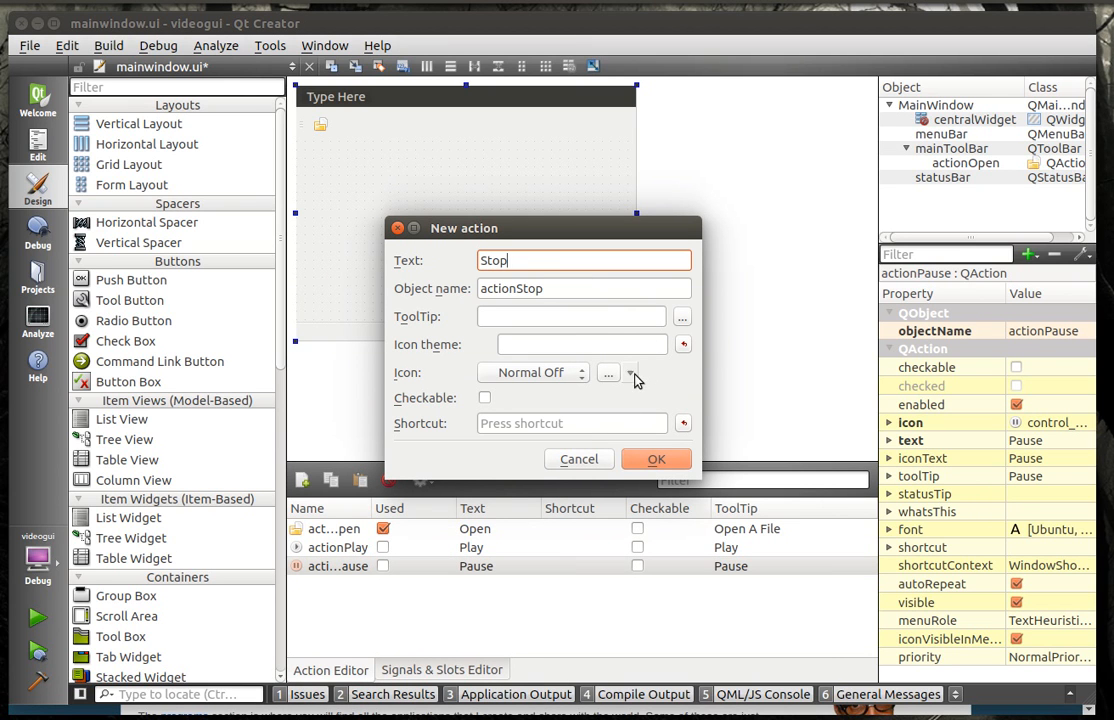
left_click(632, 372)
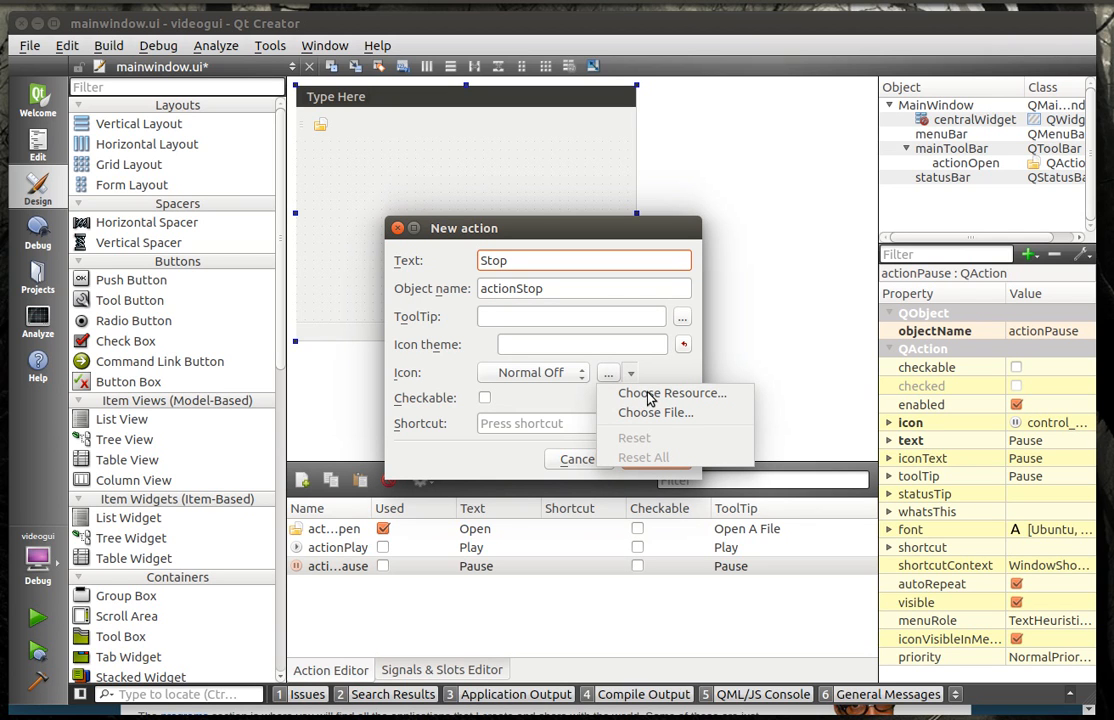
mouse_move(650, 398)
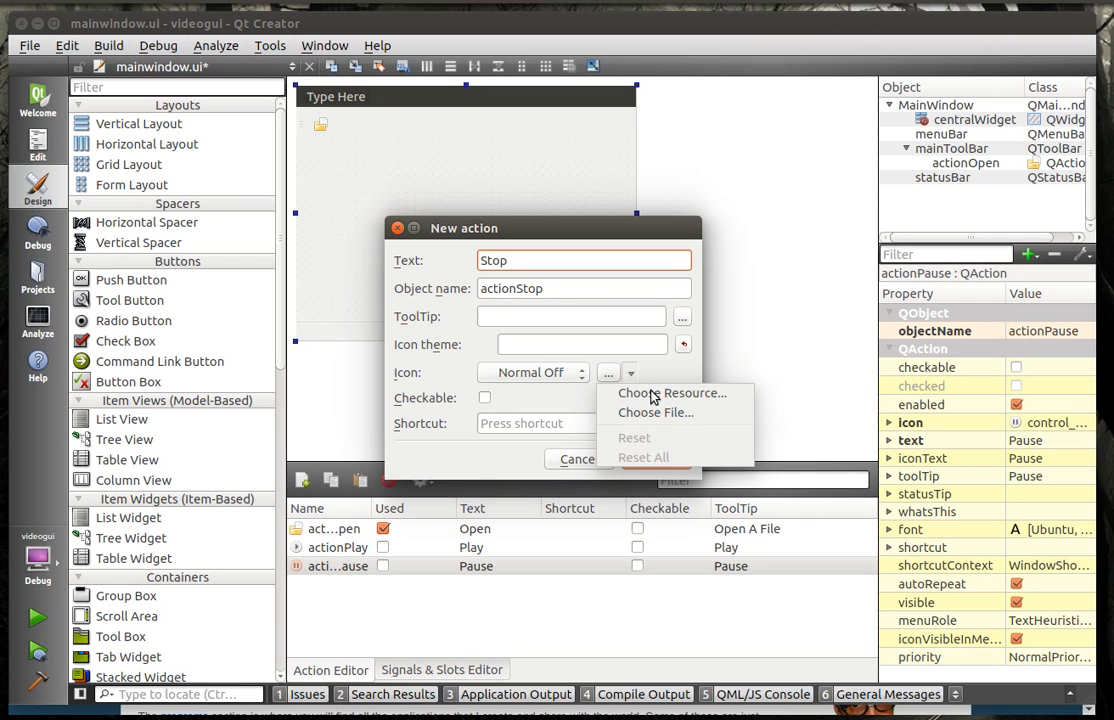
left_click(672, 392)
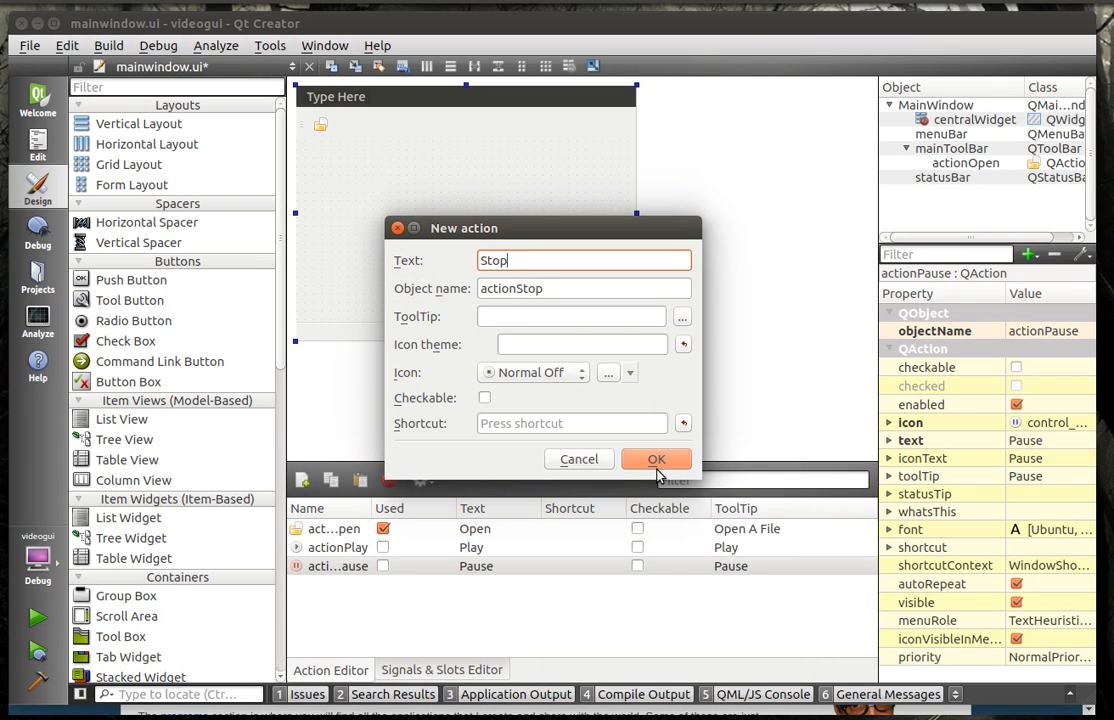
left_click(656, 458)
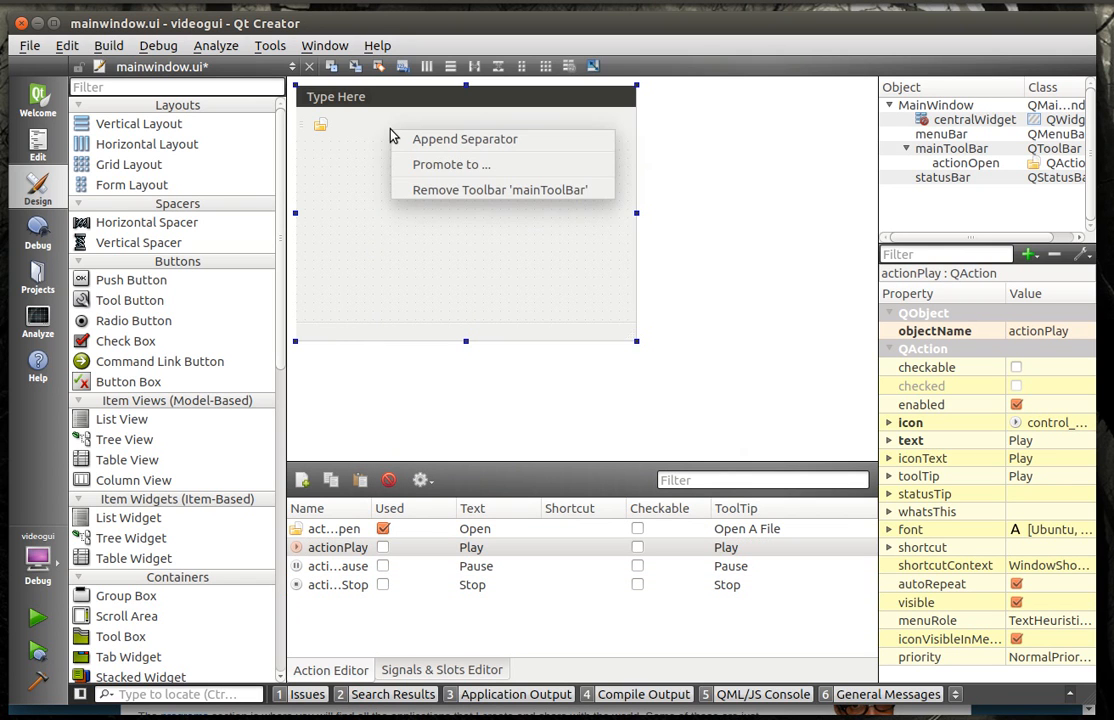
Step: Append a separator to the main toolbar after the Open action
left_click(464, 138)
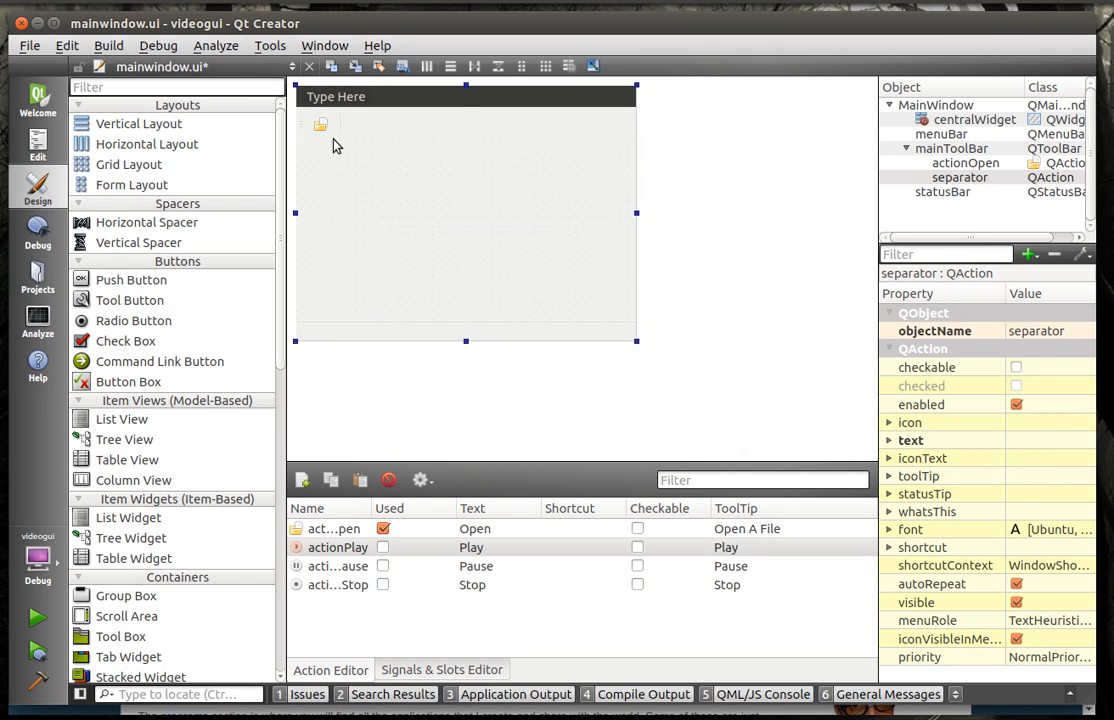
mouse_move(332, 144)
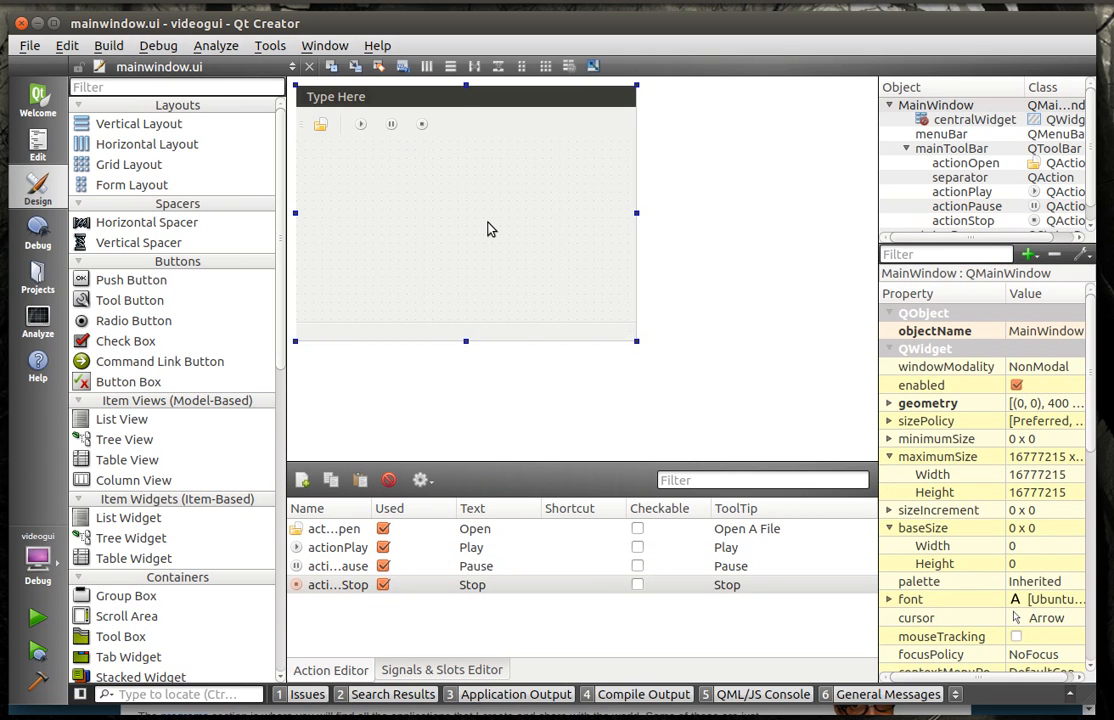
mouse_move(430, 214)
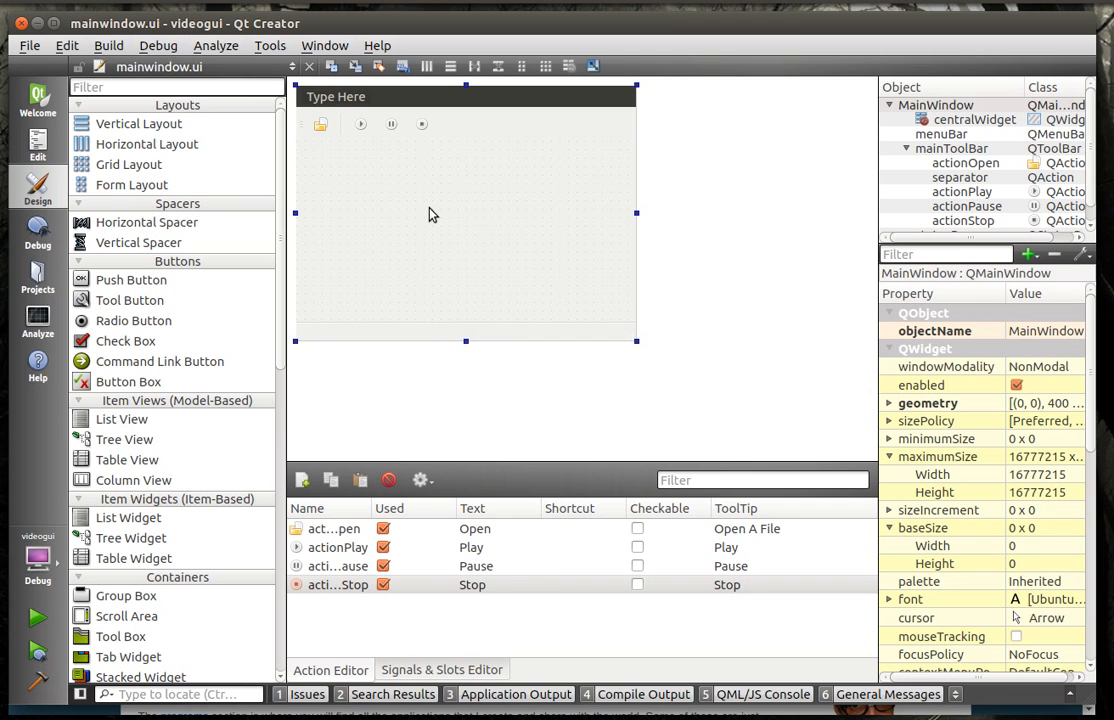
Step: Add a File menu and a second menu named Video to the menu bar
left_click(332, 528)
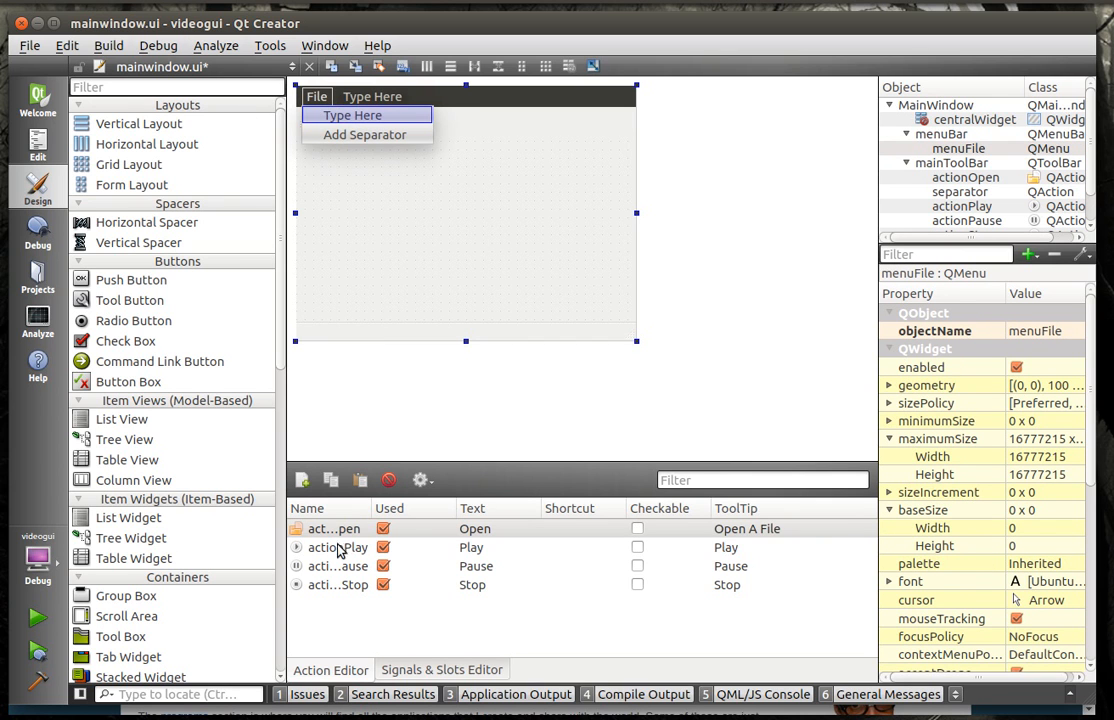
left_click(334, 528)
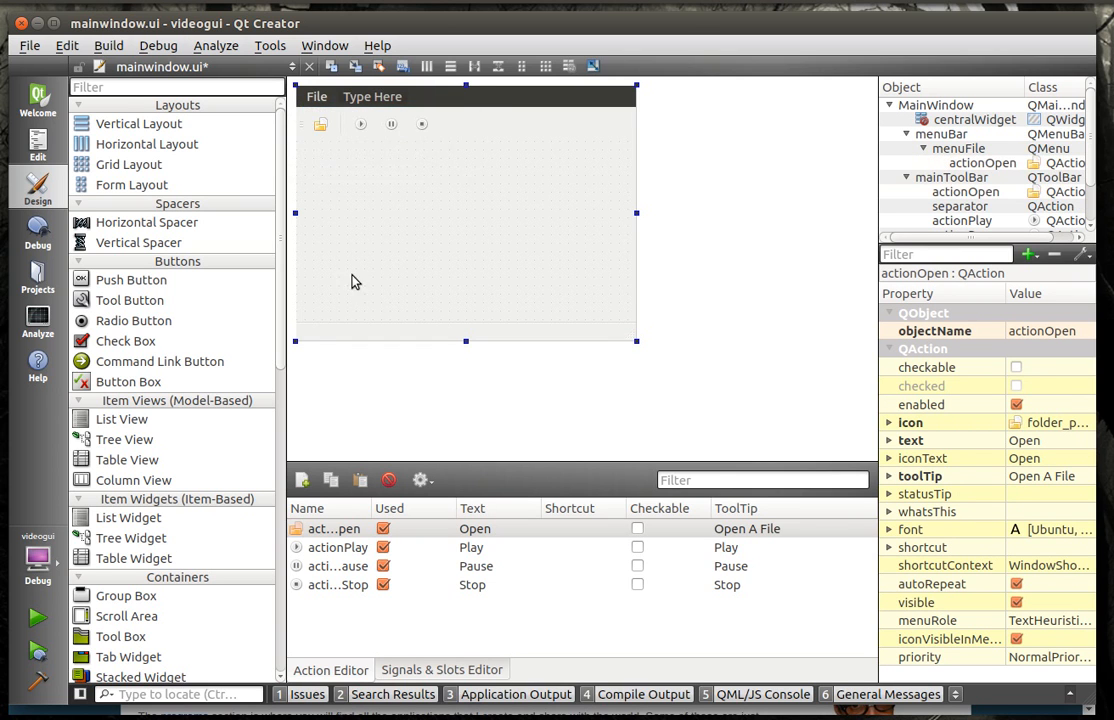
left_click(372, 96)
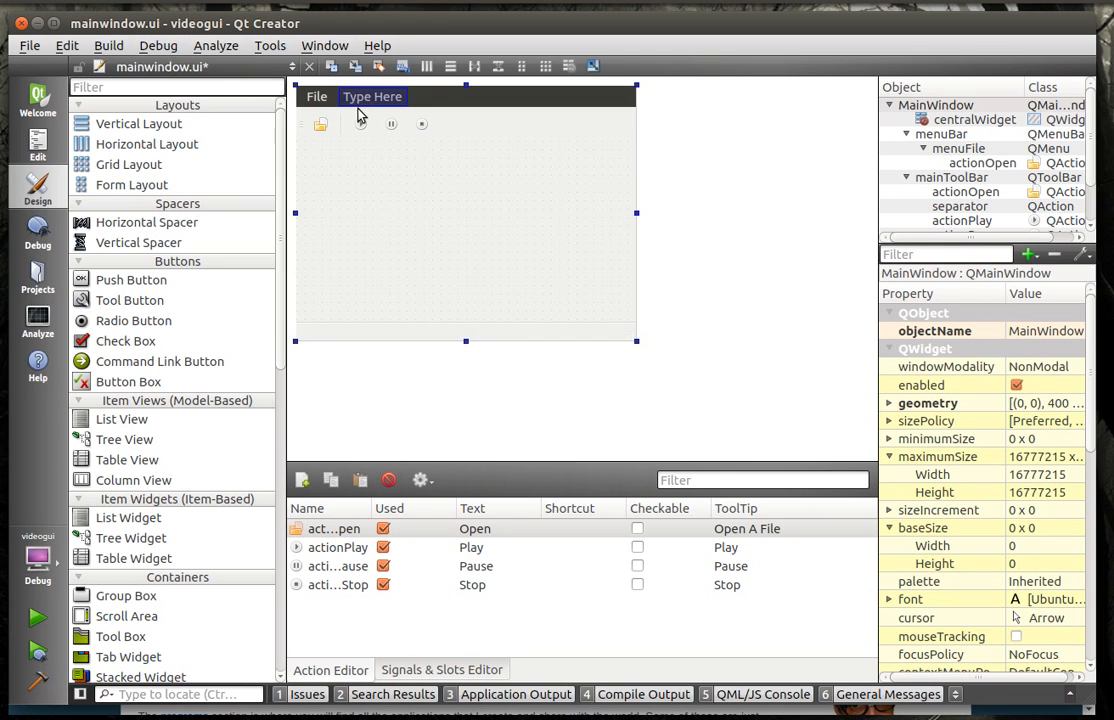
type("Video")
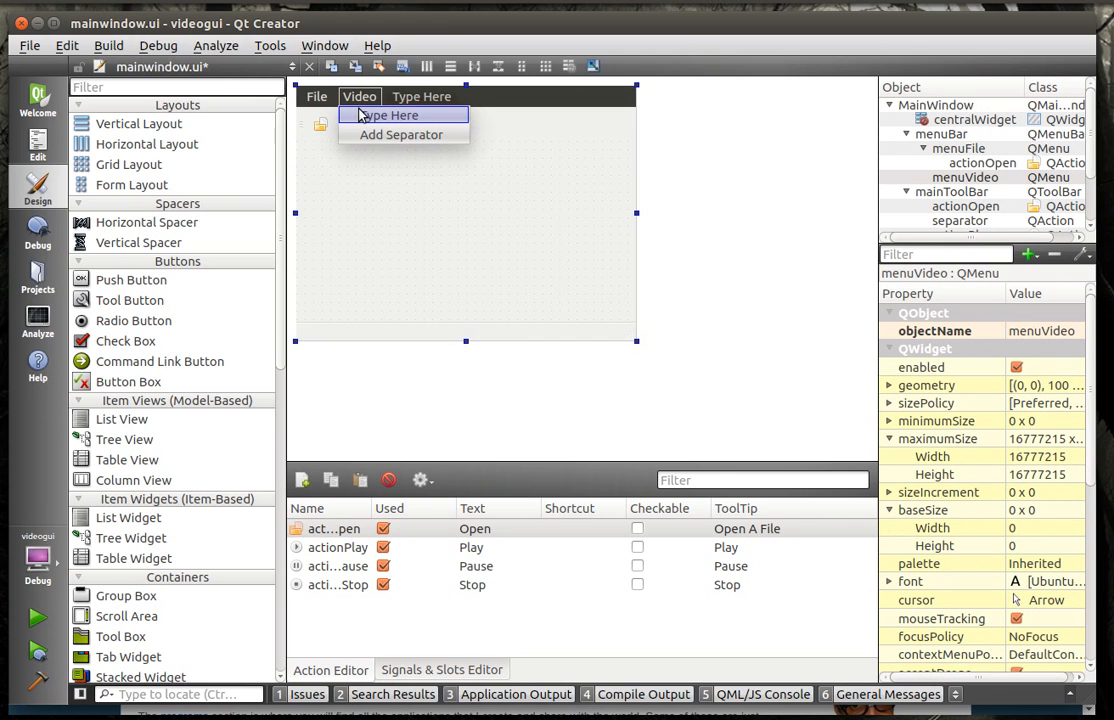
mouse_move(392, 96)
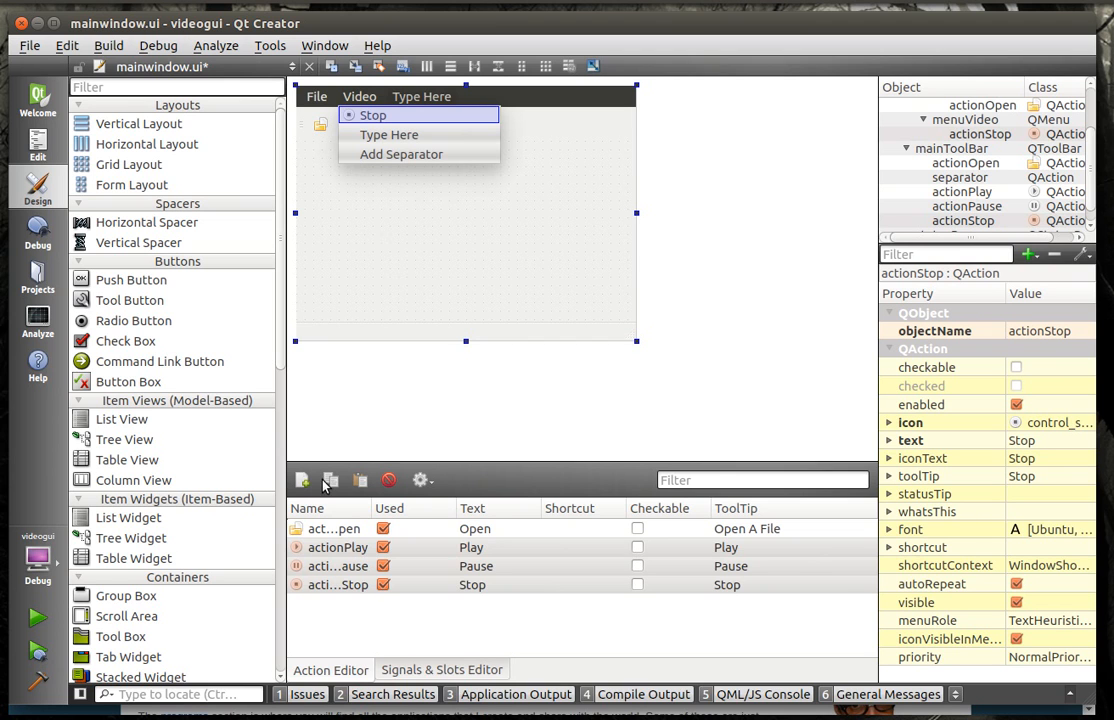
Step: Place the Open action in File and Play, Pause, Stop in Video
left_click(338, 548)
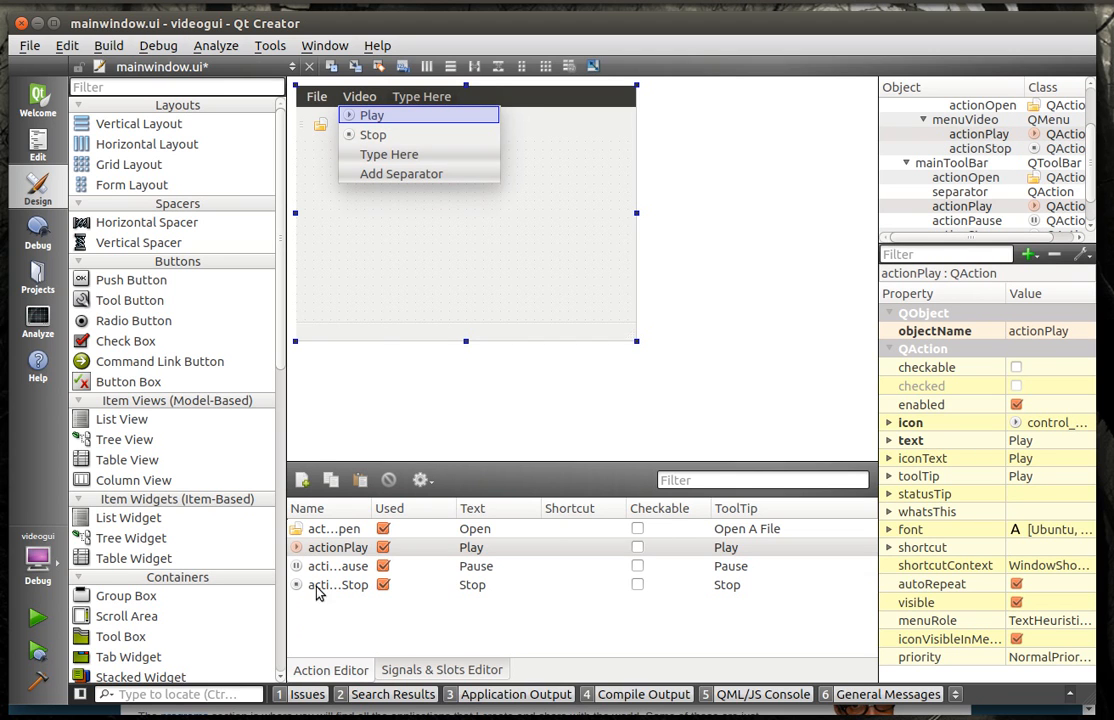
left_click(336, 566)
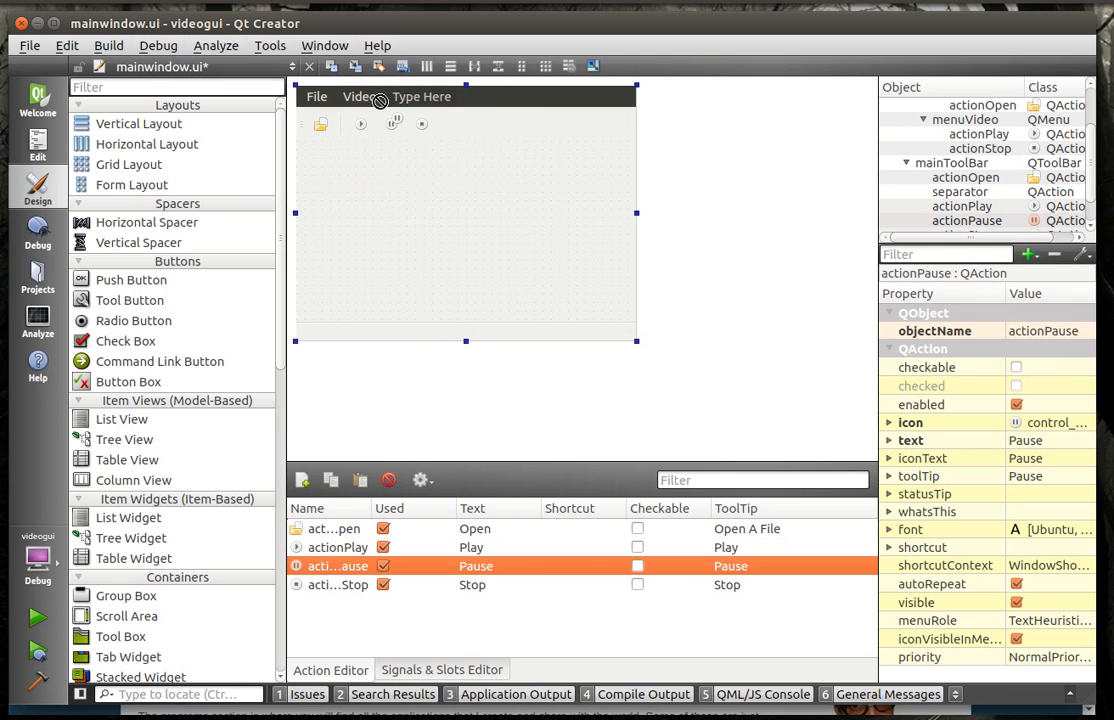
left_click(360, 96)
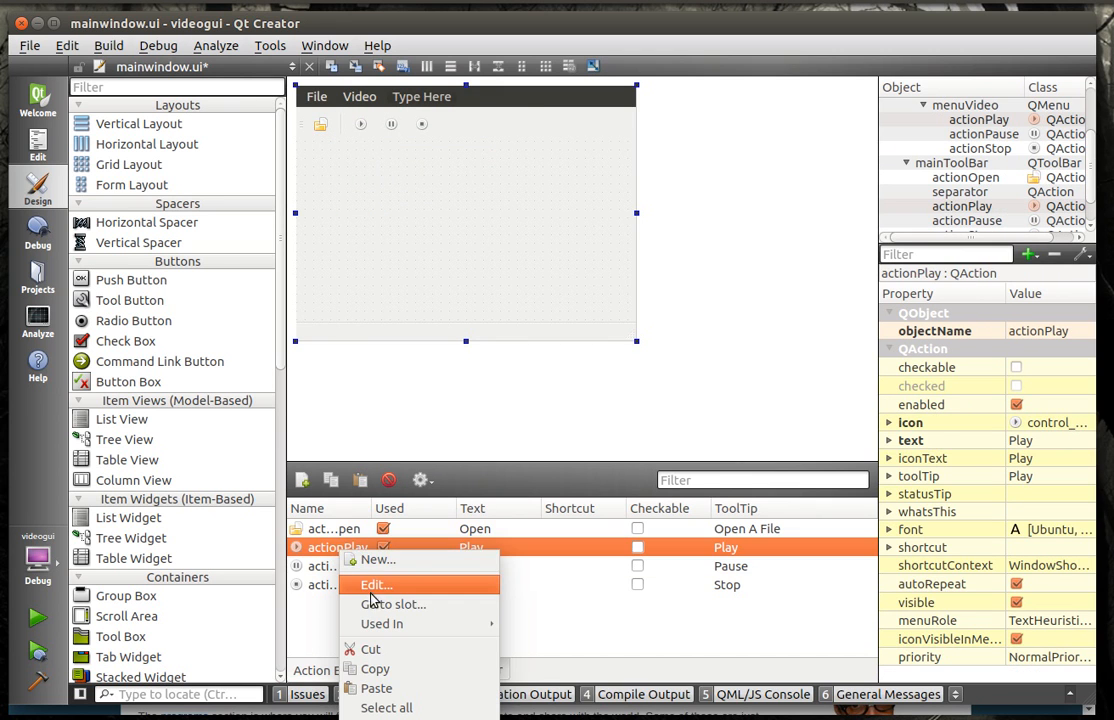
Step: Generate an empty triggered() slot for the action via Go to slot
left_click(392, 604)
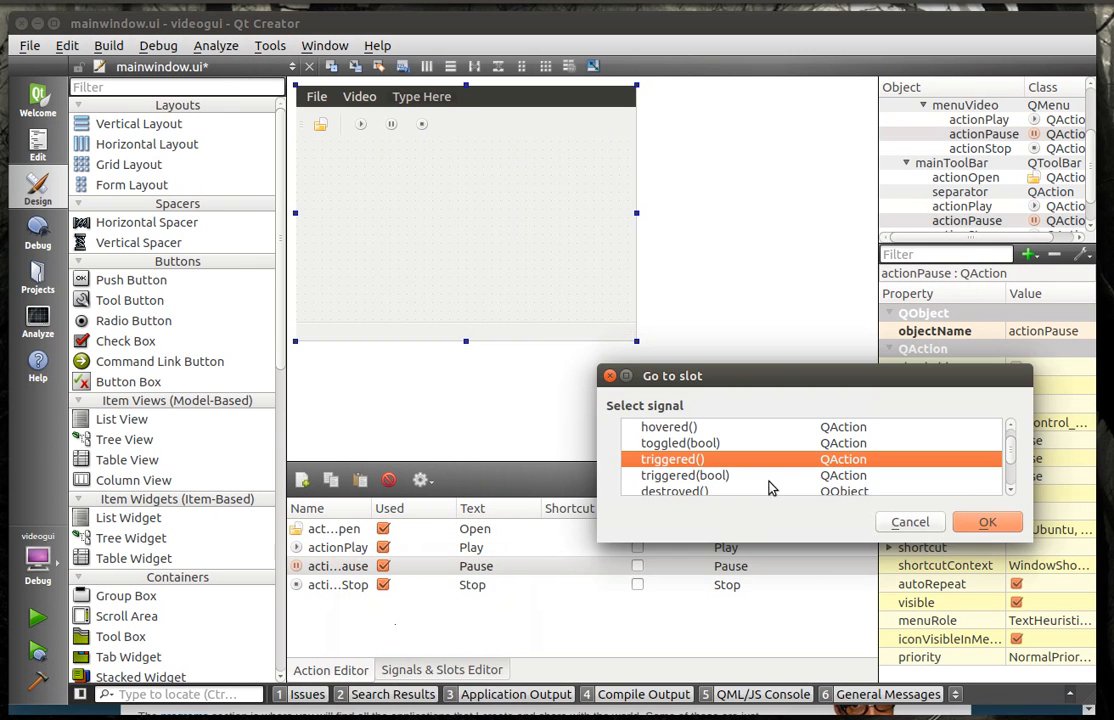
left_click(986, 520)
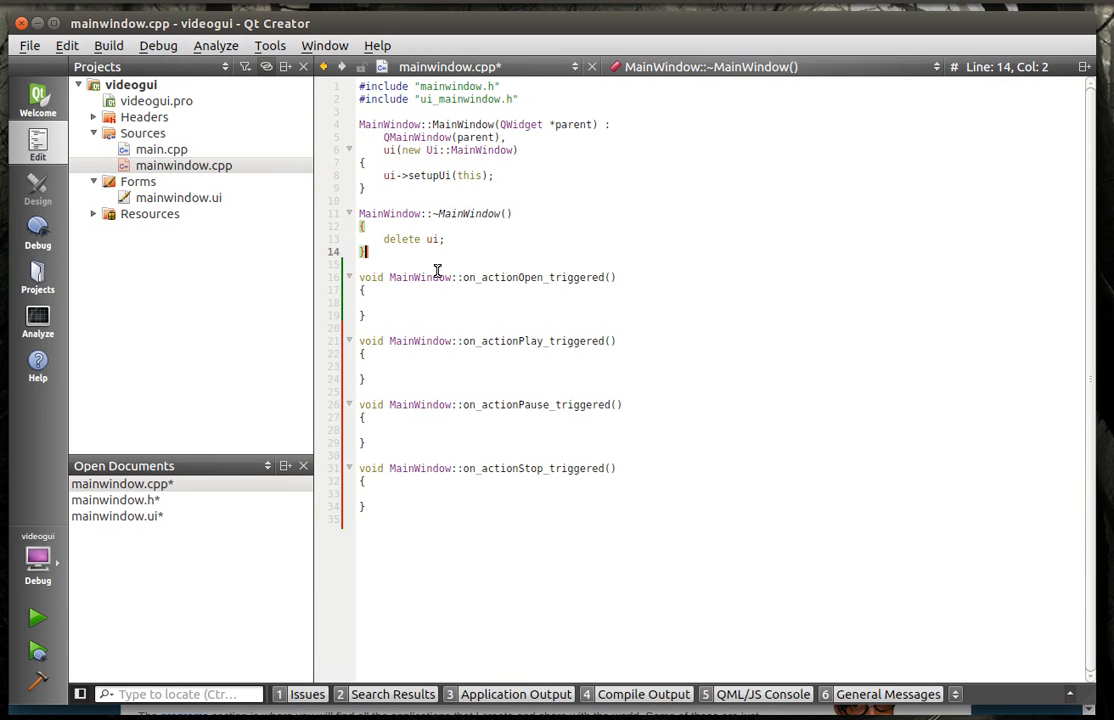
right_click(132, 84)
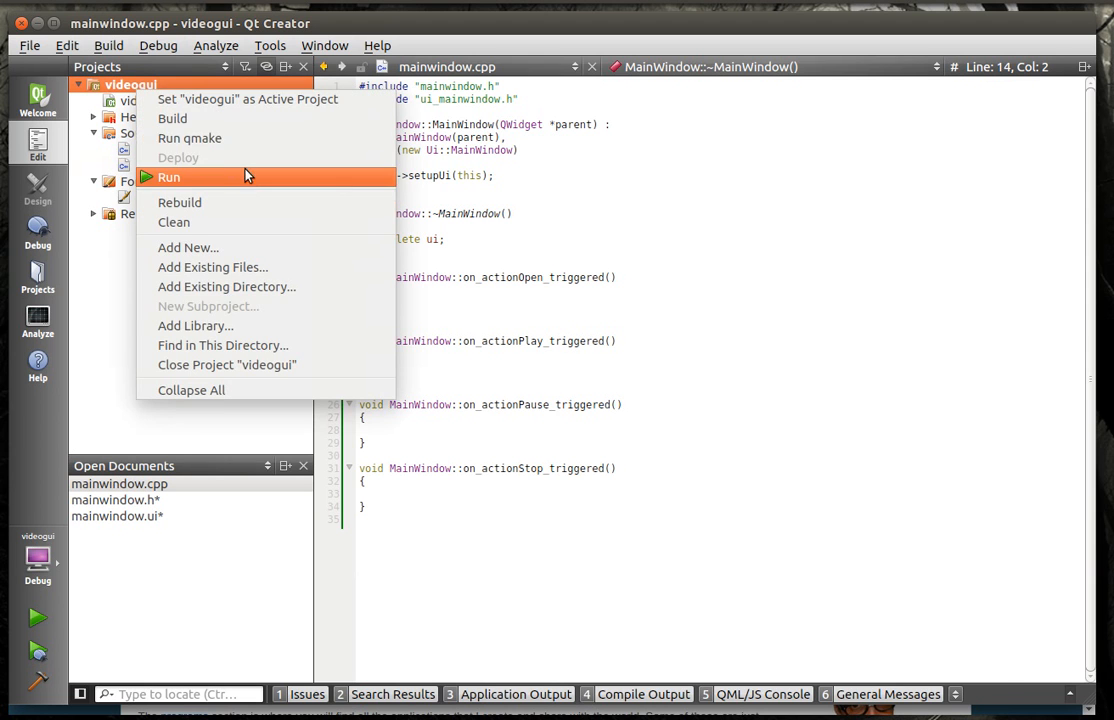
left_click(168, 176)
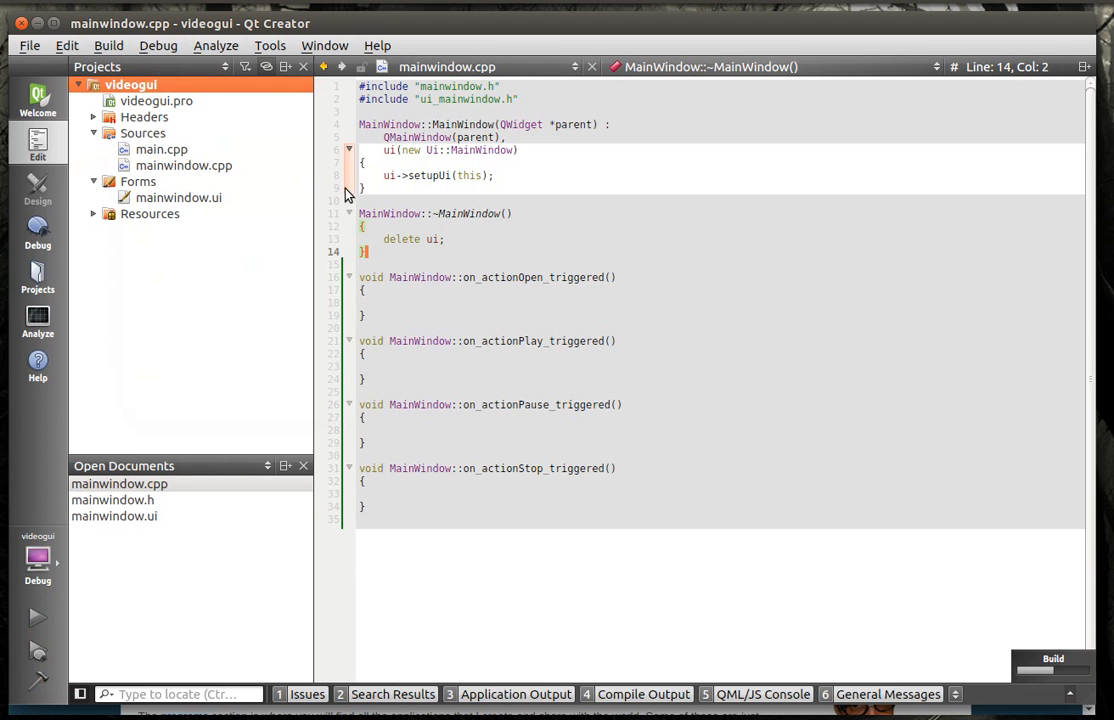
left_click(36, 616)
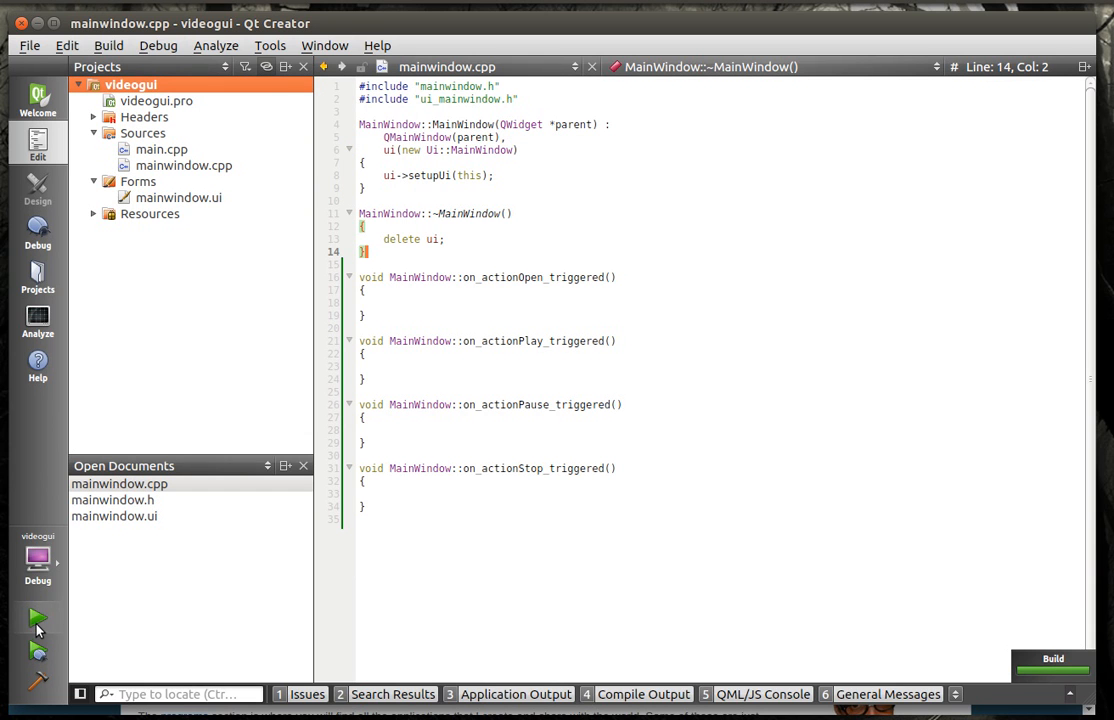
left_click(36, 616)
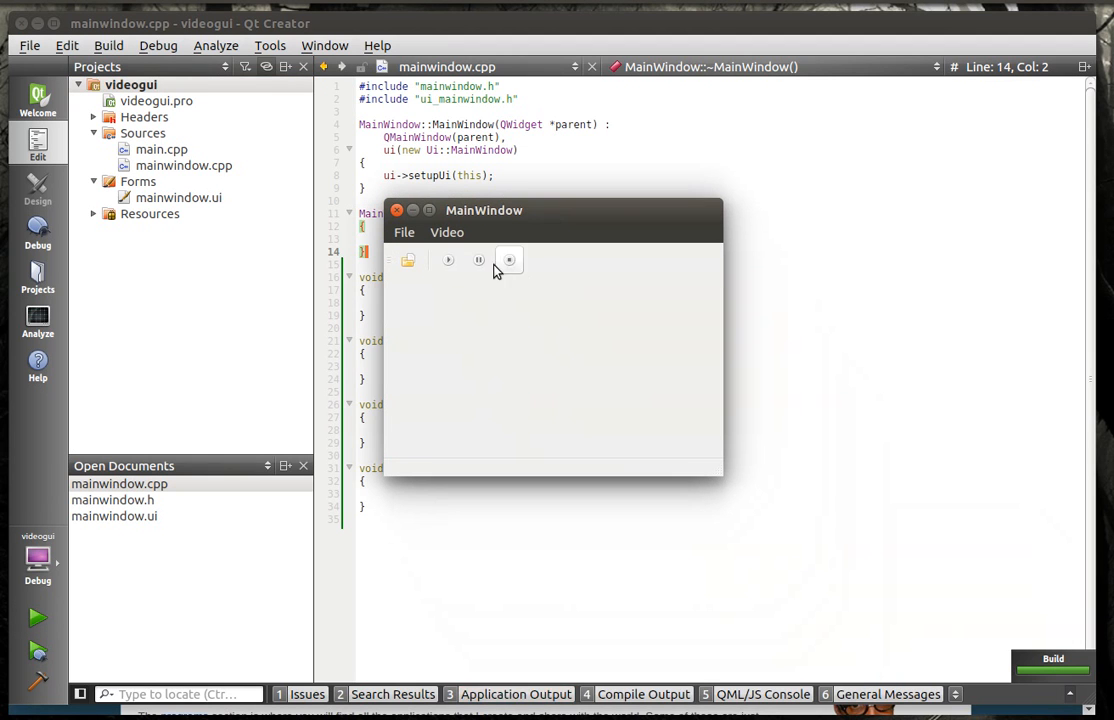
mouse_move(408, 260)
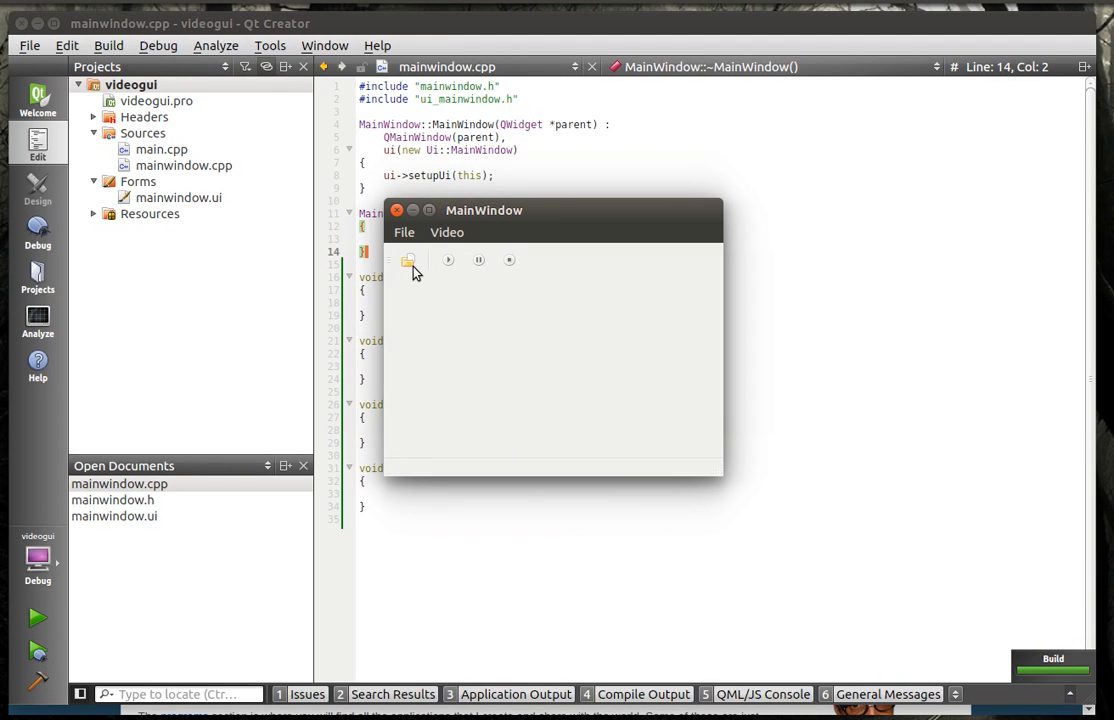
mouse_move(434, 280)
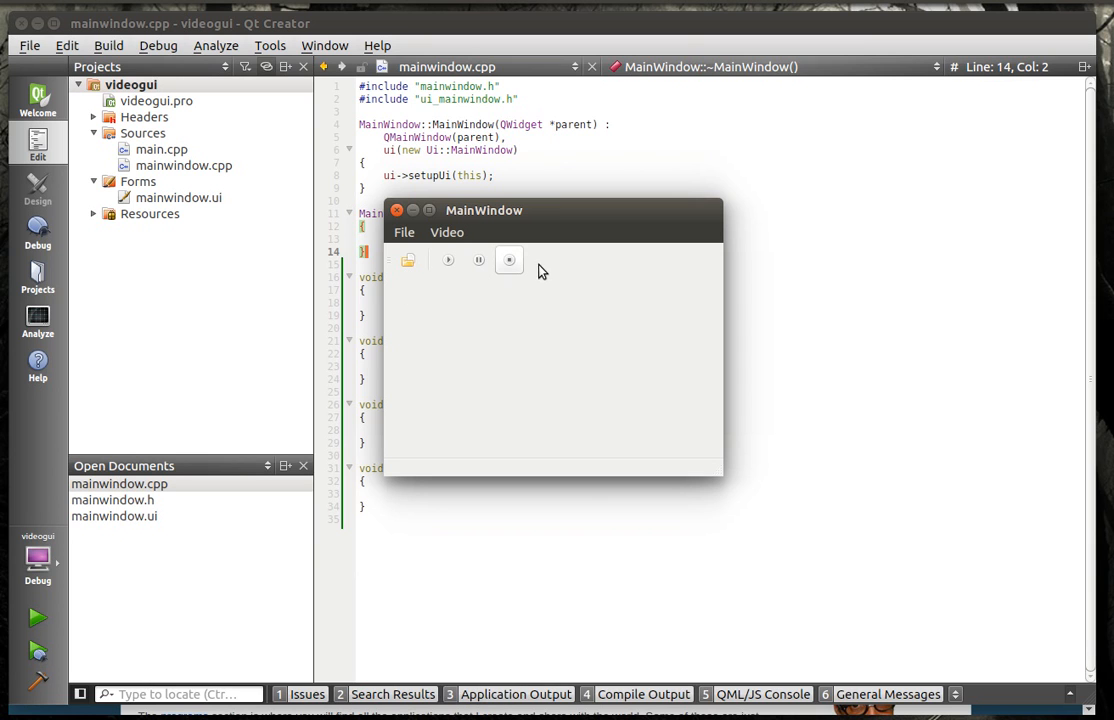
mouse_move(532, 448)
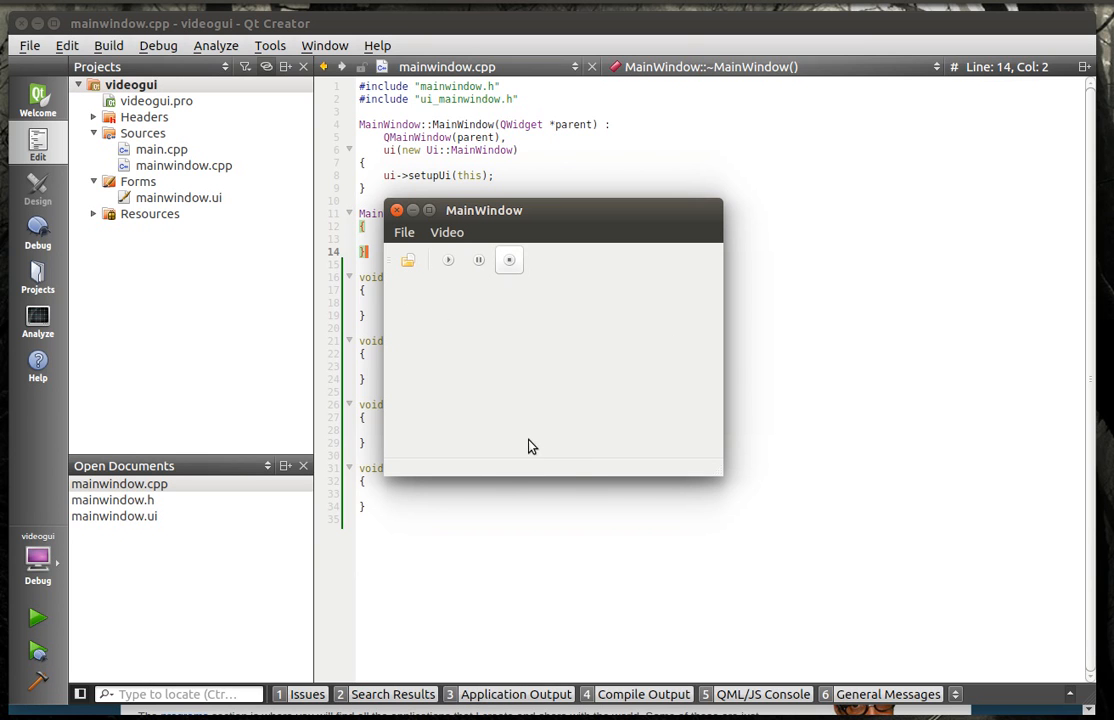
mouse_move(492, 480)
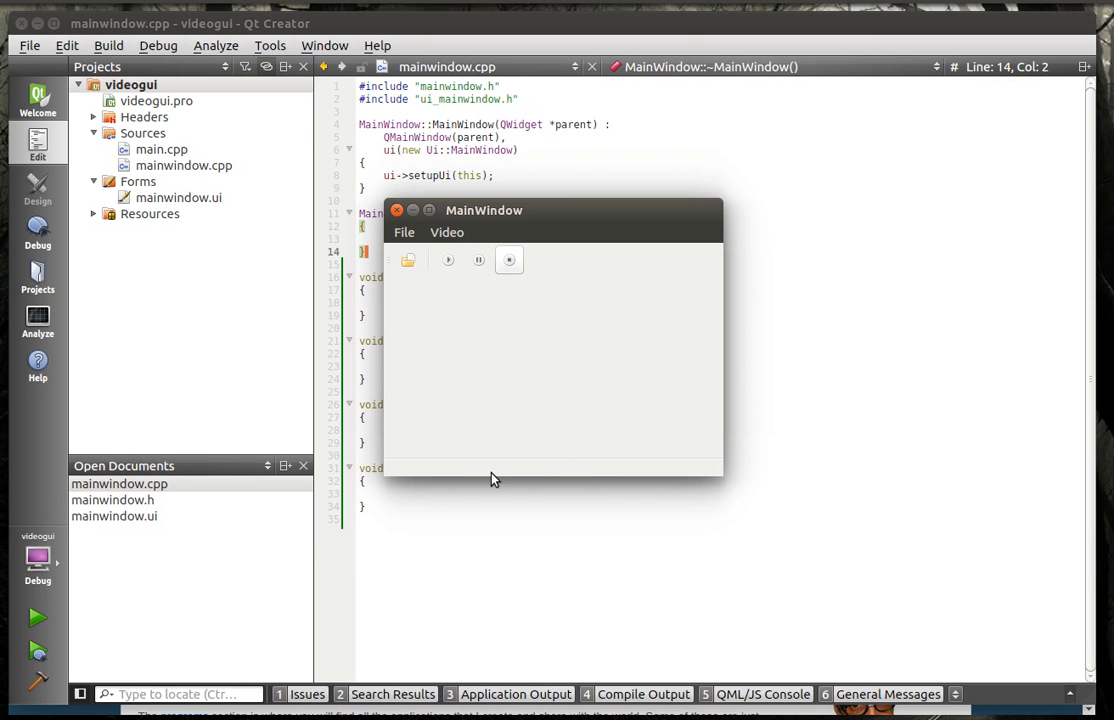
mouse_move(670, 476)
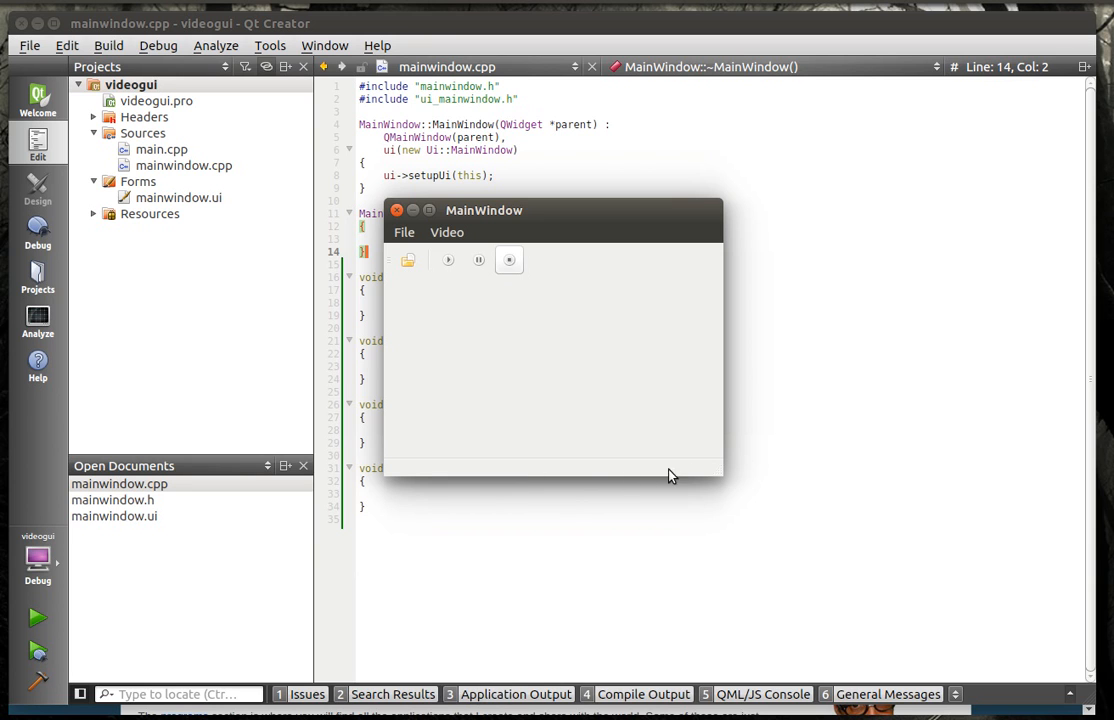
mouse_move(492, 480)
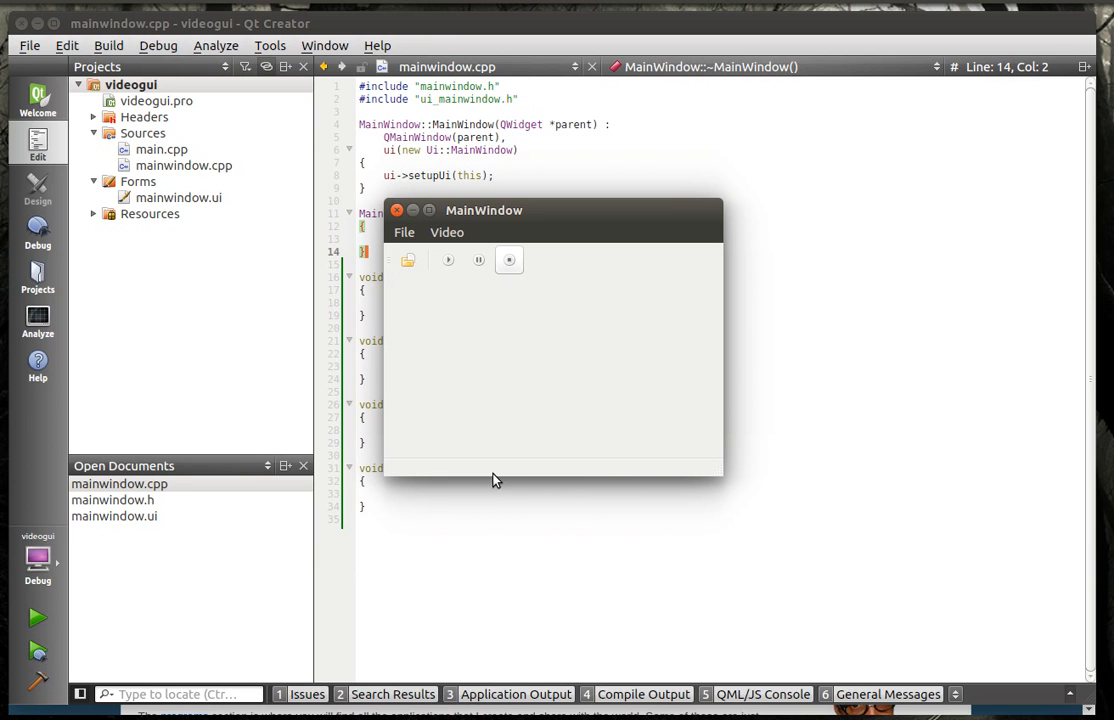
mouse_move(698, 476)
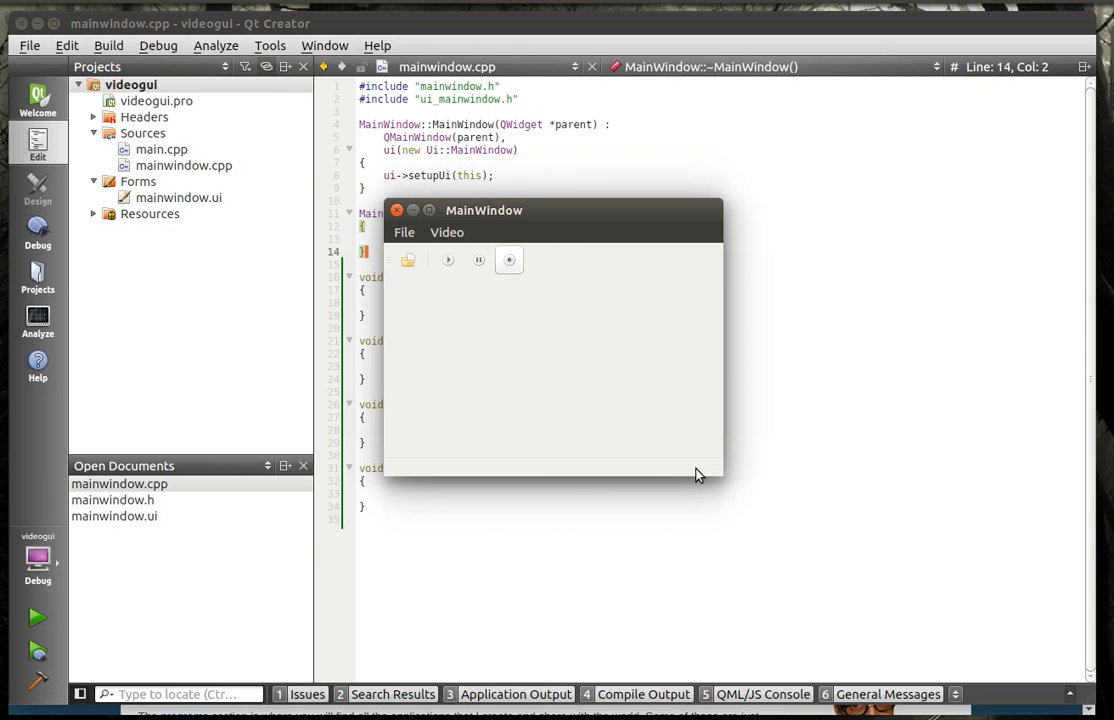
mouse_move(612, 478)
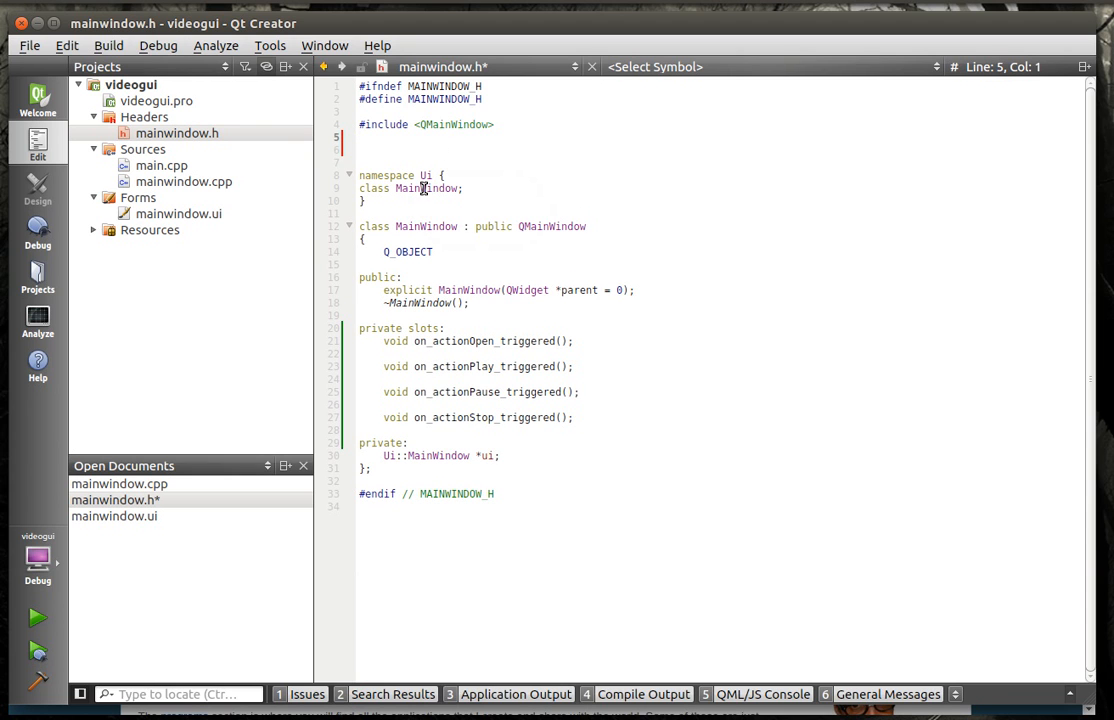
Step: Add #include lines for QMediaPlayer and QVideoWidget to mainwindow.h
type("#def")
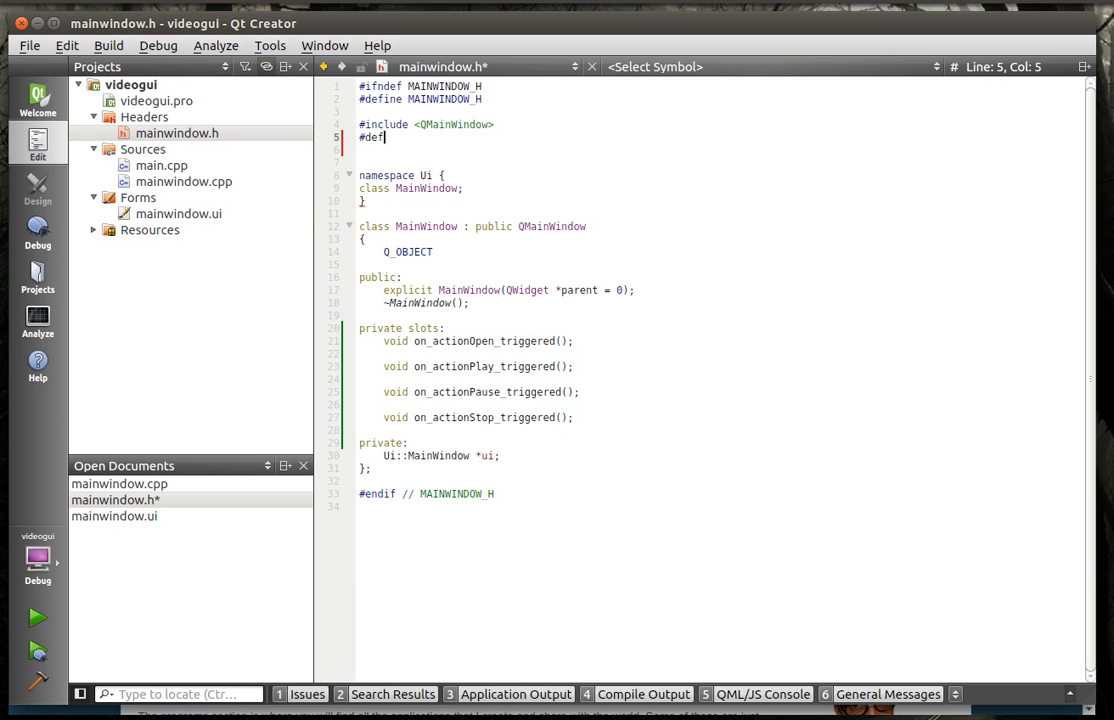
type("include")
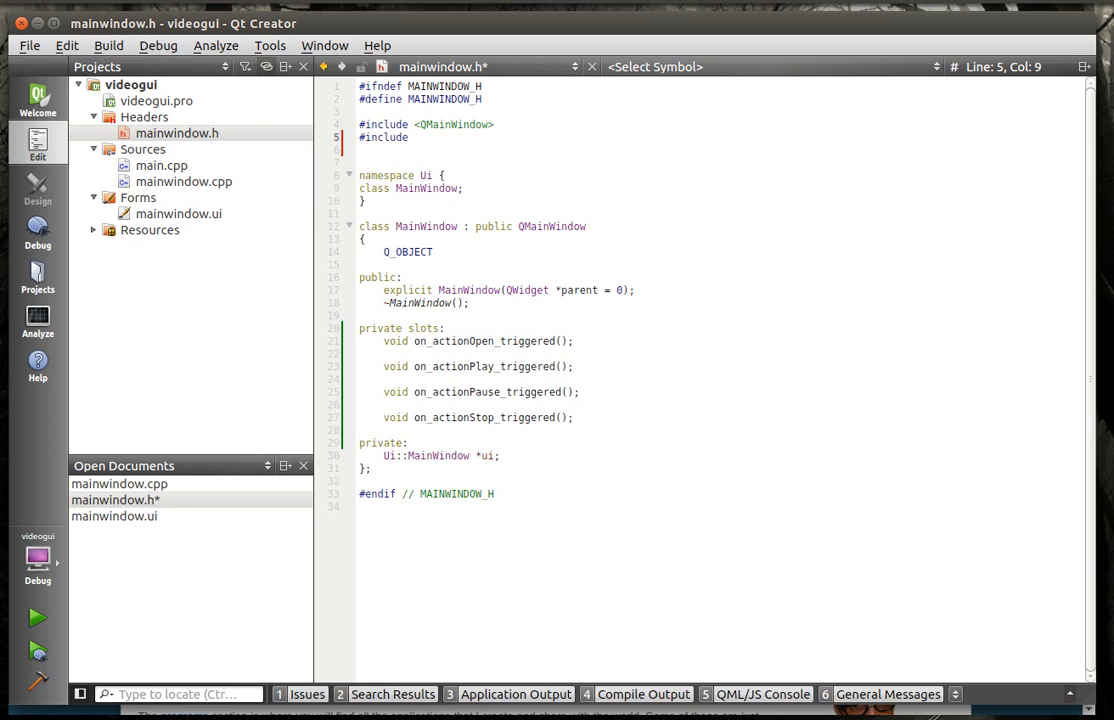
type("<")
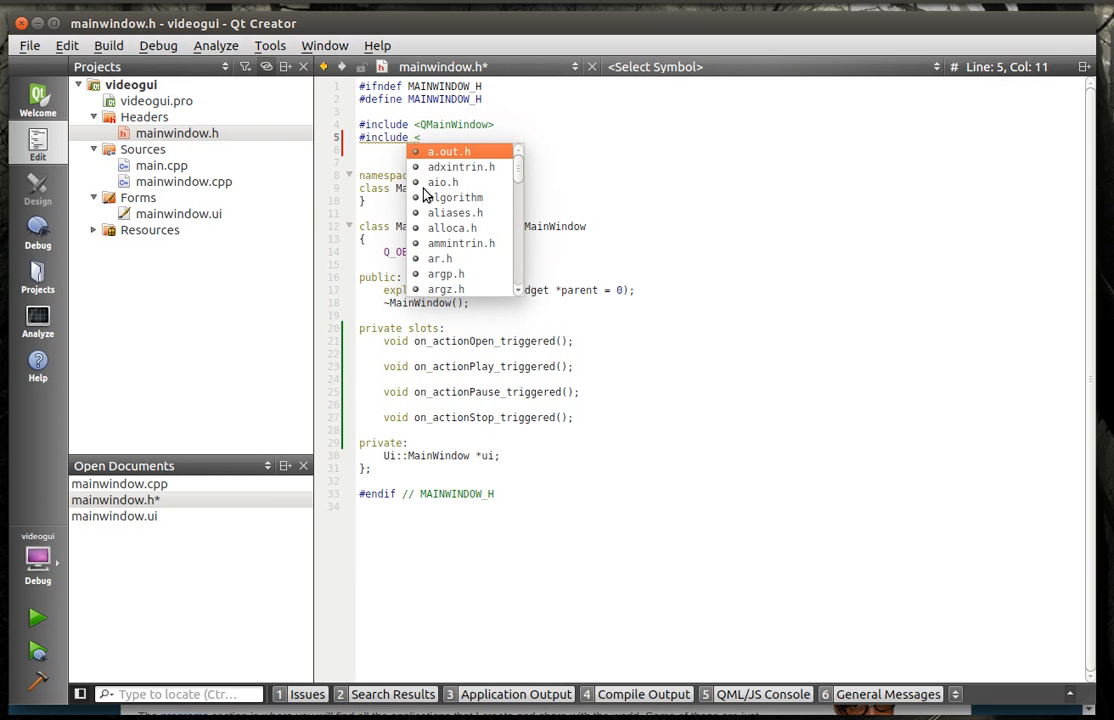
type("Q")
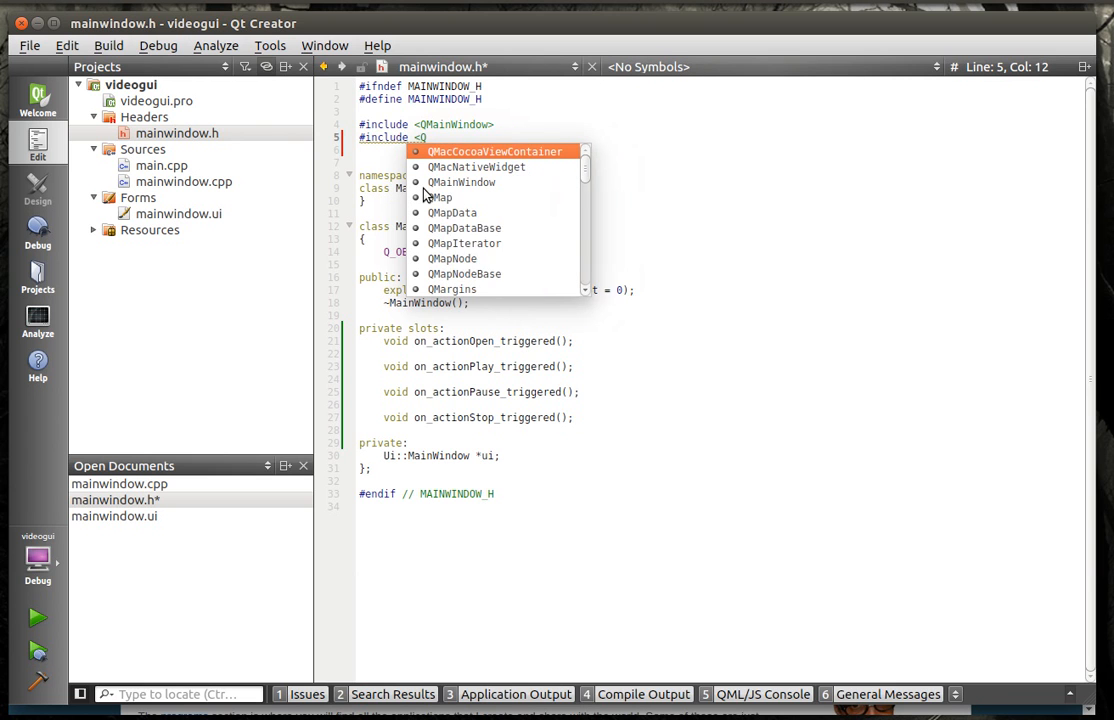
type("ediaPlayer>")
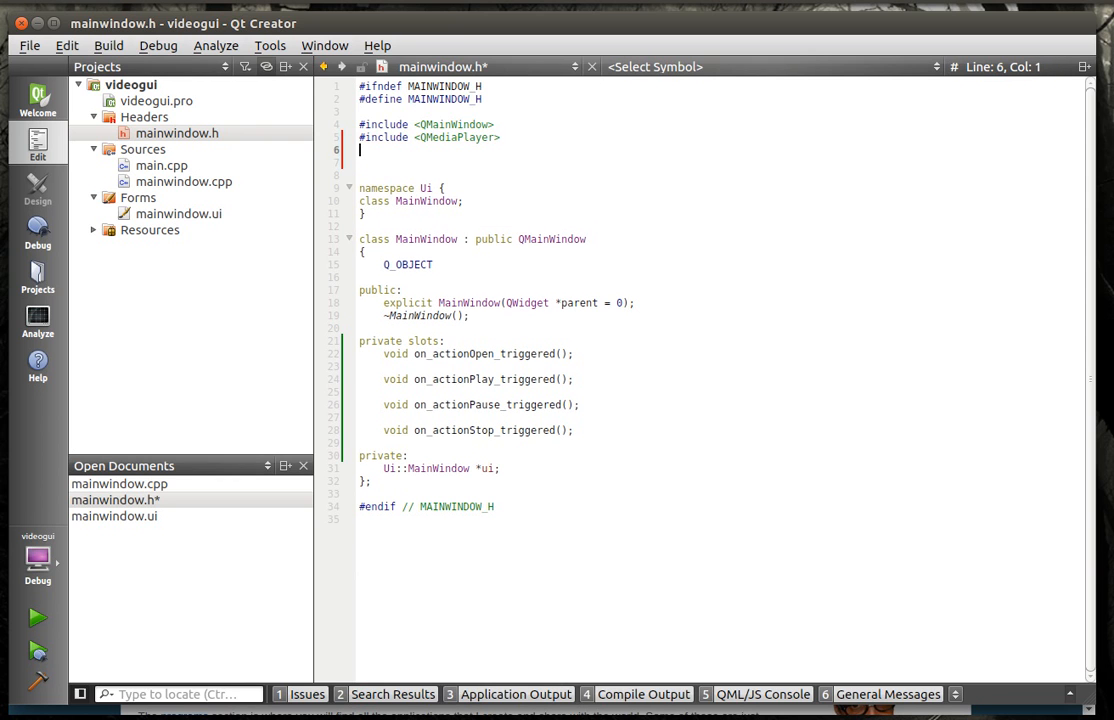
type("#define")
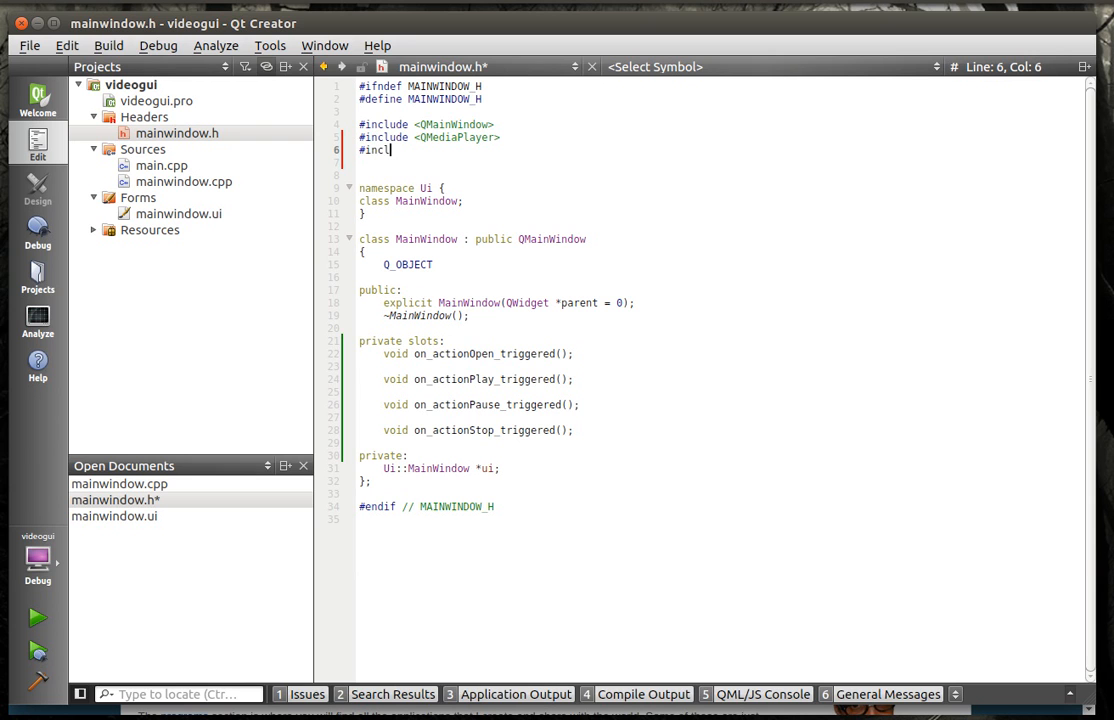
type("ude")
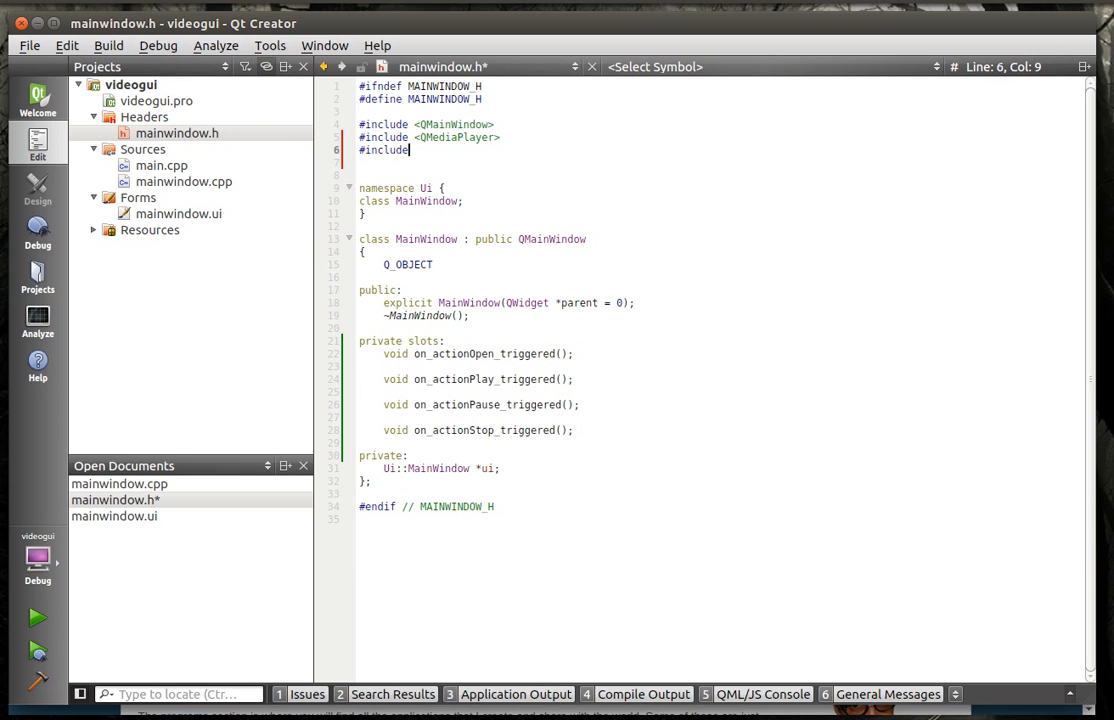
type("<")
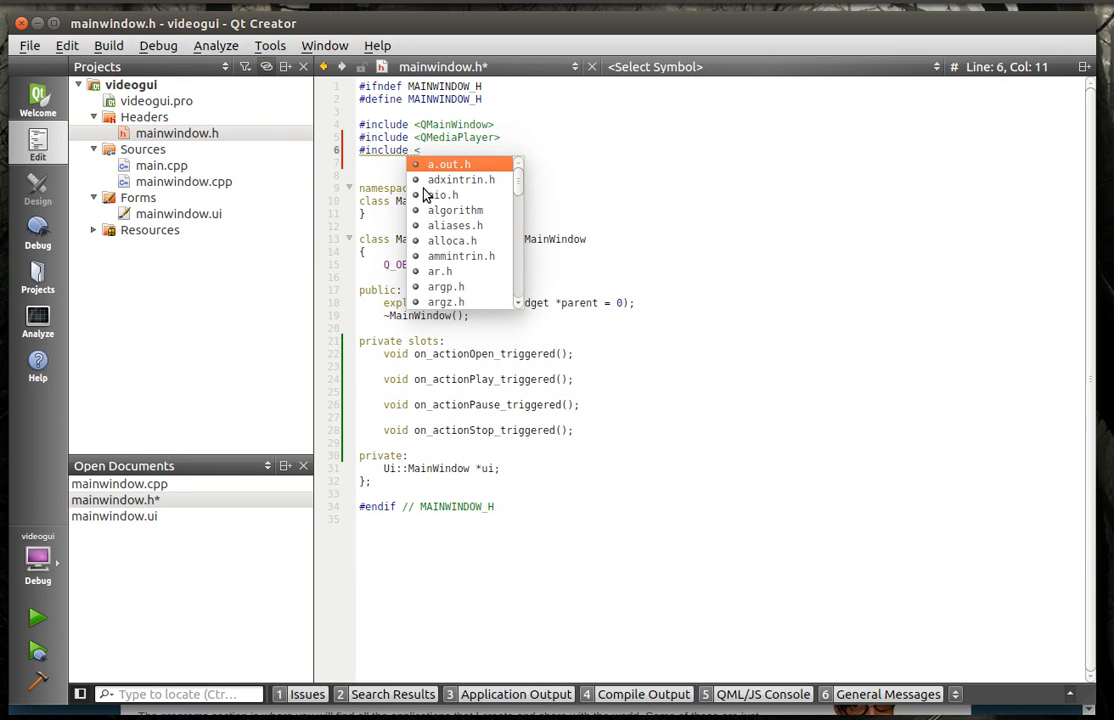
type("QVideoWidget>")
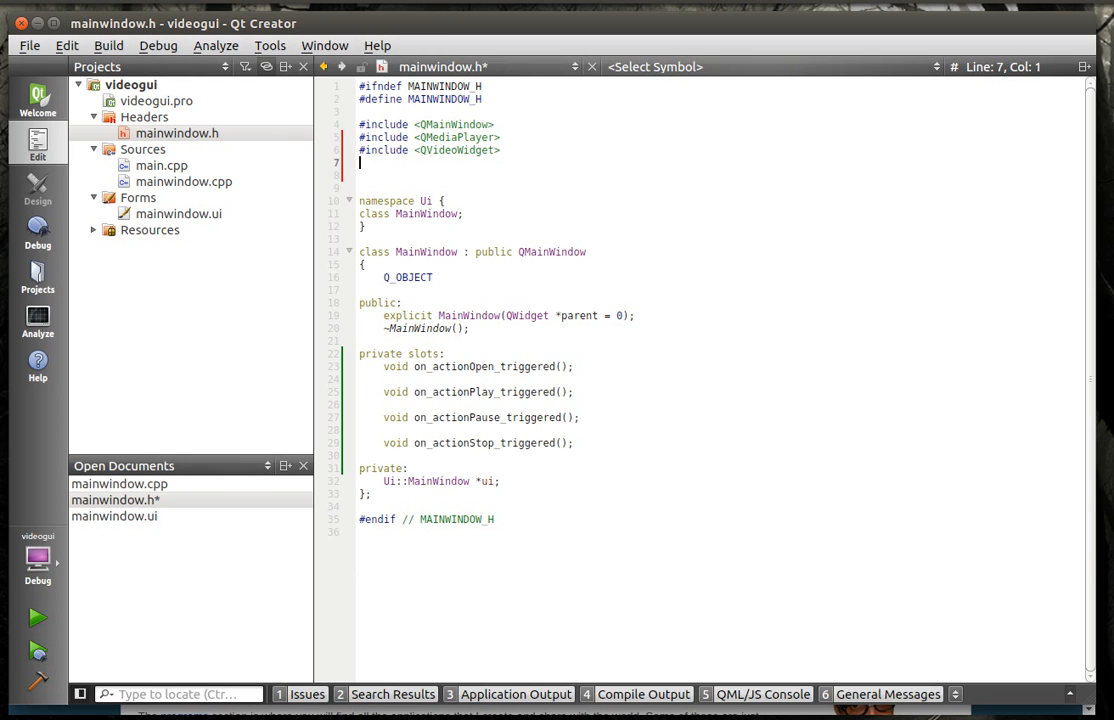
Step: Add #include lines for QFileDialog, QProgressBar and QSlider
type("#inc")
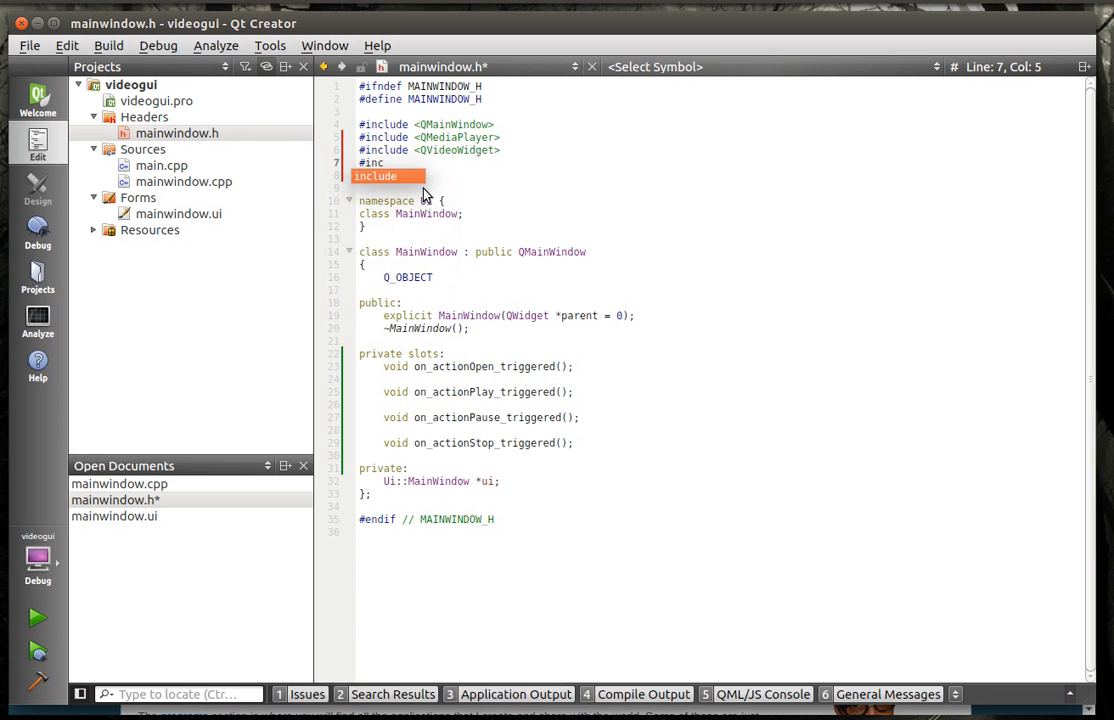
type("FileDialog>")
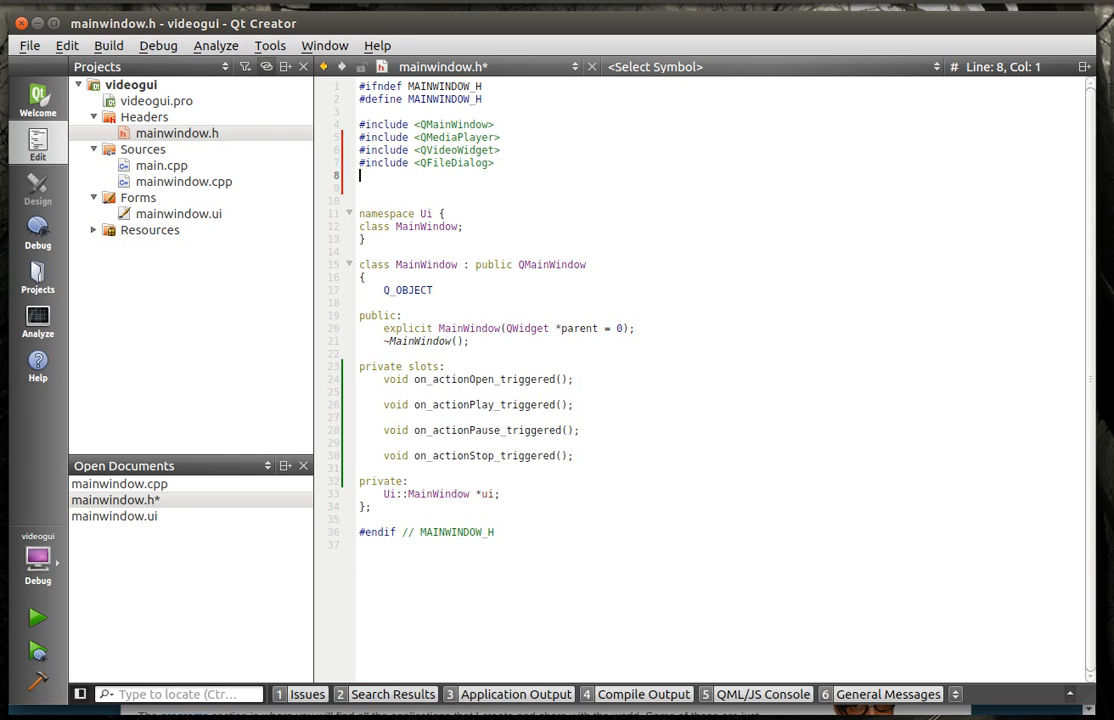
mouse_move(502, 192)
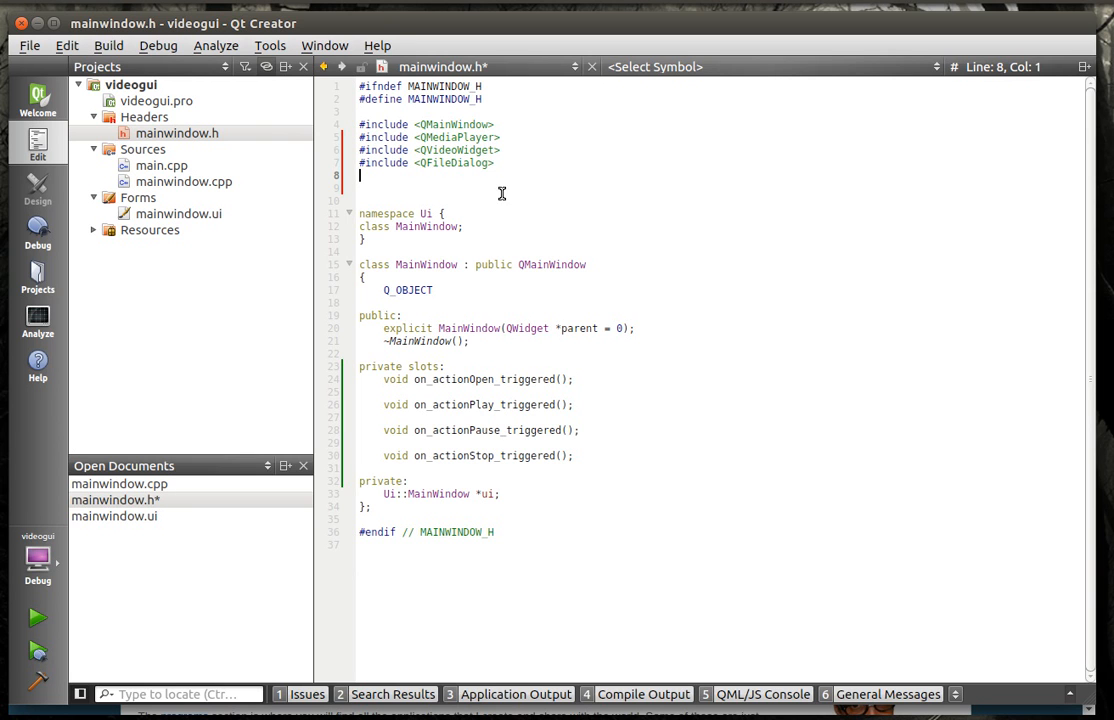
mouse_move(706, 204)
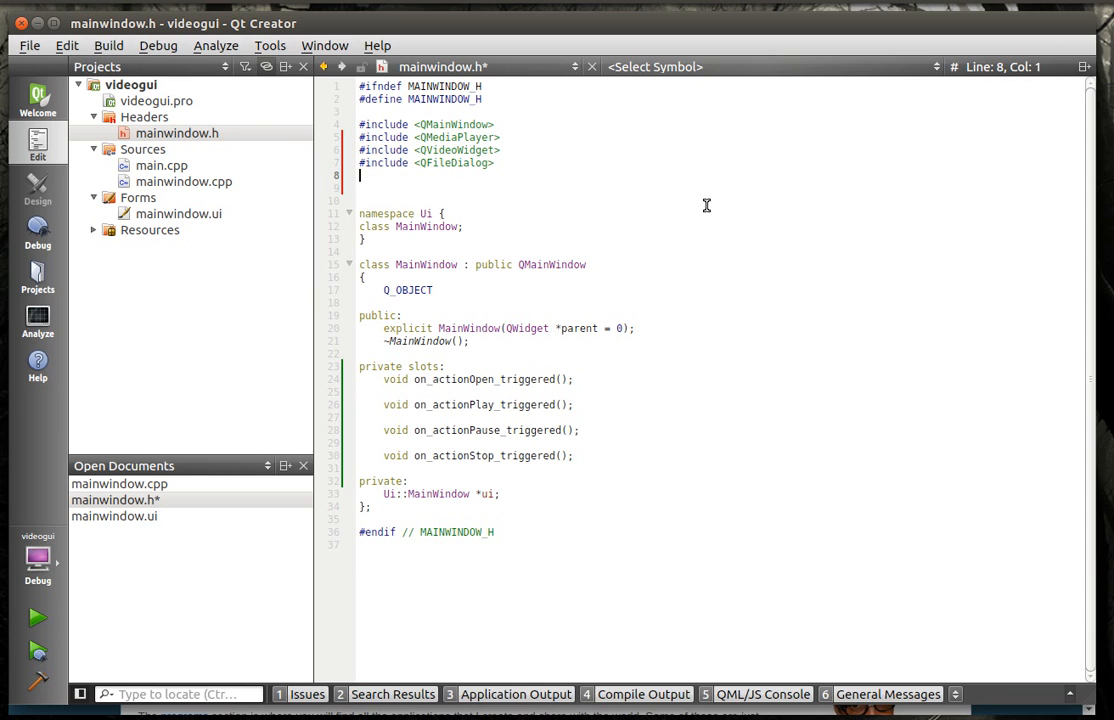
type("#in")
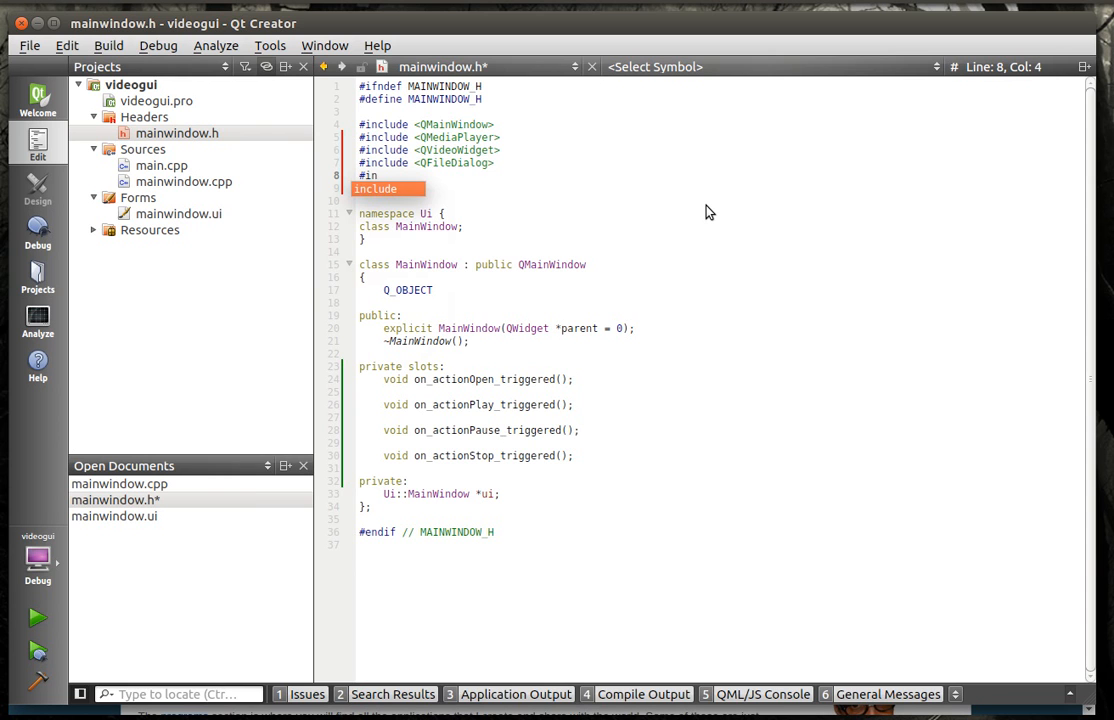
type("Q")
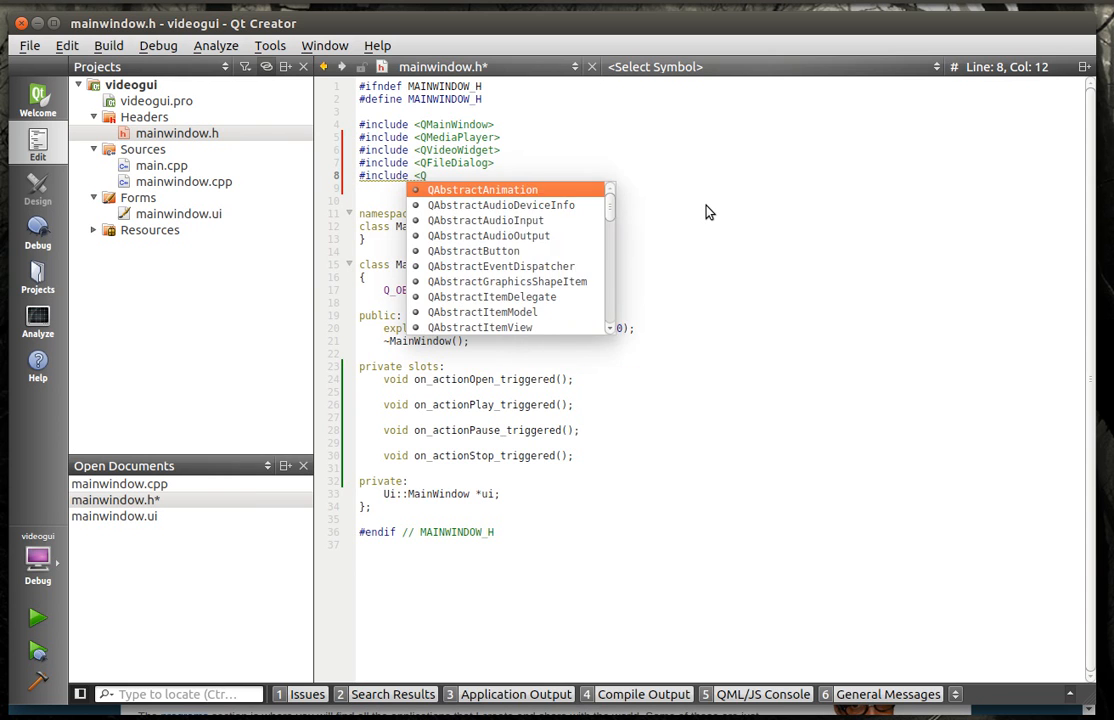
type("ProgressBar>")
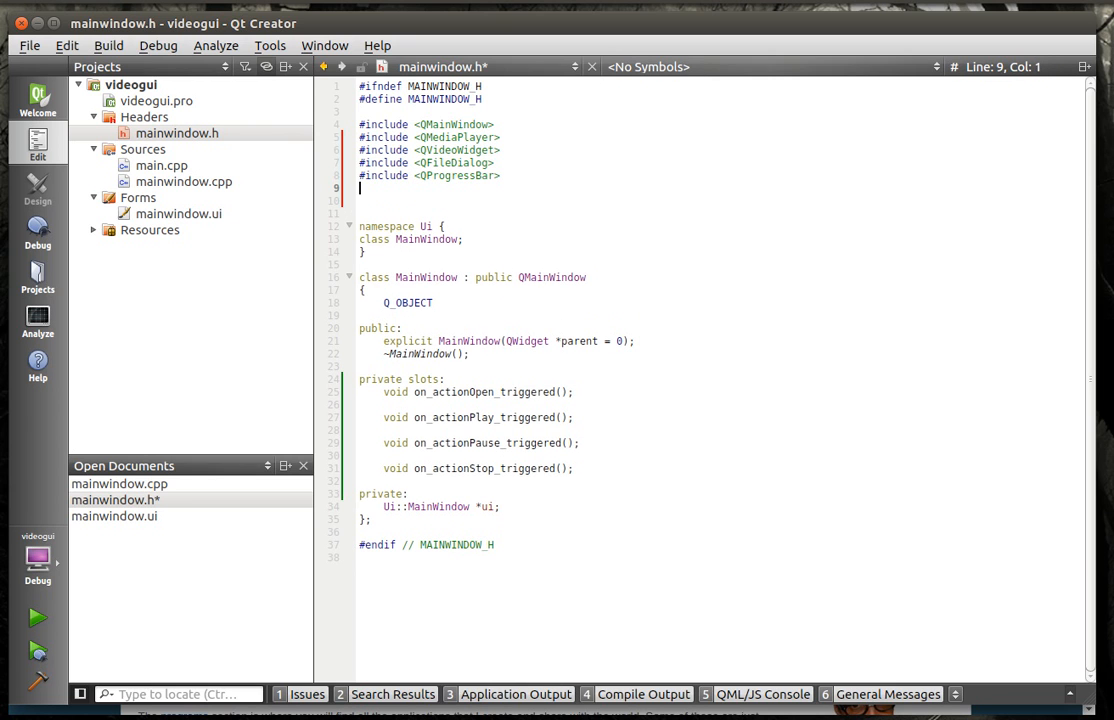
type("#include")
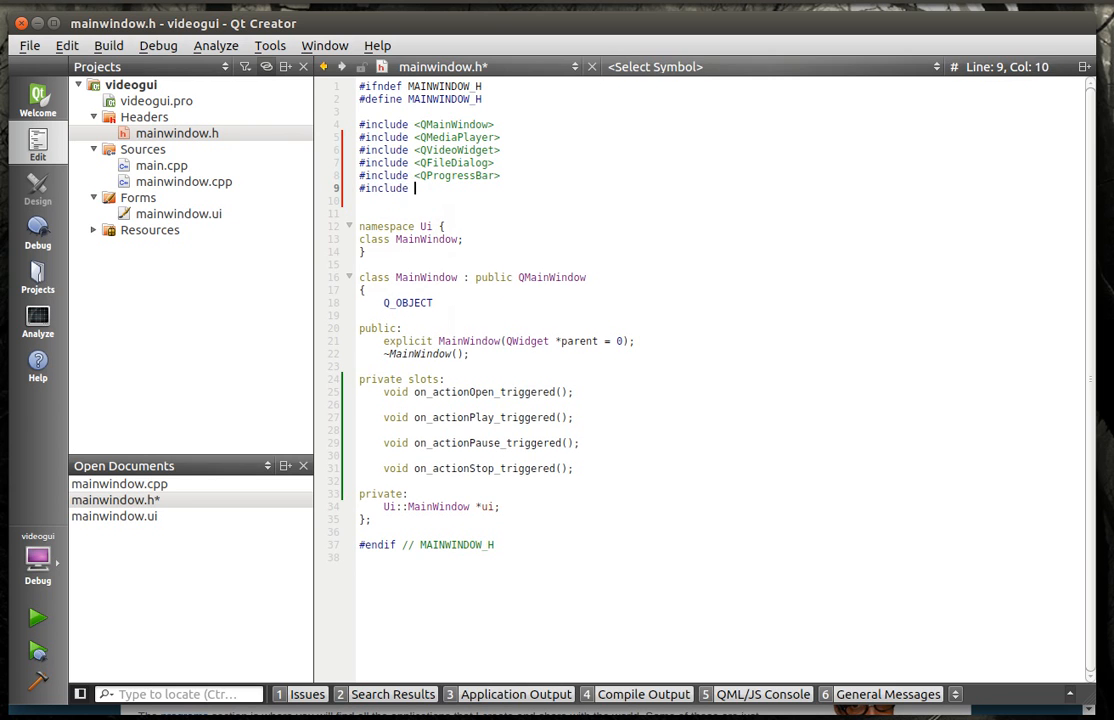
type("QSlider>")
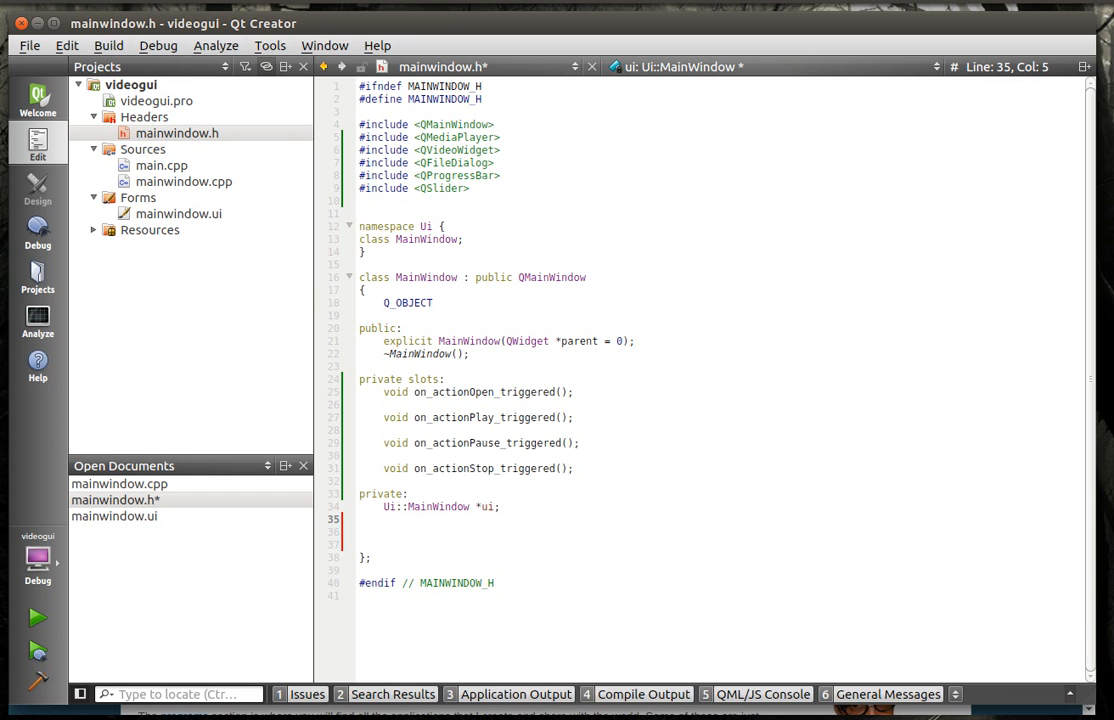
Step: Declare QMediaPlayer* player and QVideoWidget* vw as private members
type("QMediaPlayer")
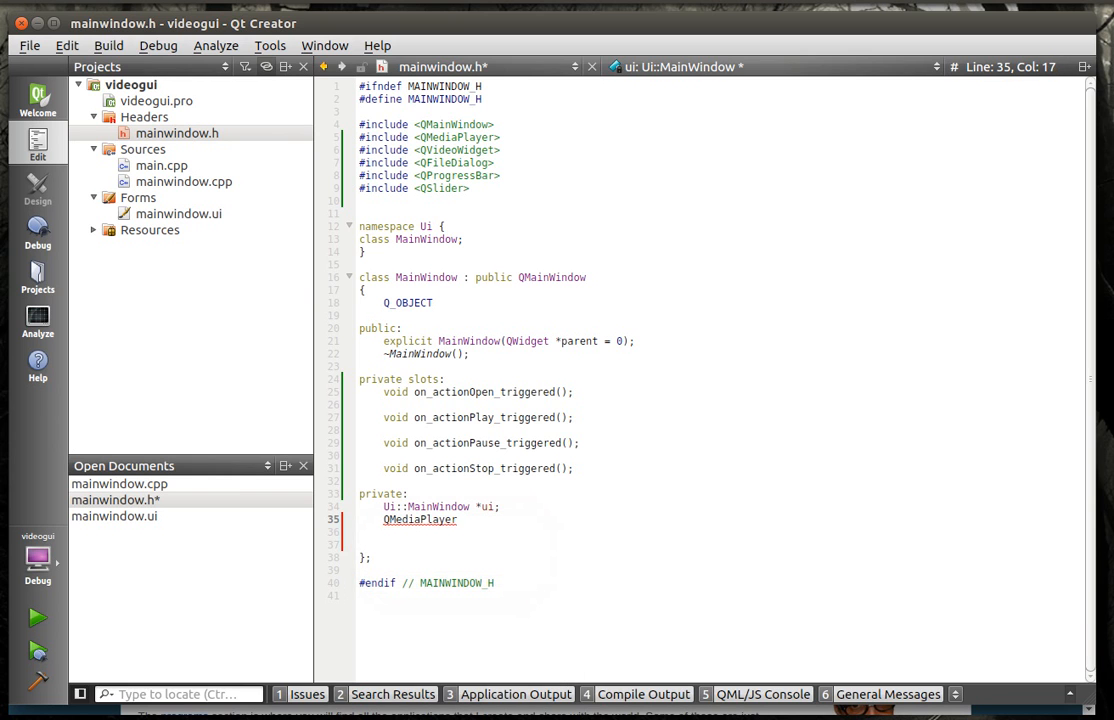
type("* player;")
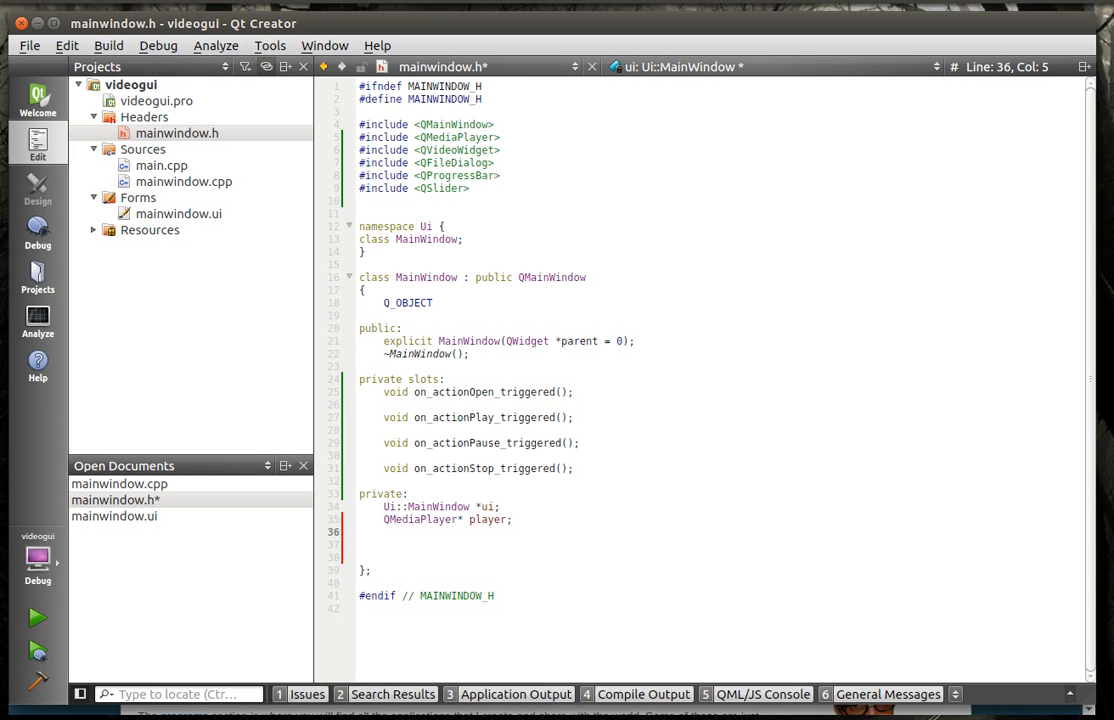
type("Q")
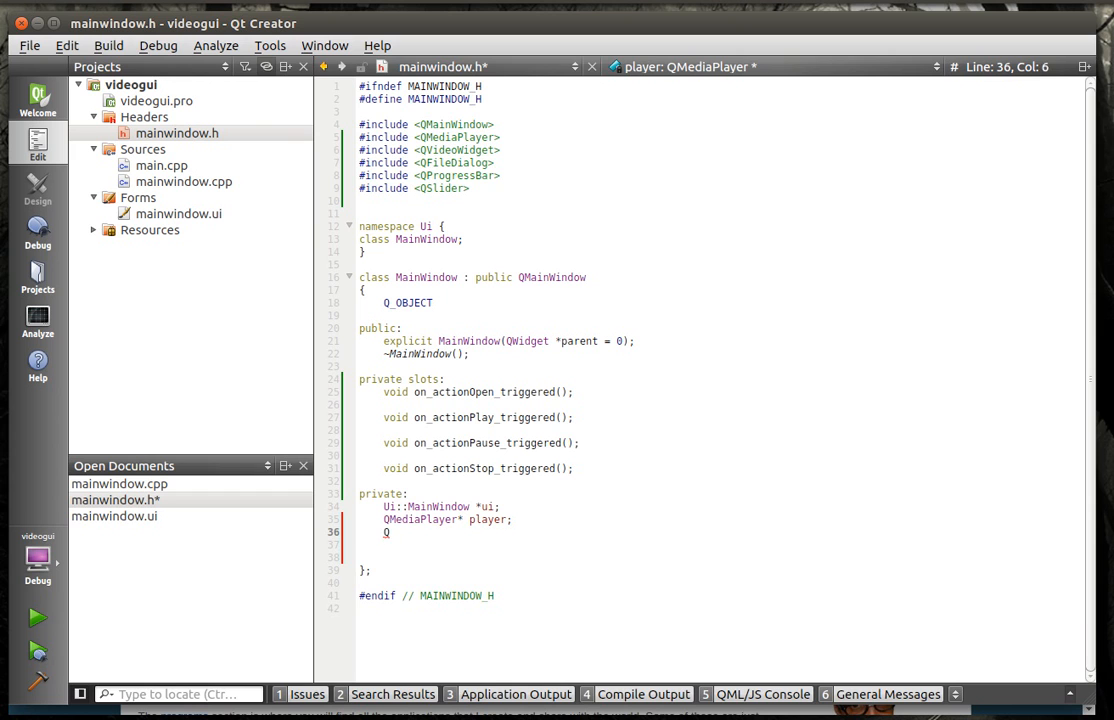
type("VideoWidget")
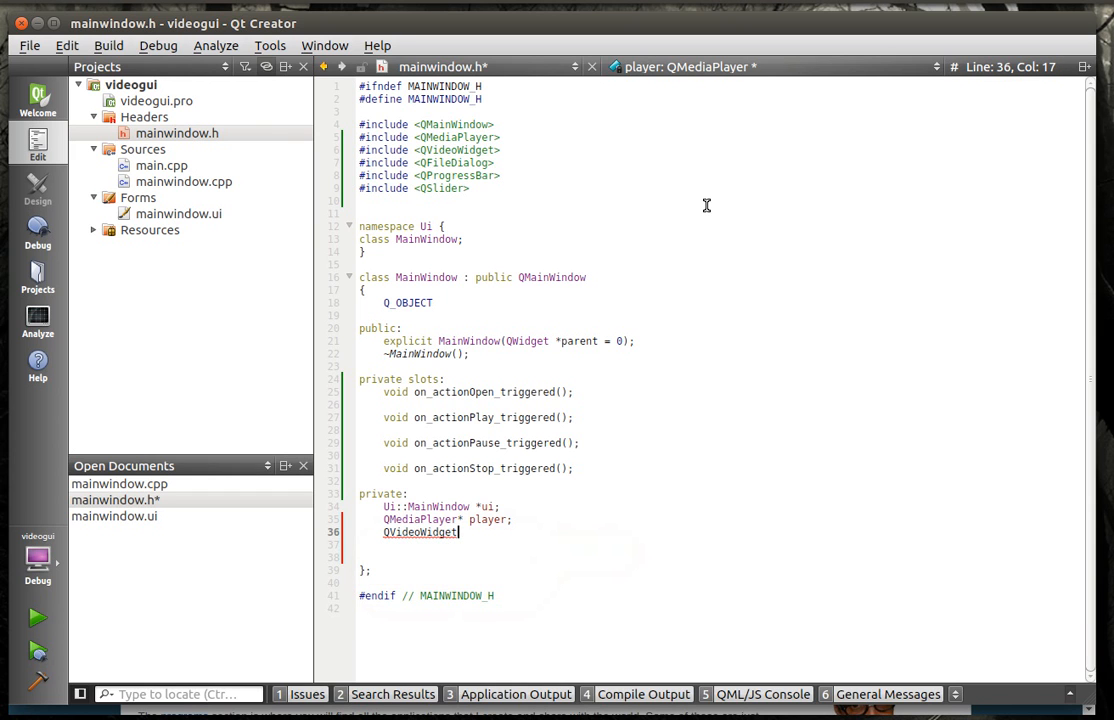
type("*")
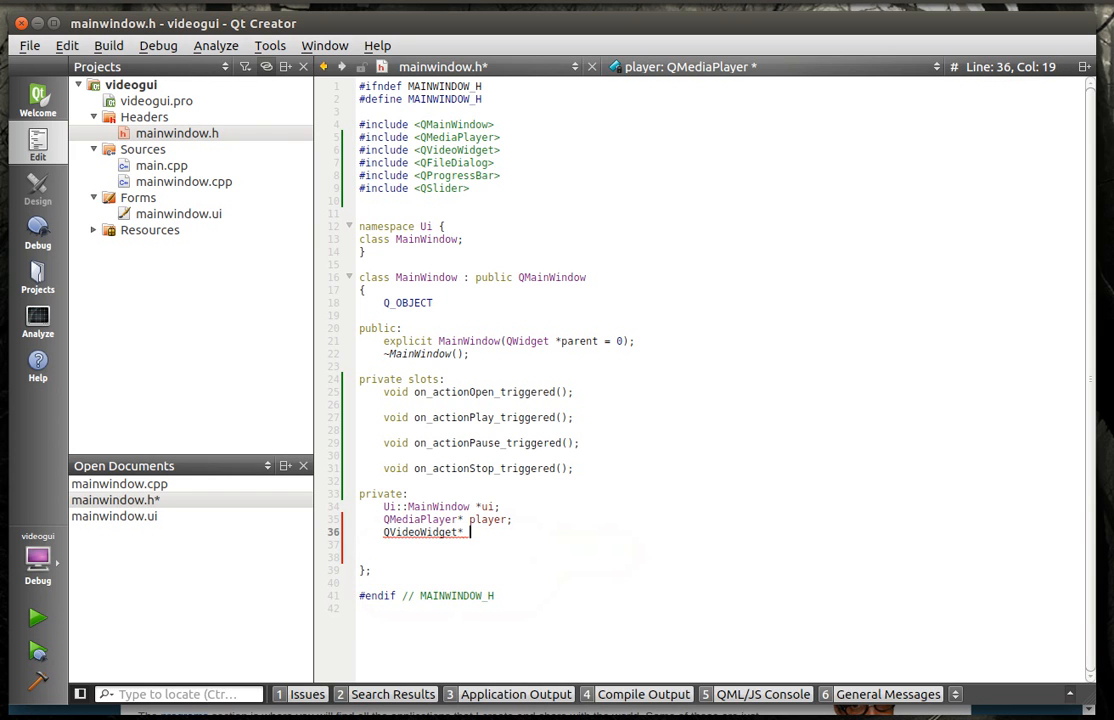
type("vw;")
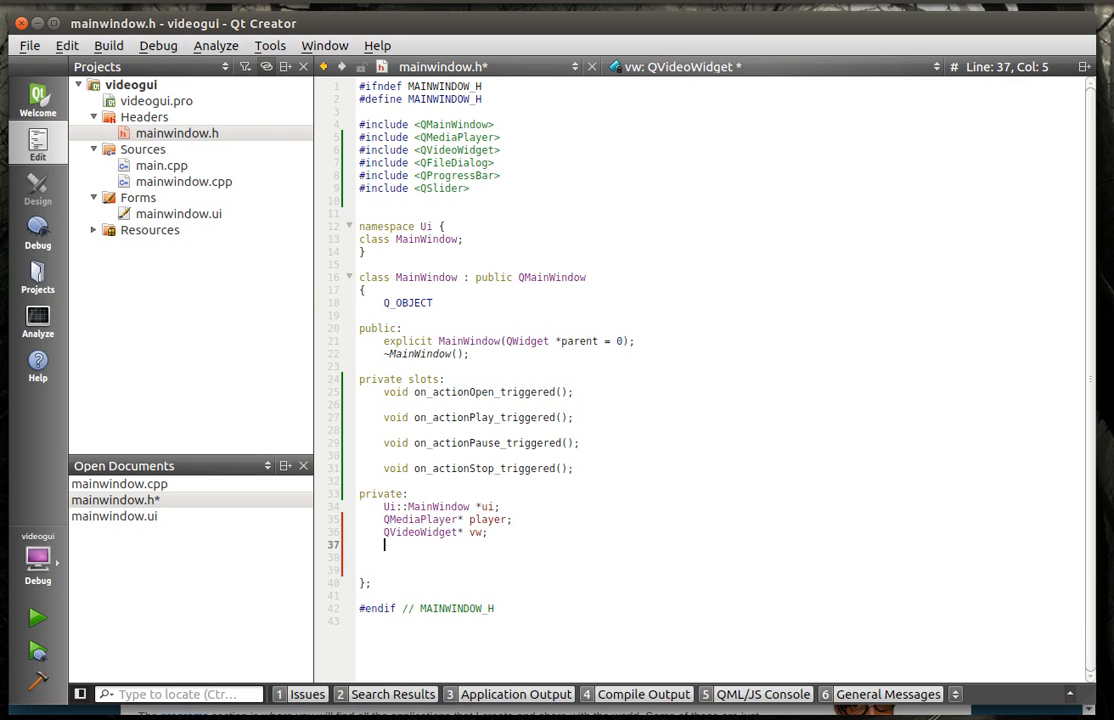
Step: Declare QProgressBar* bar and QSlider* slider as private members
type("QProgressBar")
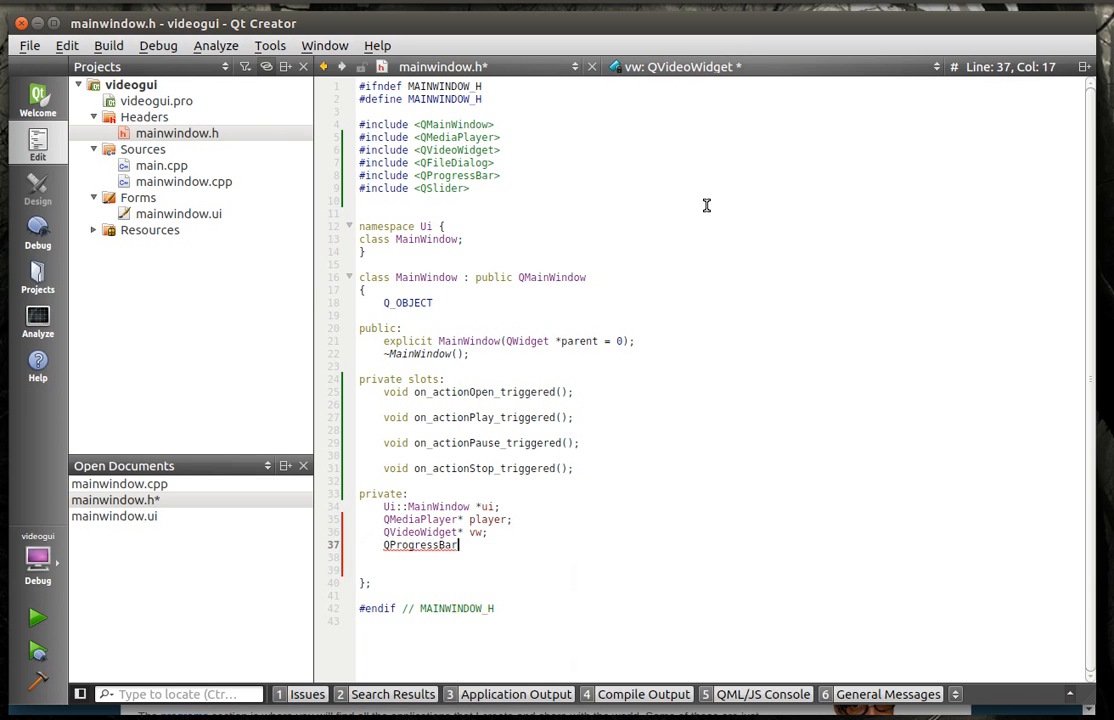
type("* bar;")
left_click(718, 558)
type("QSli")
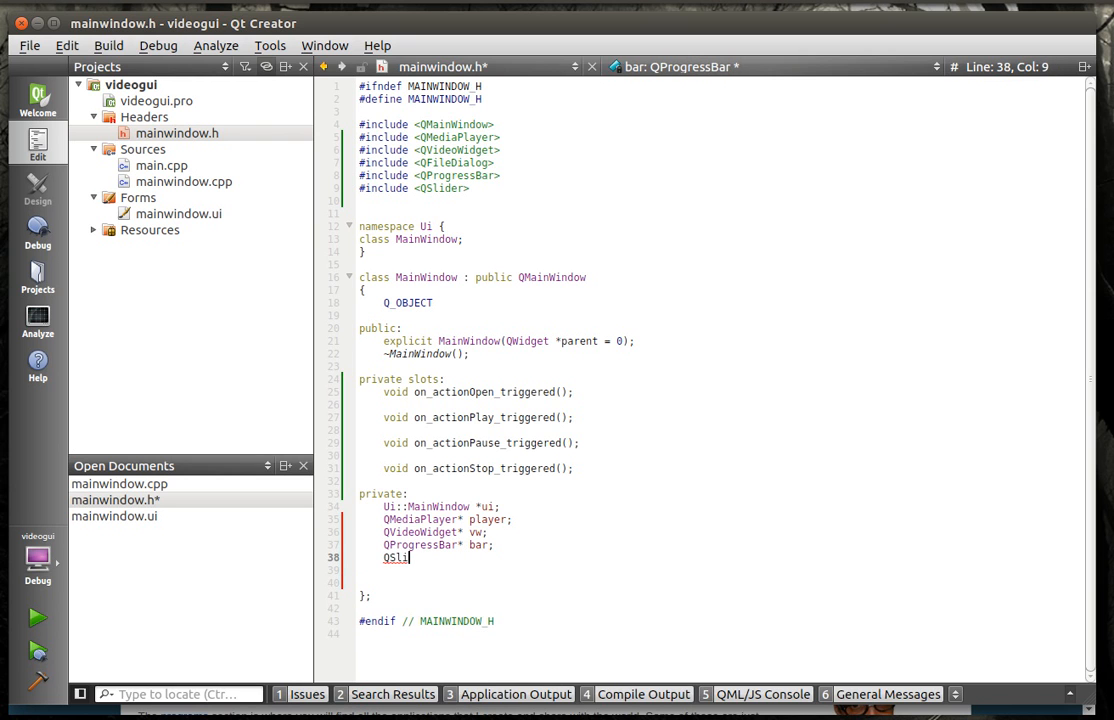
type("der")
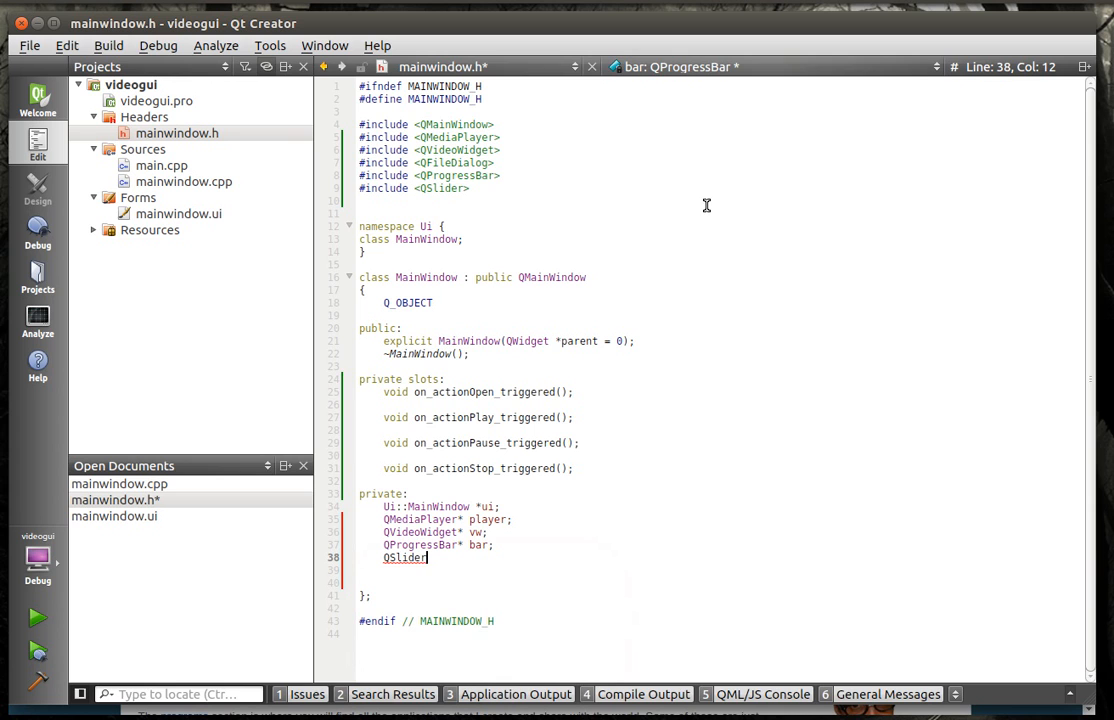
type("* slider;")
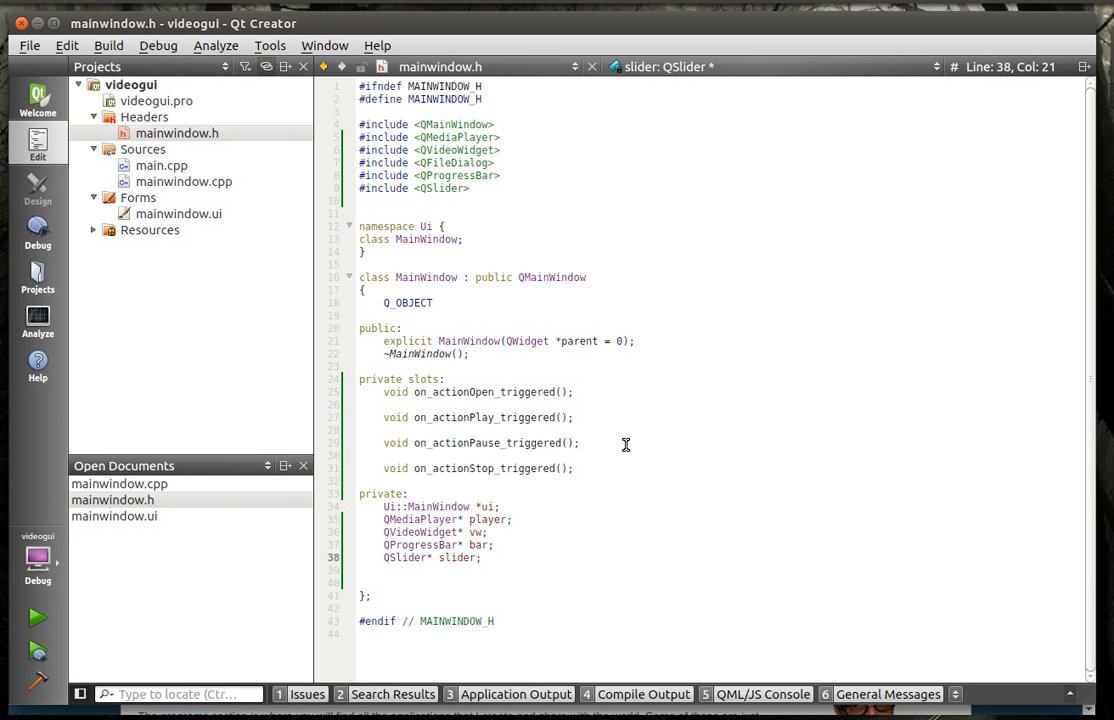
mouse_move(572, 392)
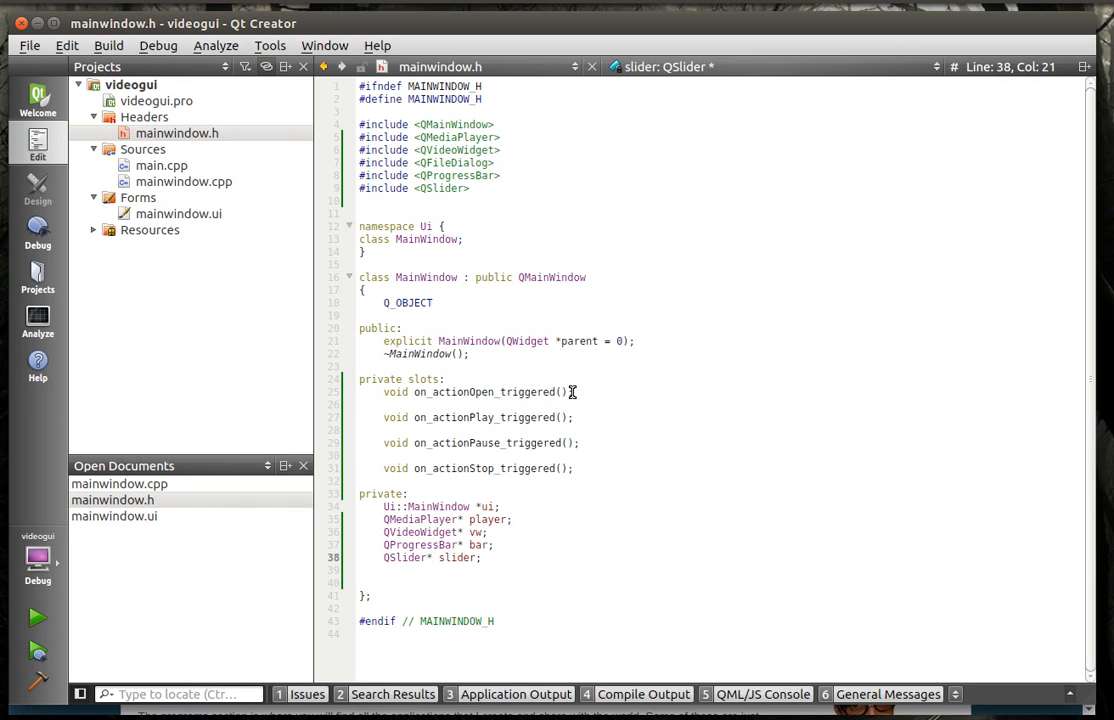
mouse_move(652, 408)
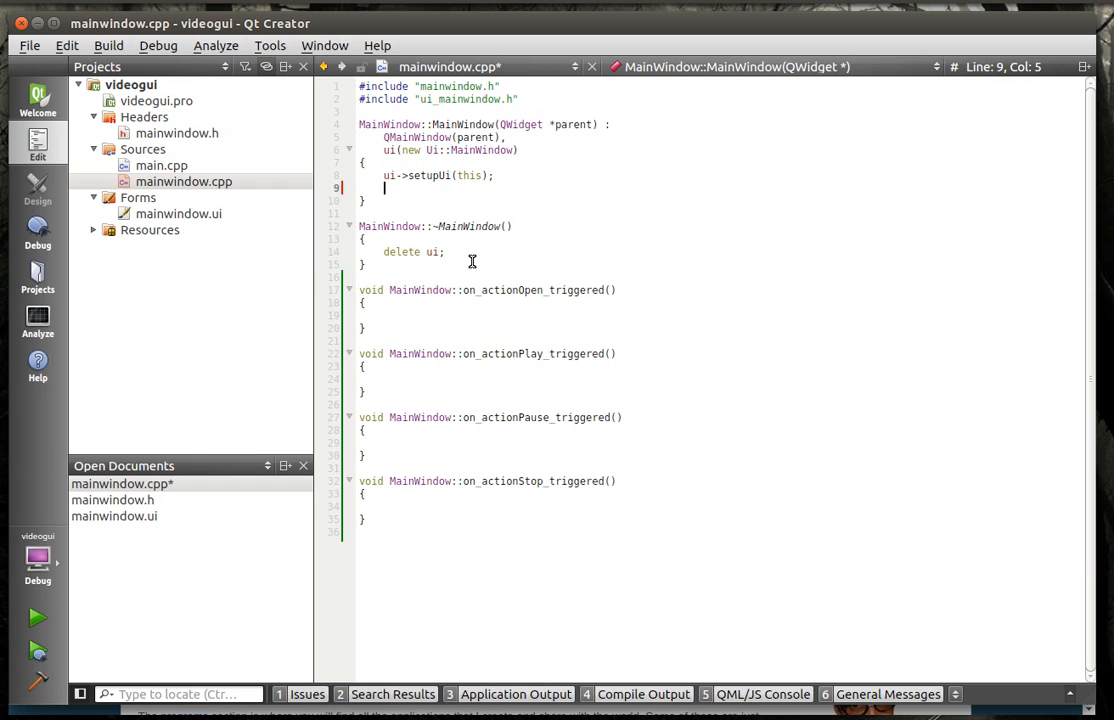
Step: Create the media player with player = new QMediaPlayer(this) in the constructor
type("pl")
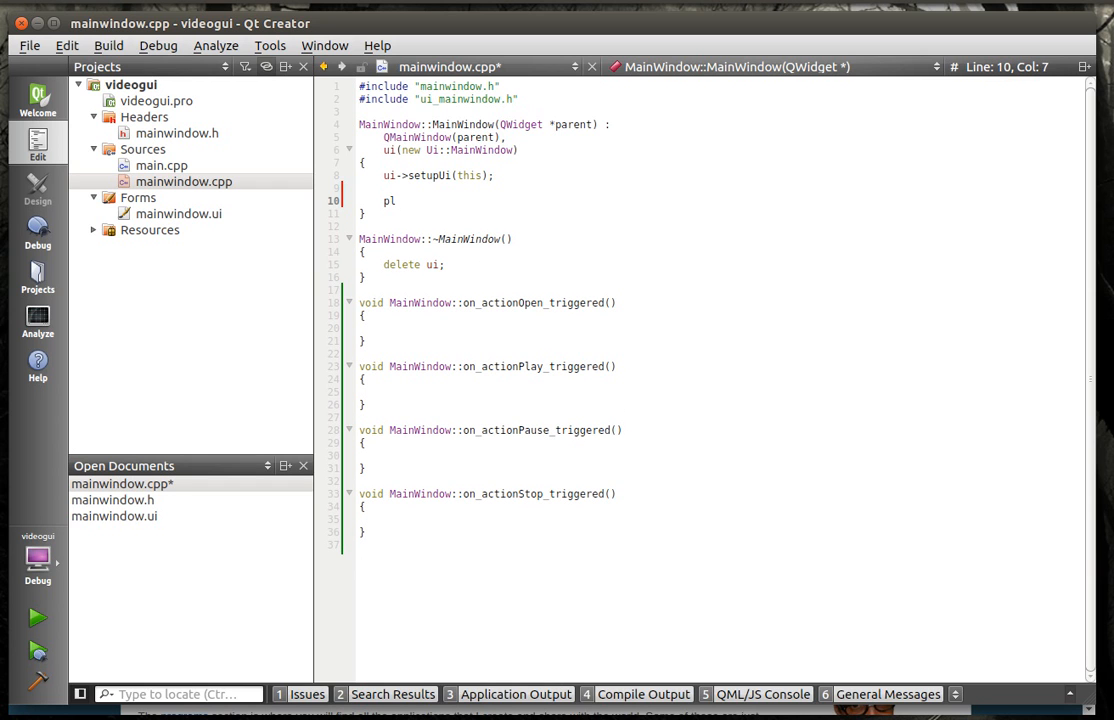
type("ae")
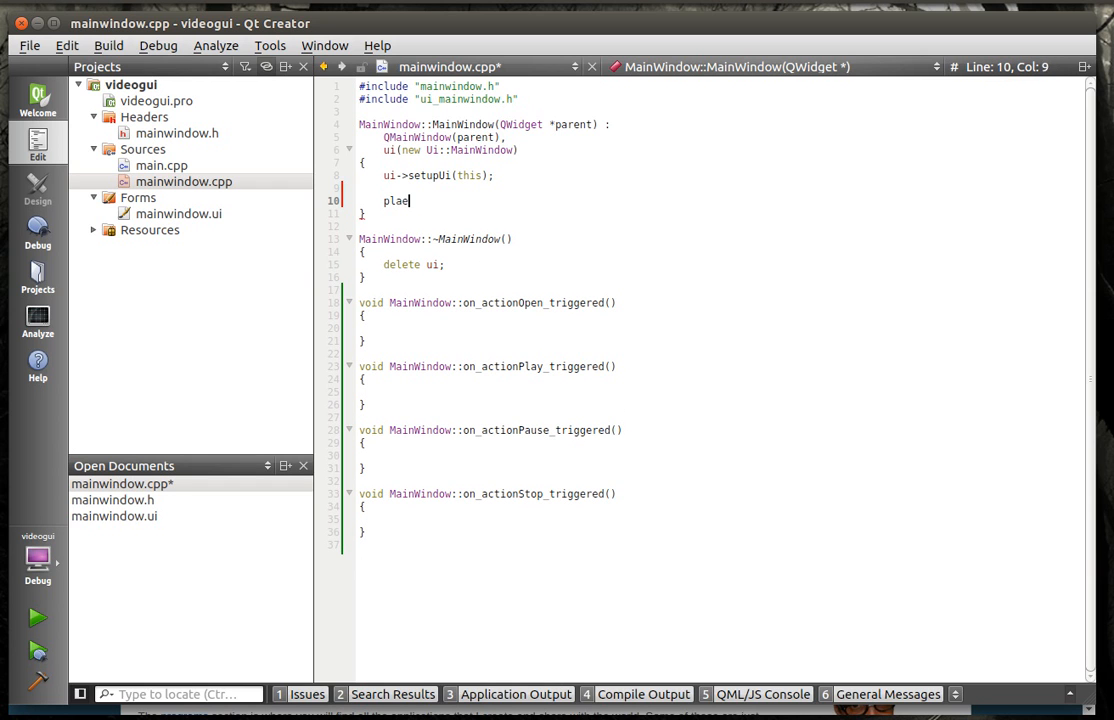
type("yer = new QMediaPlayer")
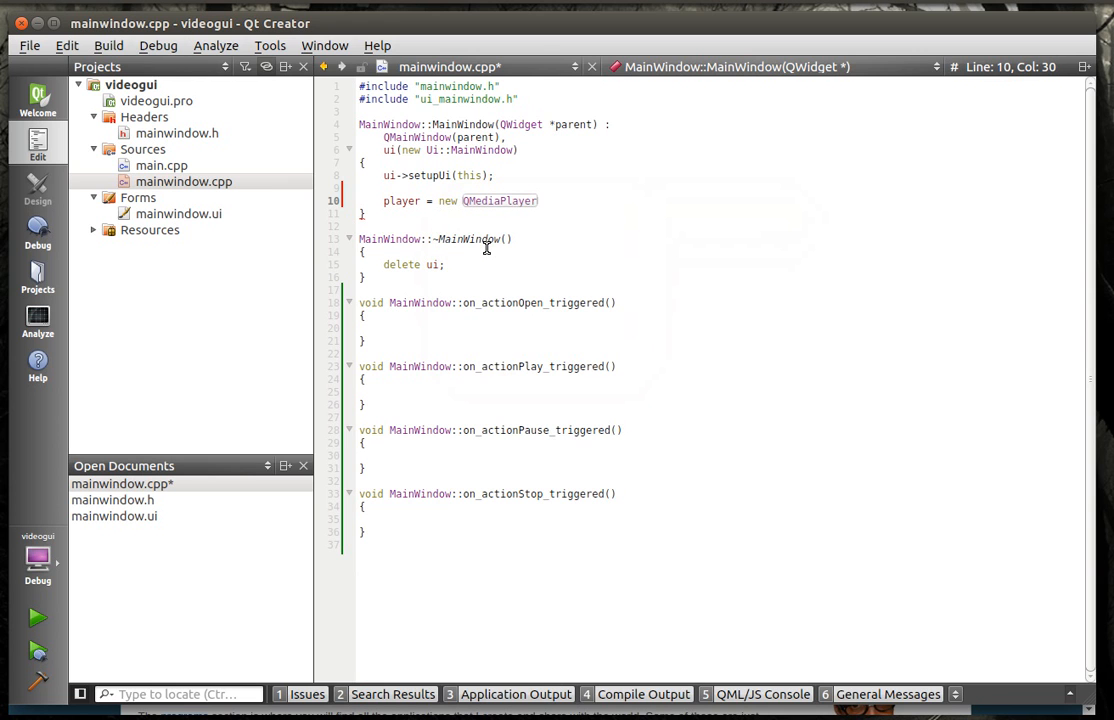
type("(this);")
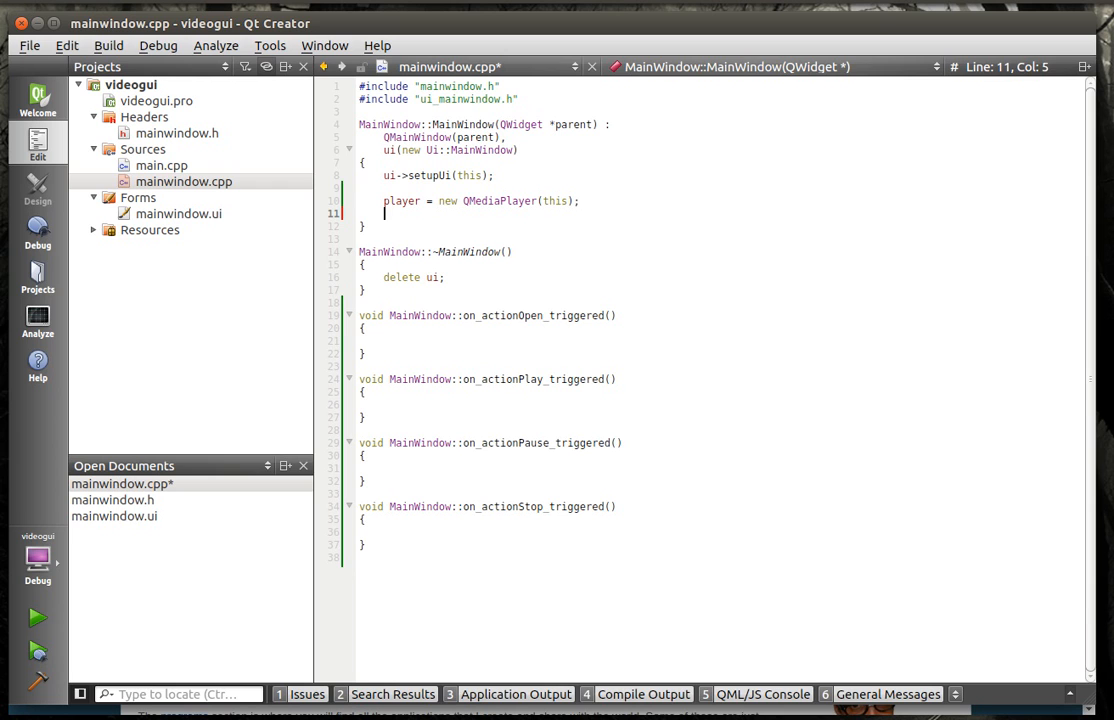
Step: Create the video widget with vw = new QVideoWidget(this)
type("vw")
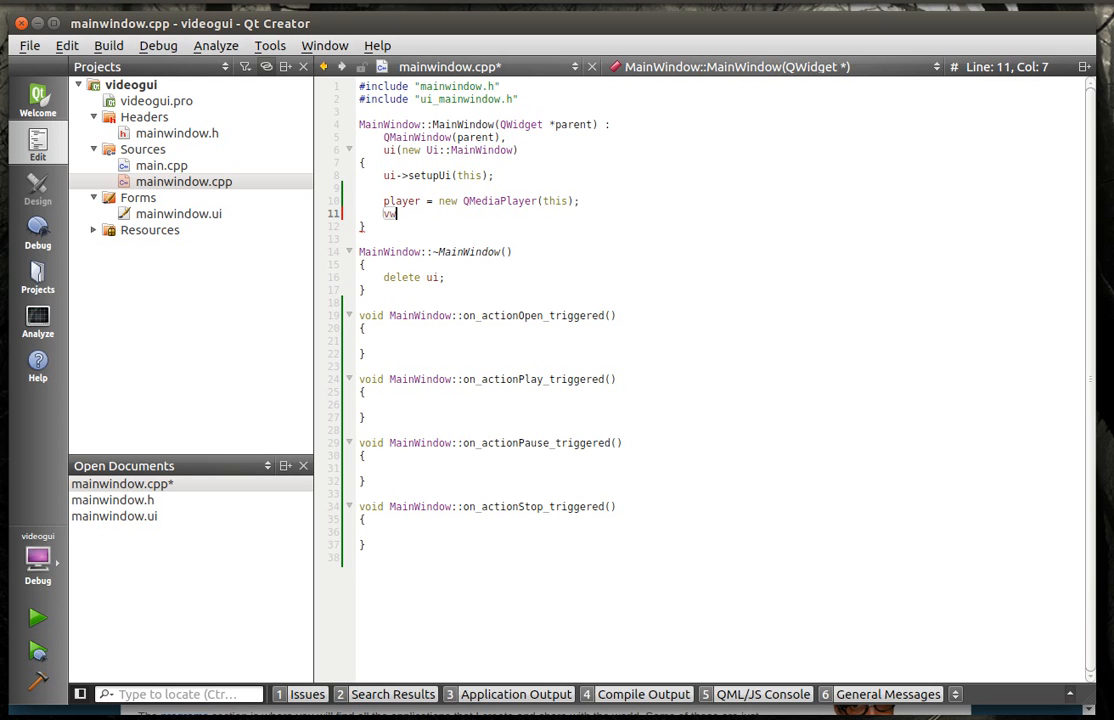
type("= new")
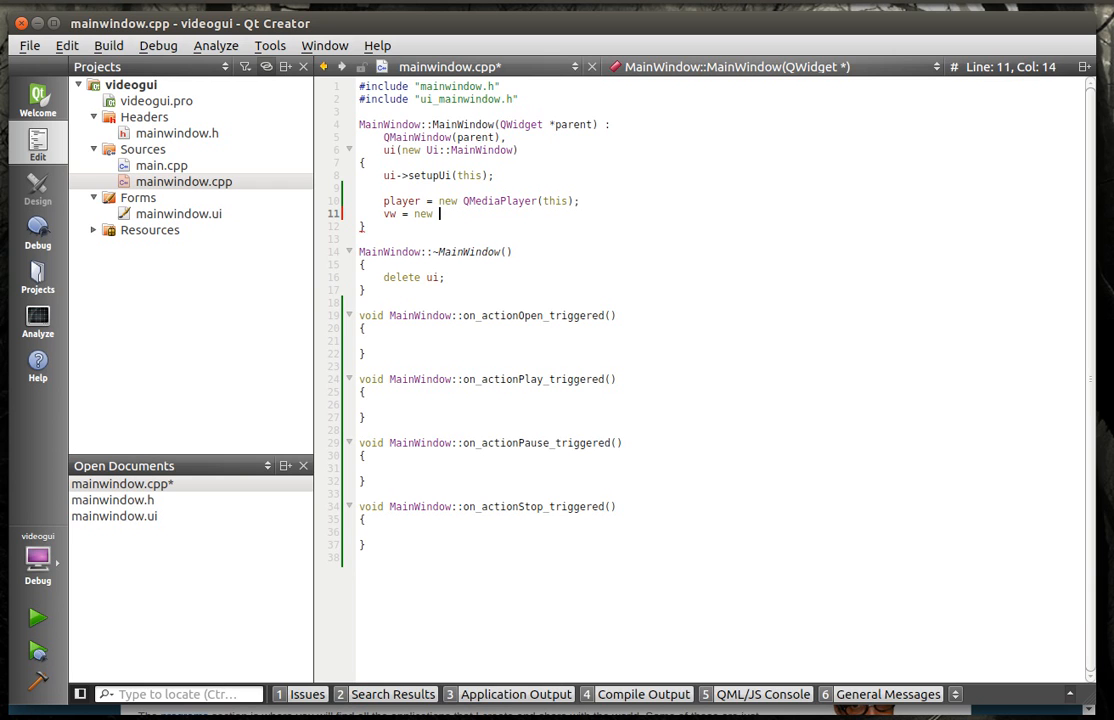
type("QVideoWidget")
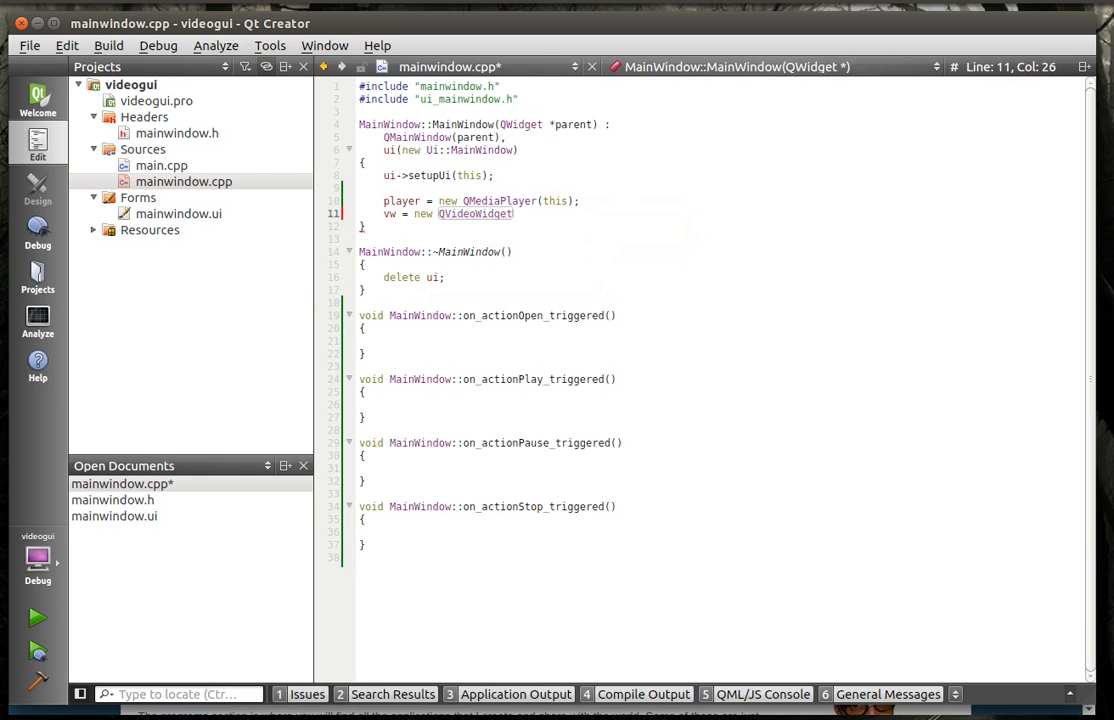
type("(this);")
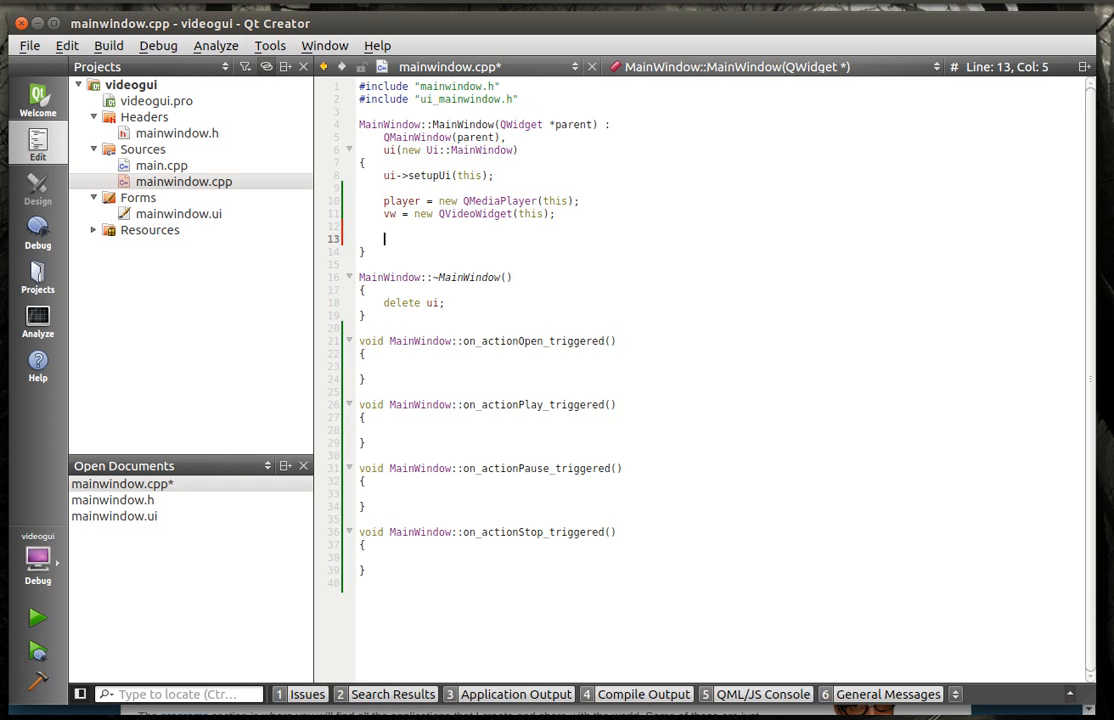
Step: Add player->setVideoOutput(vw) and setCentralWidget(vw) to the constructor
key("BackSpace")
type("this->setCentralWidget();")
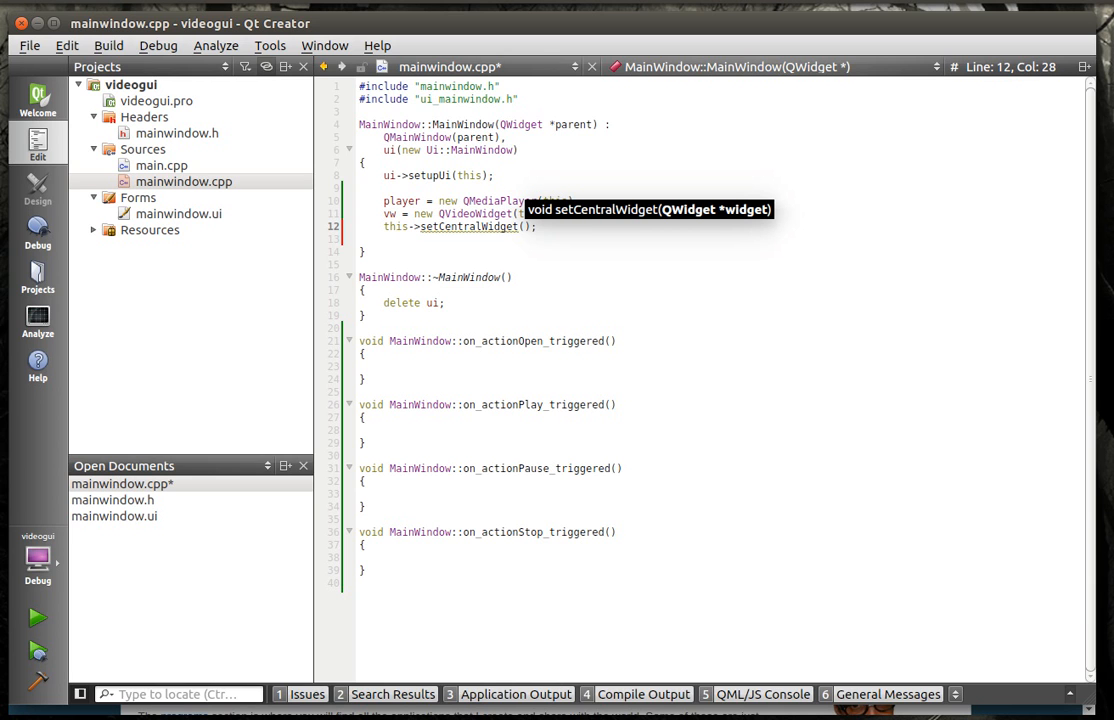
type("vw")
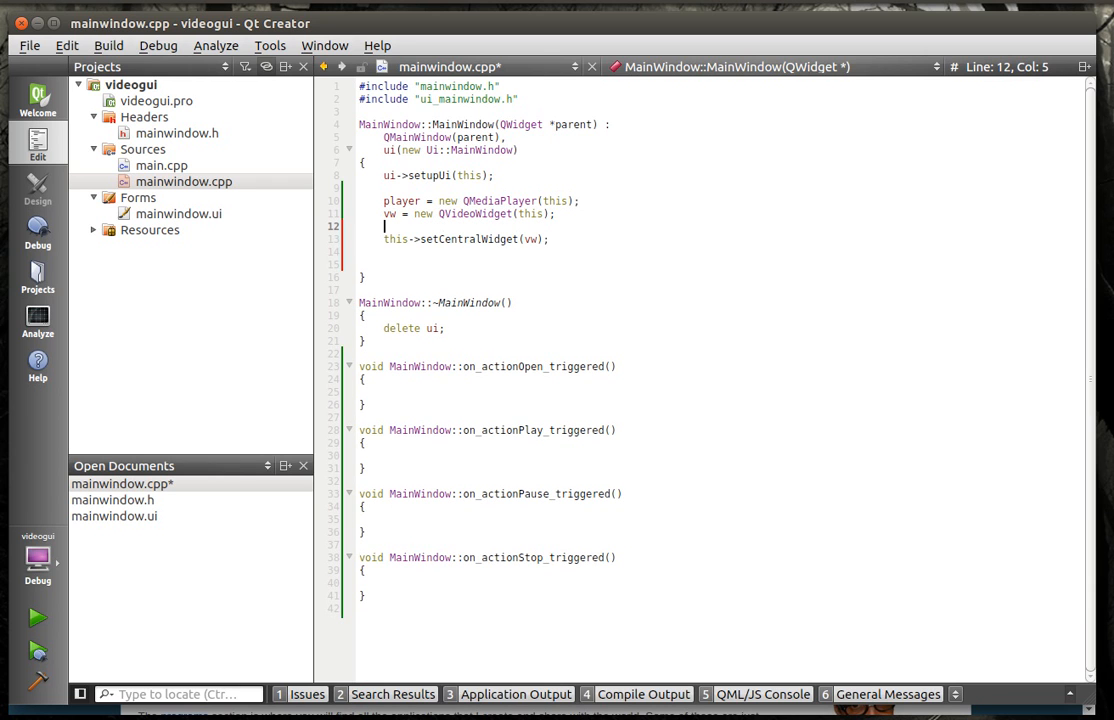
type("player->")
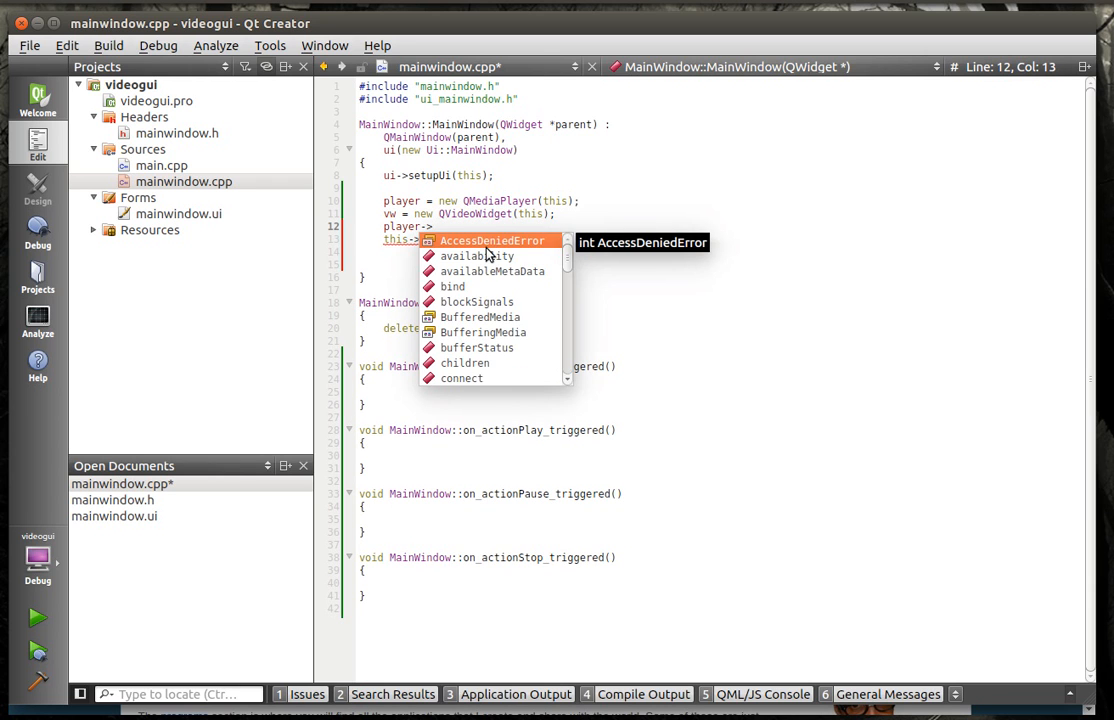
type("setVideoOutput();")
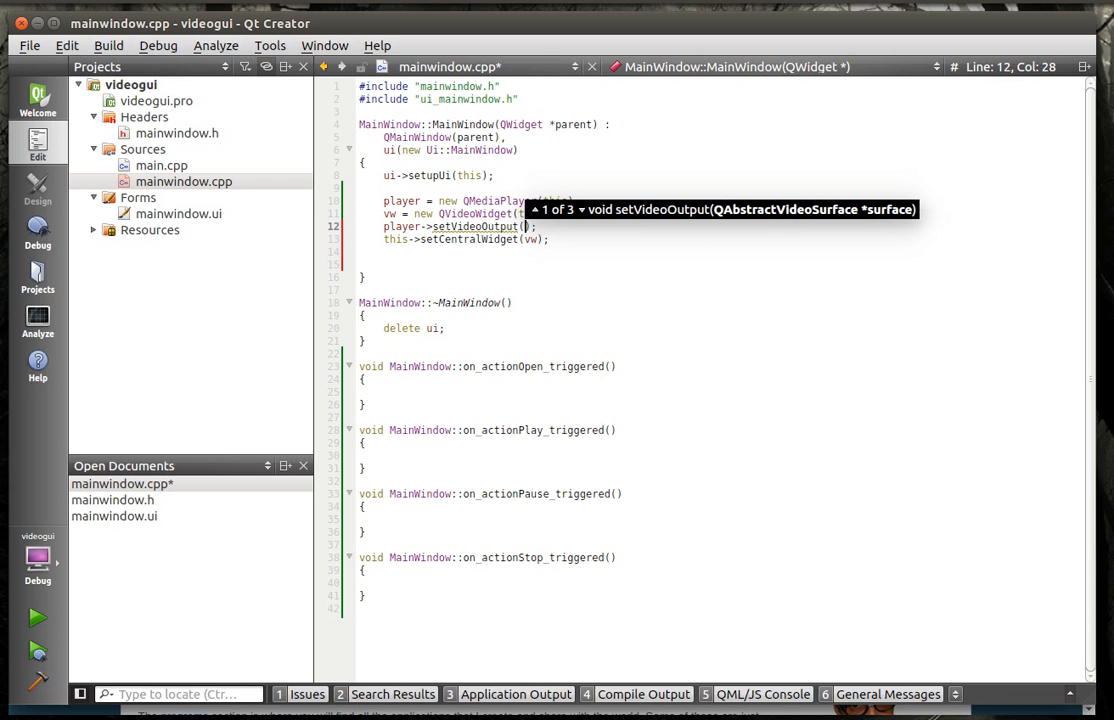
type("vw")
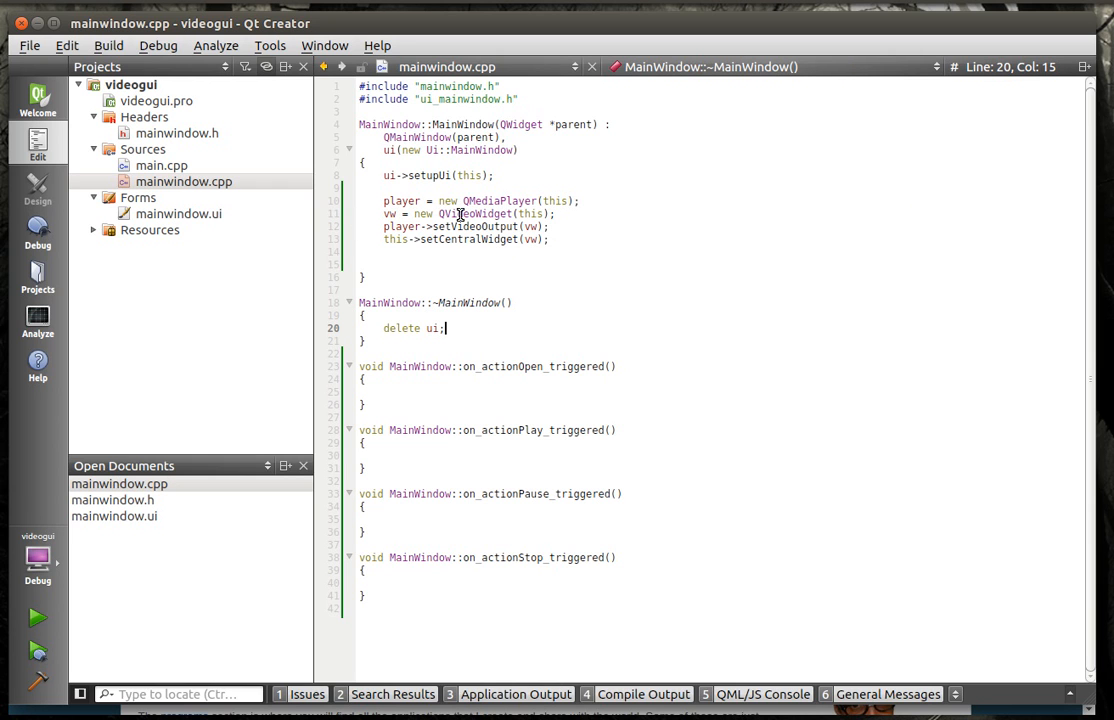
double_click(474, 212)
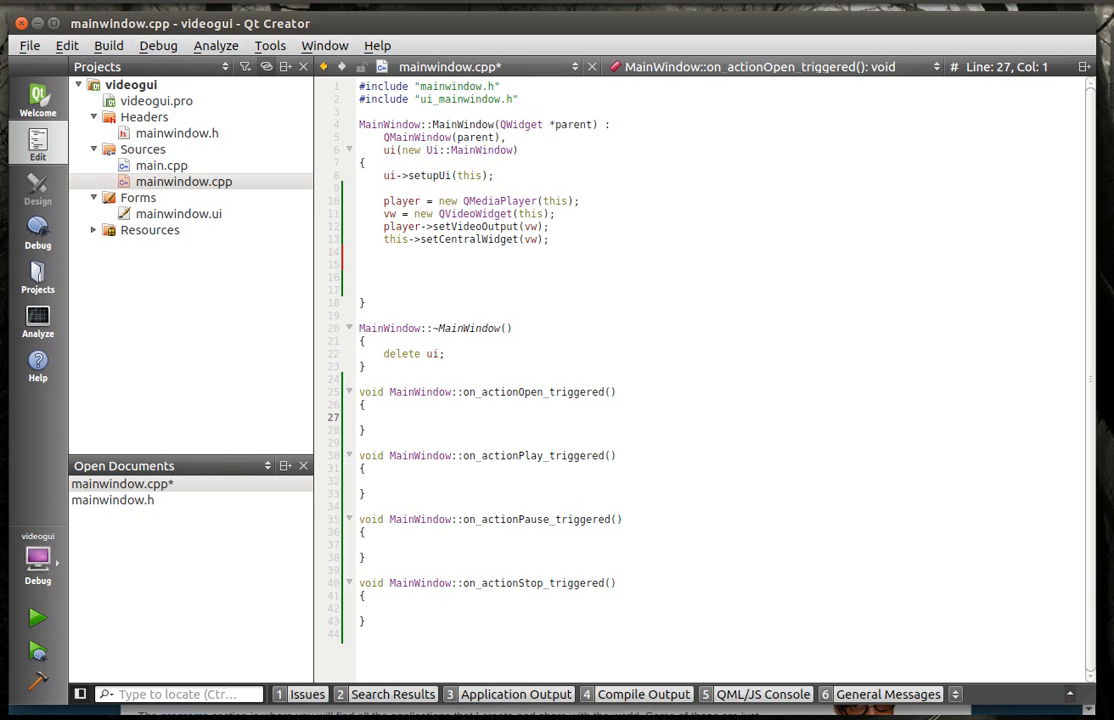
mouse_move(492, 388)
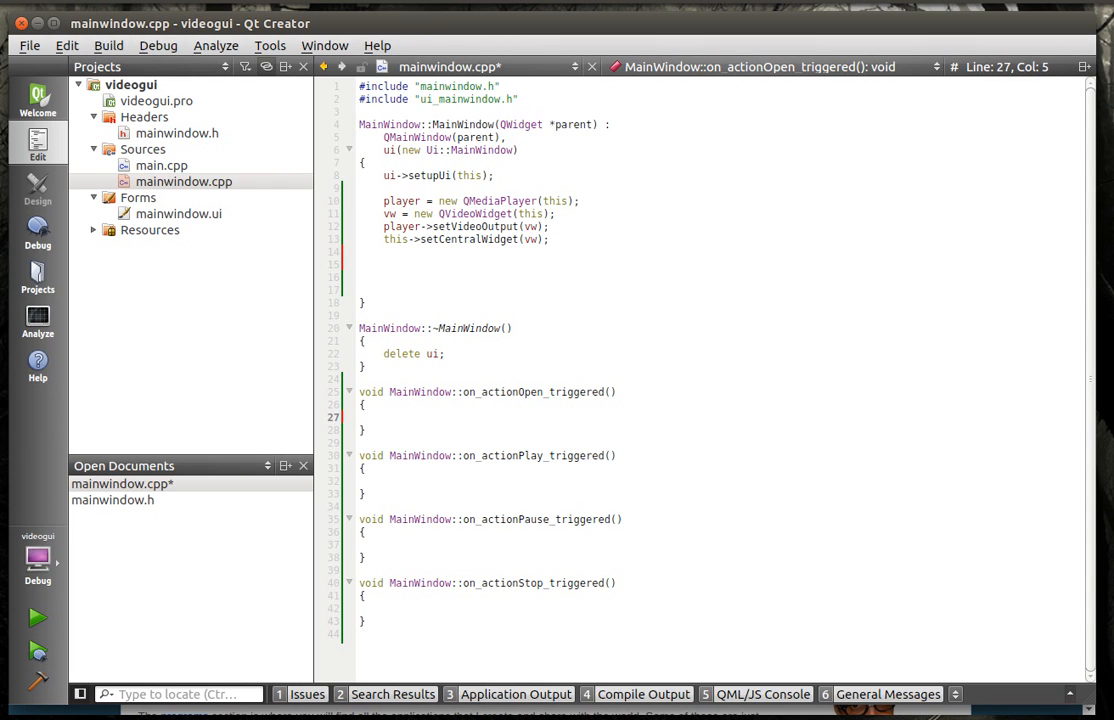
Step: Start QString filename = QFileDialog::getOpenFileName(this, "Open a File", ...)
type("QString")
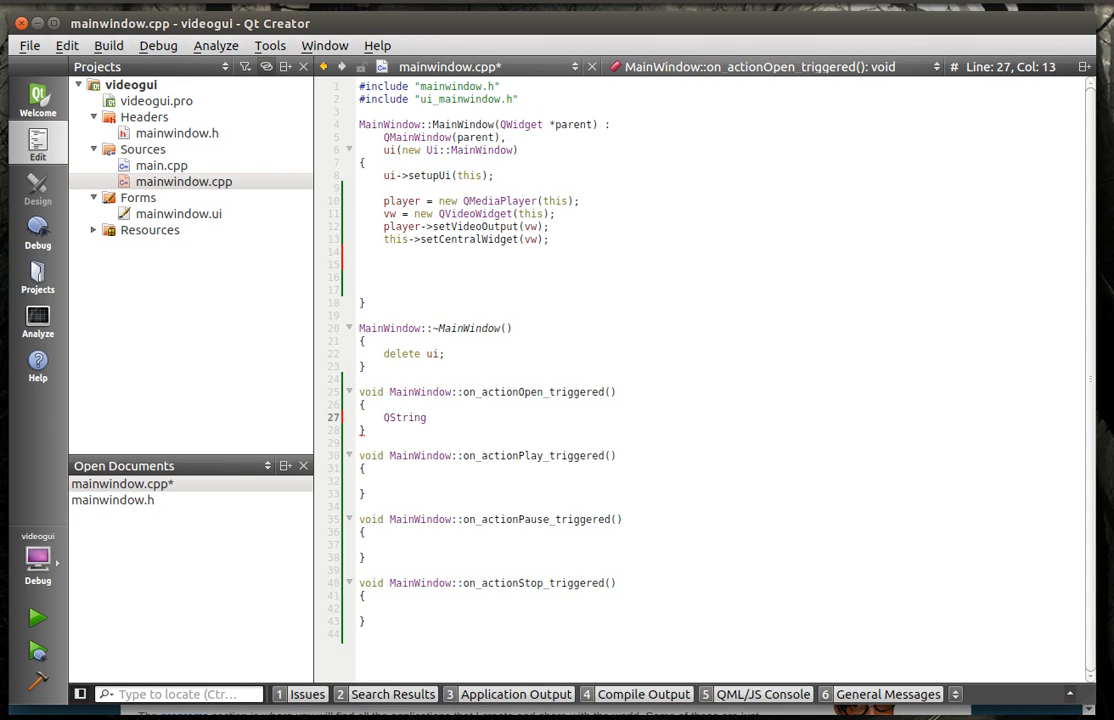
type("filename")
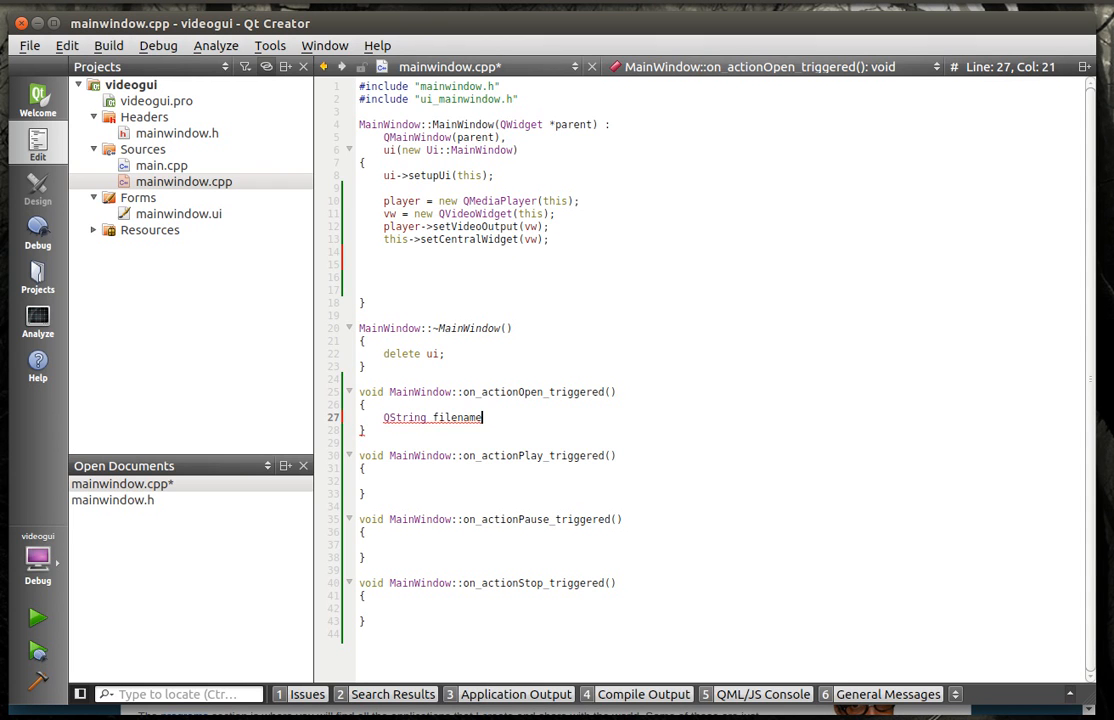
type("= QFile")
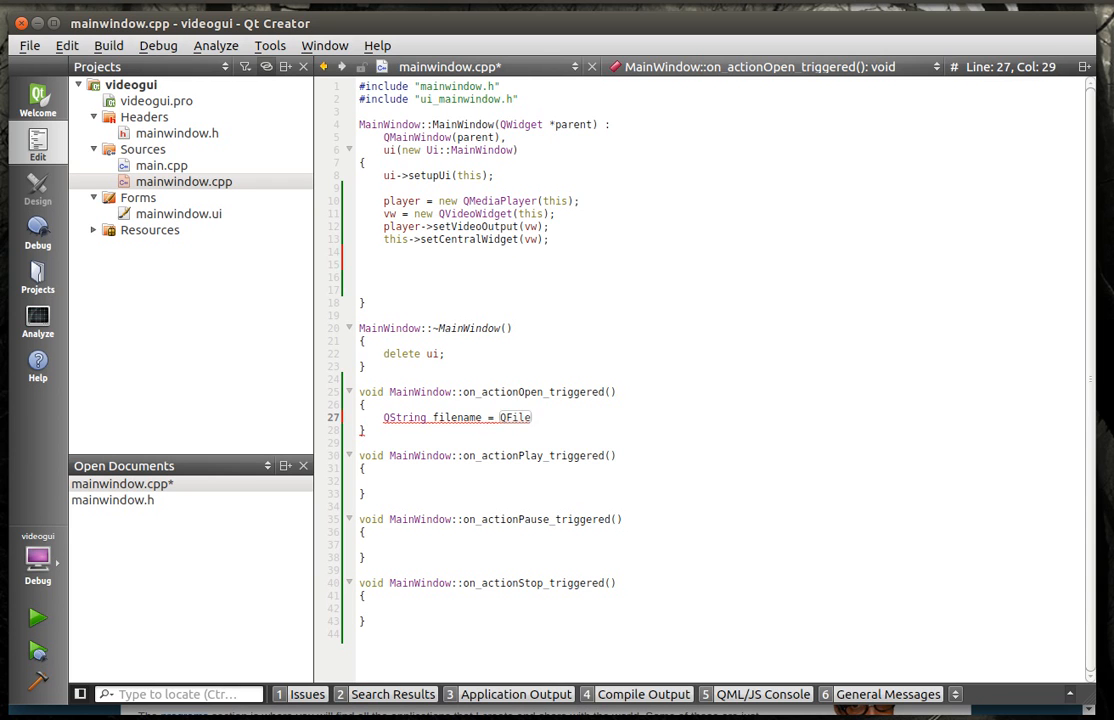
type("Dialog::getOpenFileName(")
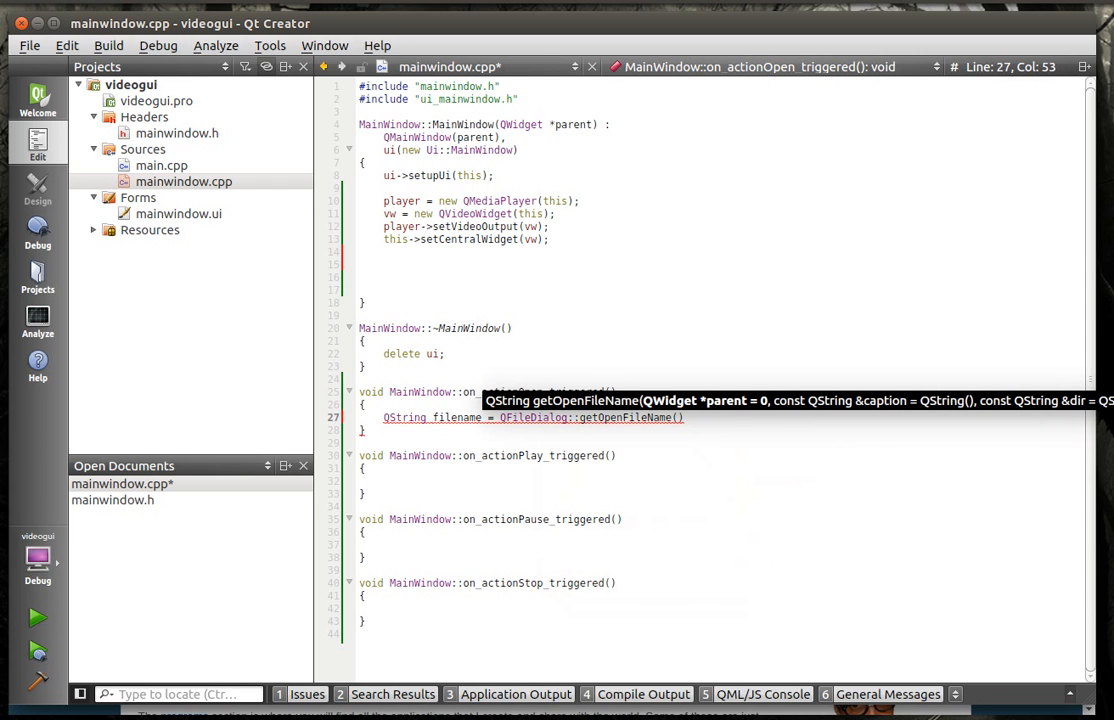
type("this,")
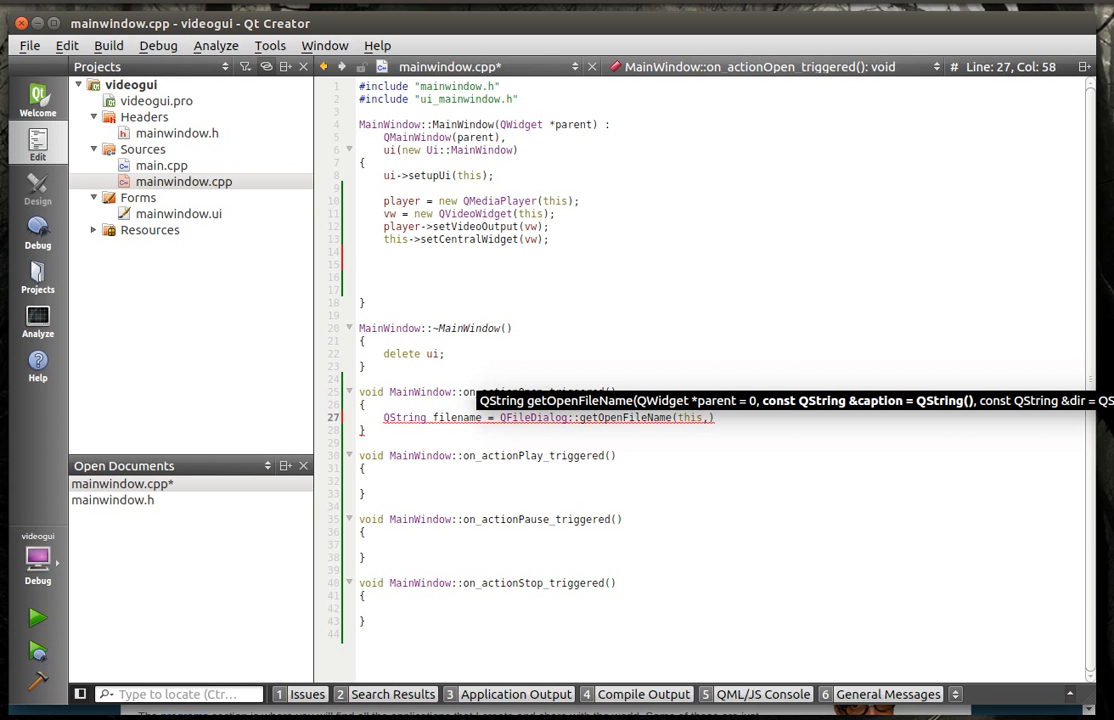
type("\"")
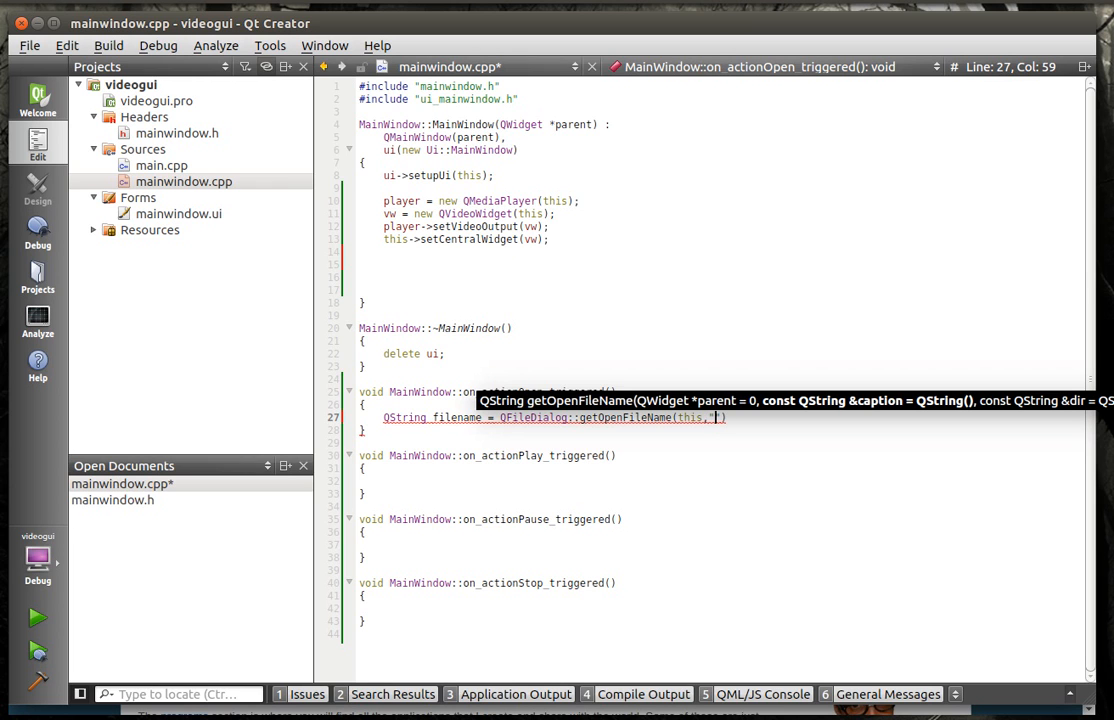
type("Open")
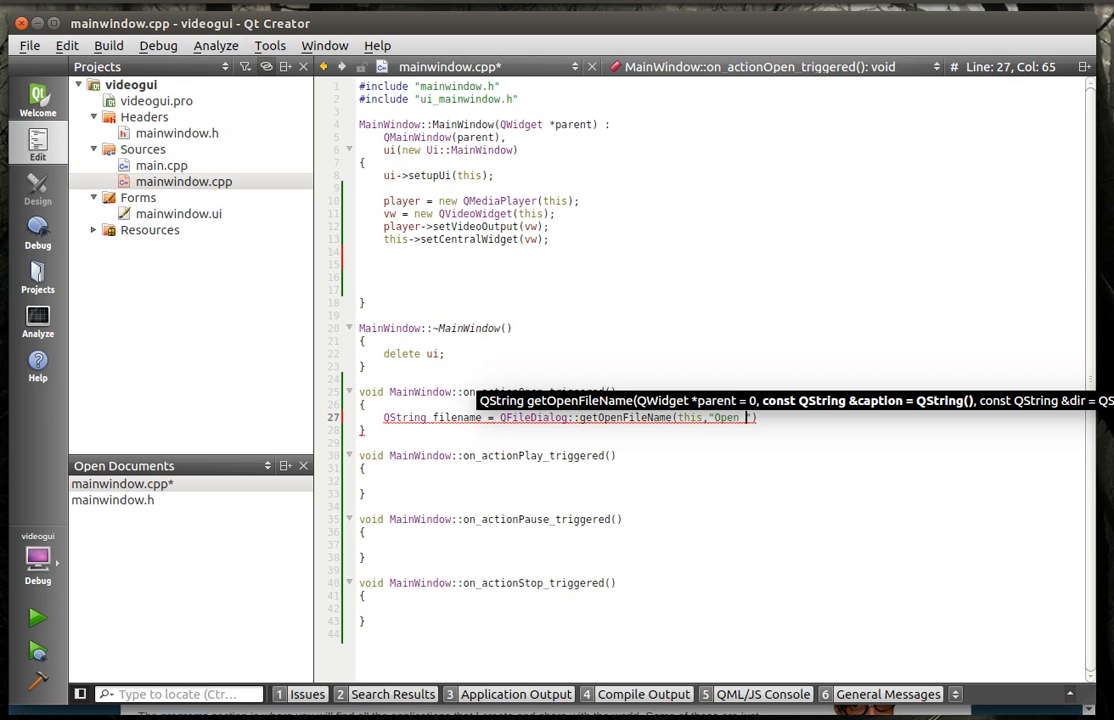
type("a File")
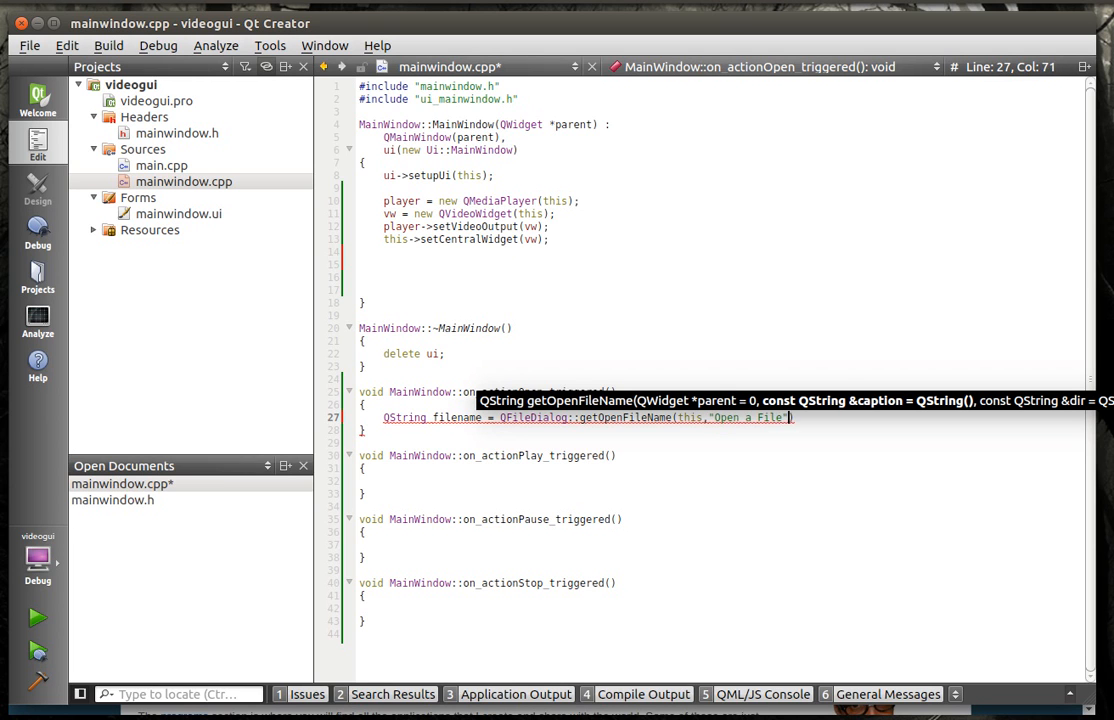
type(",")
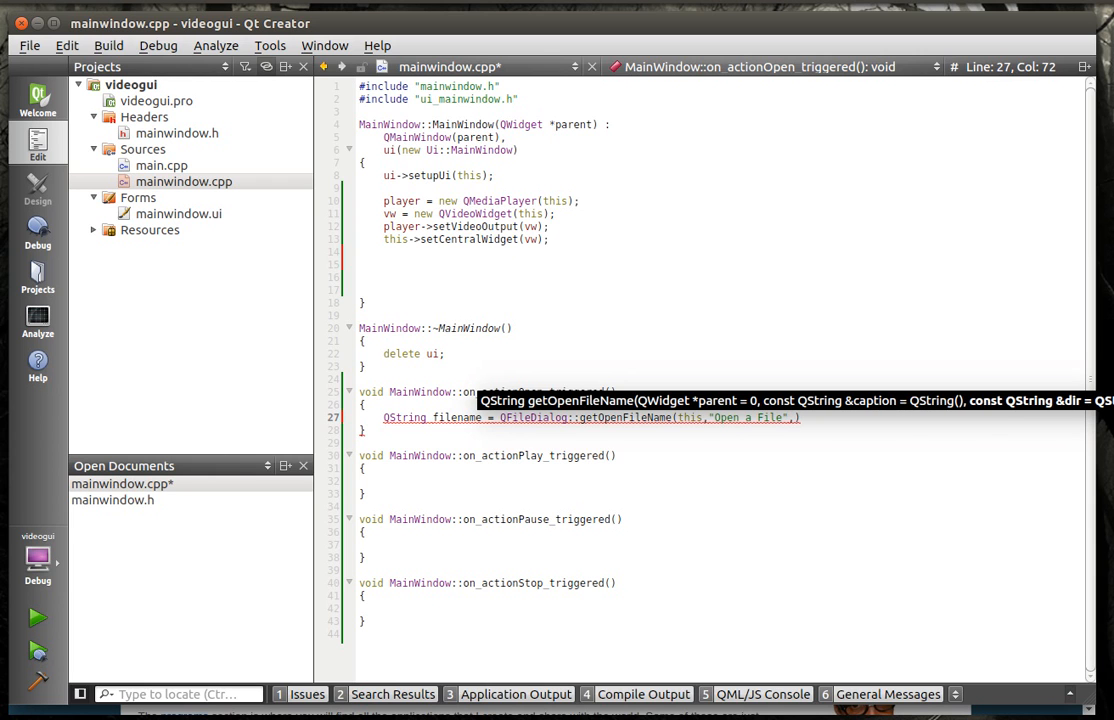
Step: Complete the filter string "Video File (*.avi,*.mpg, *.mp4)" and end the statement
type("\"\",\"\"")
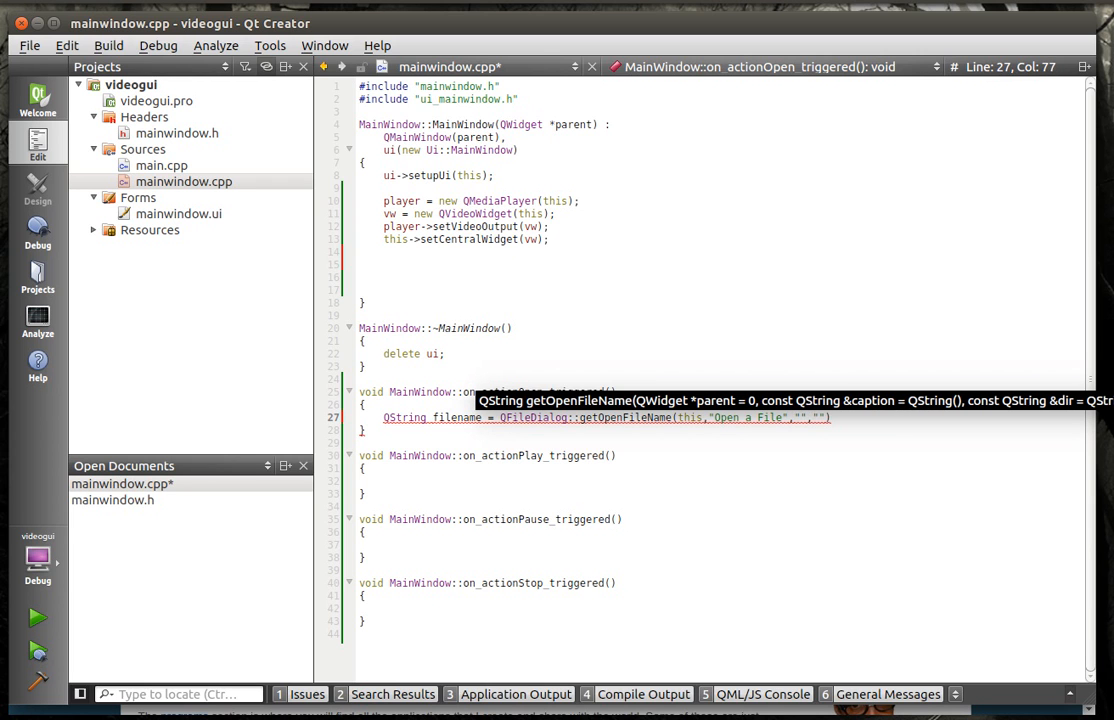
type("Video")
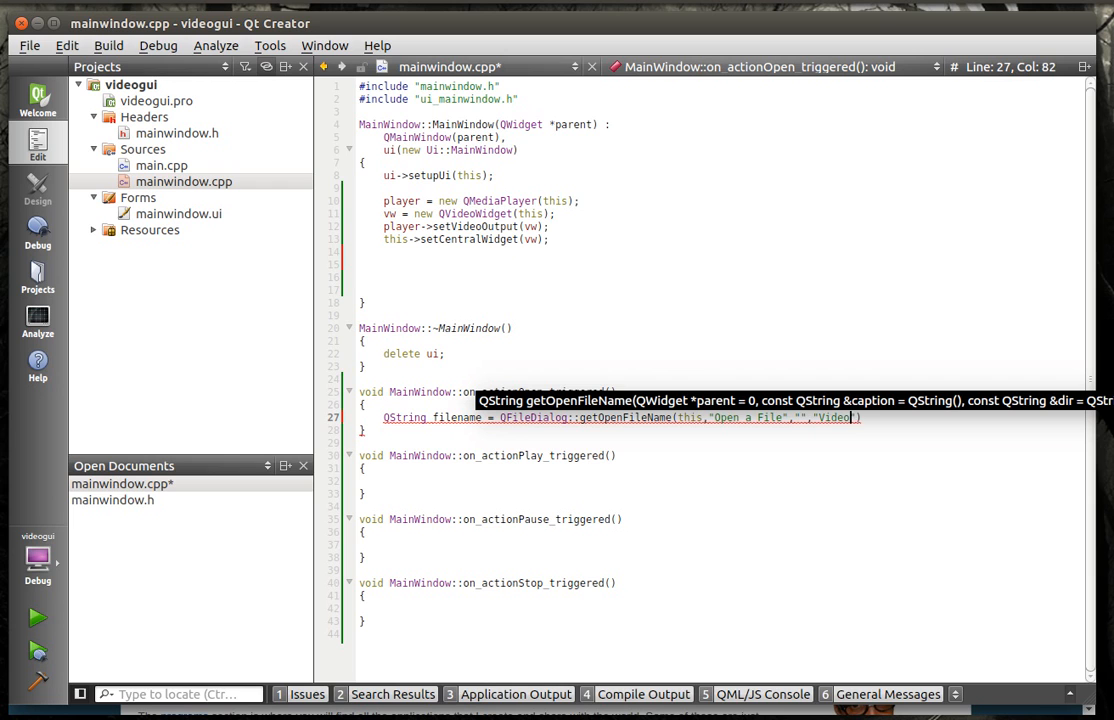
type("File")
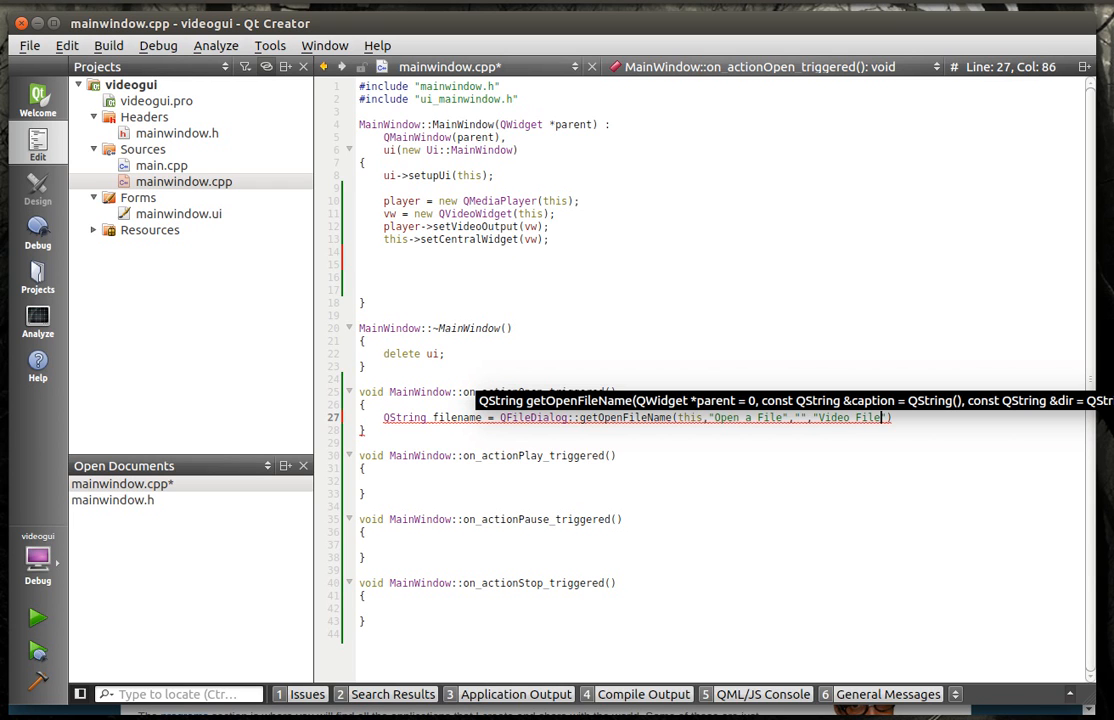
type("(")
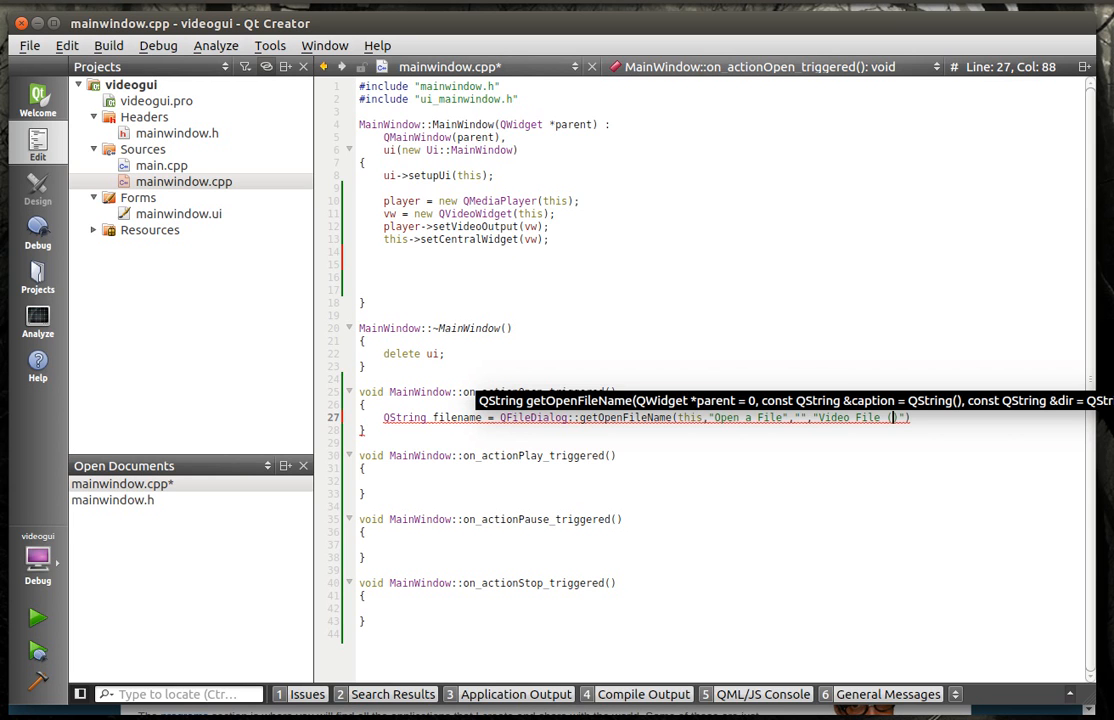
type("*")
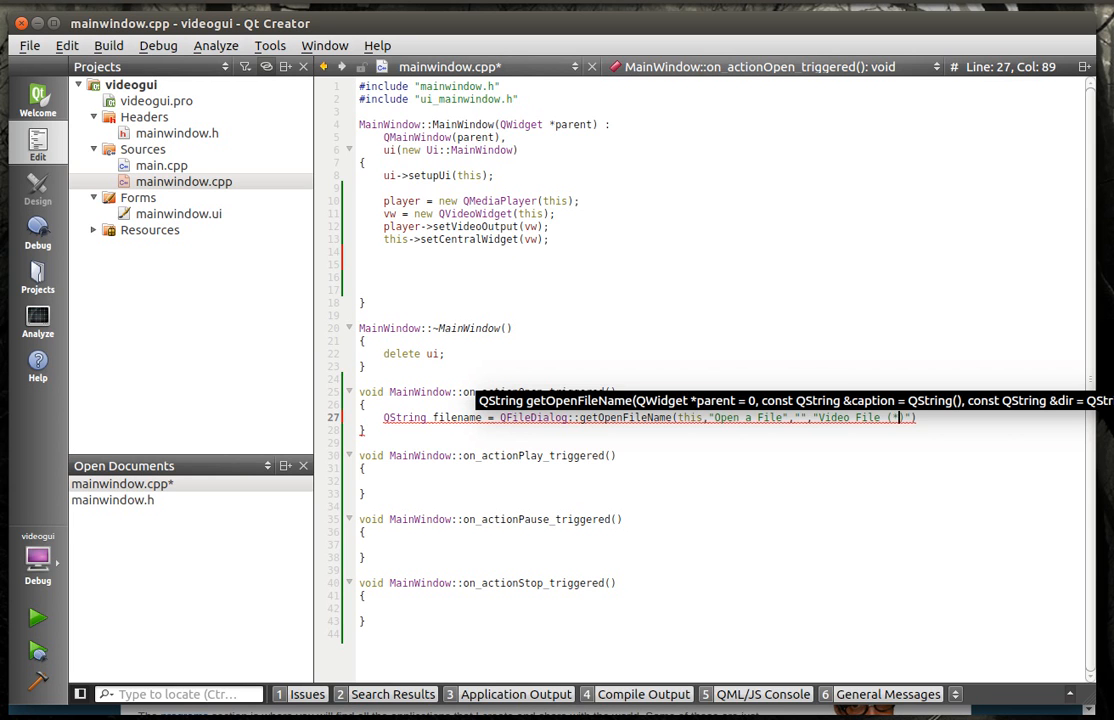
type("avi")
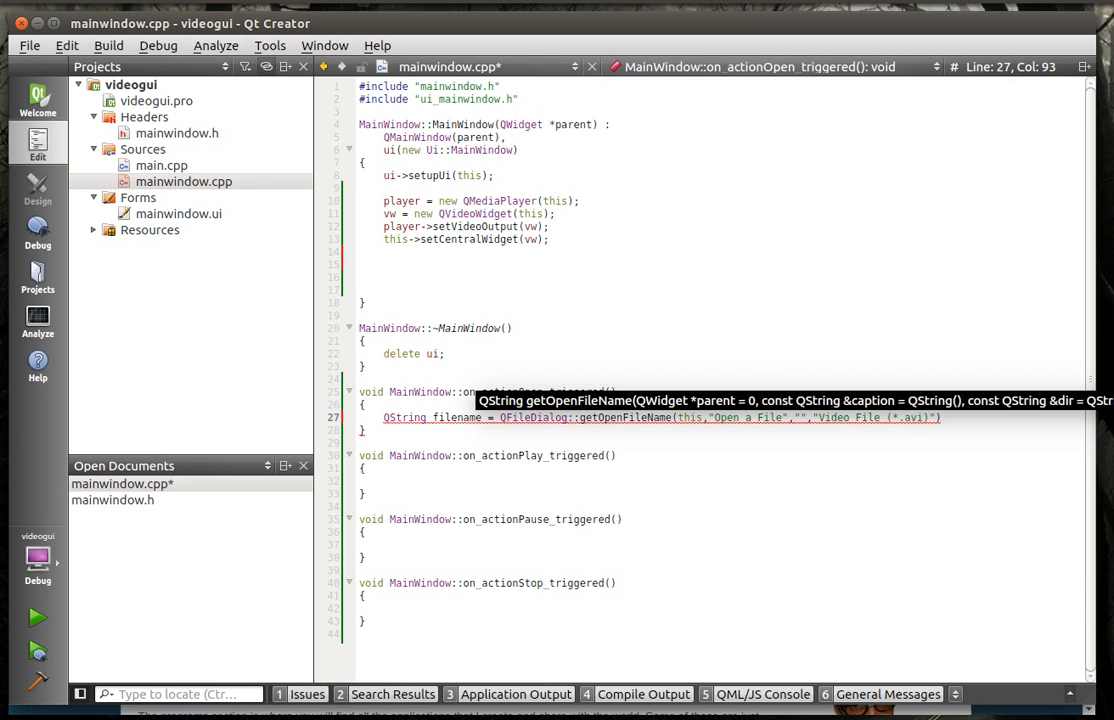
type(")")
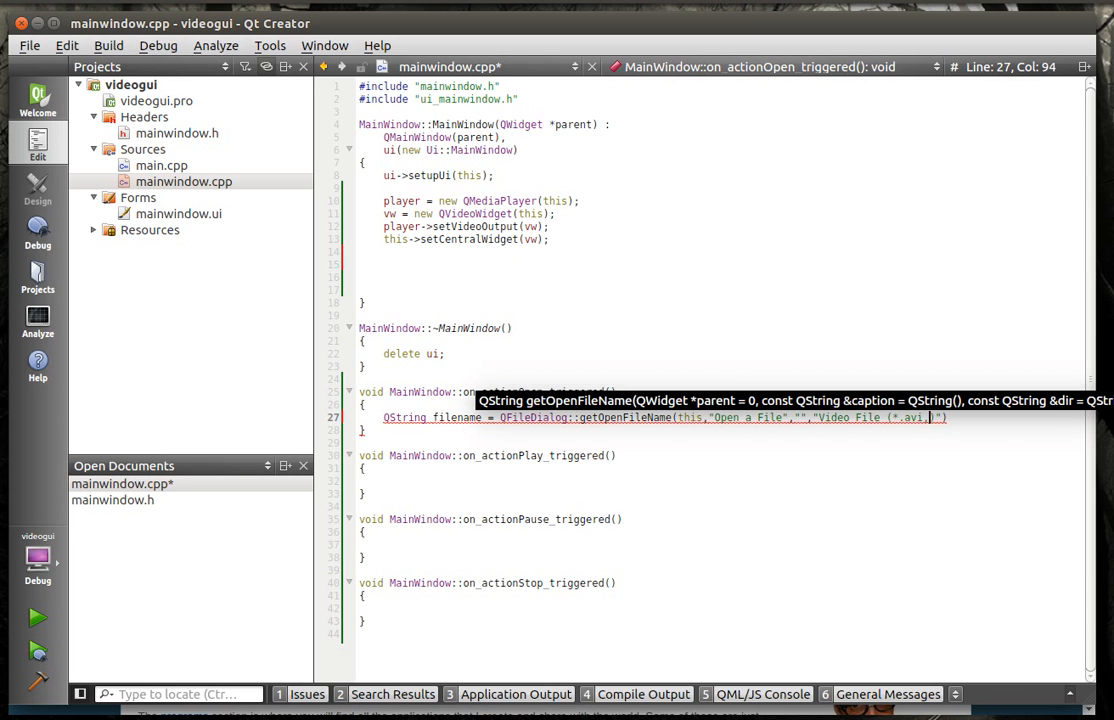
type("*.mpg,")
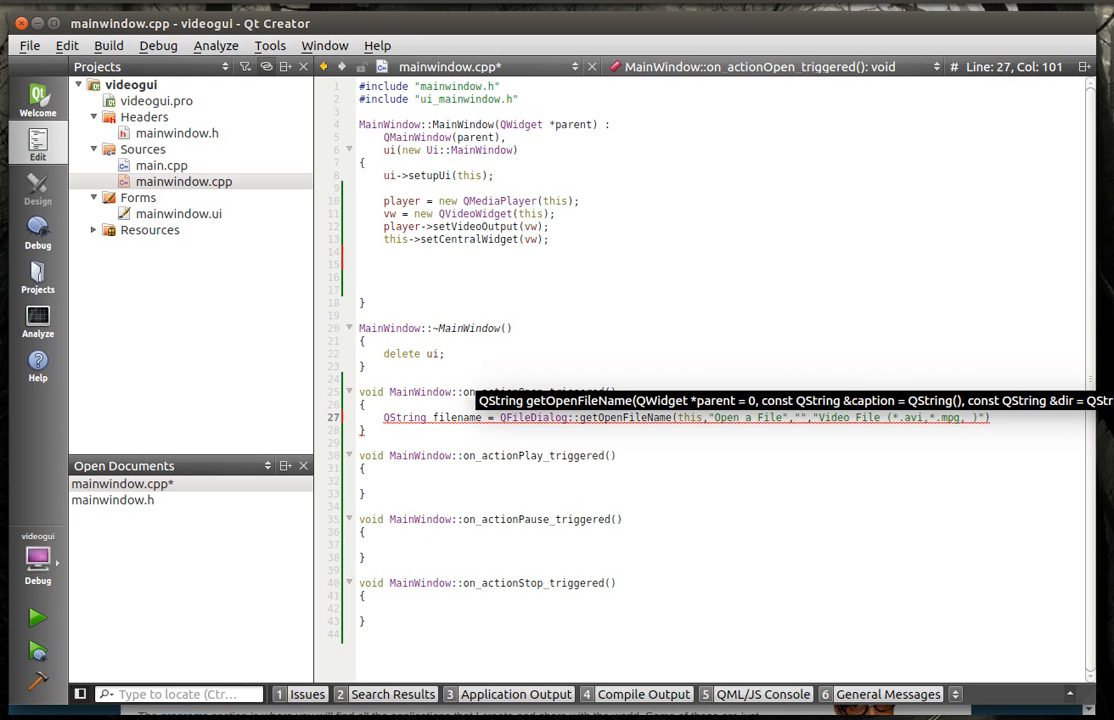
type("*.mp4")
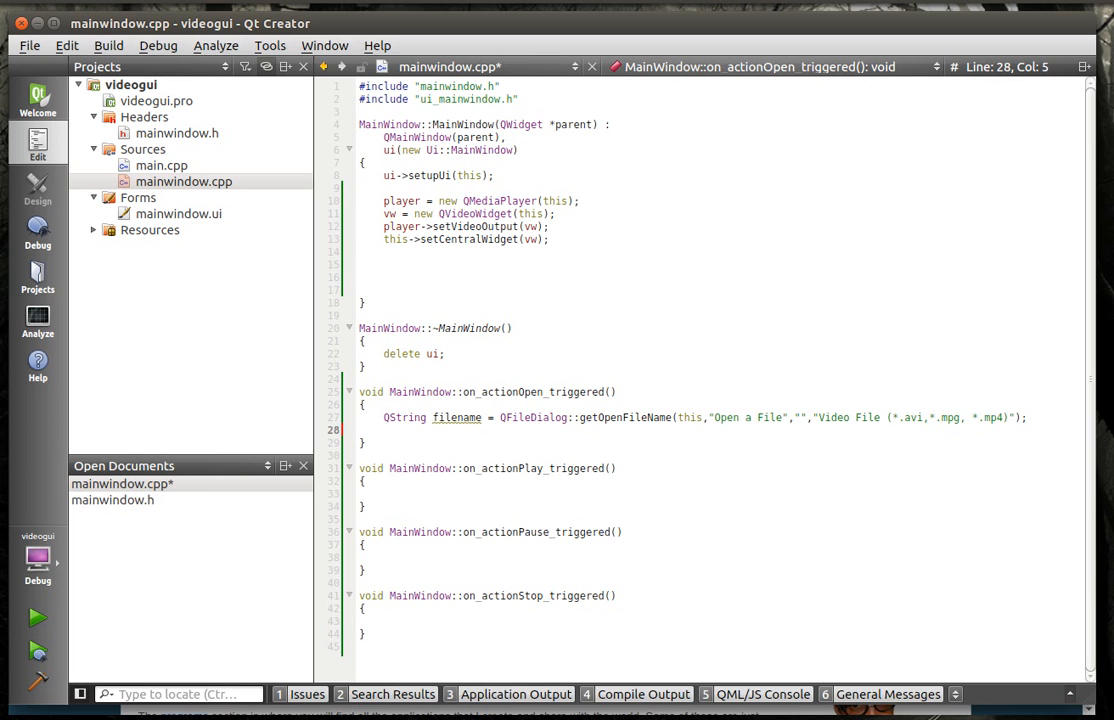
Step: Call on_actionStop_triggered() and begin the player->setMedia statement
type("on")
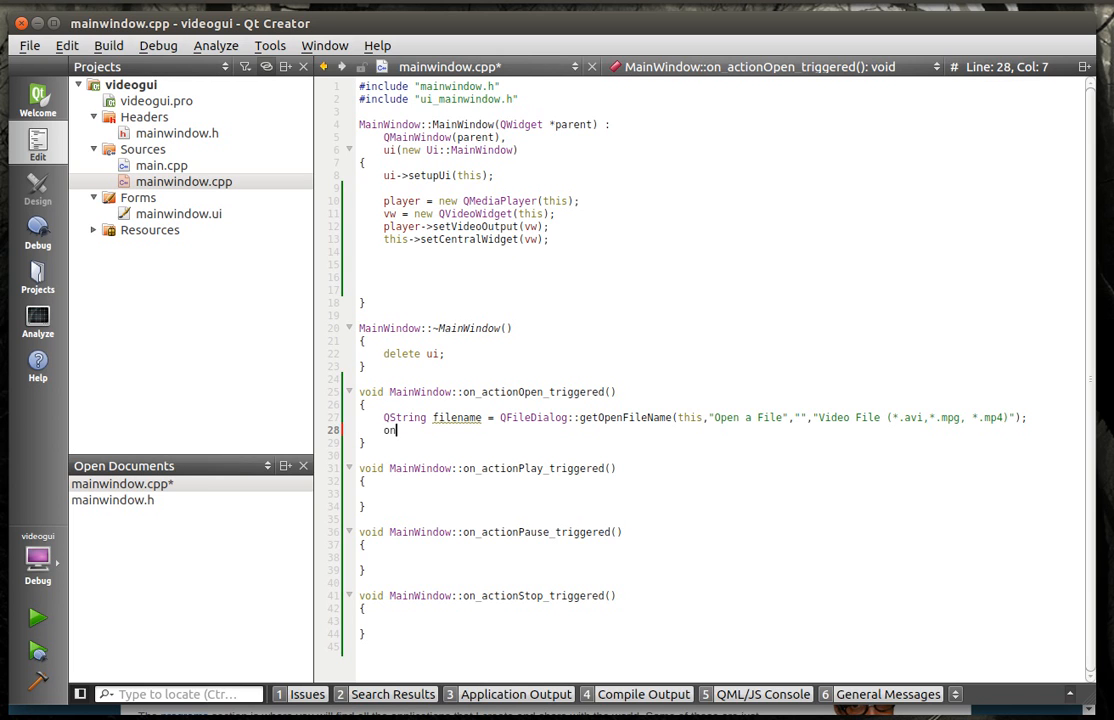
type("nStop_triggered();")
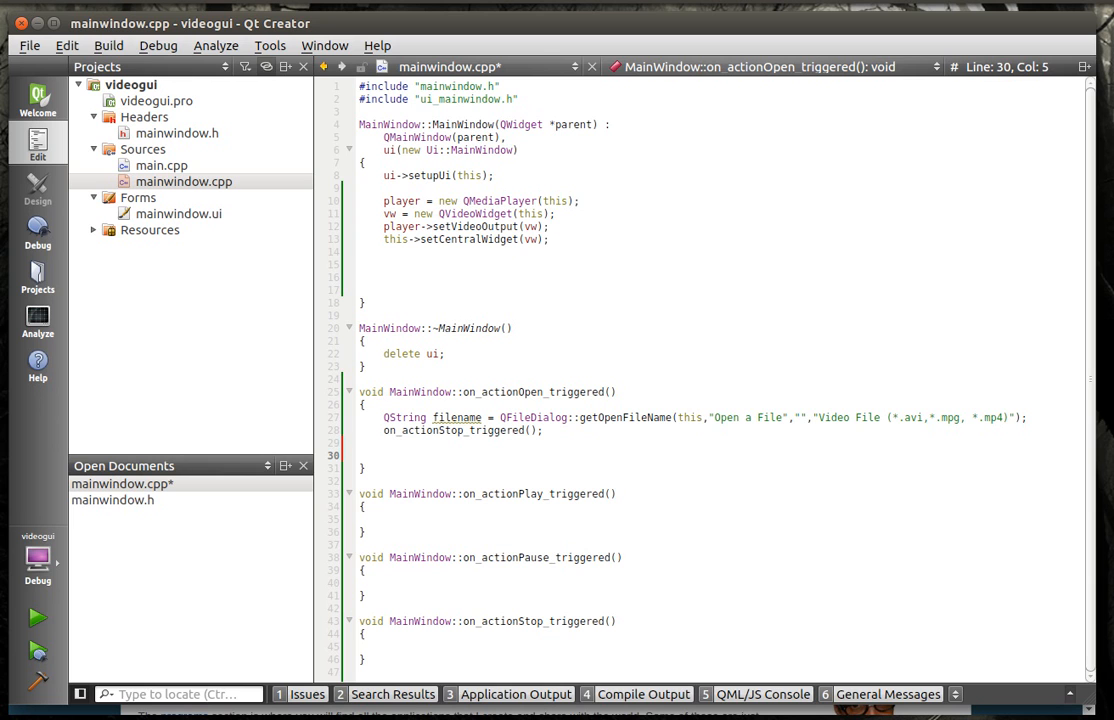
type("ple")
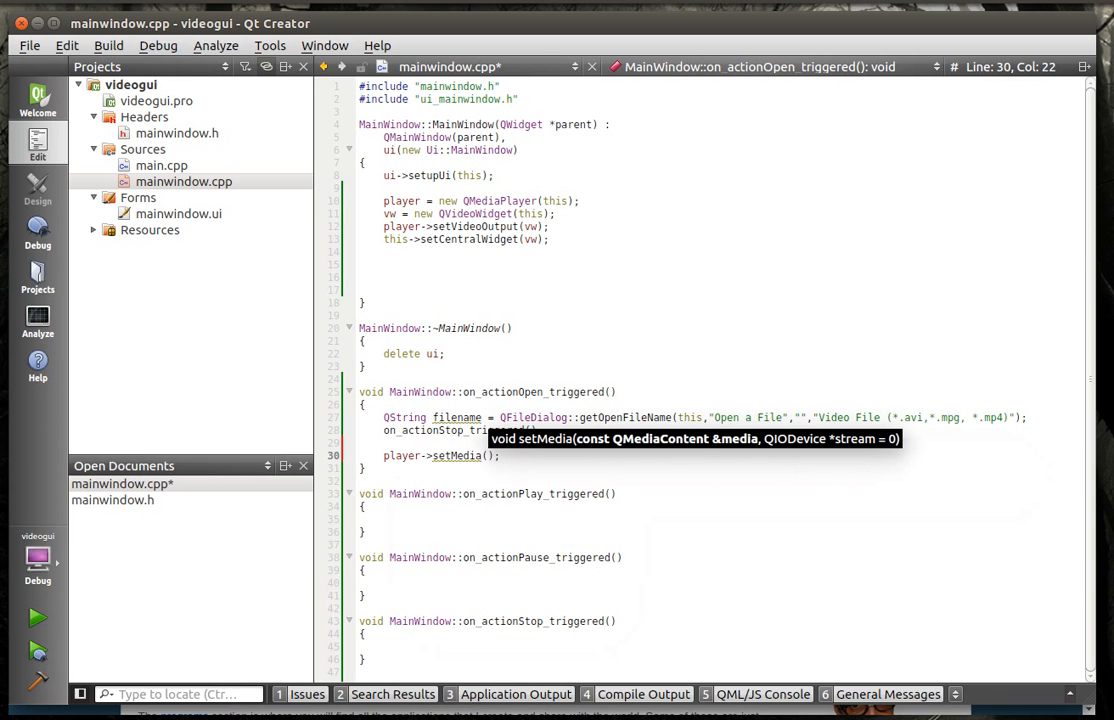
type("0")
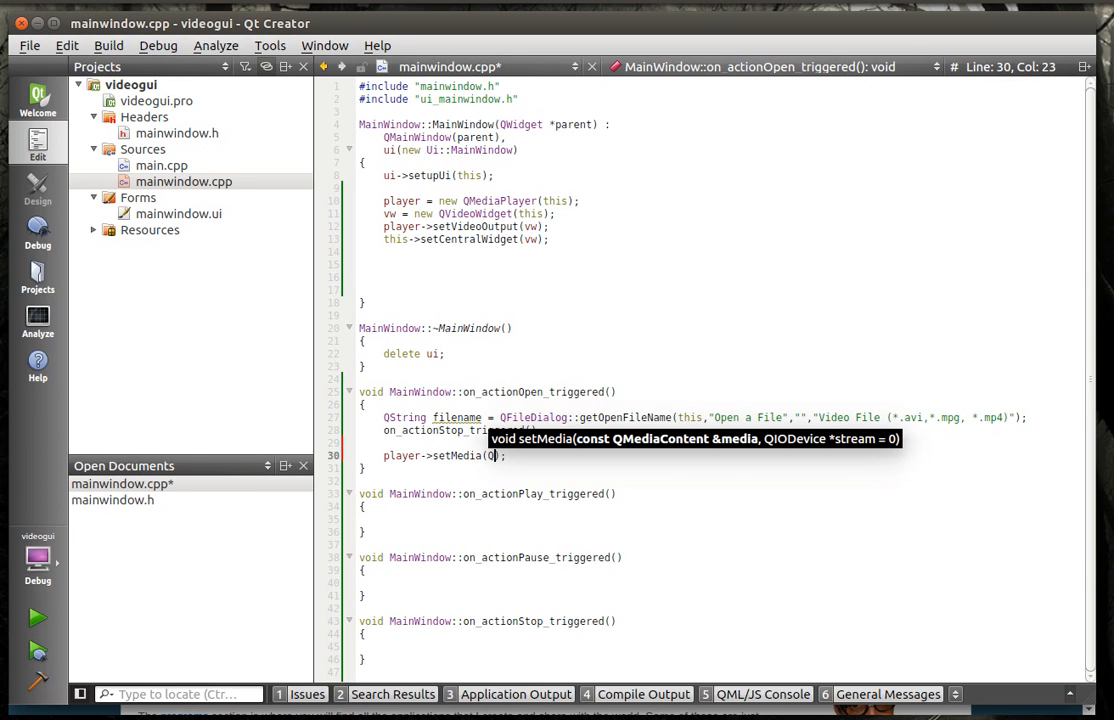
type("rl::")
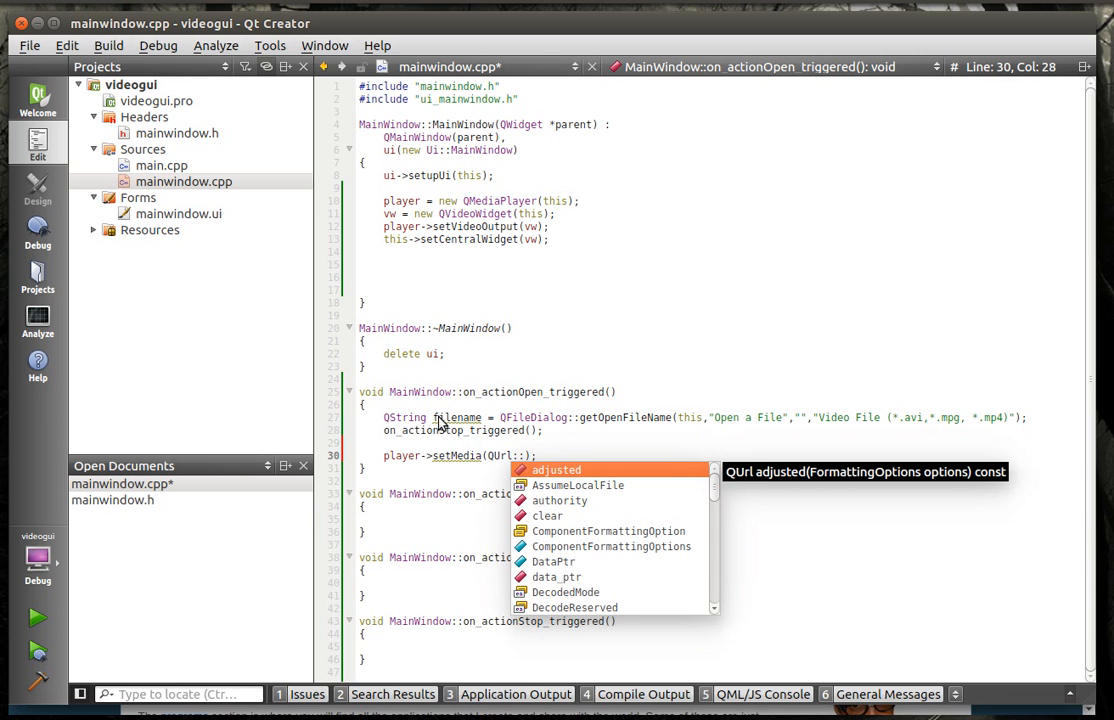
Step: Load the file with QUrl::fromLocalFile(filename) via code completion
type("from")
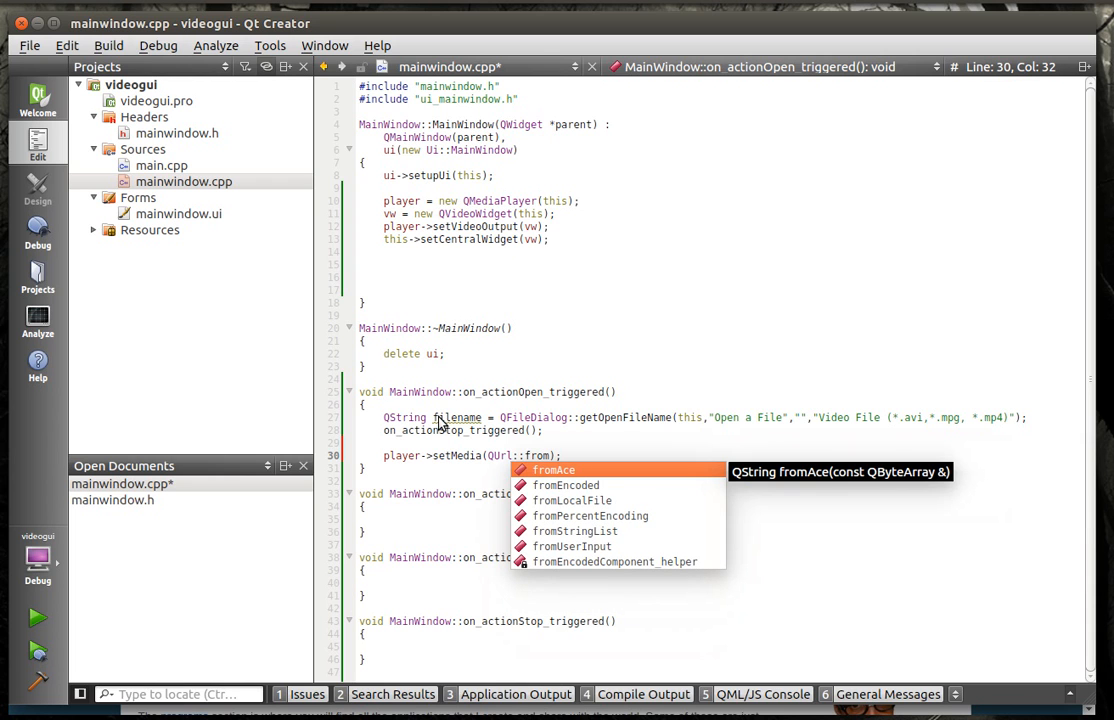
key("Down")
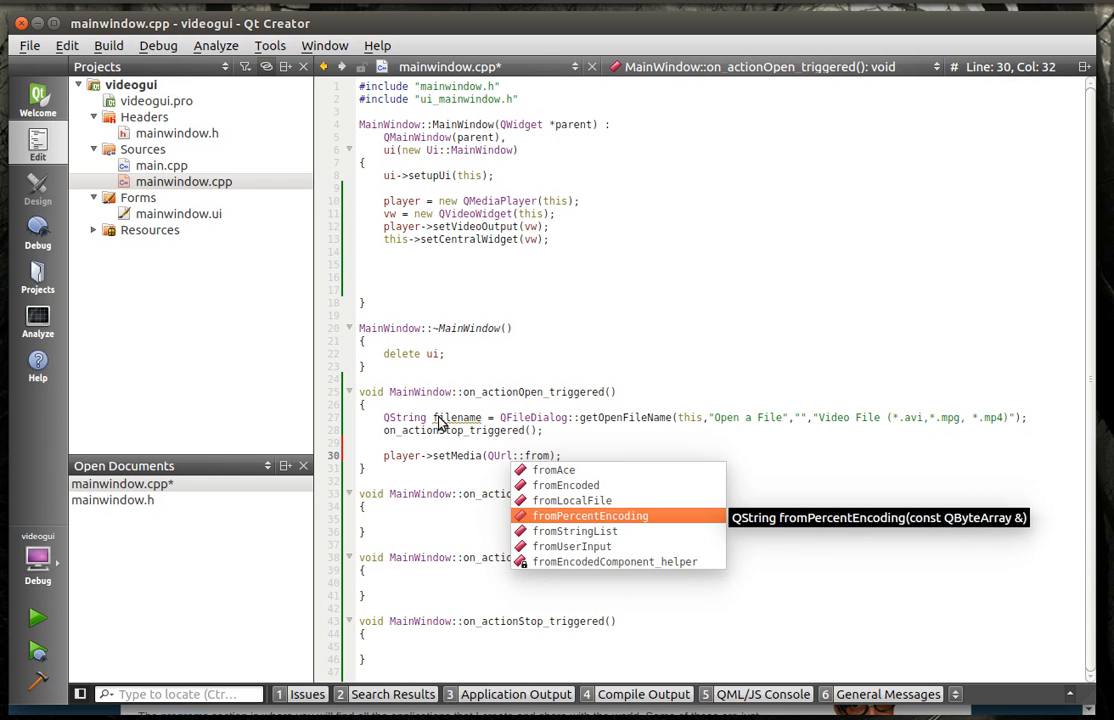
key("Up")
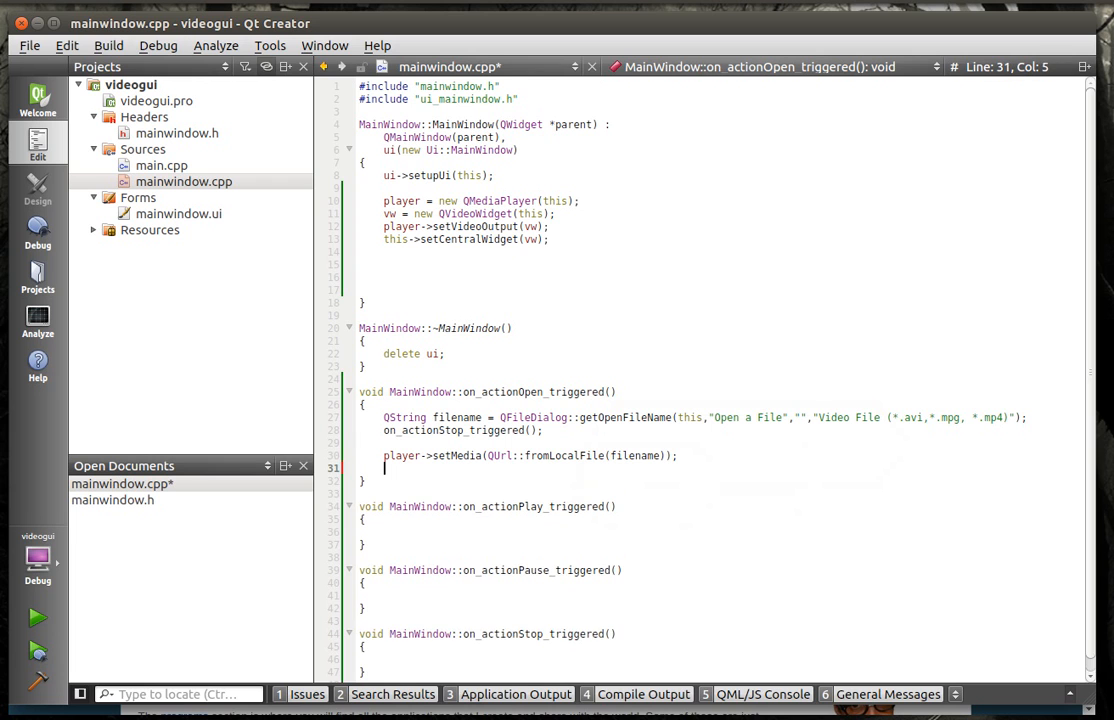
key("Return")
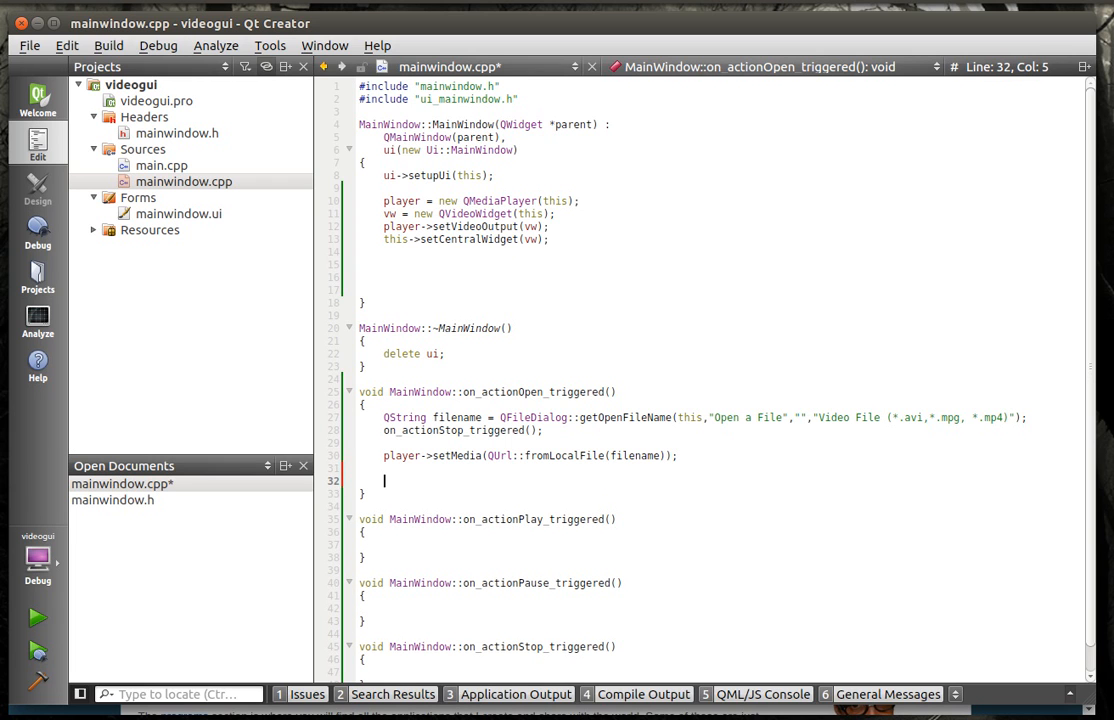
Step: Call on_actionPlay_triggered() at the end of the Open slot
type("on_actionPlay_triggered();")
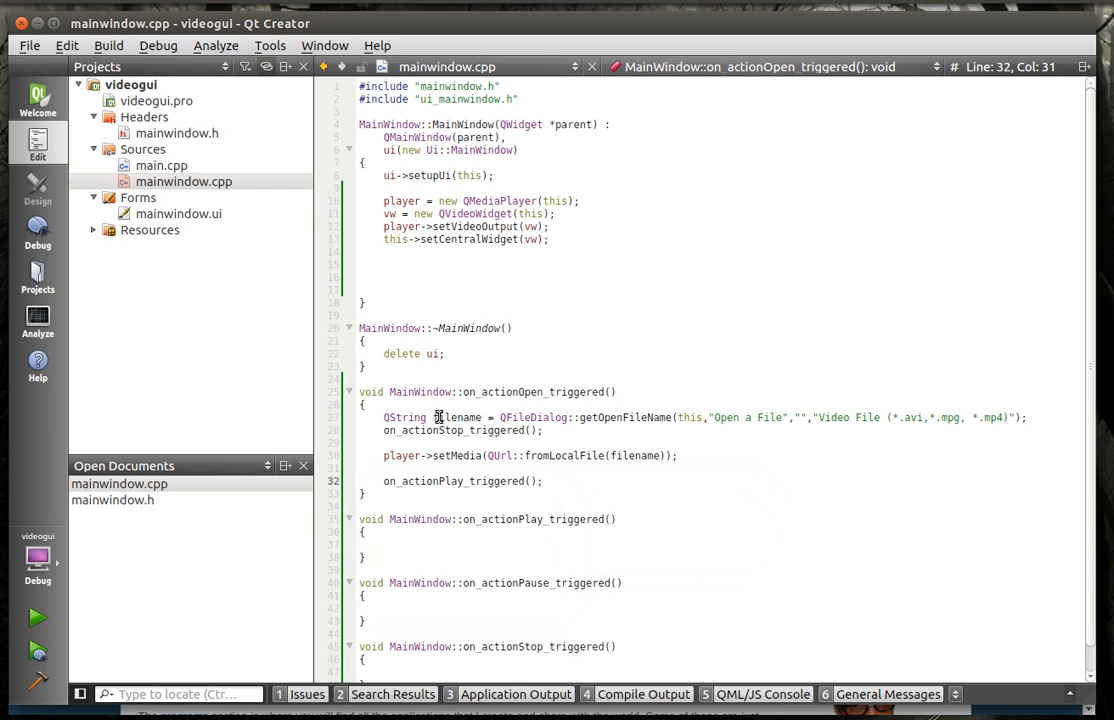
double_click(624, 418)
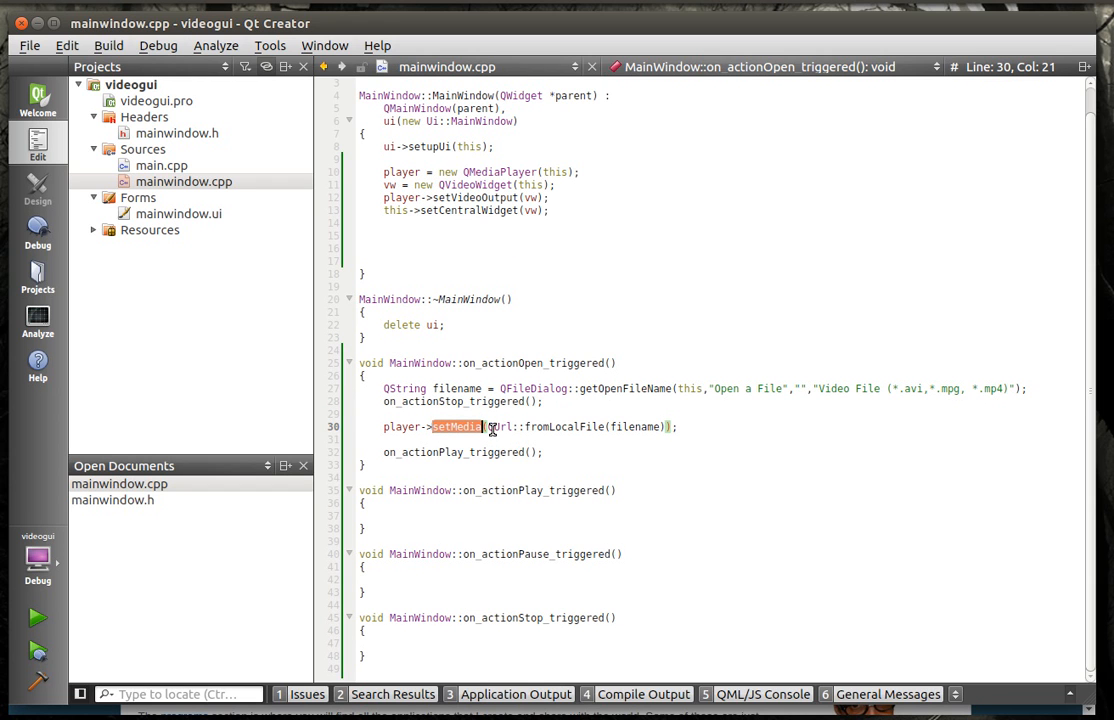
mouse_move(600, 428)
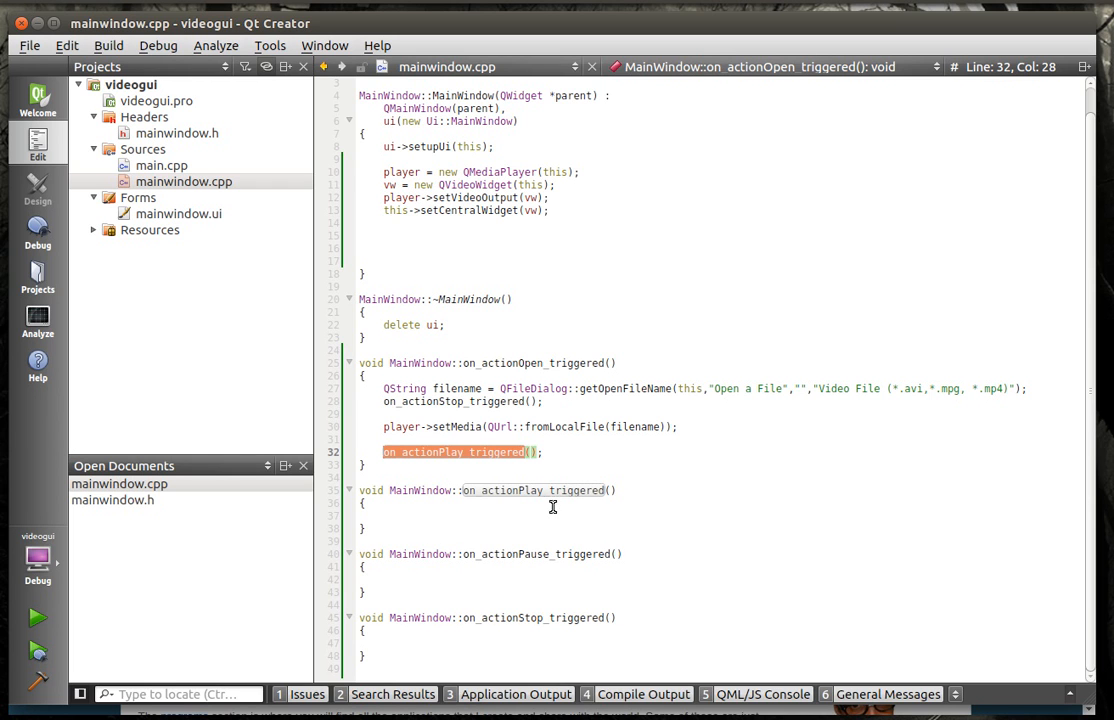
mouse_move(548, 502)
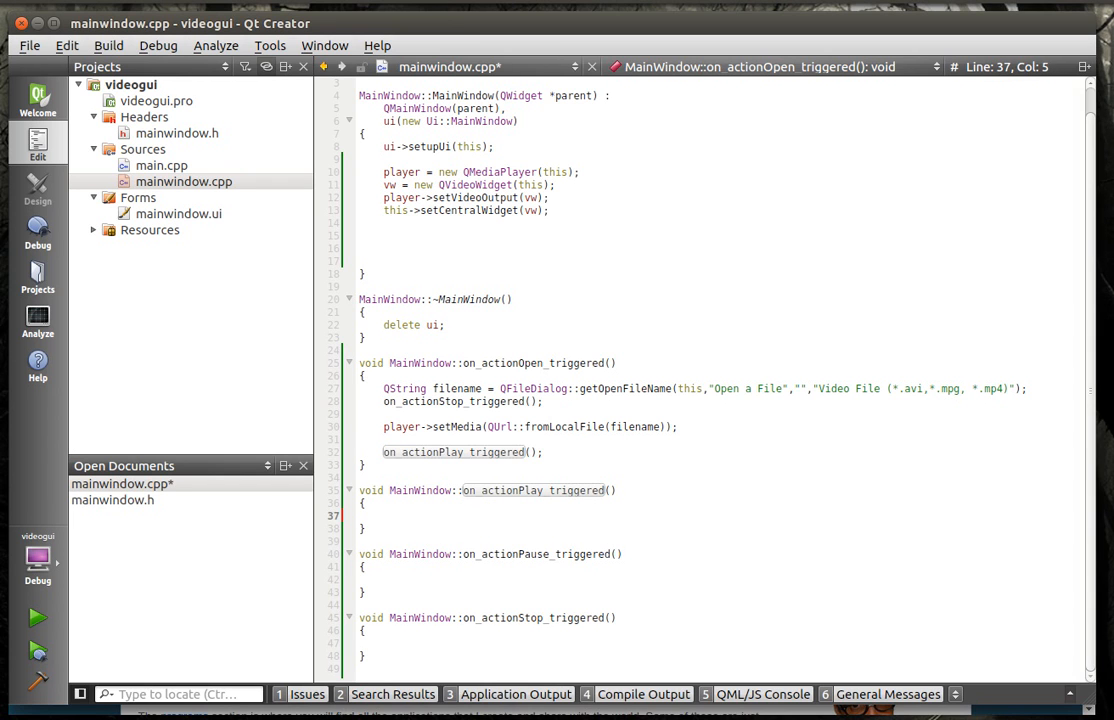
Step: Make the Play slot call player->play() and show a Playing status-bar message
type("player->play();")
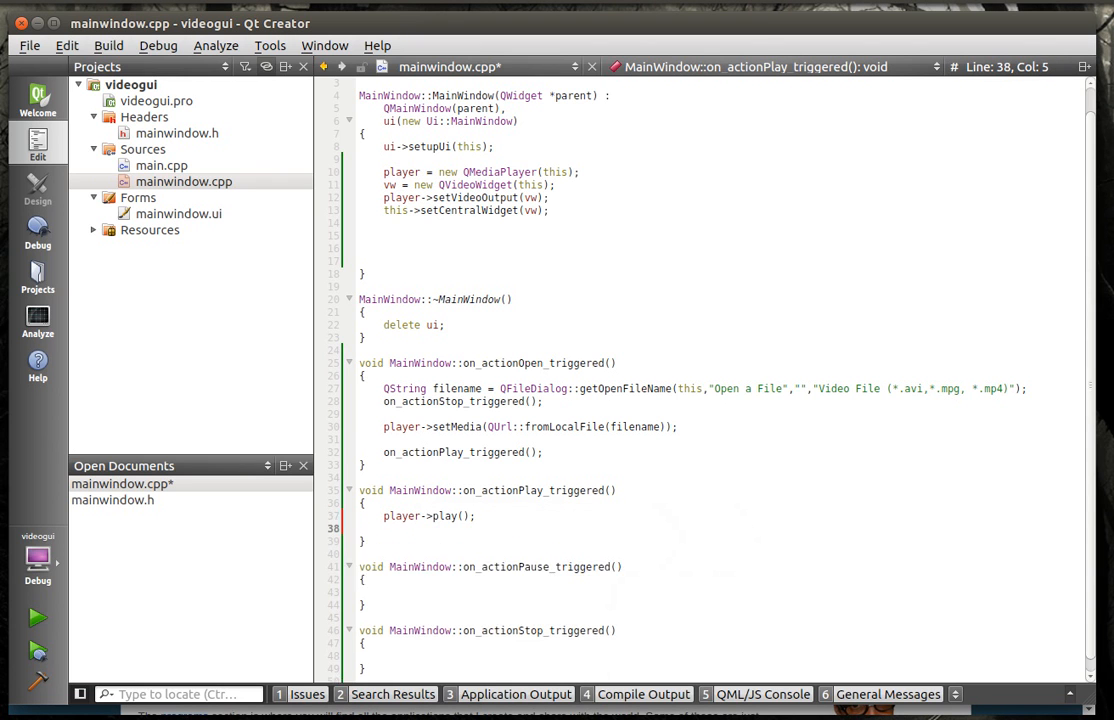
type("ui->statusBar->show();")
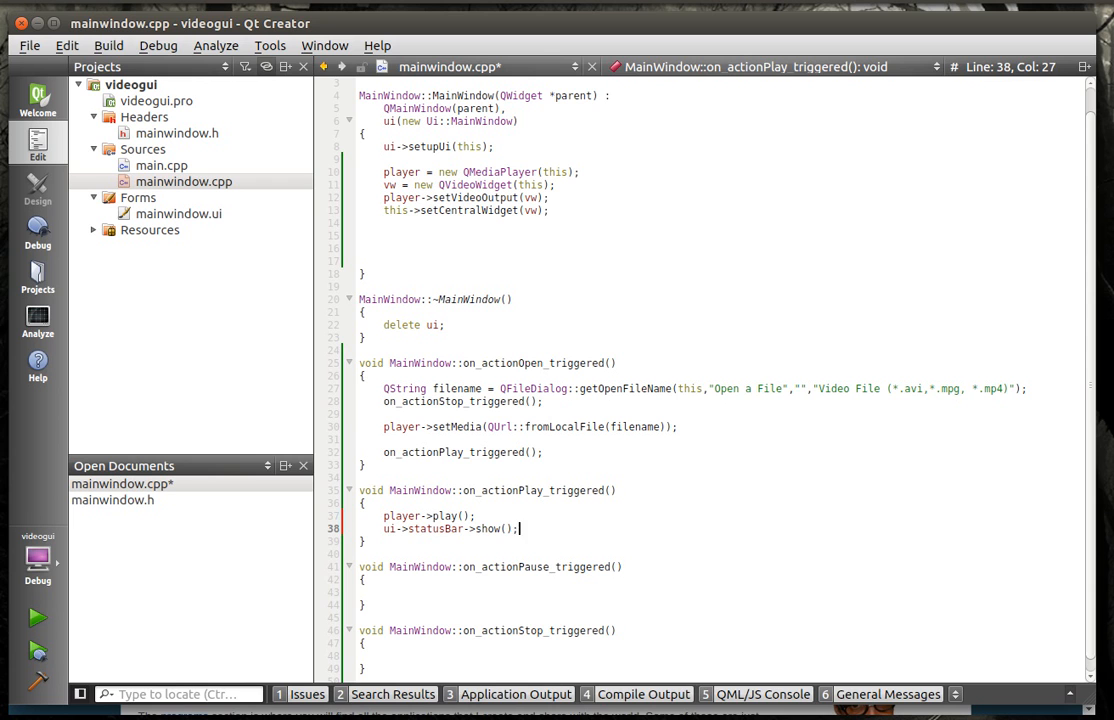
key("BackSpace")
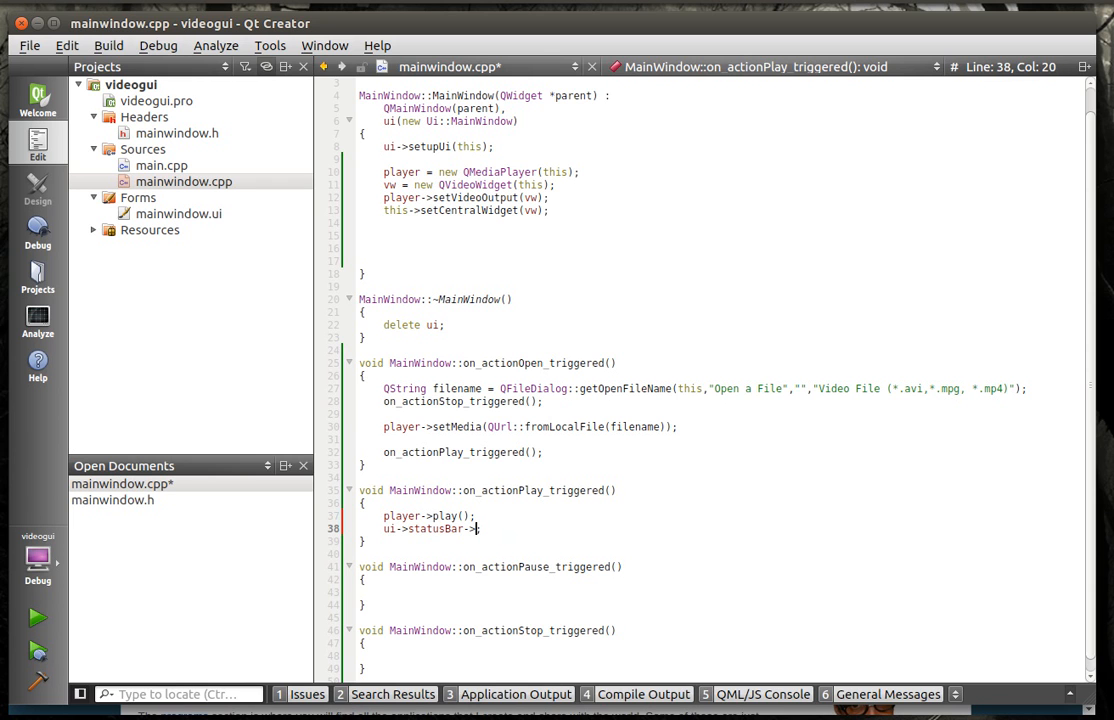
type("showMessage(\"Pla\");")
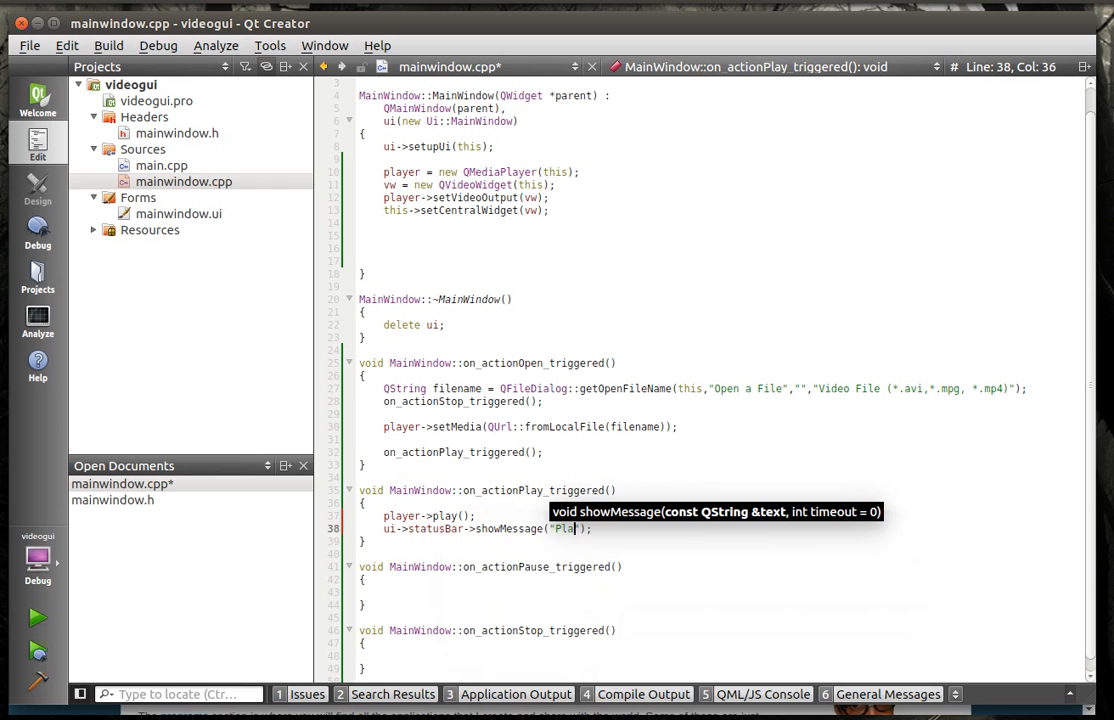
type("yio")
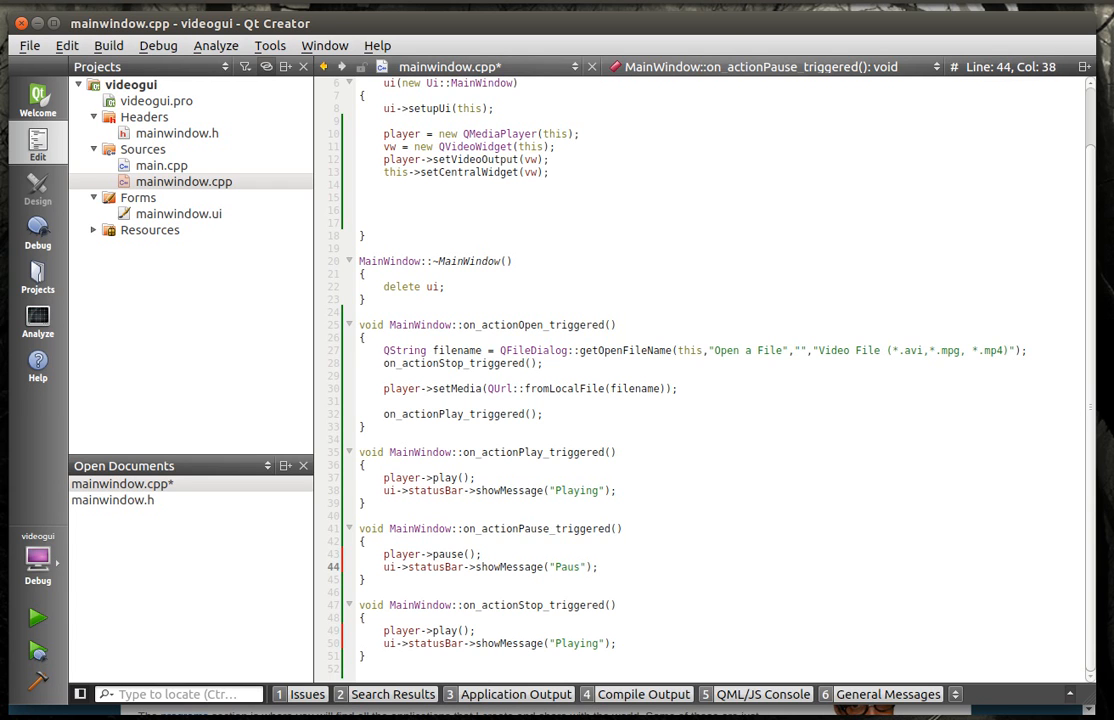
Step: Add Paused... and Stopped messages, changing the Stop slot's call to player->stop()
type("ed...")
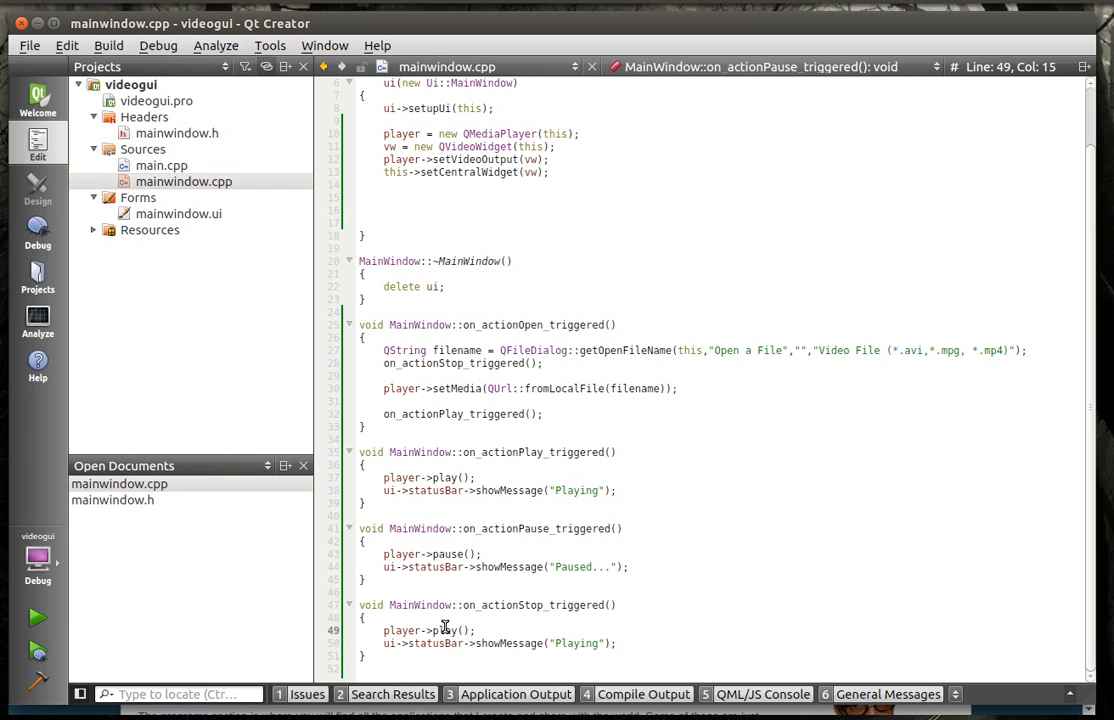
double_click(446, 630)
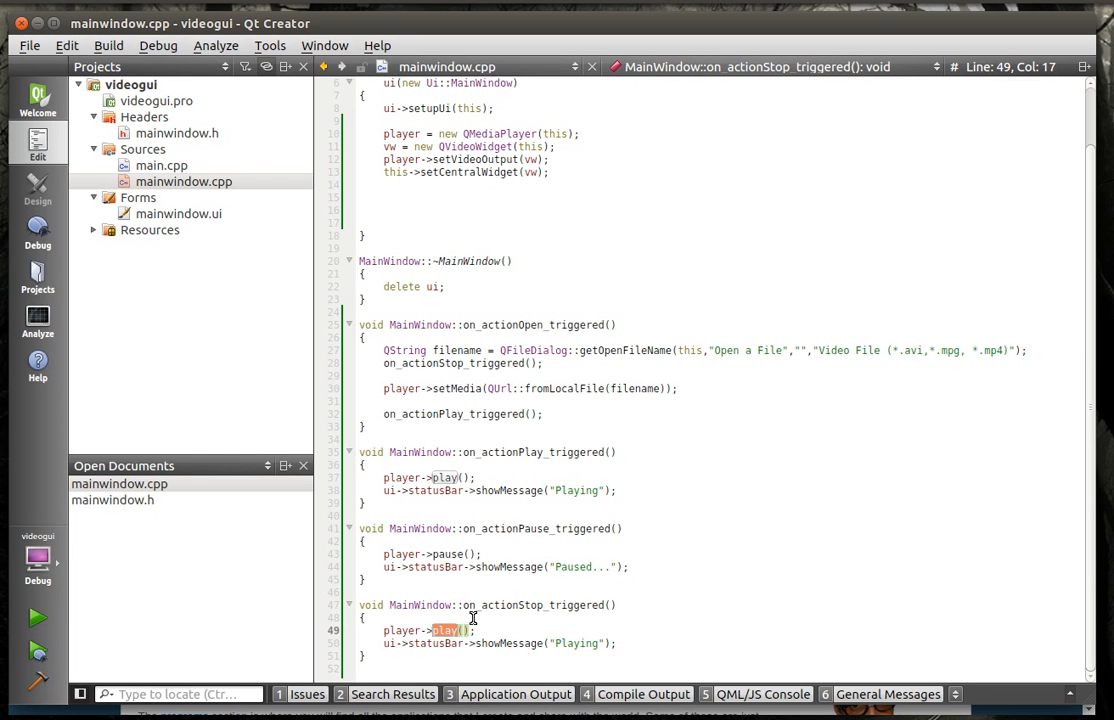
type("sto")
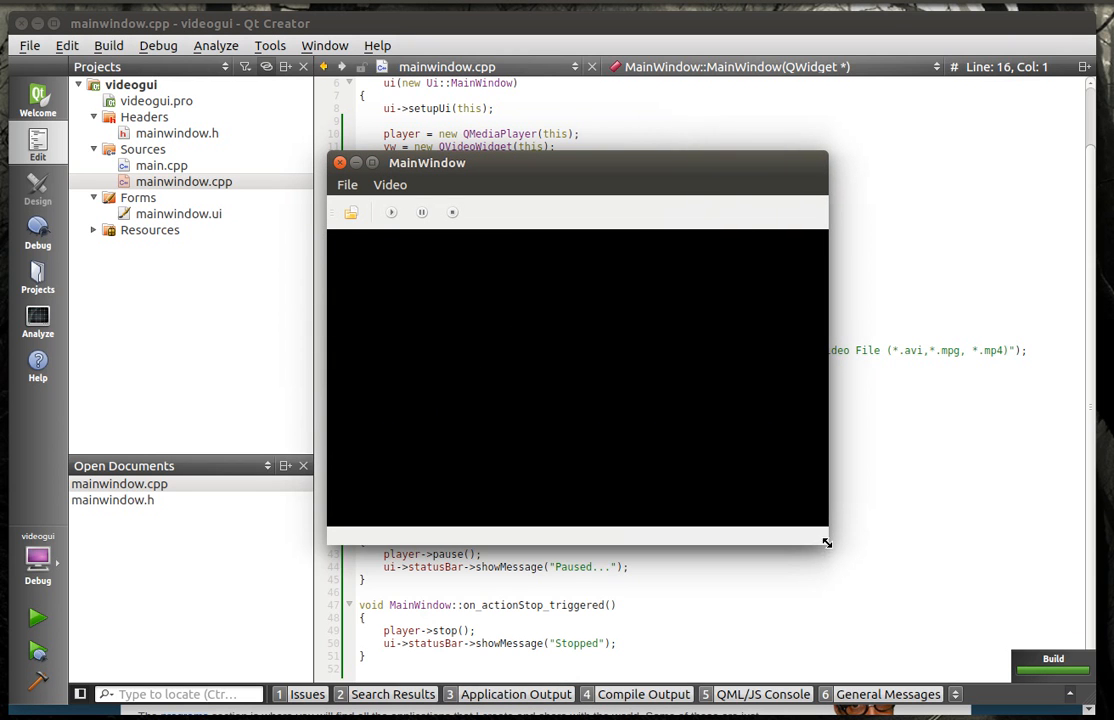
Step: Browse the app's Open dialog into videogui/samples, find no matching videos, and cancel it
left_click(350, 212)
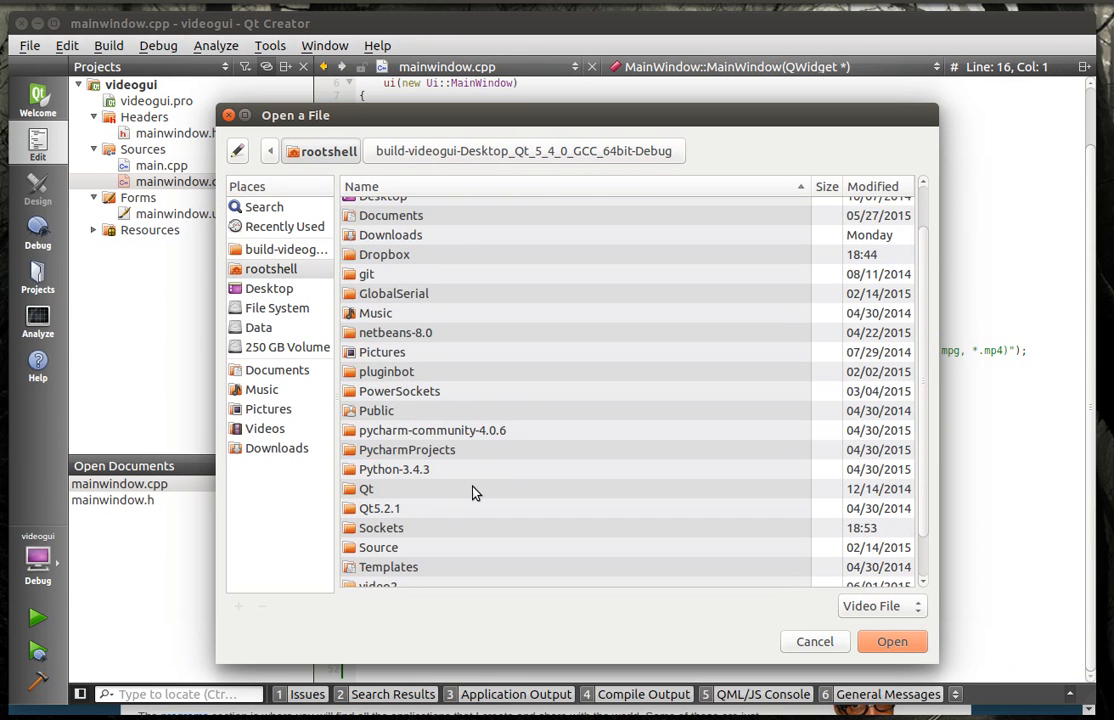
scroll("down", 3)
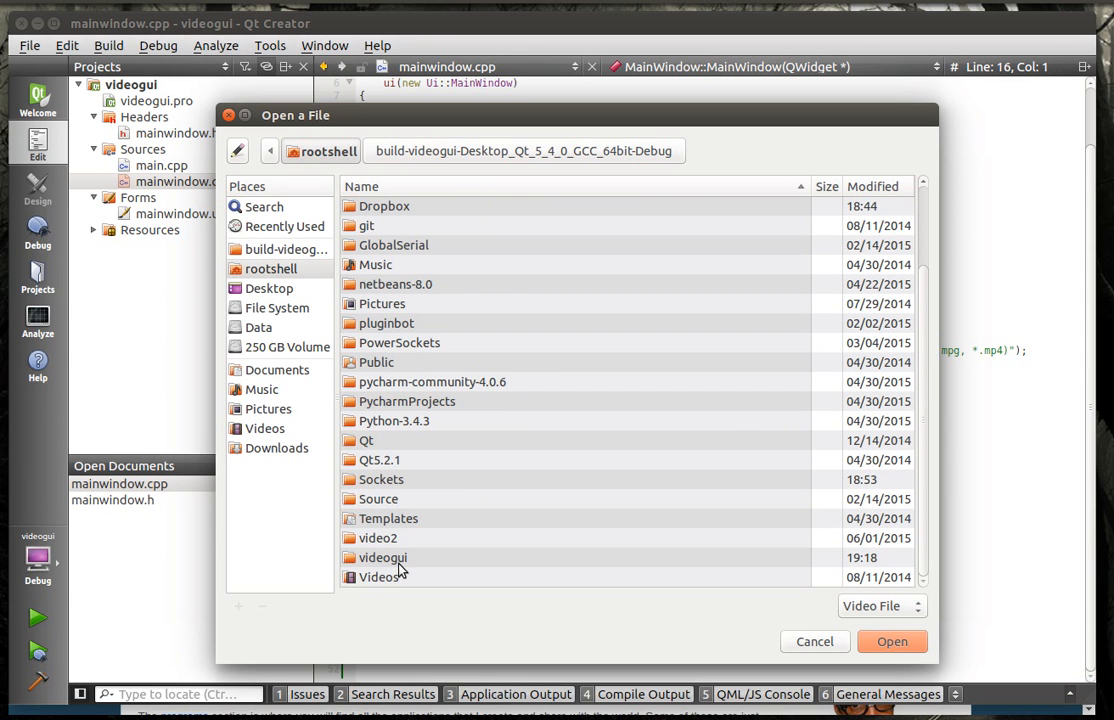
left_click(380, 556)
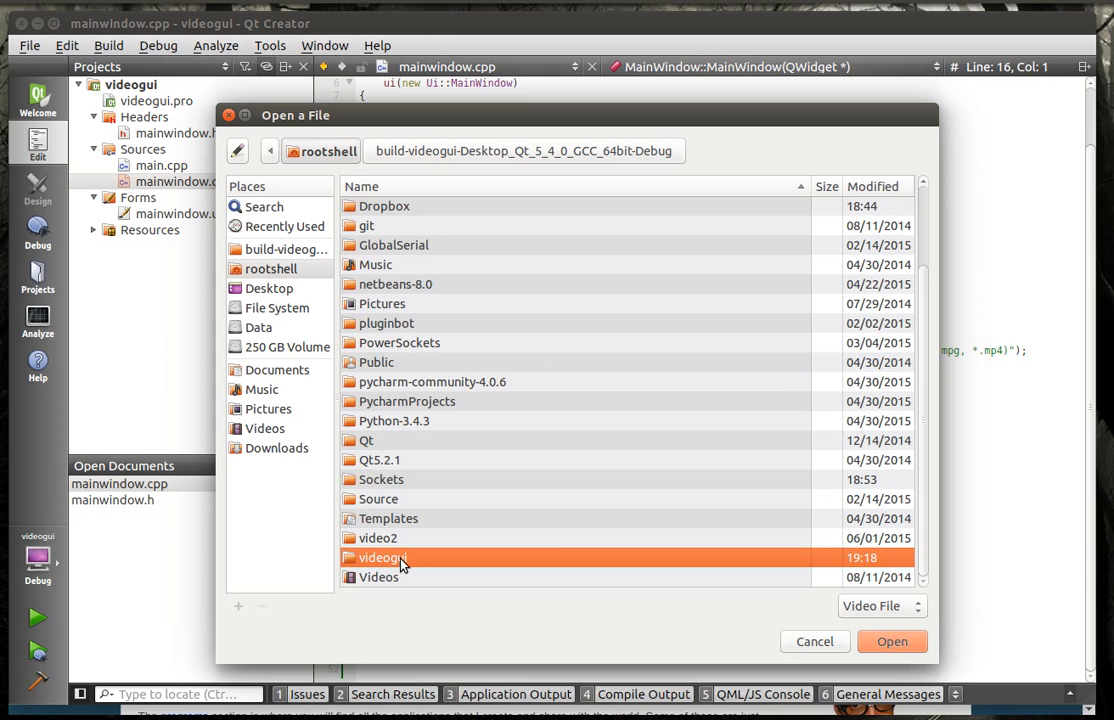
double_click(382, 556)
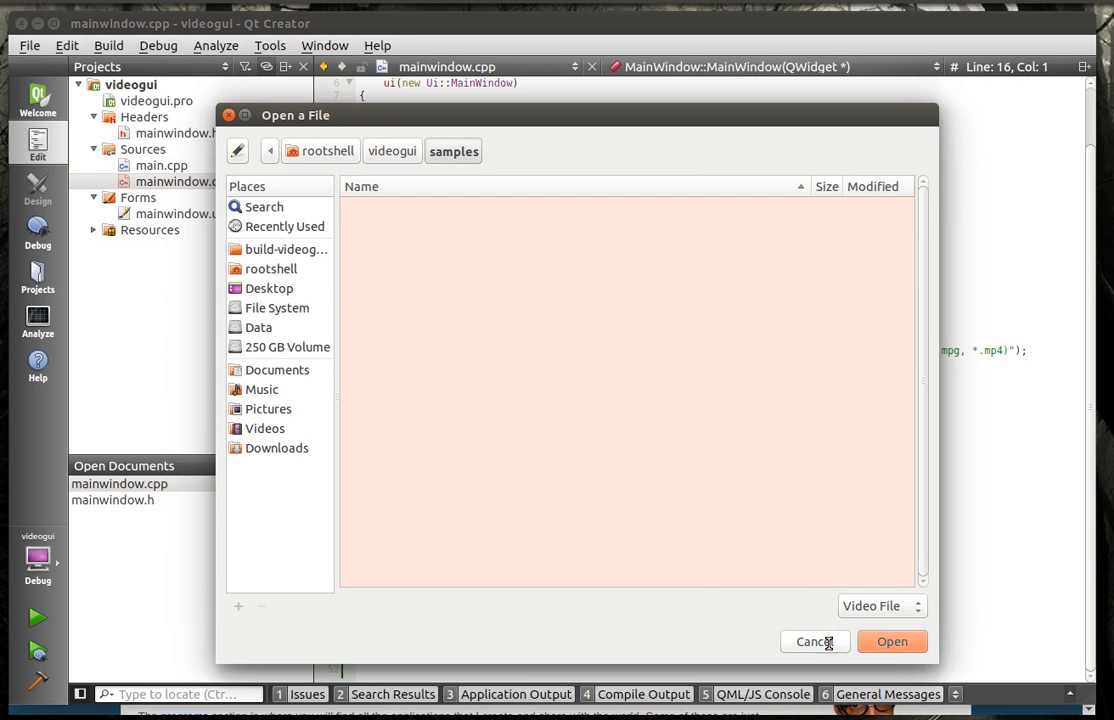
left_click(814, 640)
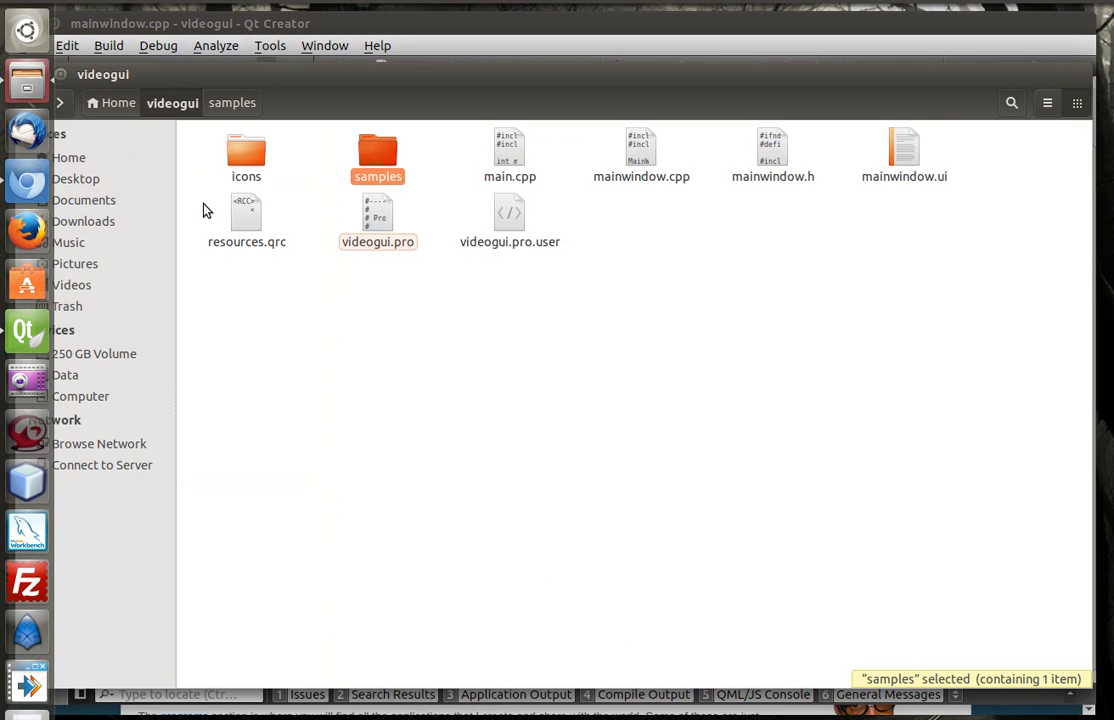
Step: Open the samples folder inside videogui in Files to check its video files
double_click(376, 156)
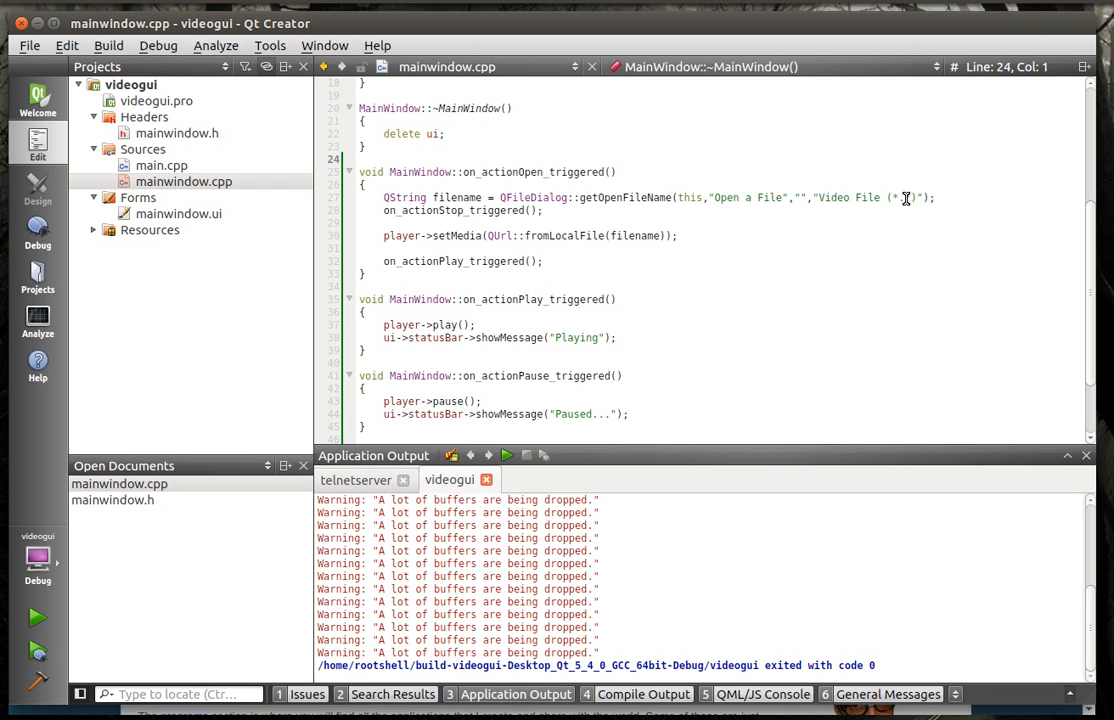
Step: Change the Open dialog filter to "Video File (*.*)" and close the old videogui run output
left_click(838, 198)
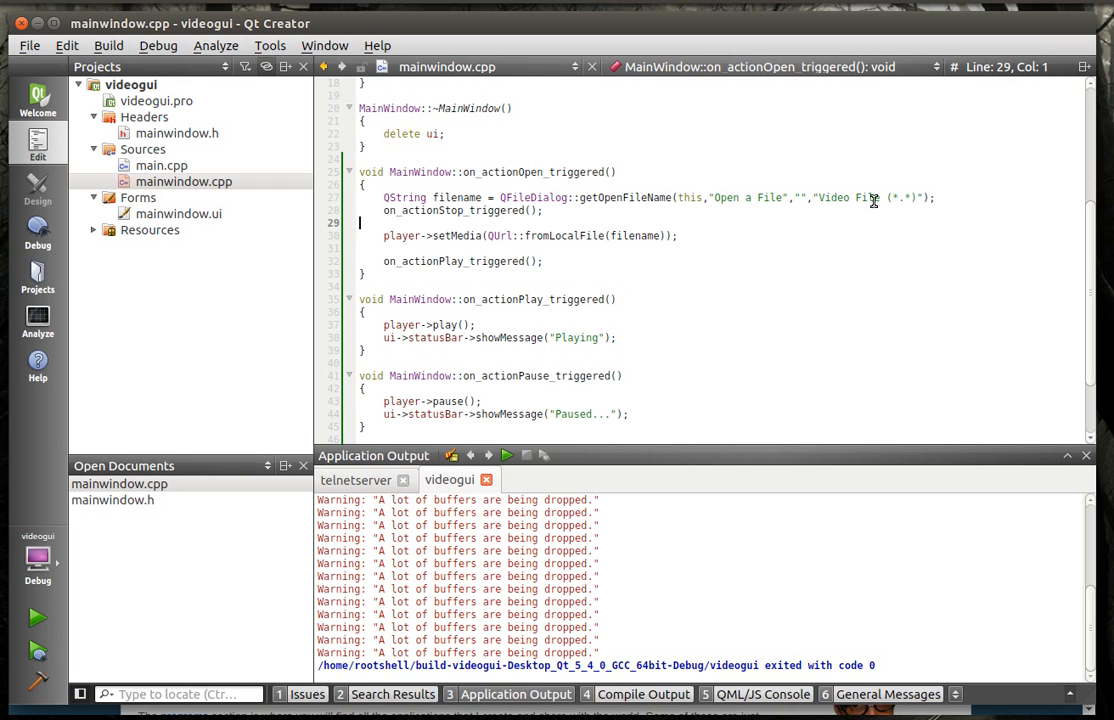
left_click(864, 198)
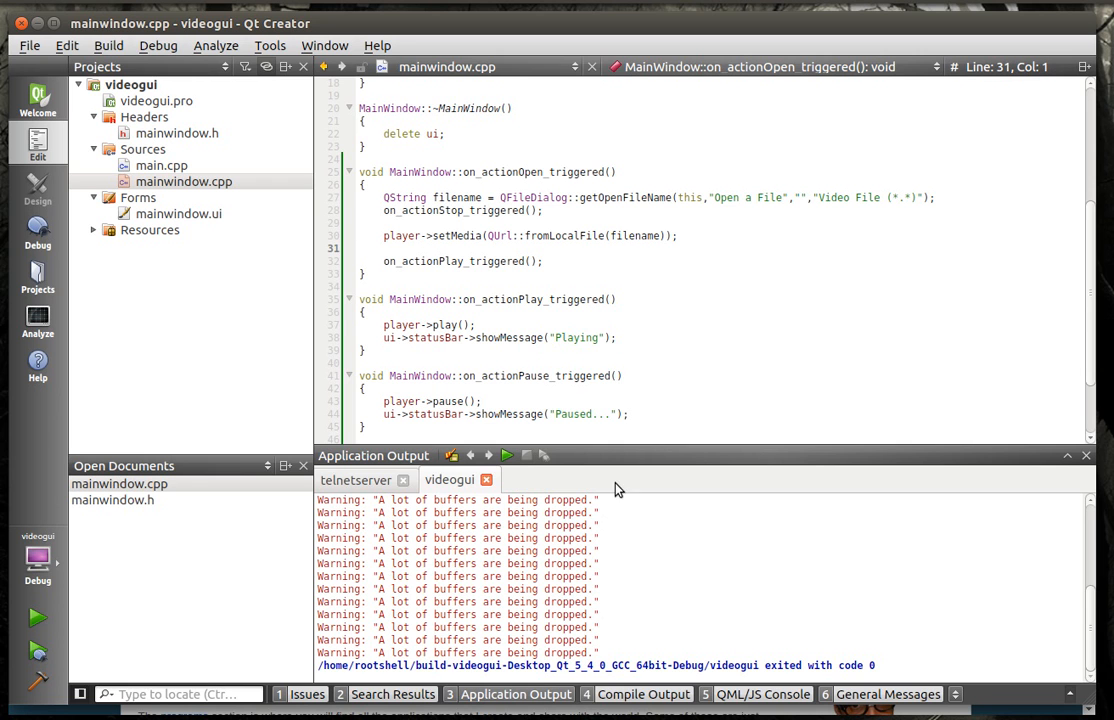
left_click(356, 480)
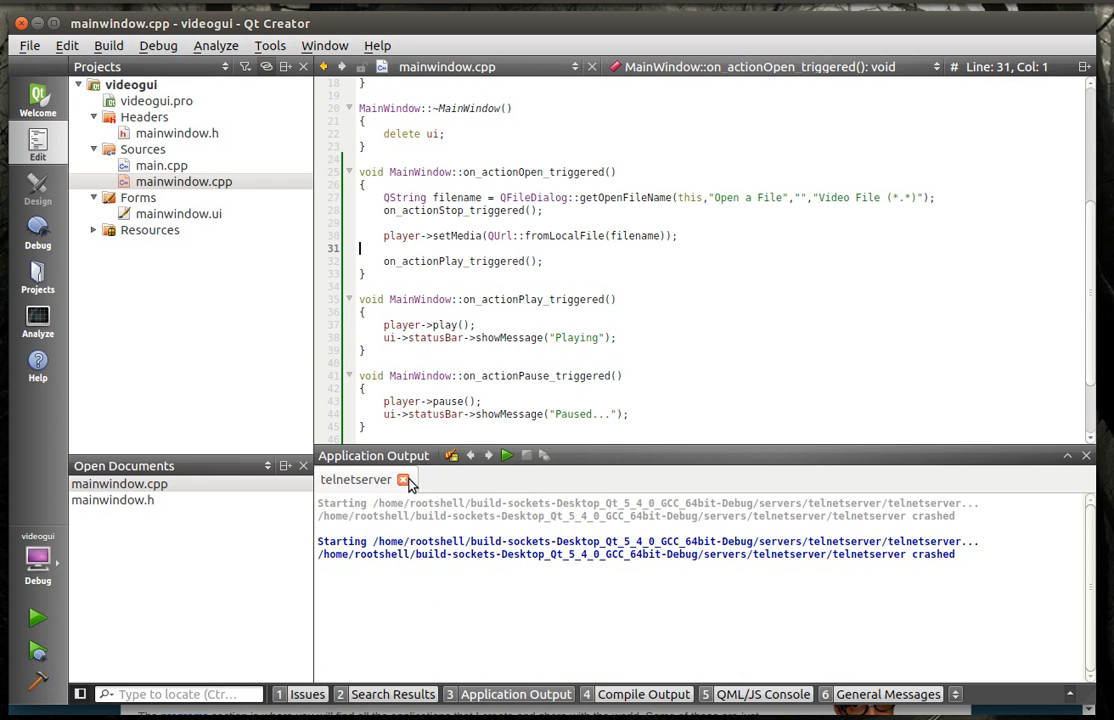
Step: Run the player and load a video from videogui/samples via File > Open
left_click(36, 616)
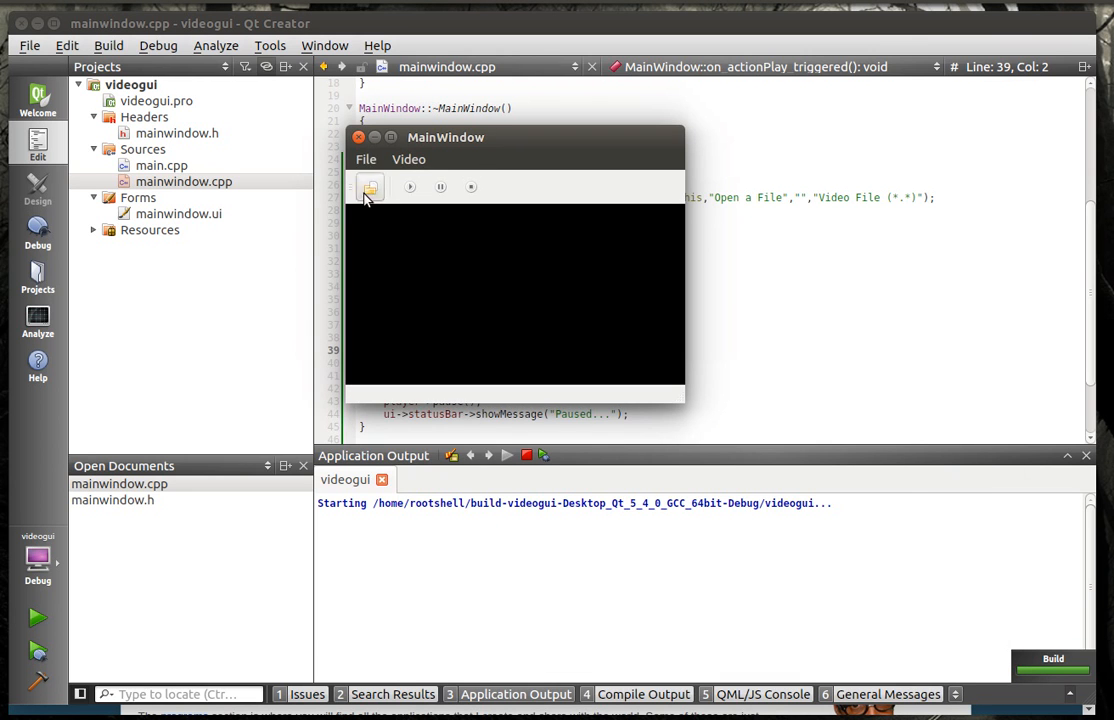
left_click(368, 188)
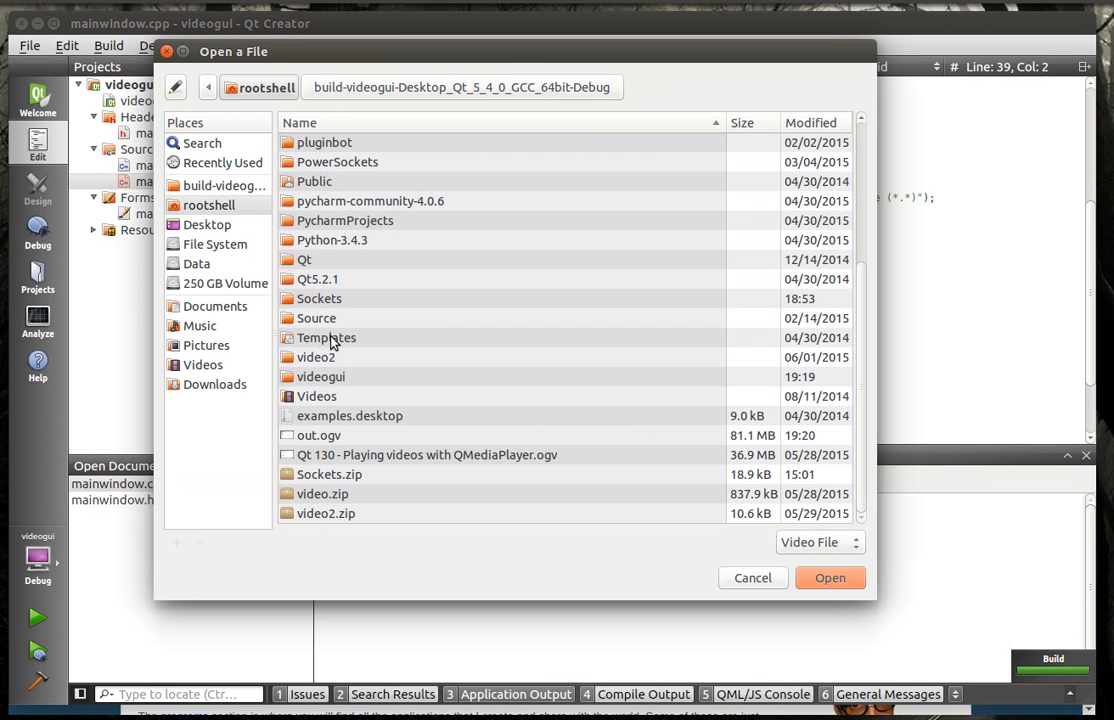
double_click(320, 376)
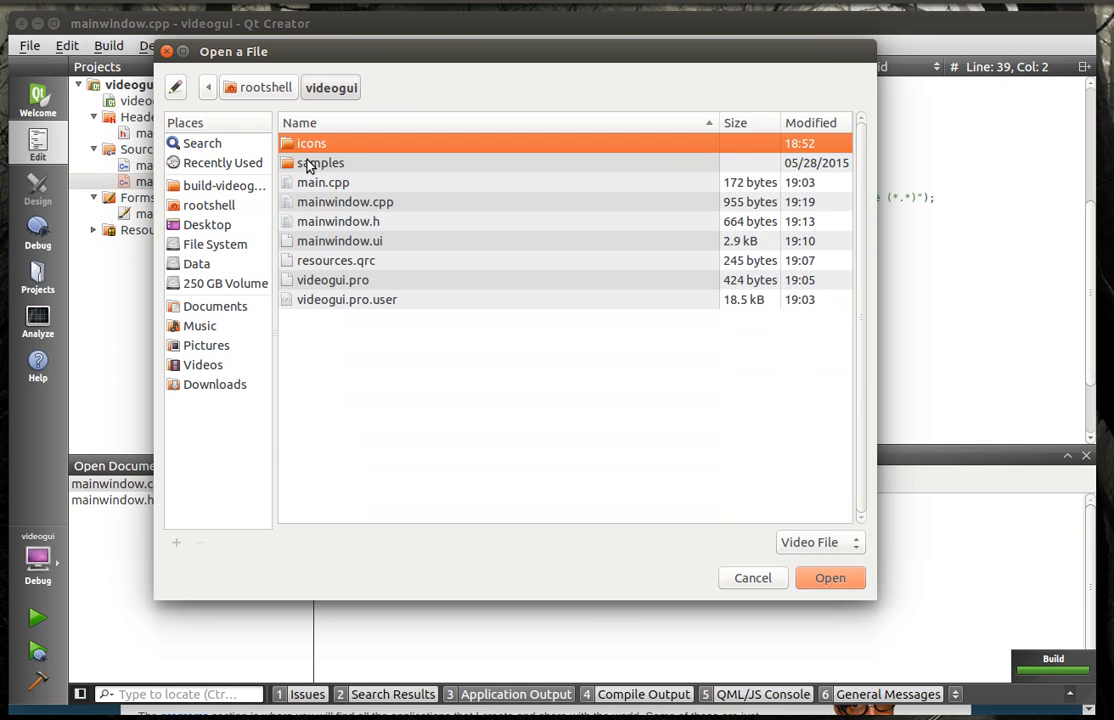
left_click(830, 576)
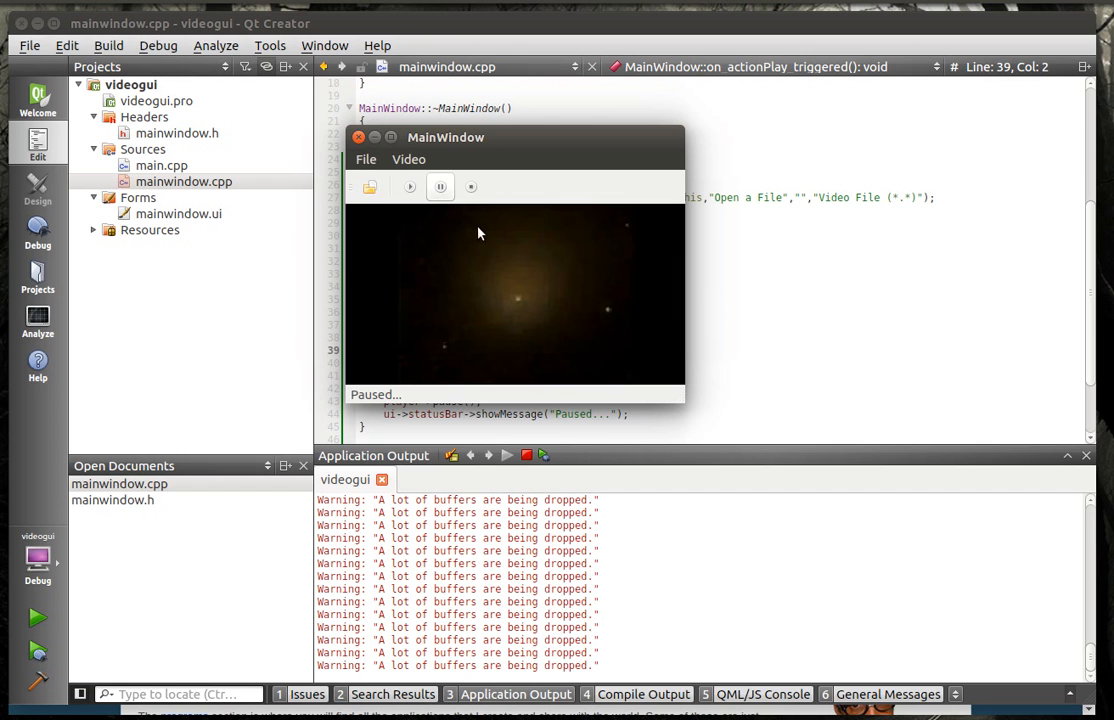
Step: Play, pause, stop and replay the loaded video, then quit the player
left_click(408, 188)
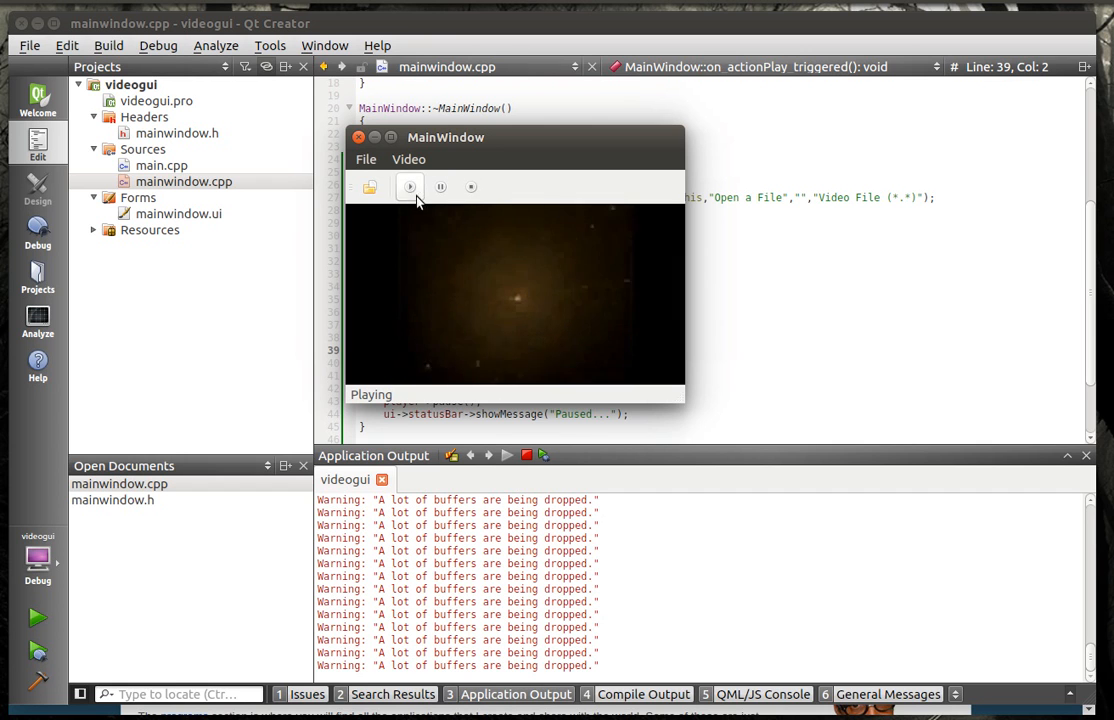
left_click(408, 188)
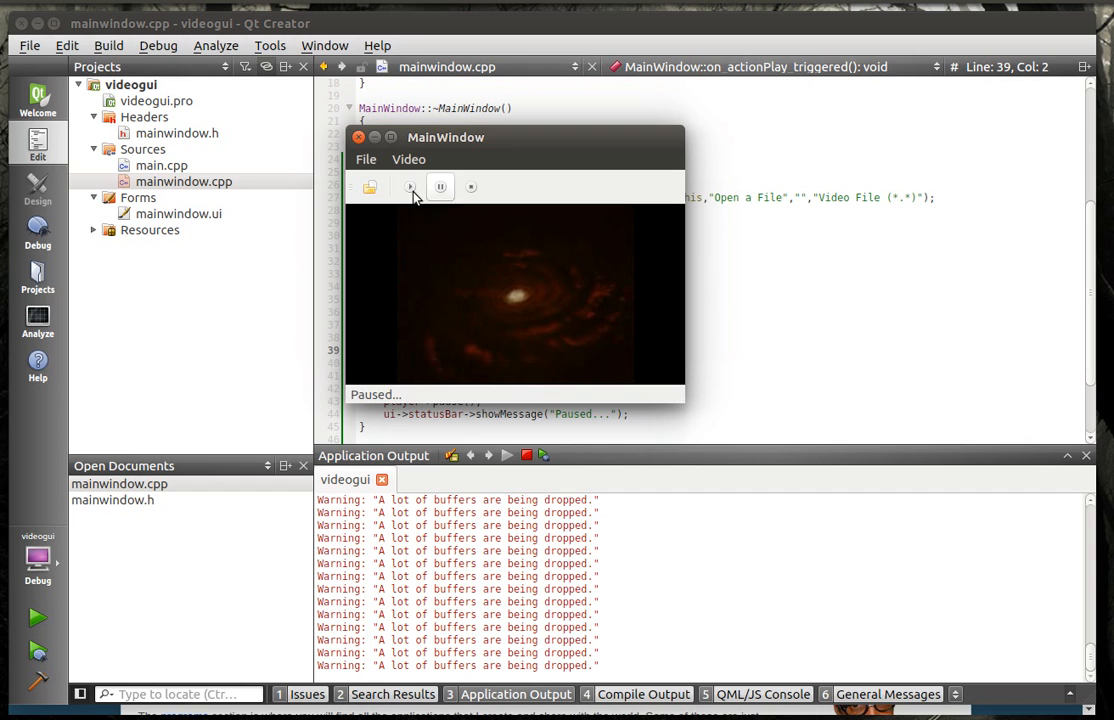
left_click(470, 188)
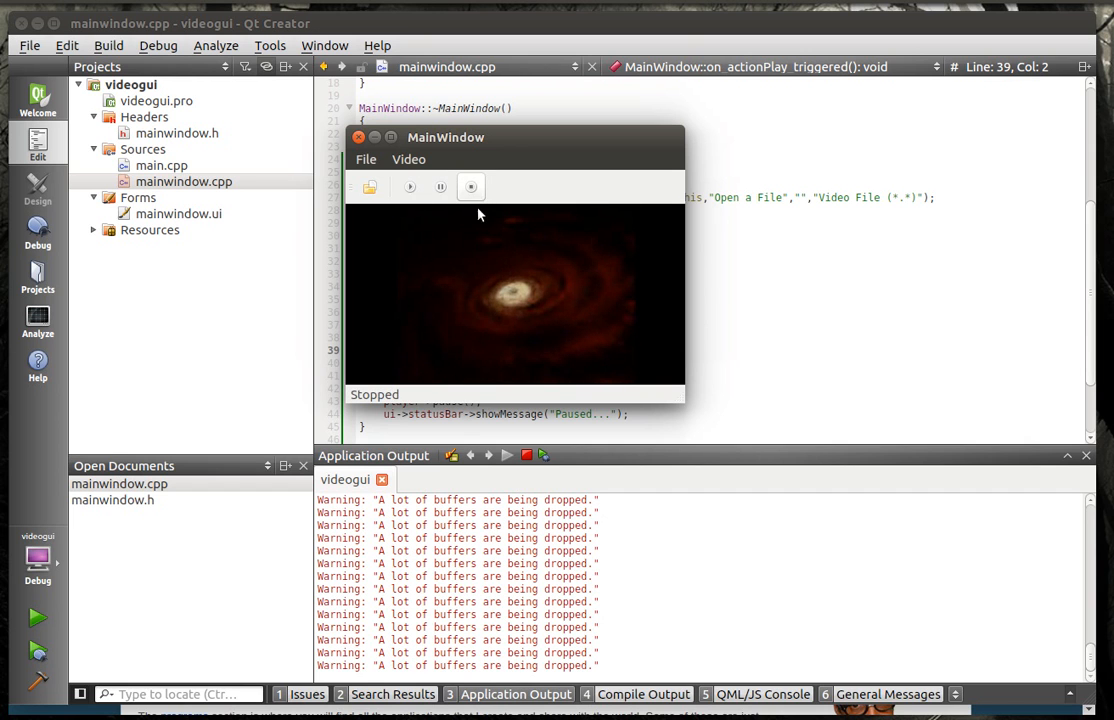
left_click(408, 188)
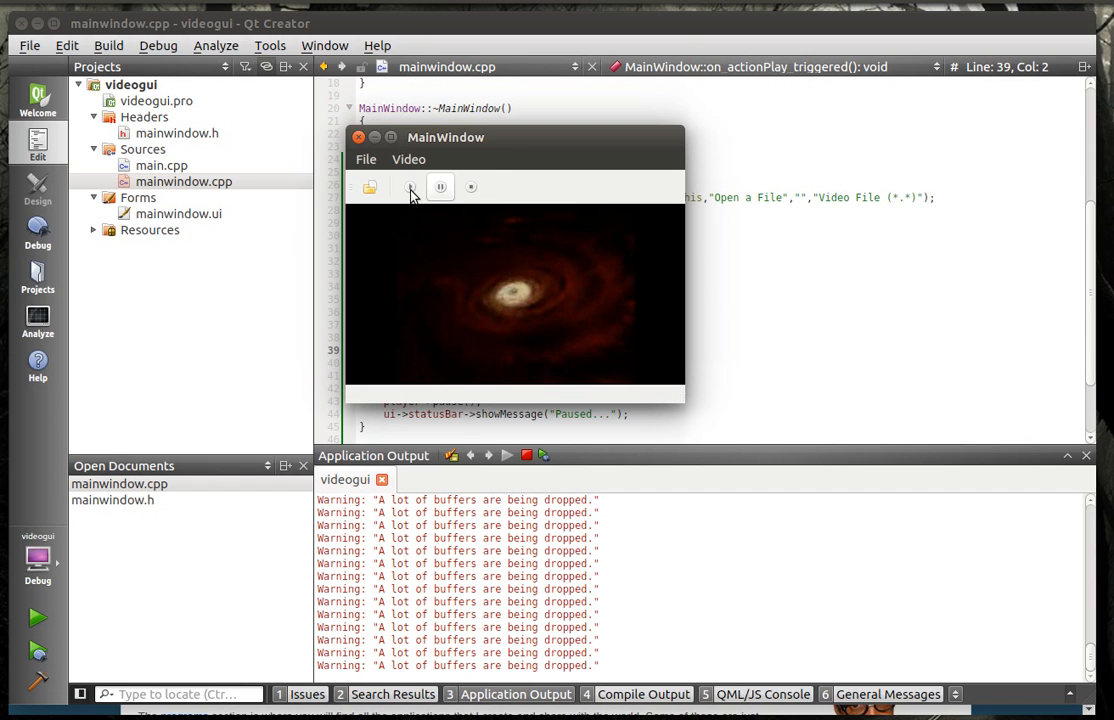
left_click(408, 188)
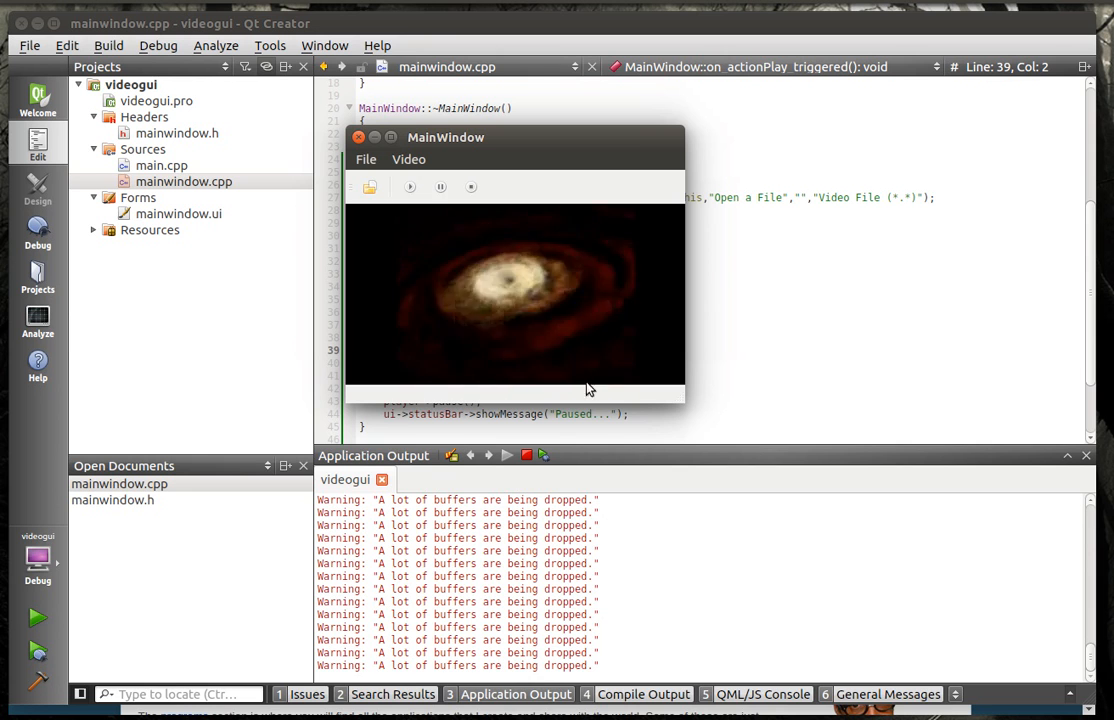
left_click(360, 136)
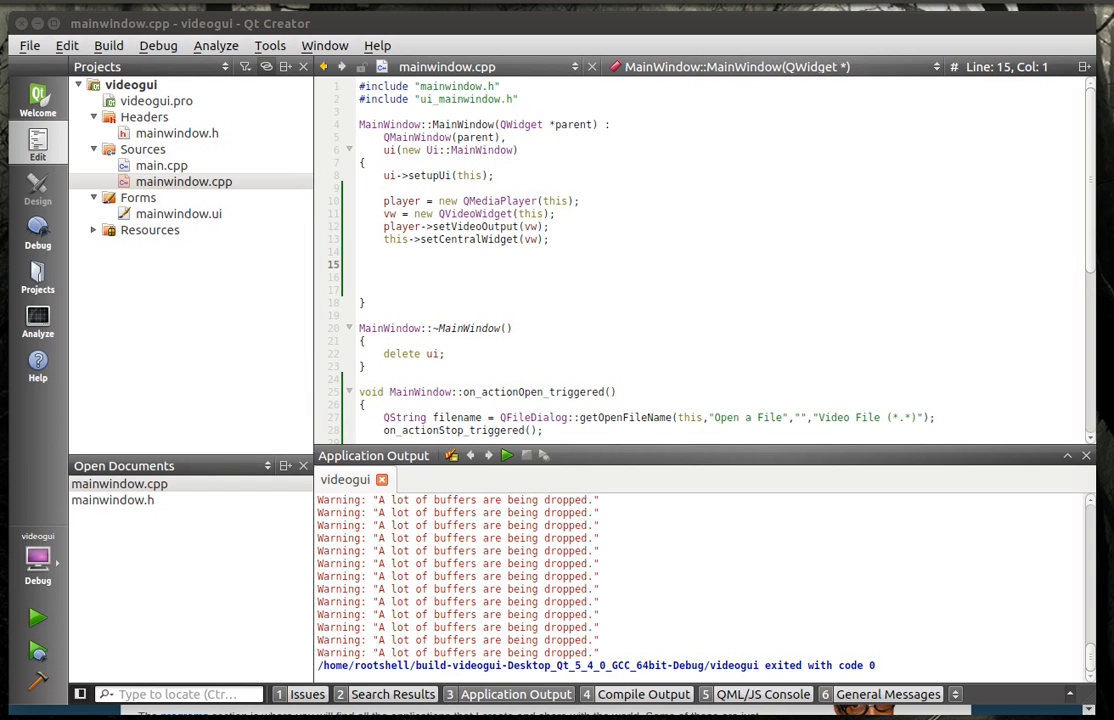
mouse_move(540, 300)
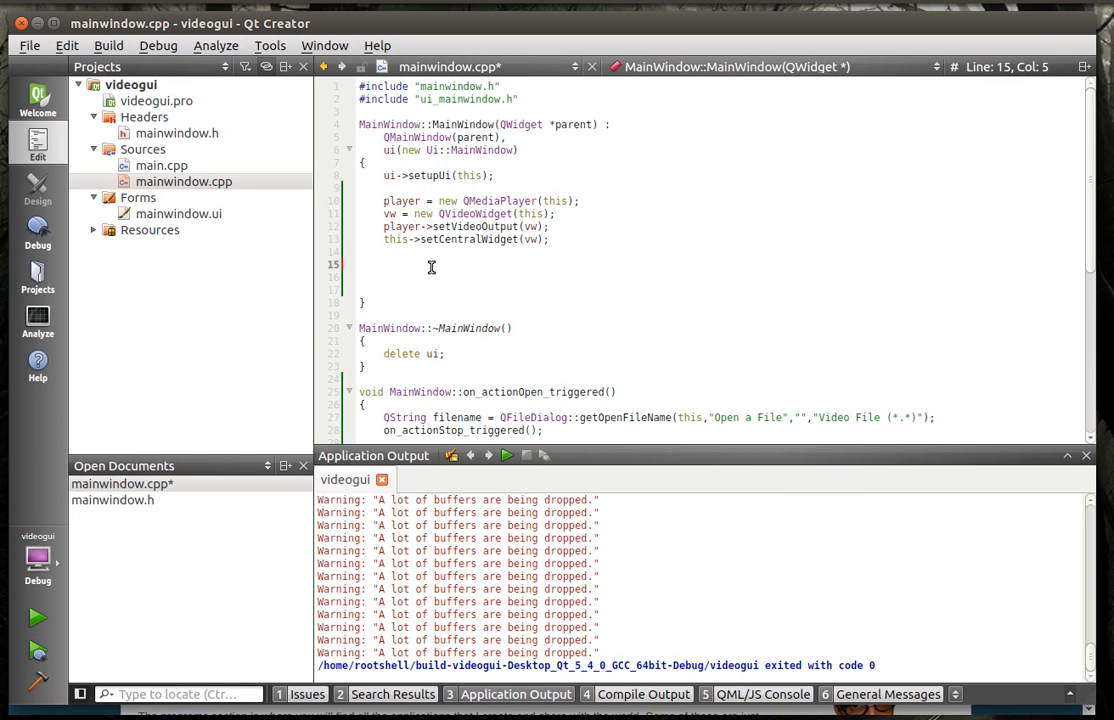
Step: Create a new QSlider and a new QProgressBar in the MainWindow constructor
type("slider")
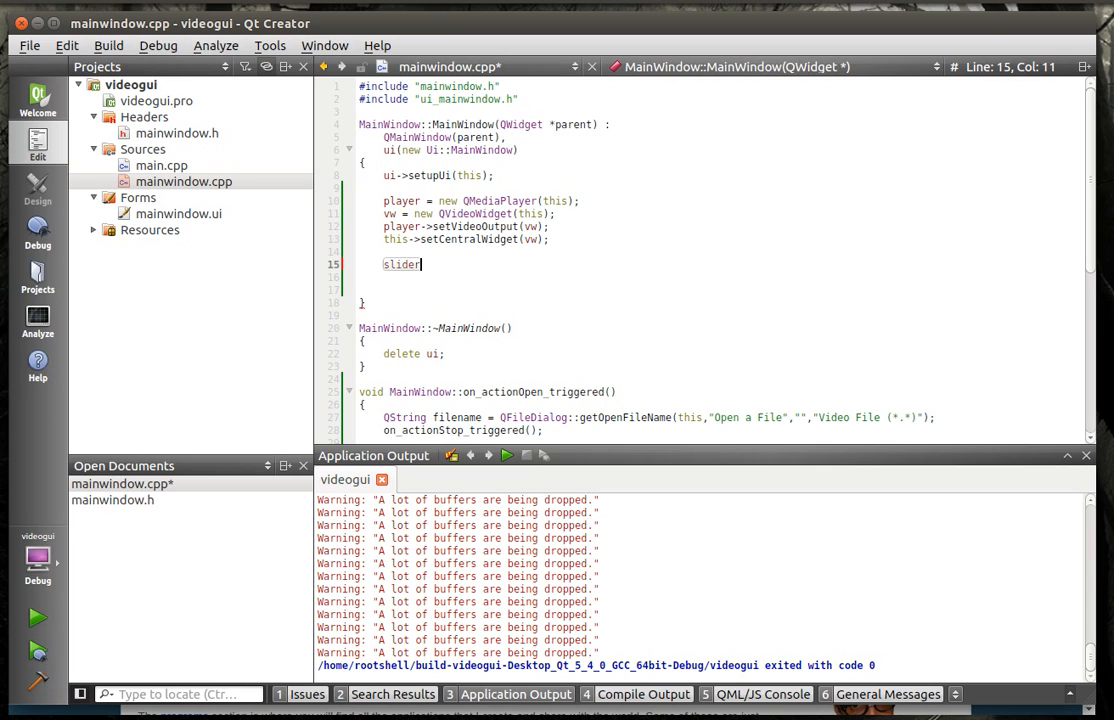
type("= new QSl")
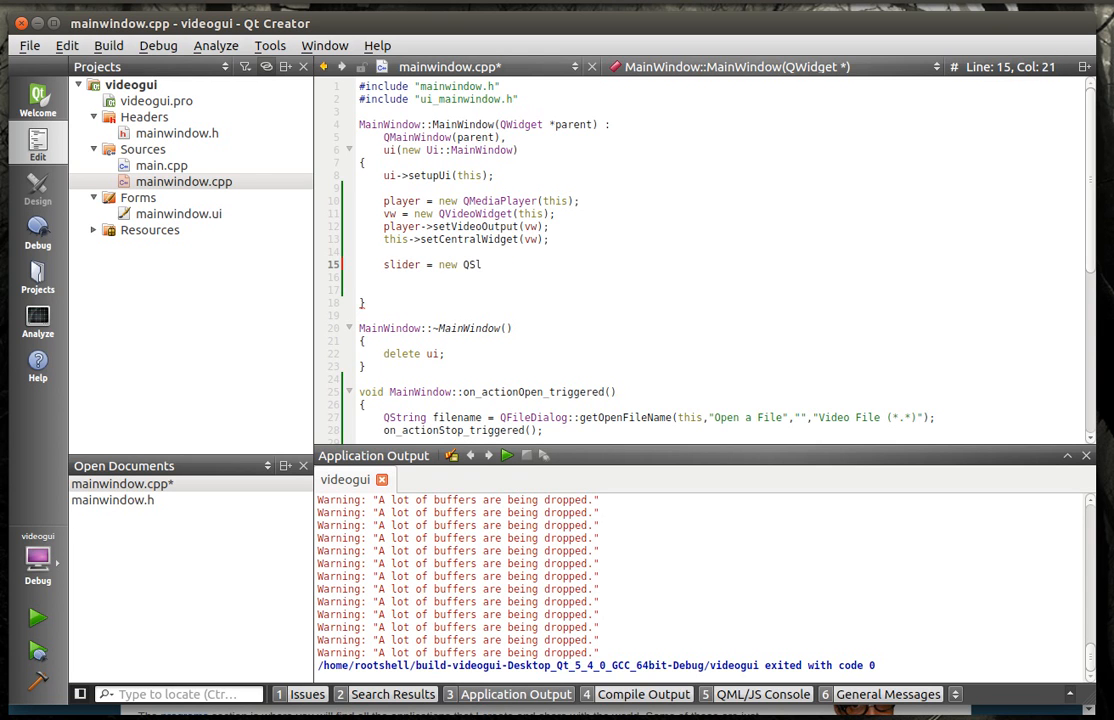
type("ider*")
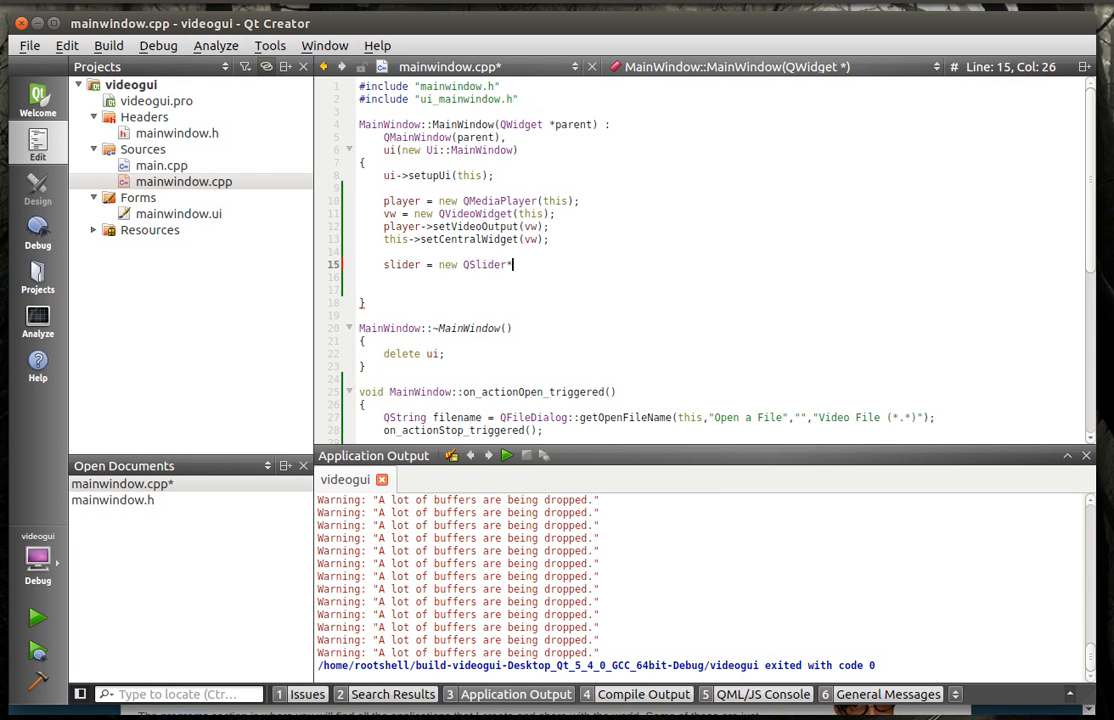
type("(this);")
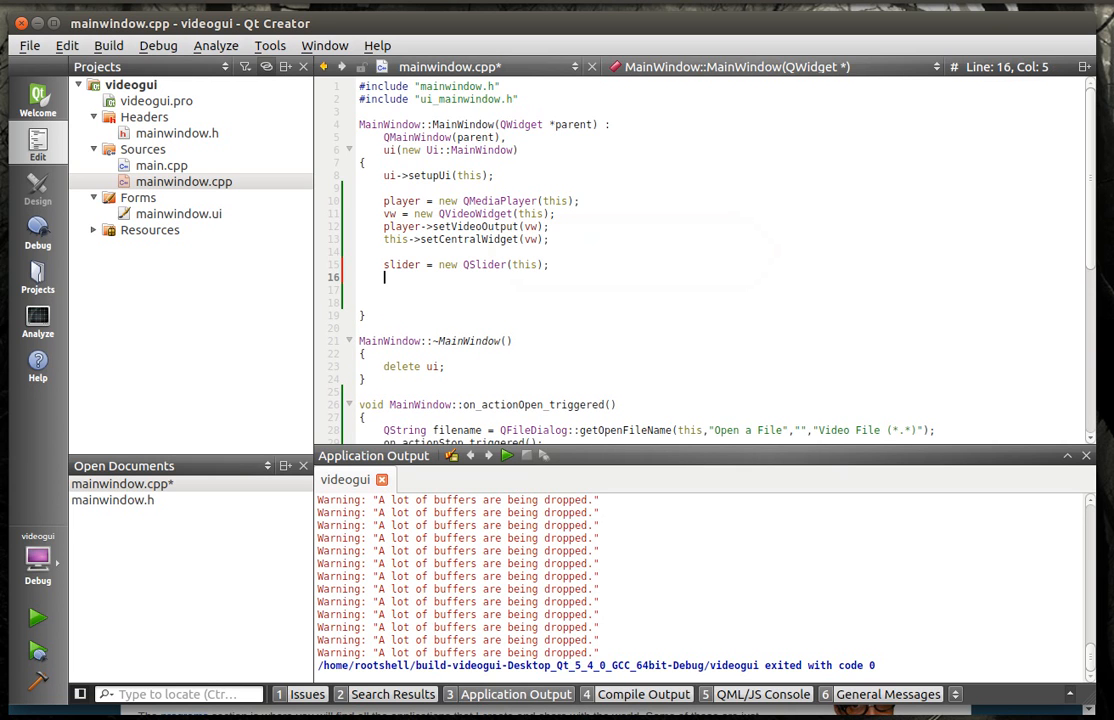
type("bar = new")
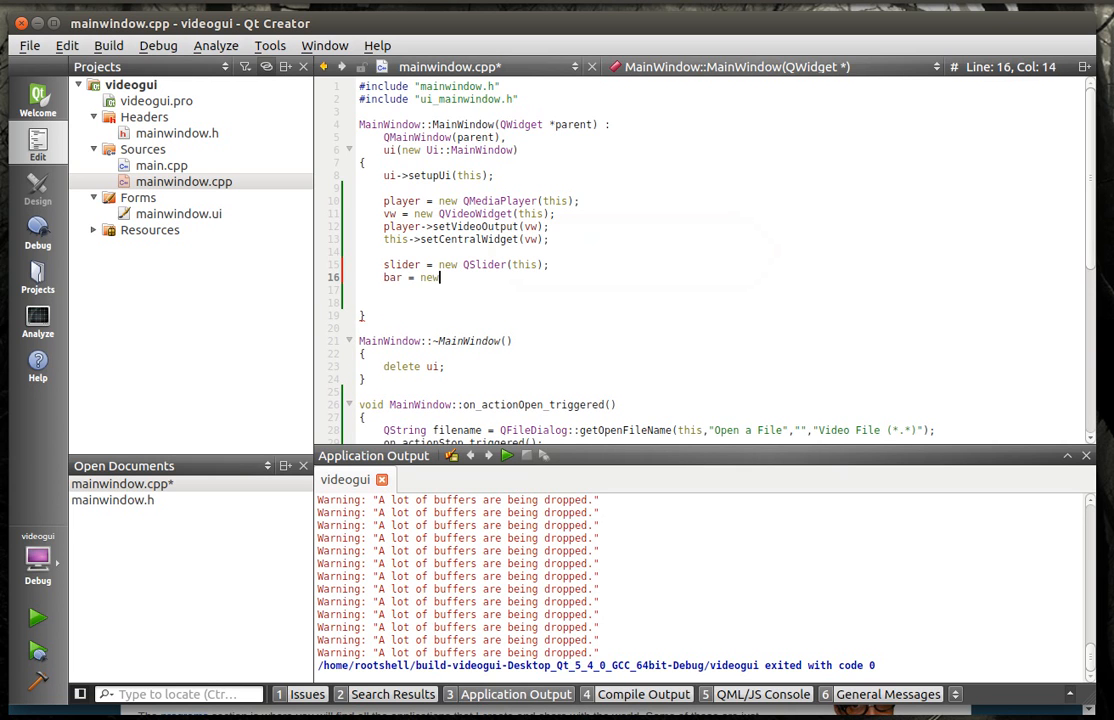
type("QProgressBar(this);")
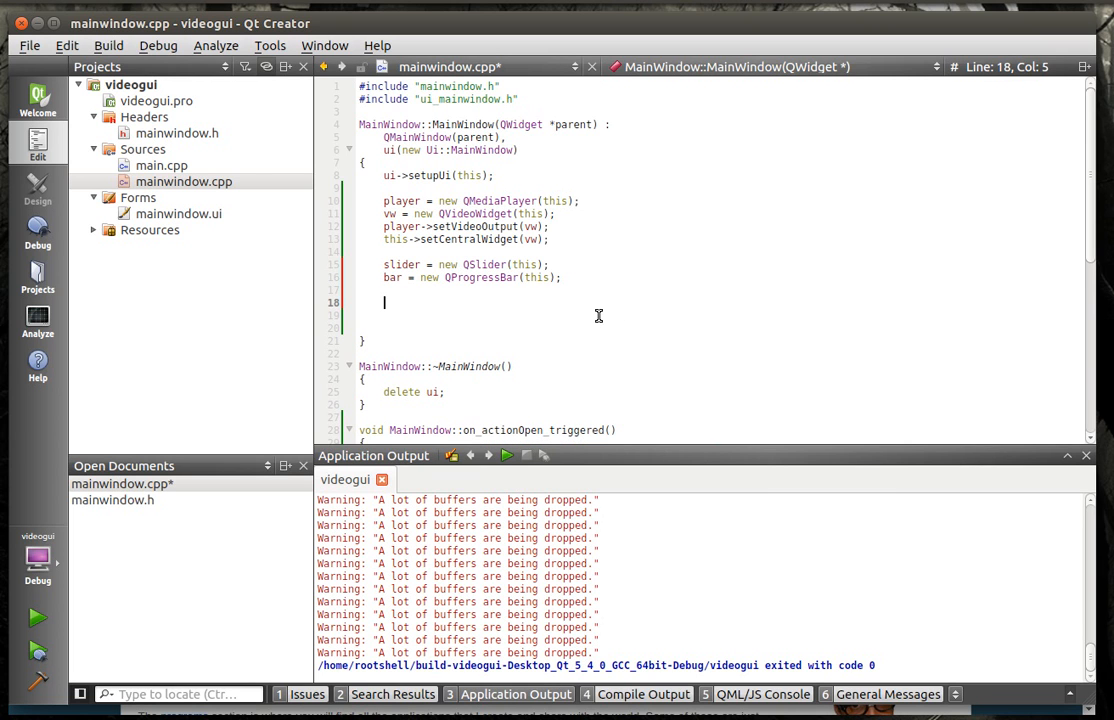
Step: Set the slider's orientation to Qt::Horizontal
type("slider::")
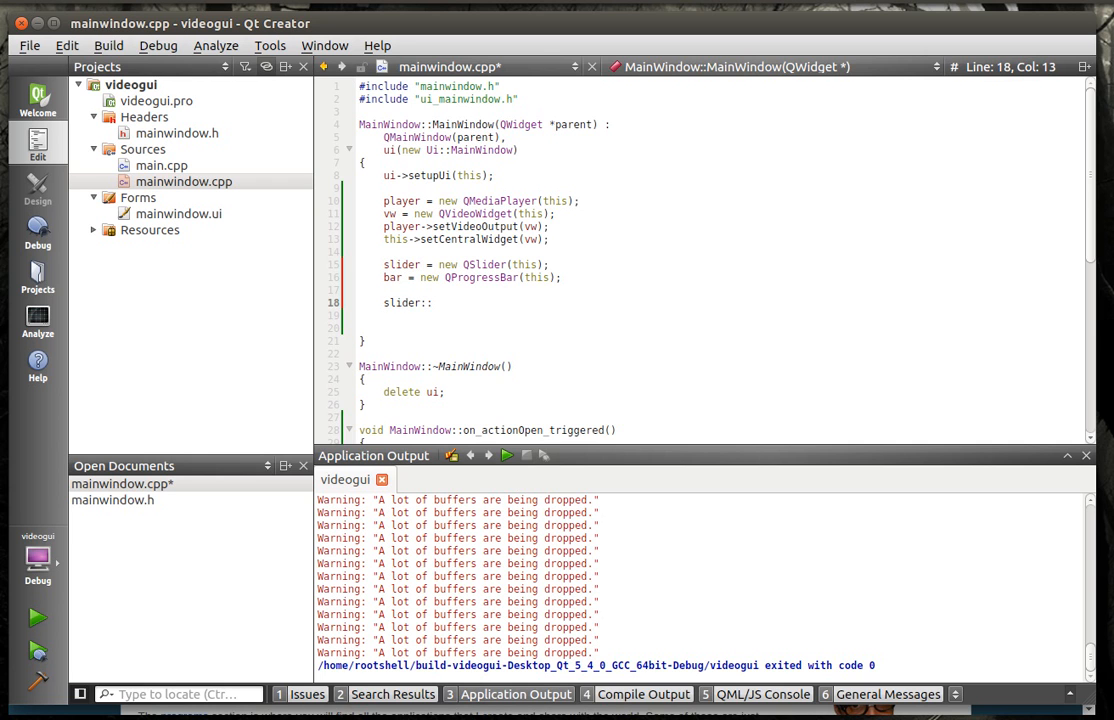
type("->")
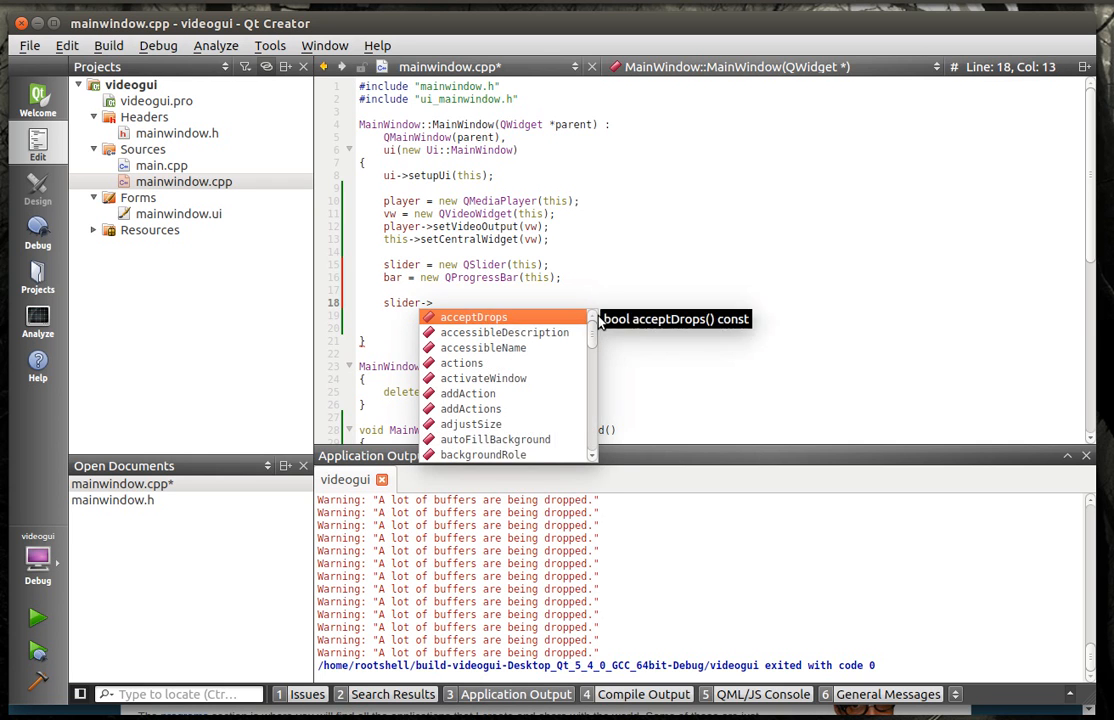
type("seto")
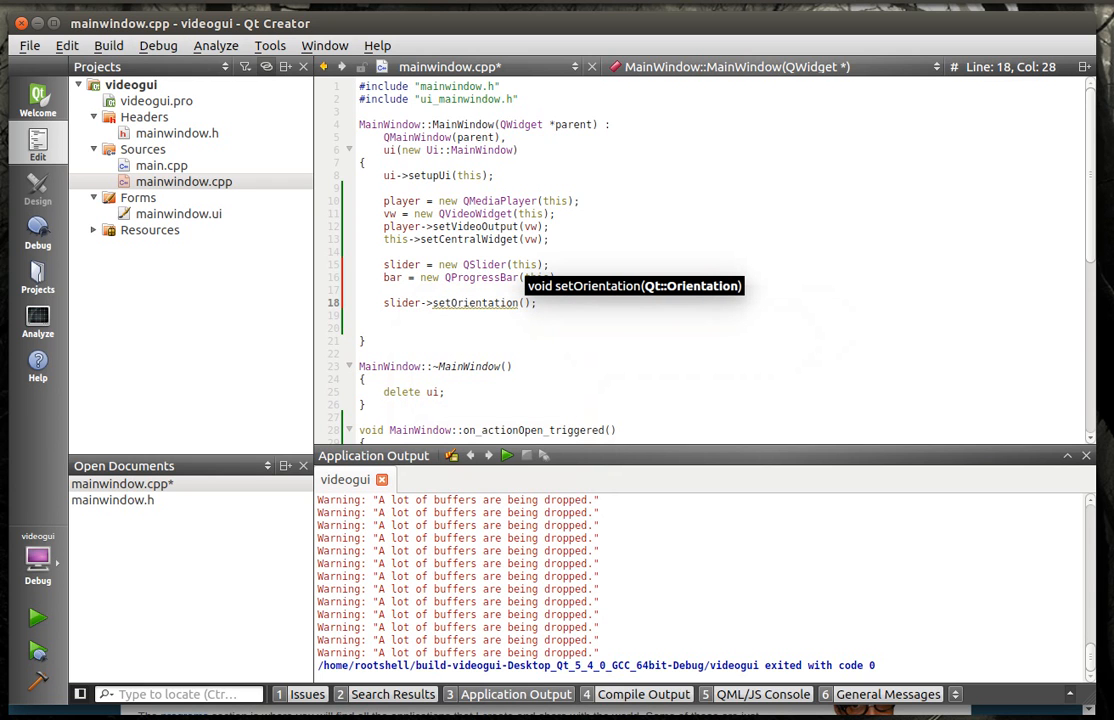
type("Qt:")
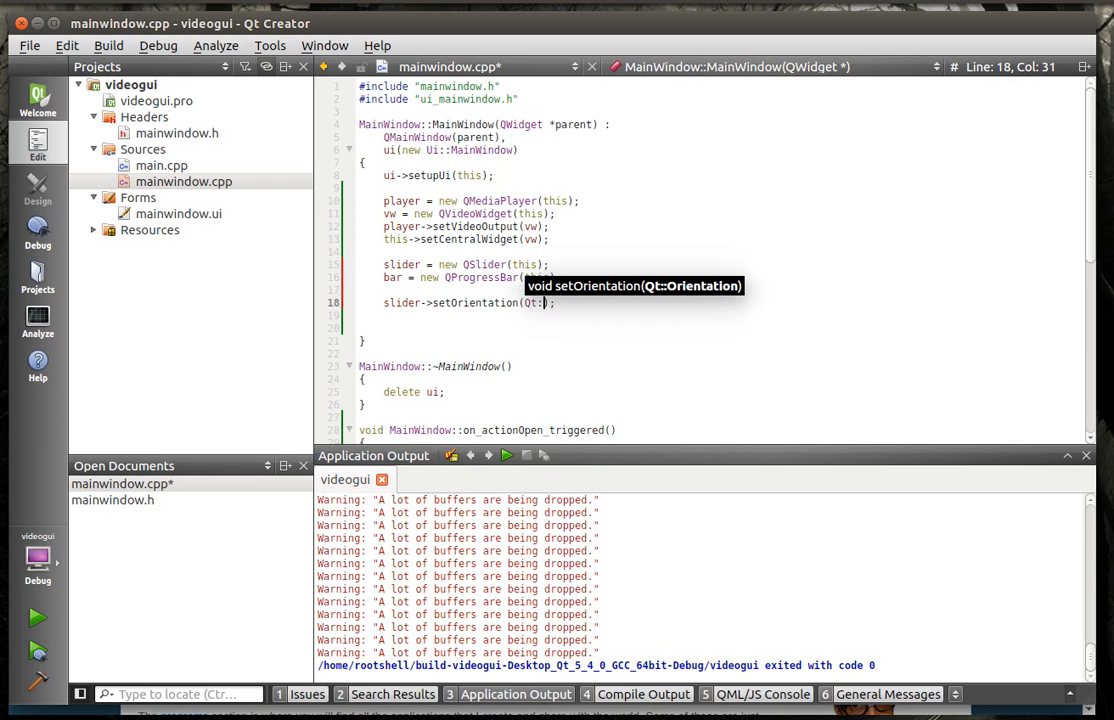
type("hor")
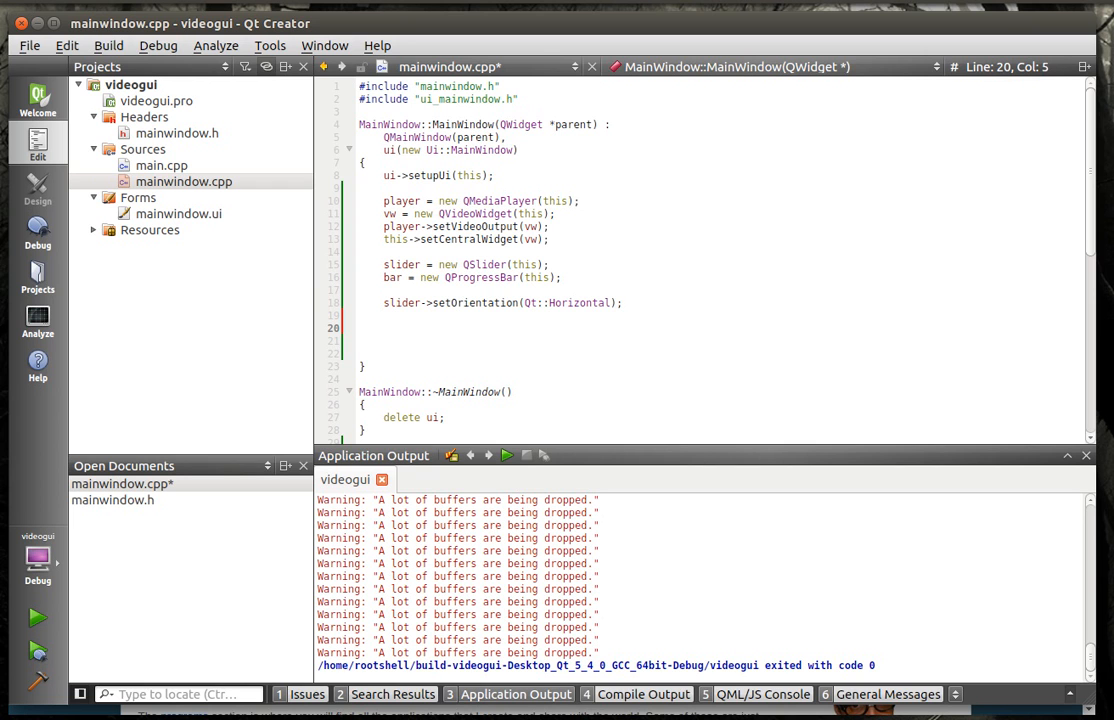
Step: Add the slider and bar to ui->statusBar with addPermanentWidget
type("ui->statusBar")
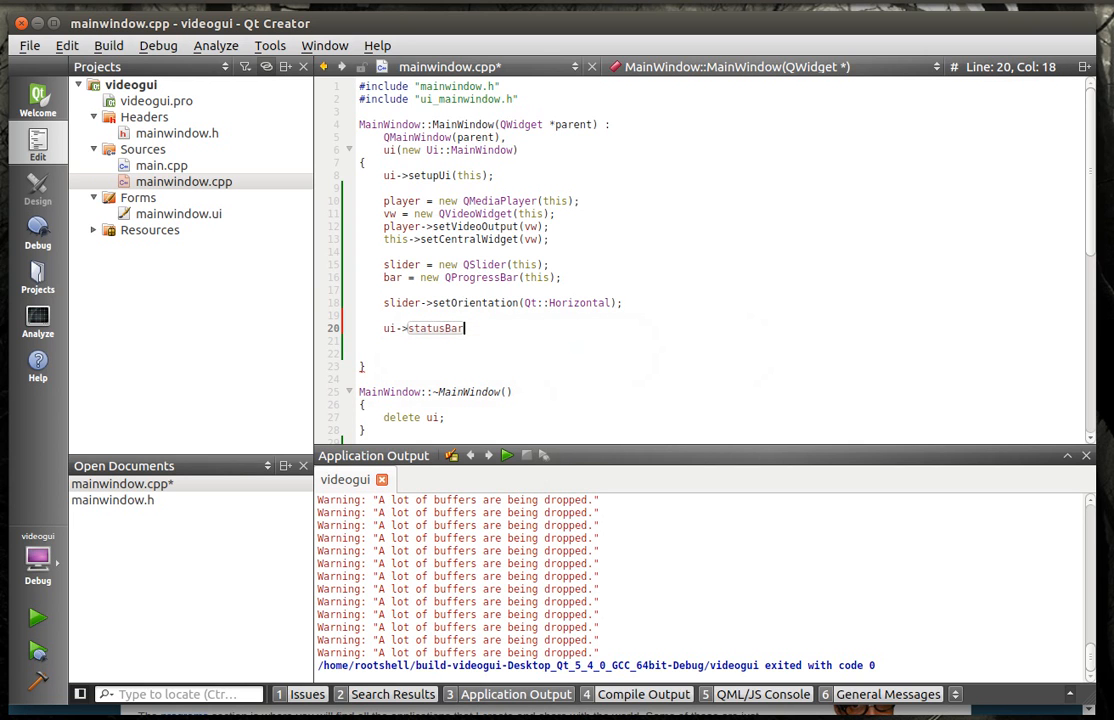
type("->")
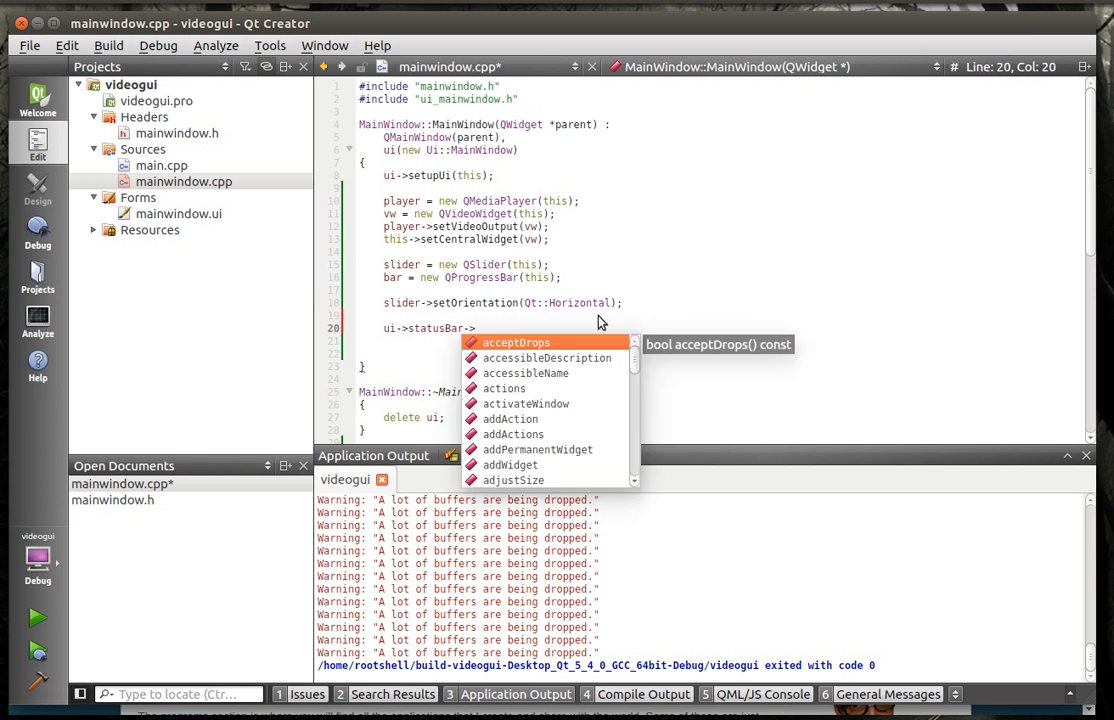
type("addPermanentWidget(")
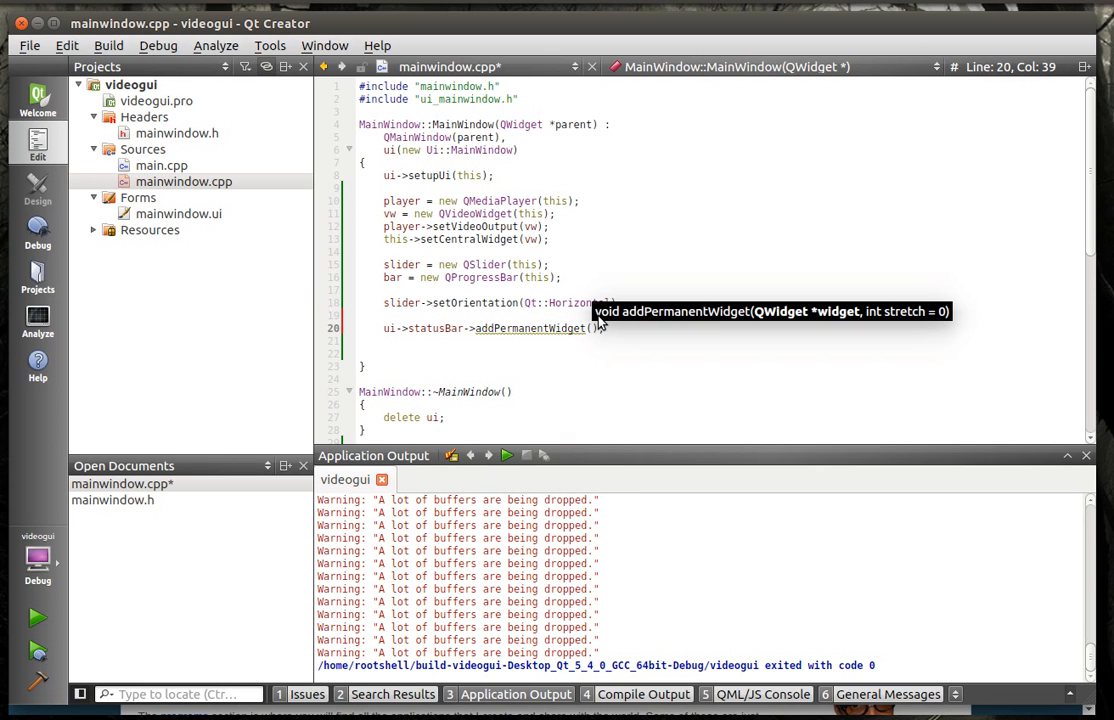
type("slider")
left_click(730, 342)
type("ui->statusBar->addPermanentWidget(bar);")
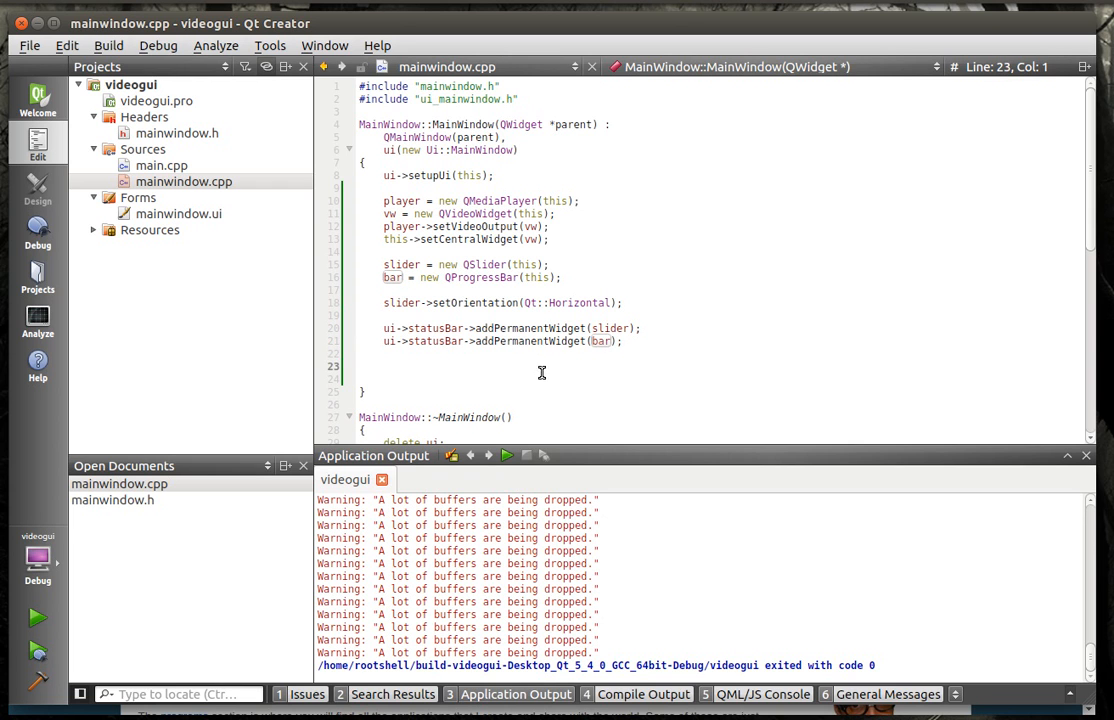
Step: Run the app to try the new status-bar slider and progress bar
left_click(508, 456)
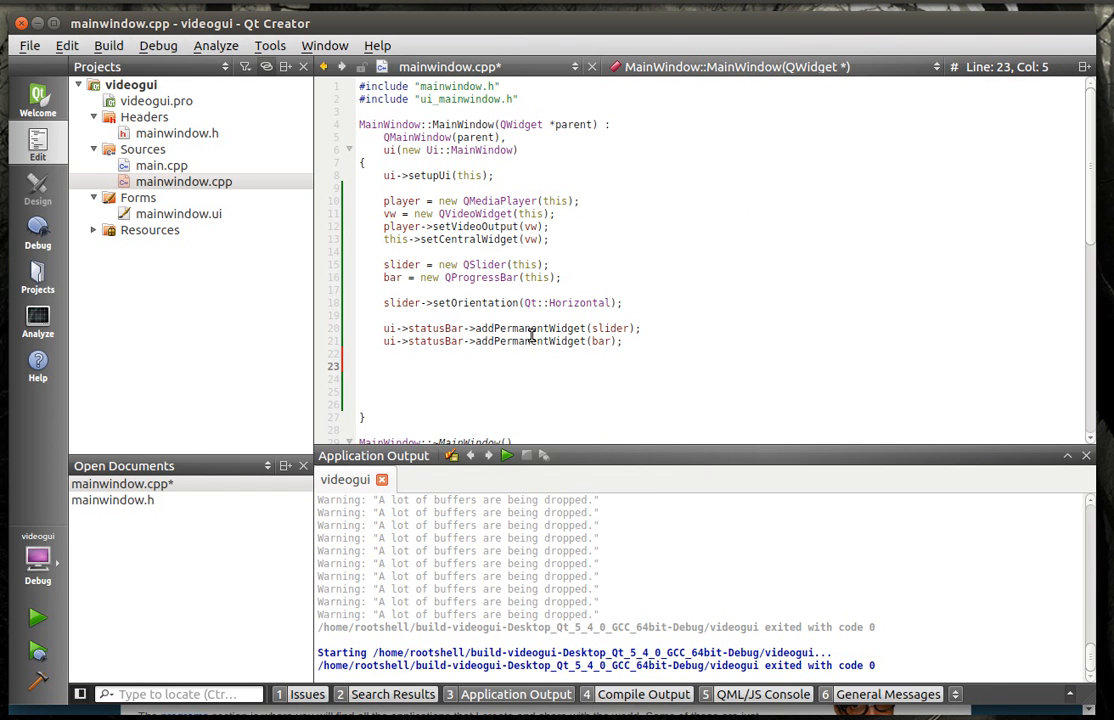
Step: Connect player's QMediaPlayer::durationChanged to bar's QProgressBar::setMaximum
type("connect(")
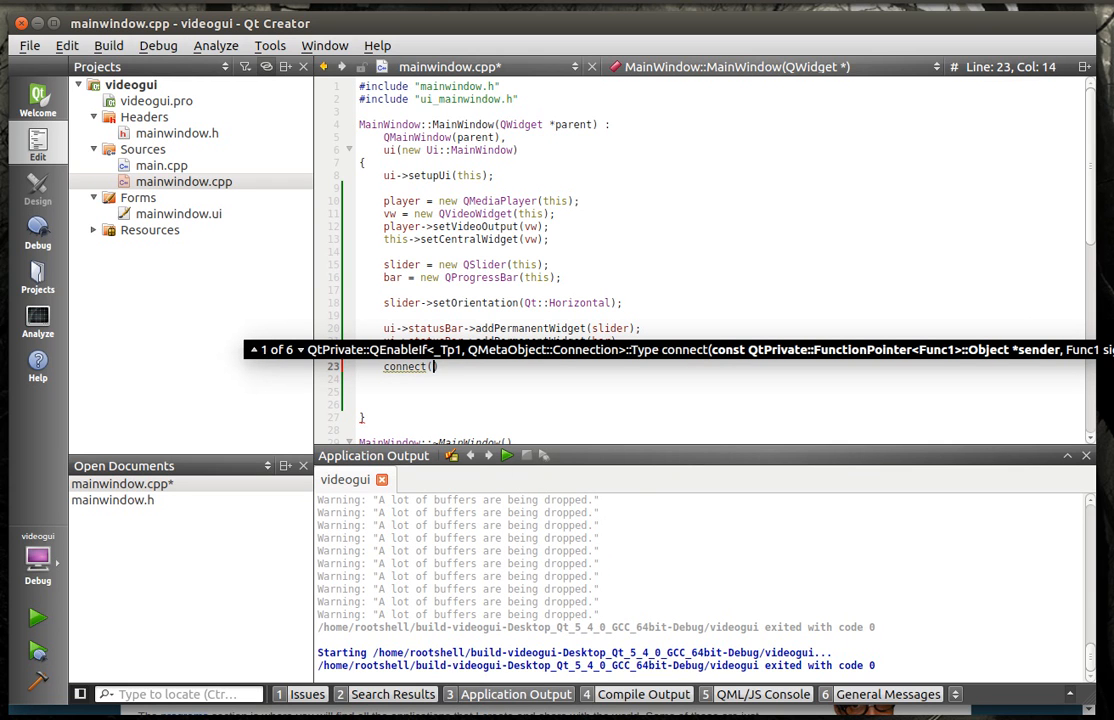
type("player,")
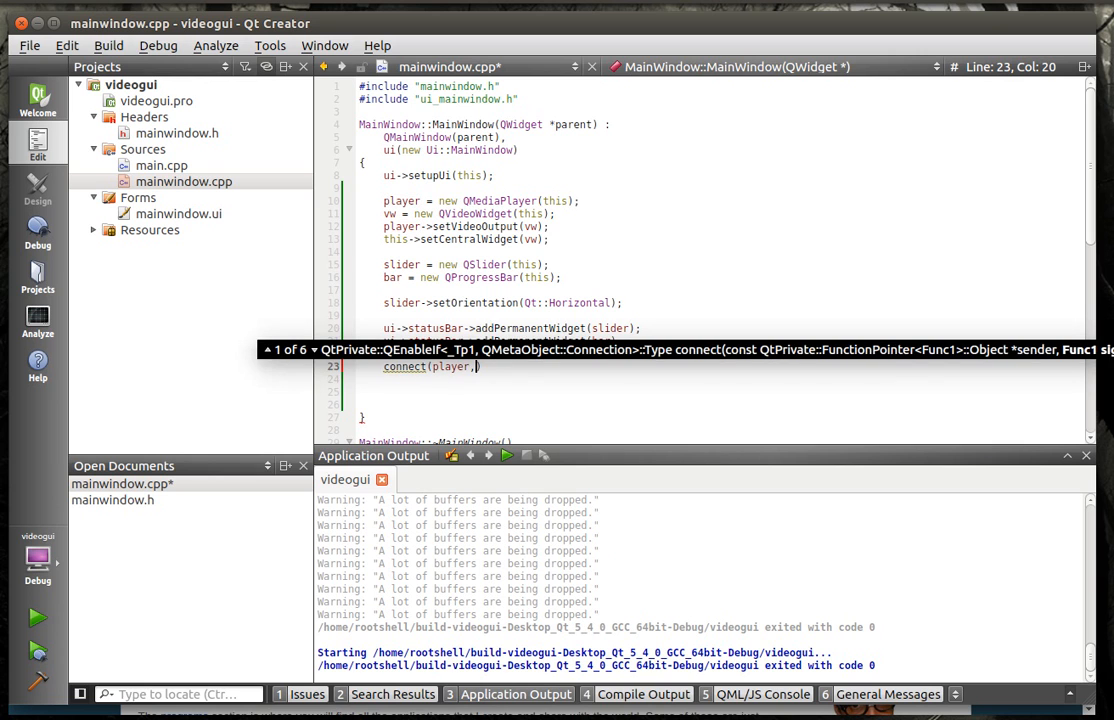
type("&")
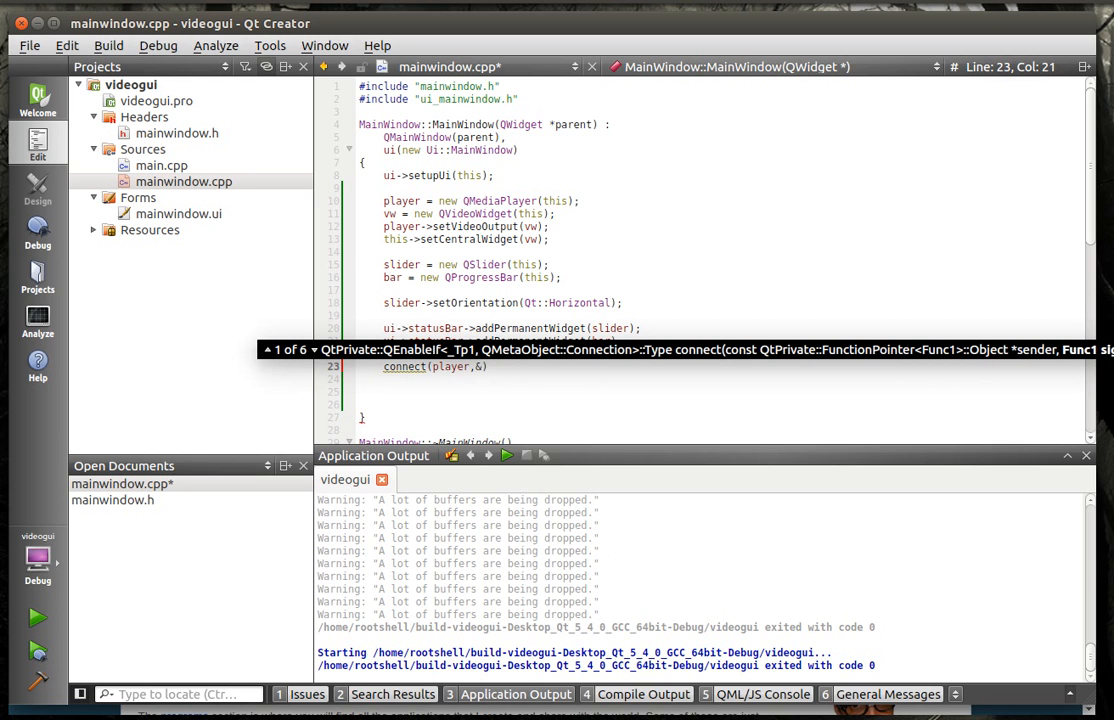
type("QMed")
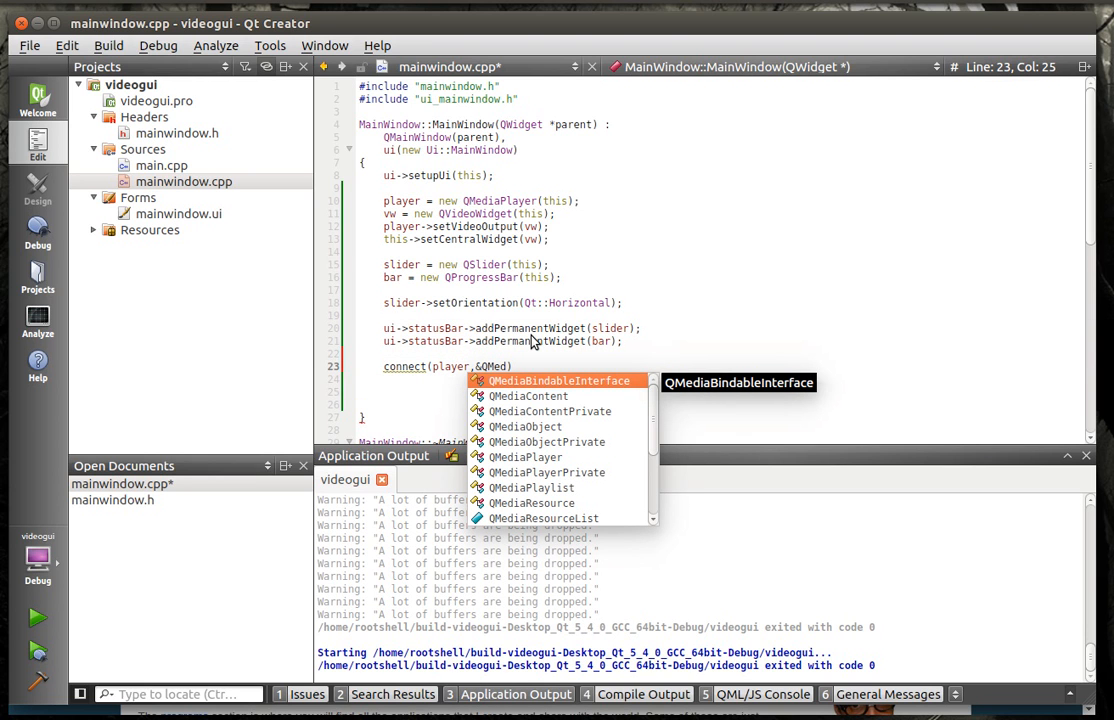
type("iap")
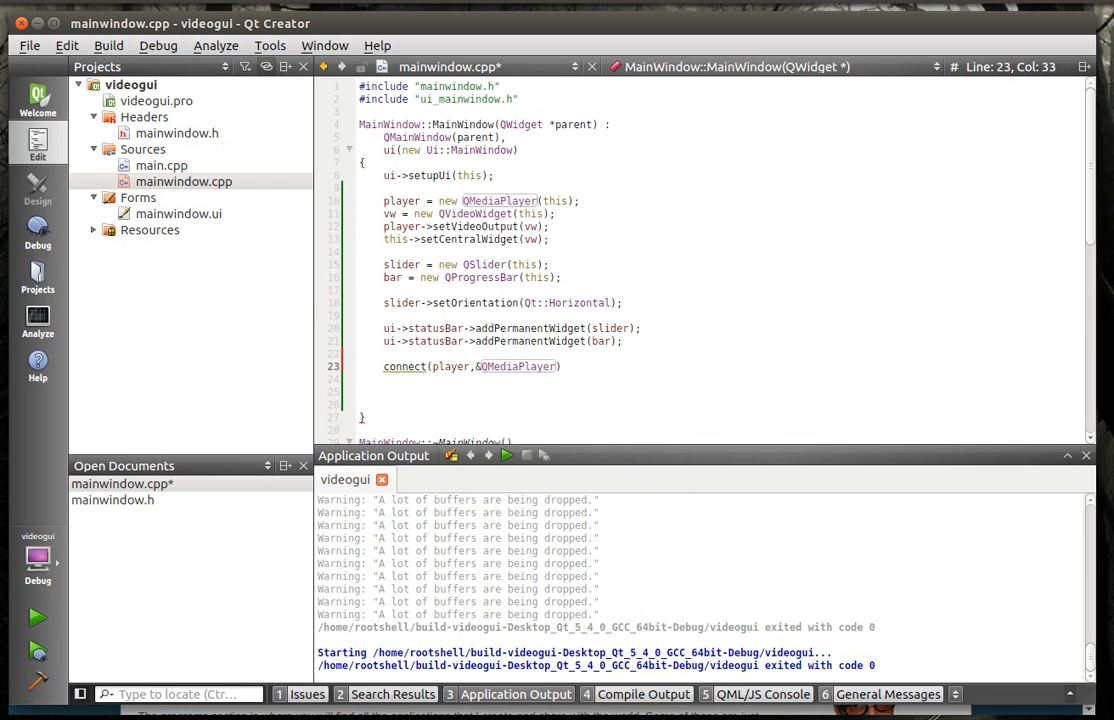
type("::")
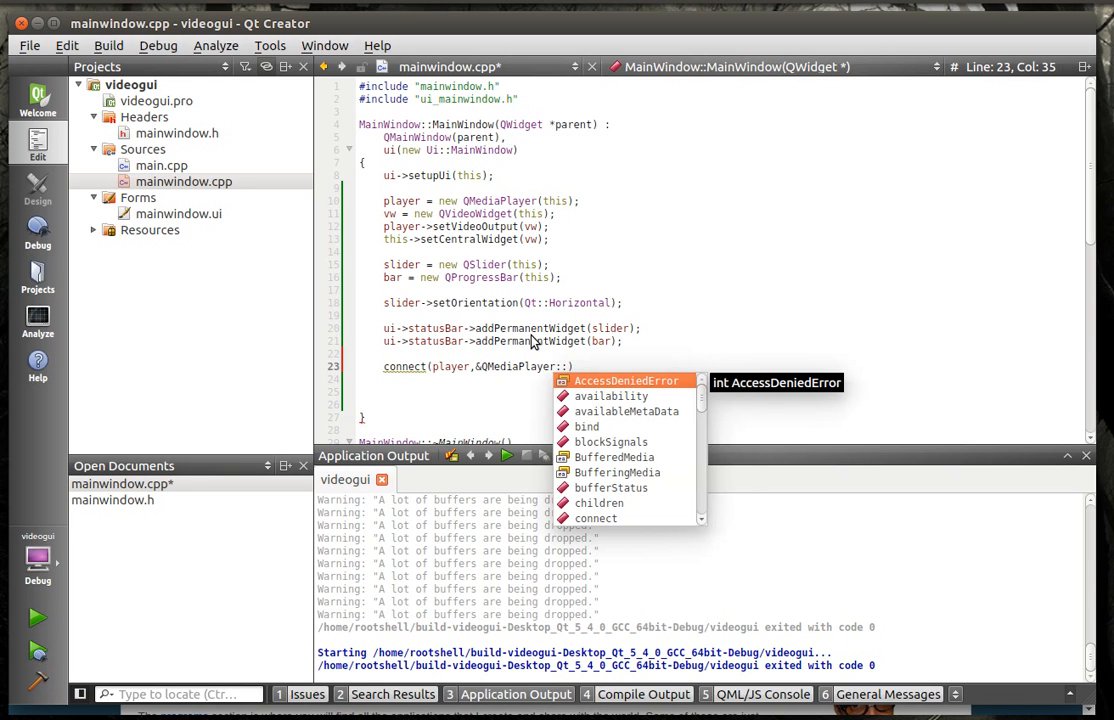
type("durationChanged")
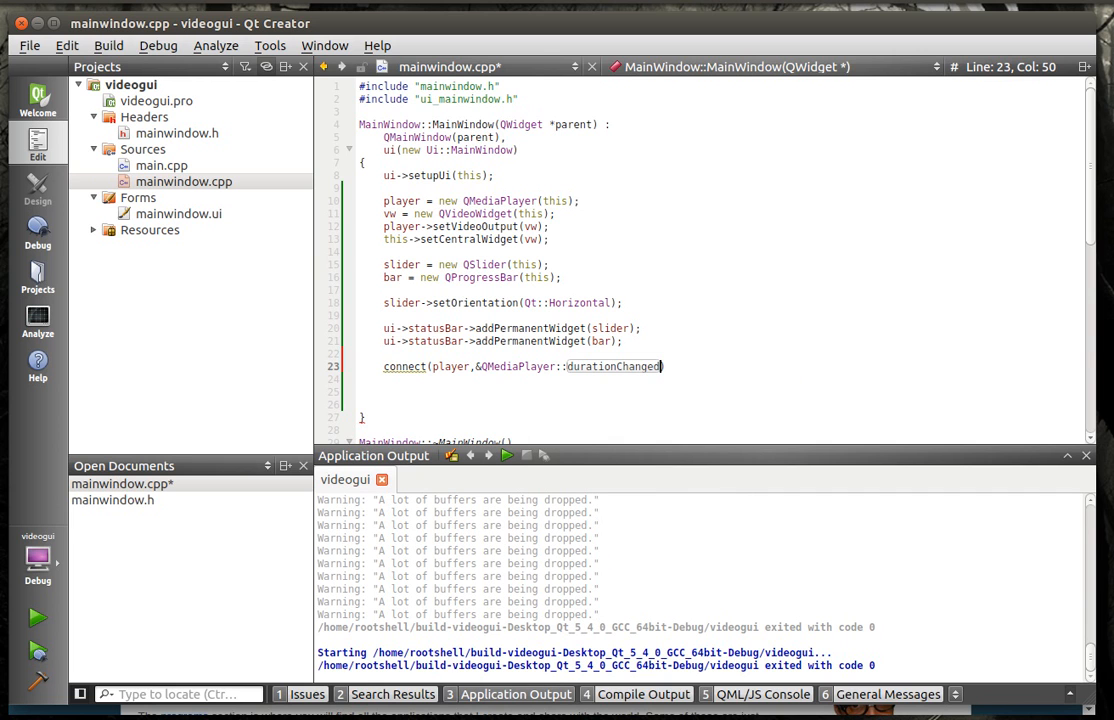
type(",")
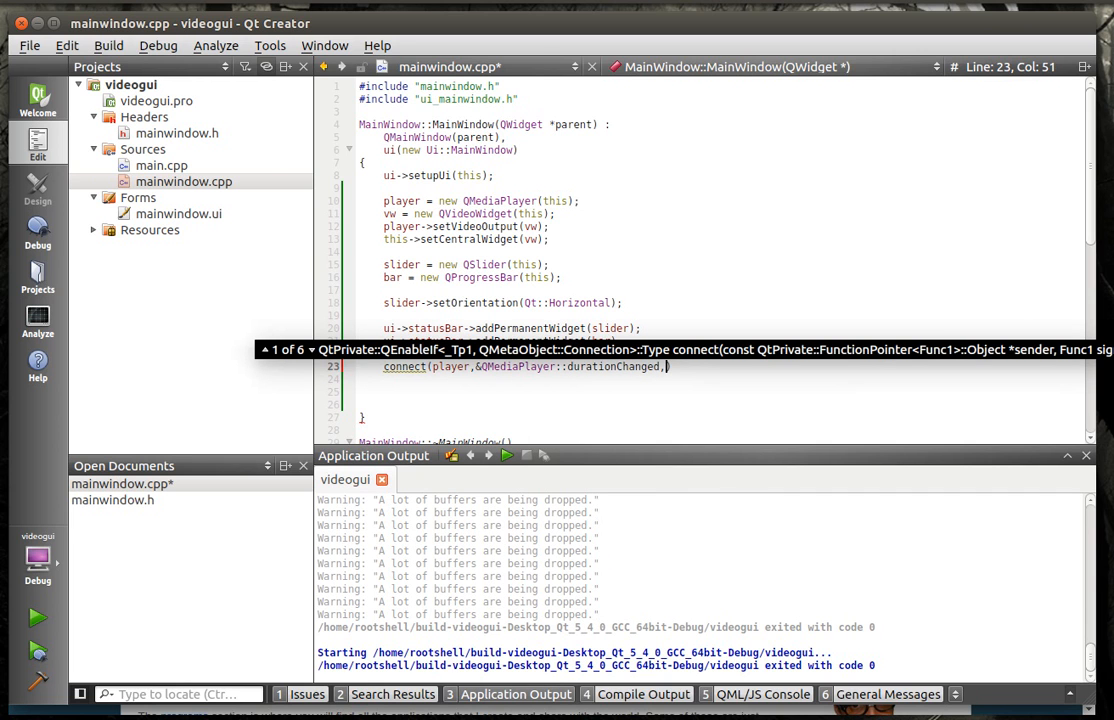
type("bar")
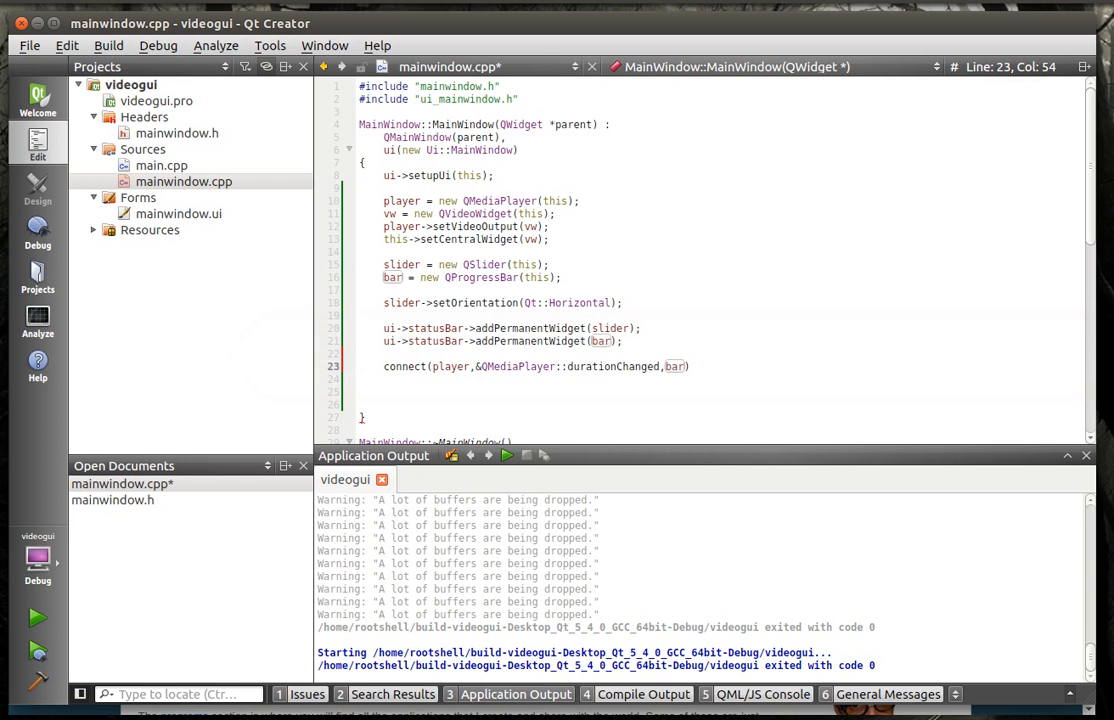
type(",")
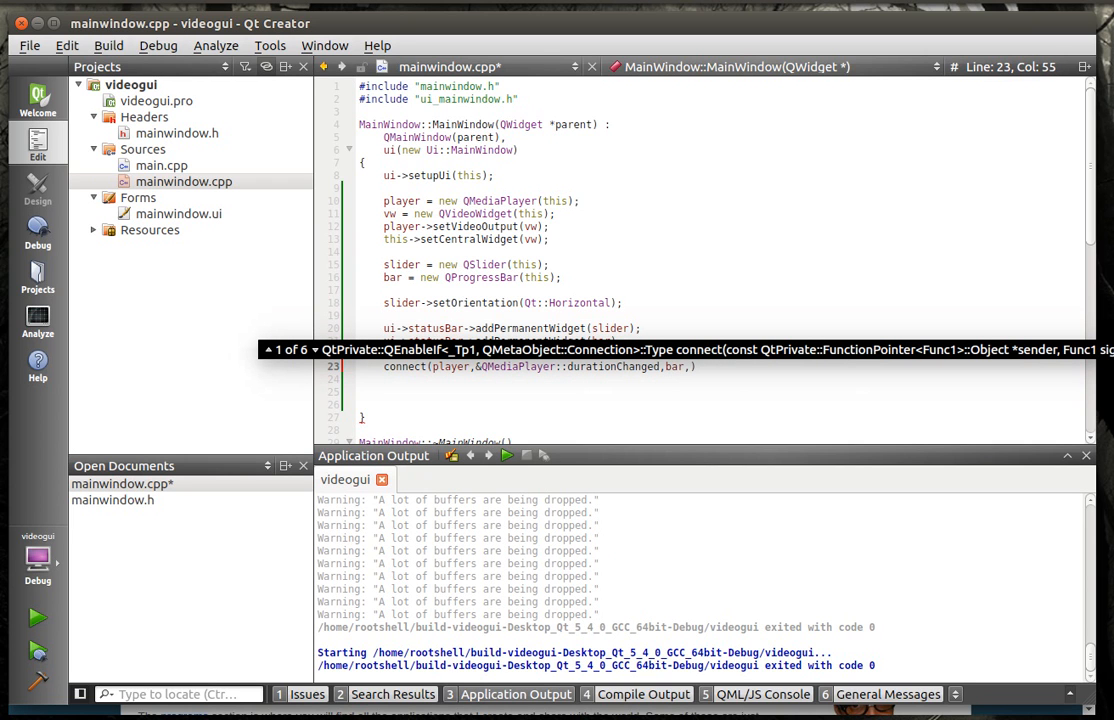
type("&Q")
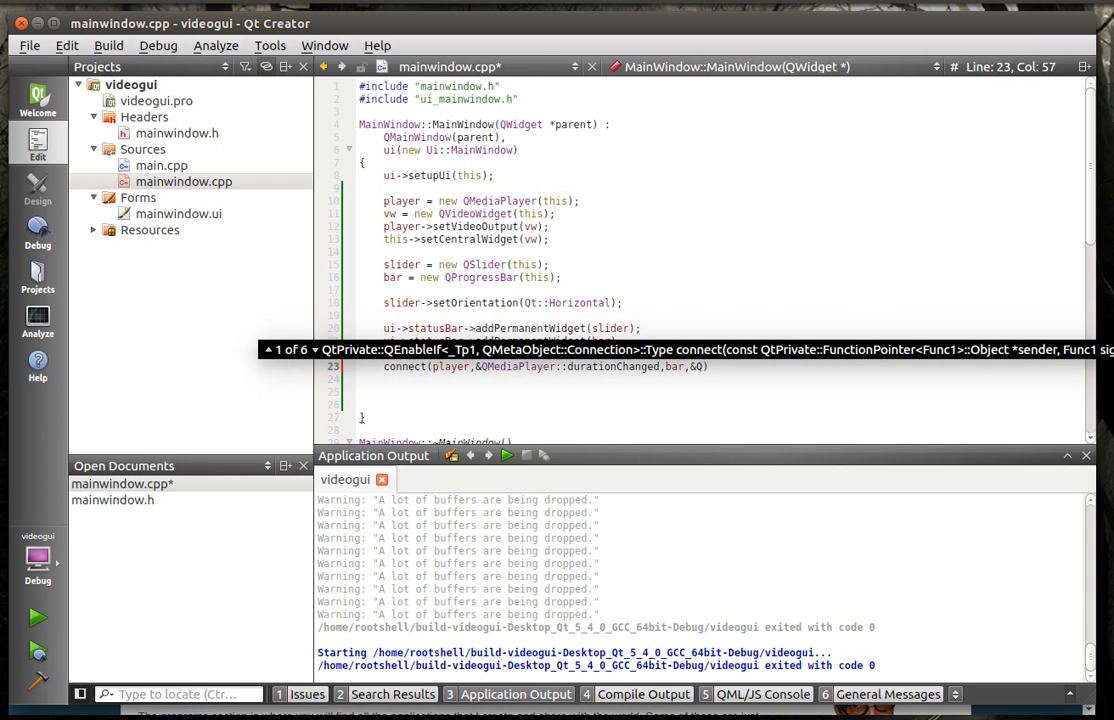
type("&QProgressBar")
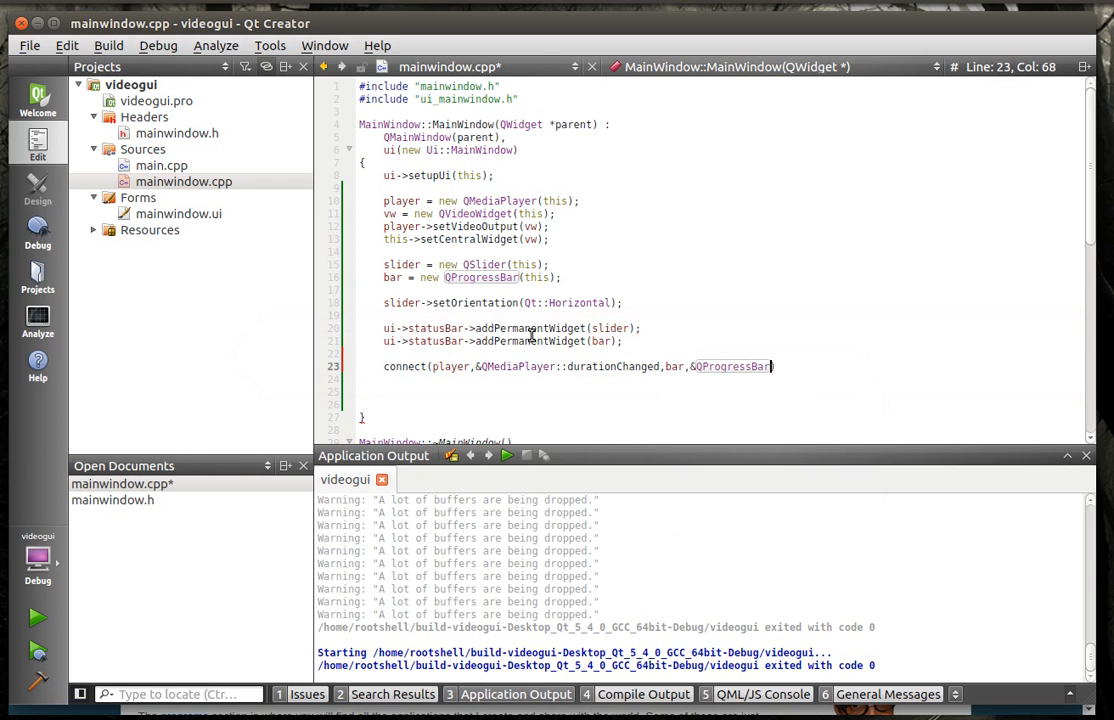
type(":)")
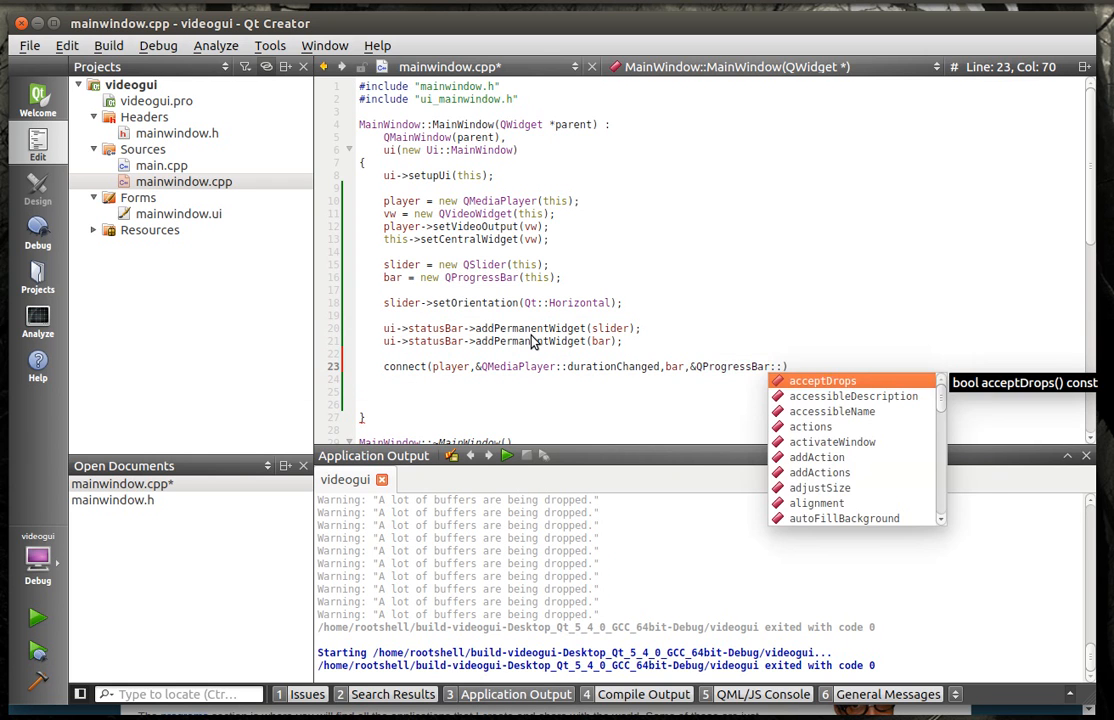
type("setm")
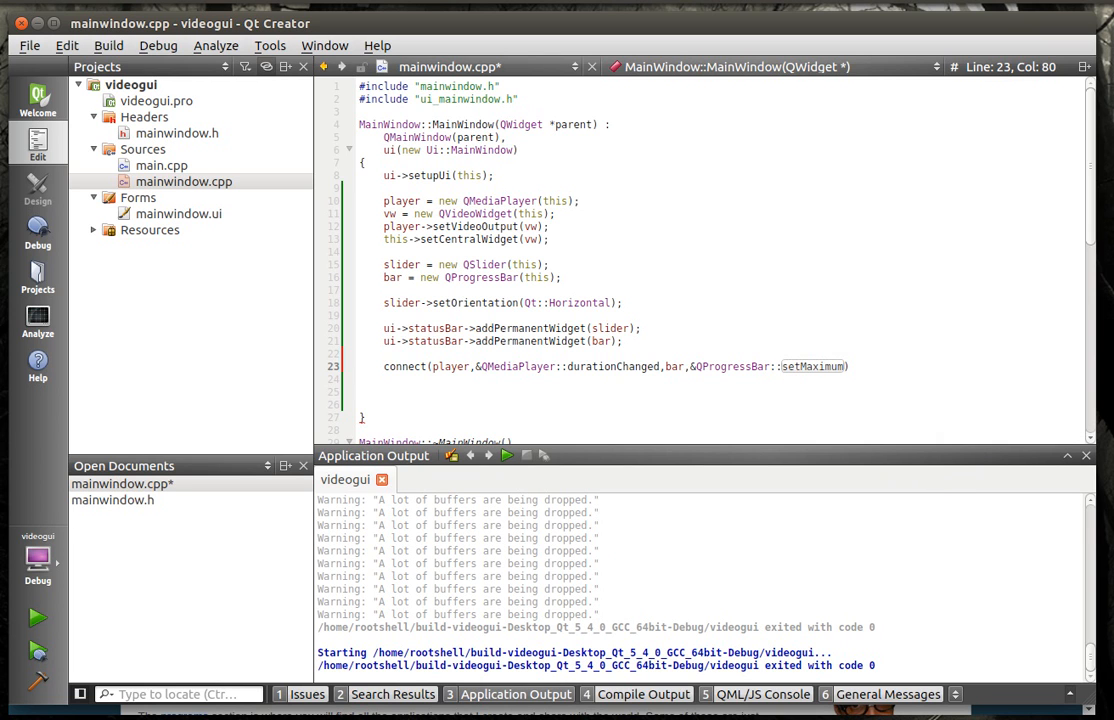
type(");")
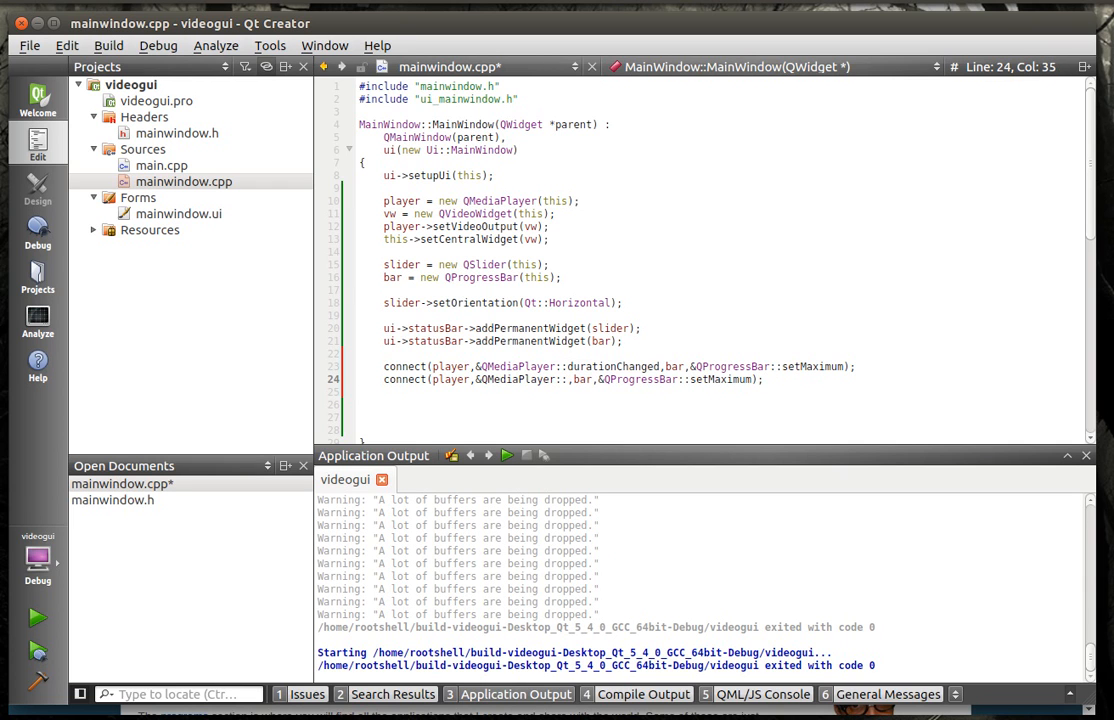
Step: Connect the player's positionChanged signal to the bar's setValue
type("positionChanged")
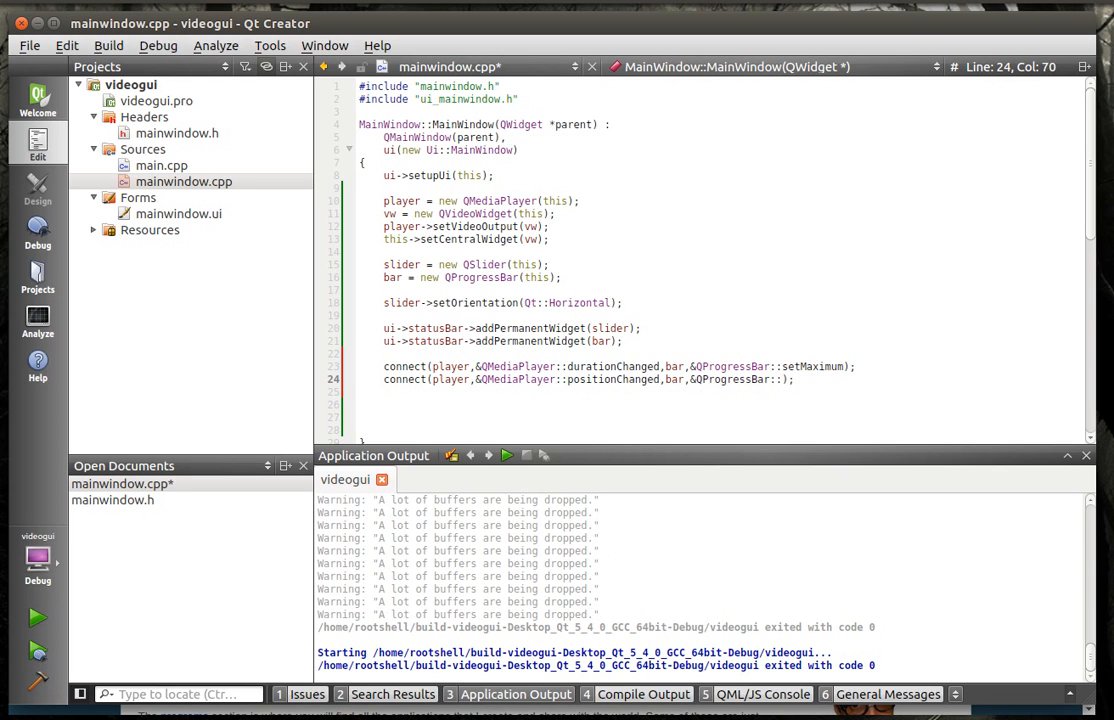
type("setValue")
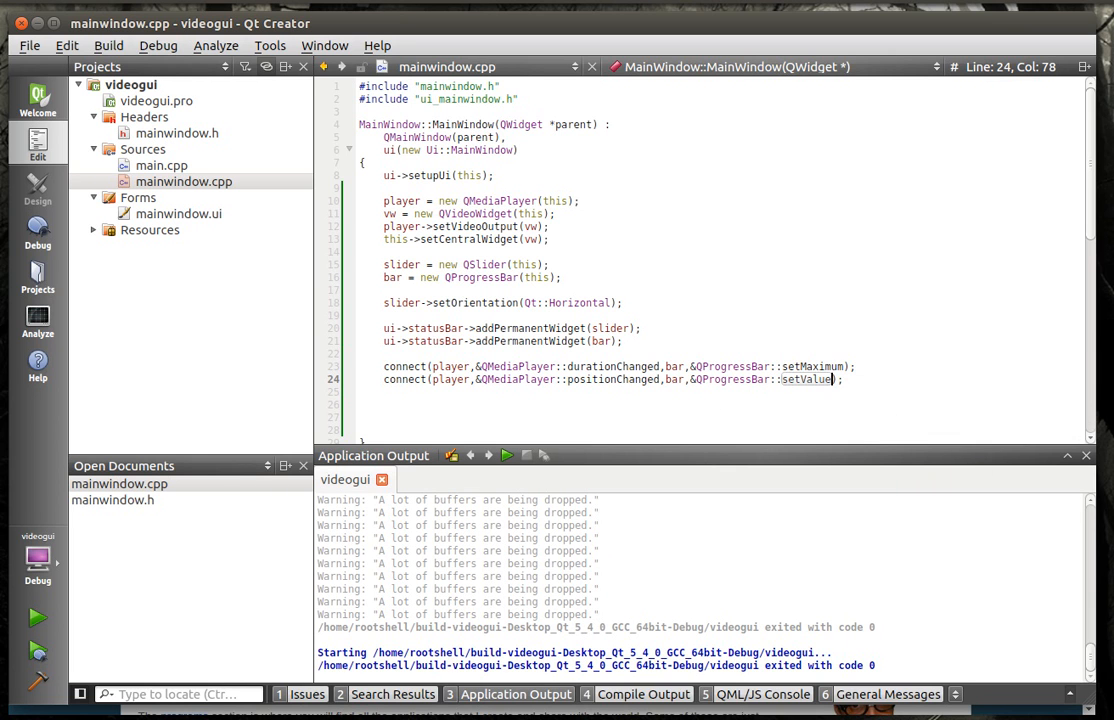
key("Return")
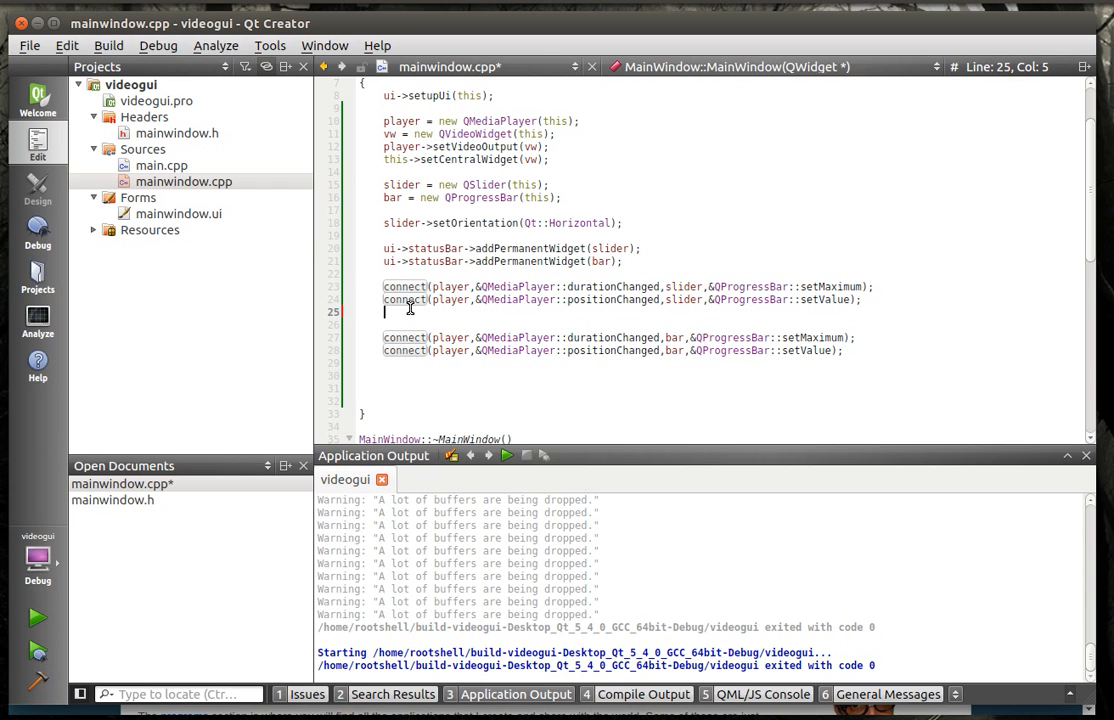
Step: Paste a positionChanged→slider setValue connect line and clear its signal name for reuse
type("connect(player,&QMediaPlayer::positionChanged,slider,&QProgressBar::setValue);")
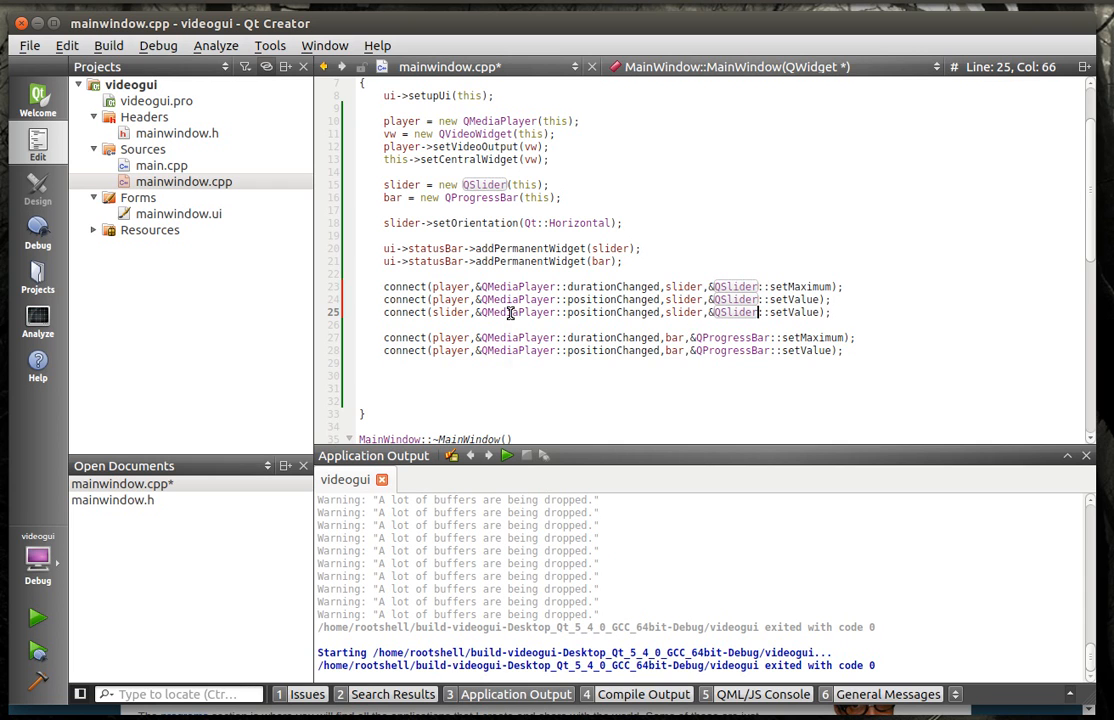
double_click(516, 312)
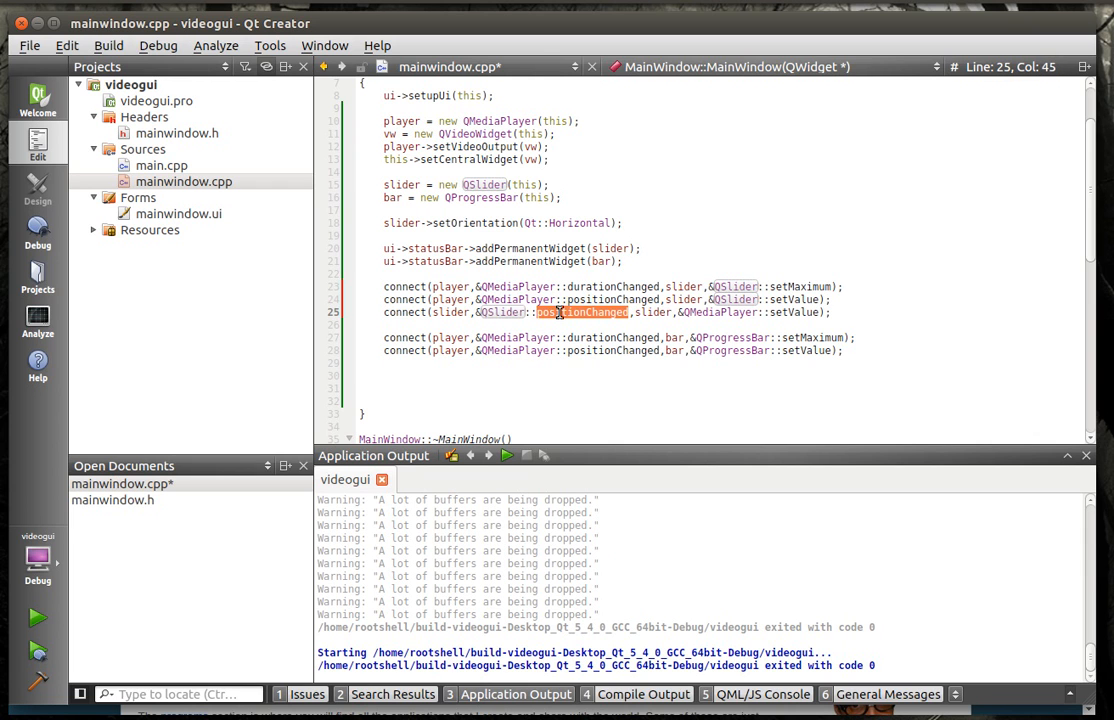
key("Delete")
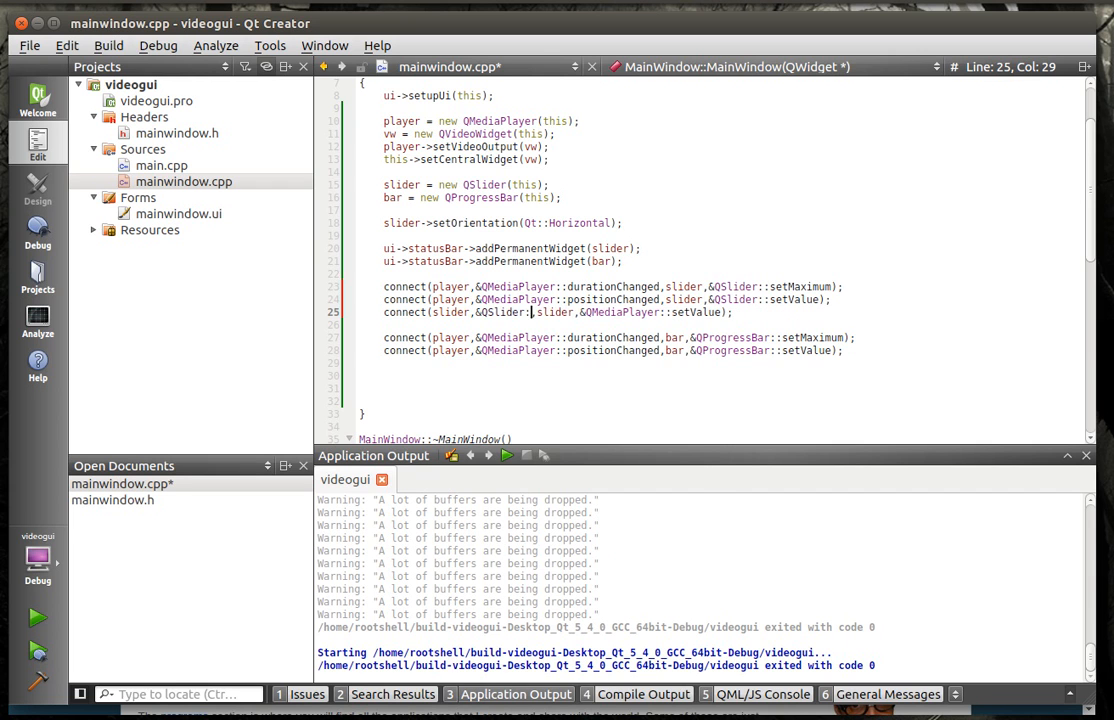
type(".")
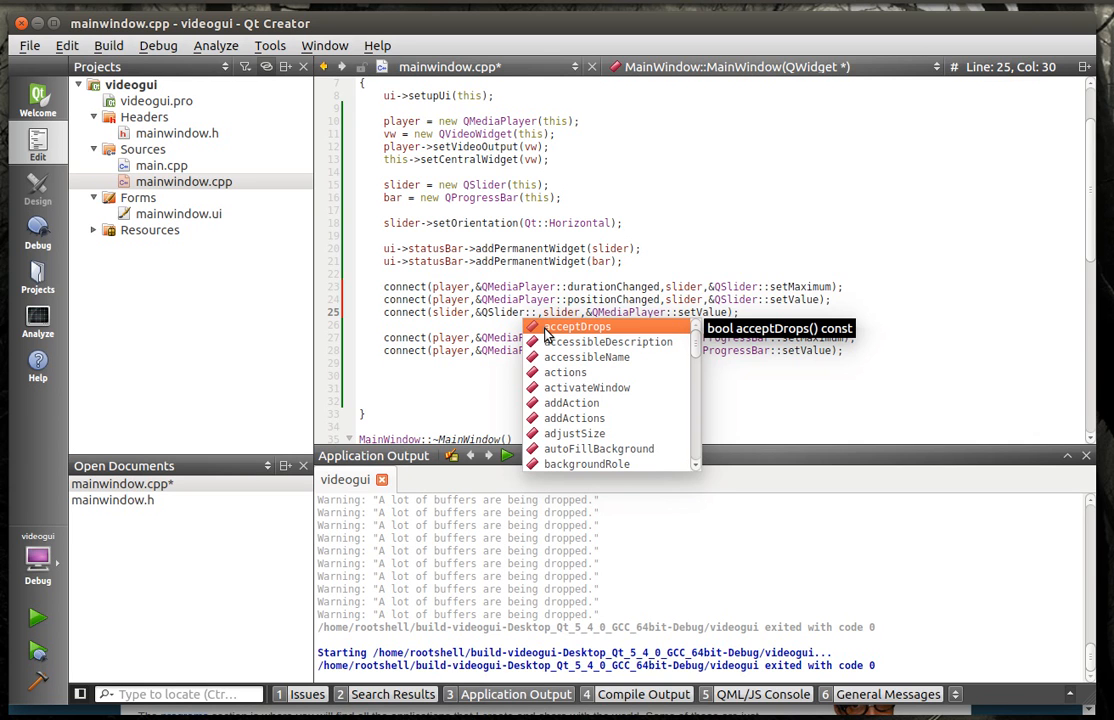
Step: Rewrite the line to start from slider's QSlider::sliderMoved signal via autocomplete
type("p")
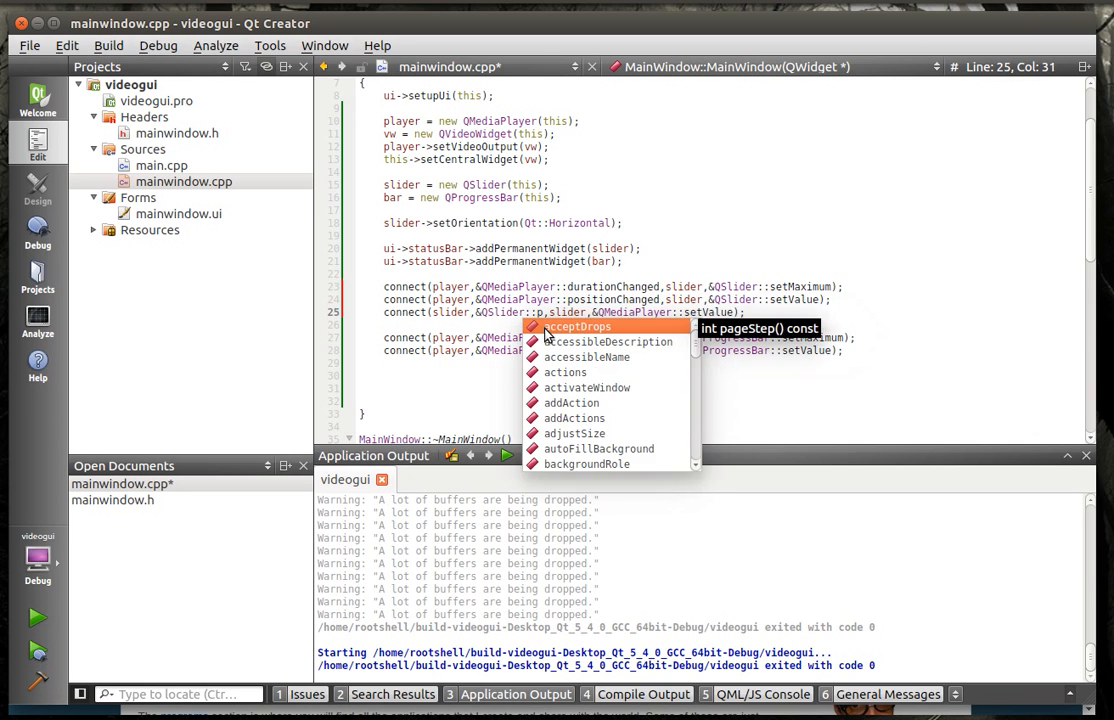
type("m")
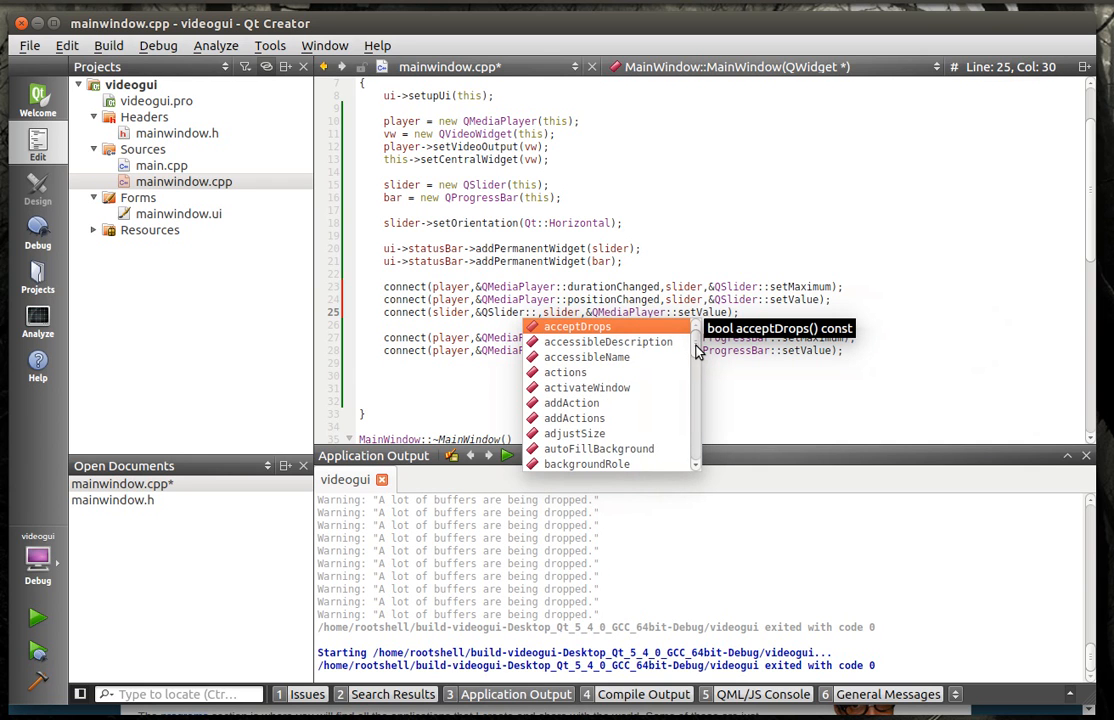
scroll("down", 3)
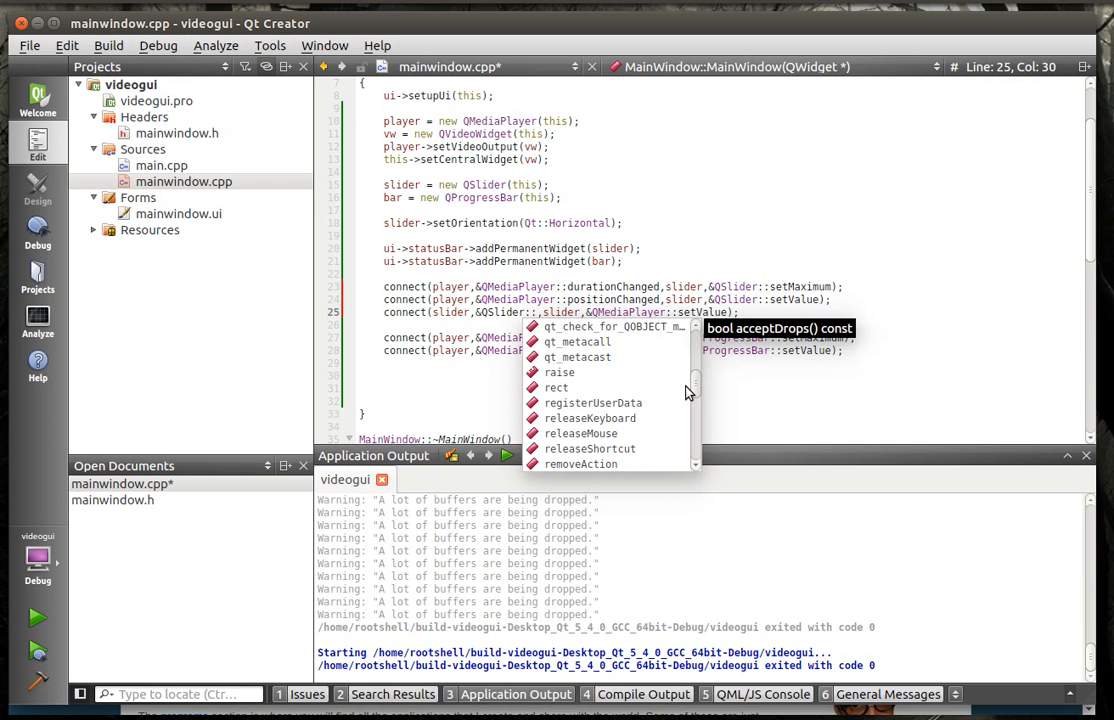
type("sl")
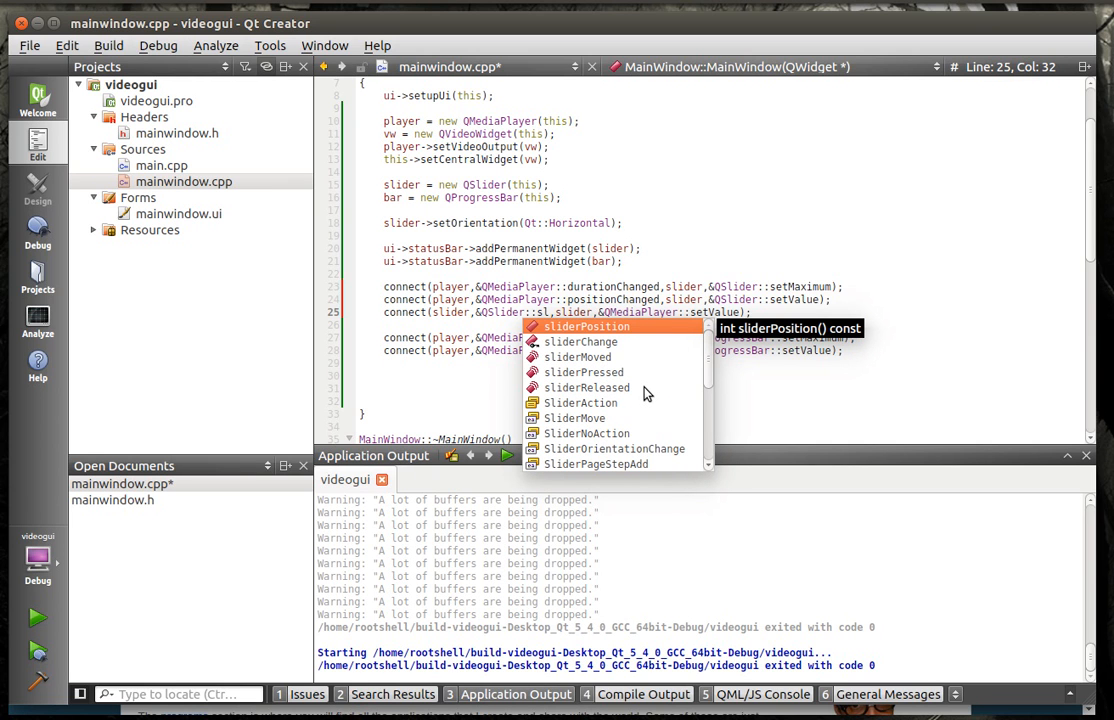
mouse_move(578, 356)
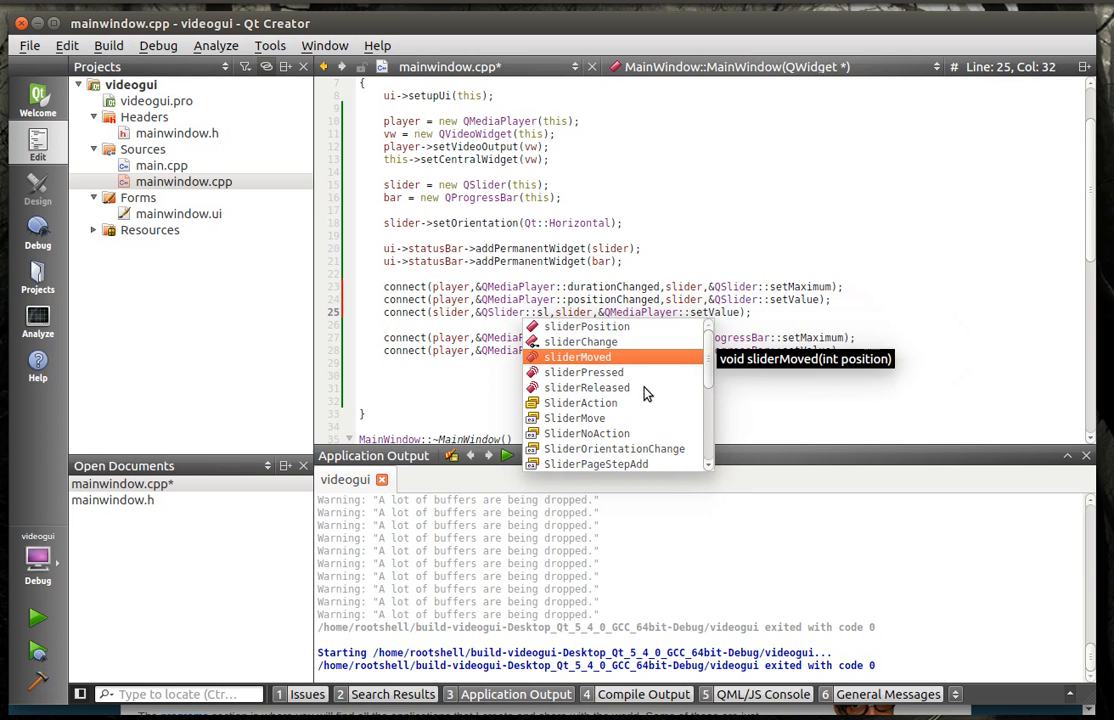
double_click(578, 356)
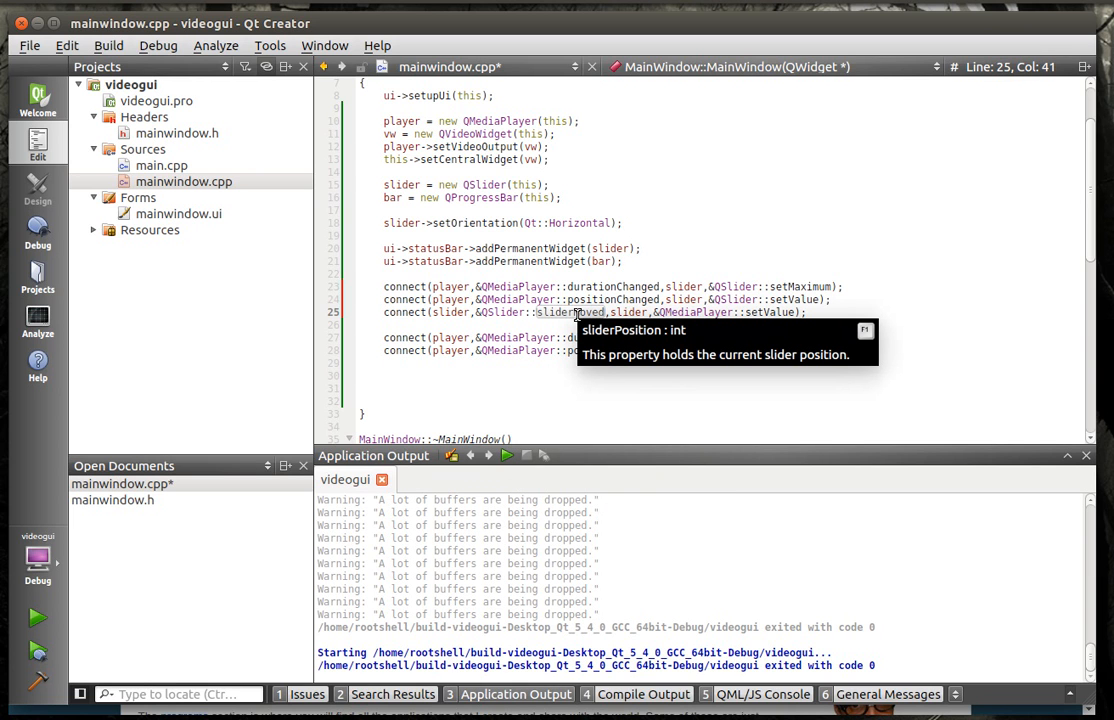
mouse_move(762, 310)
type("Position")
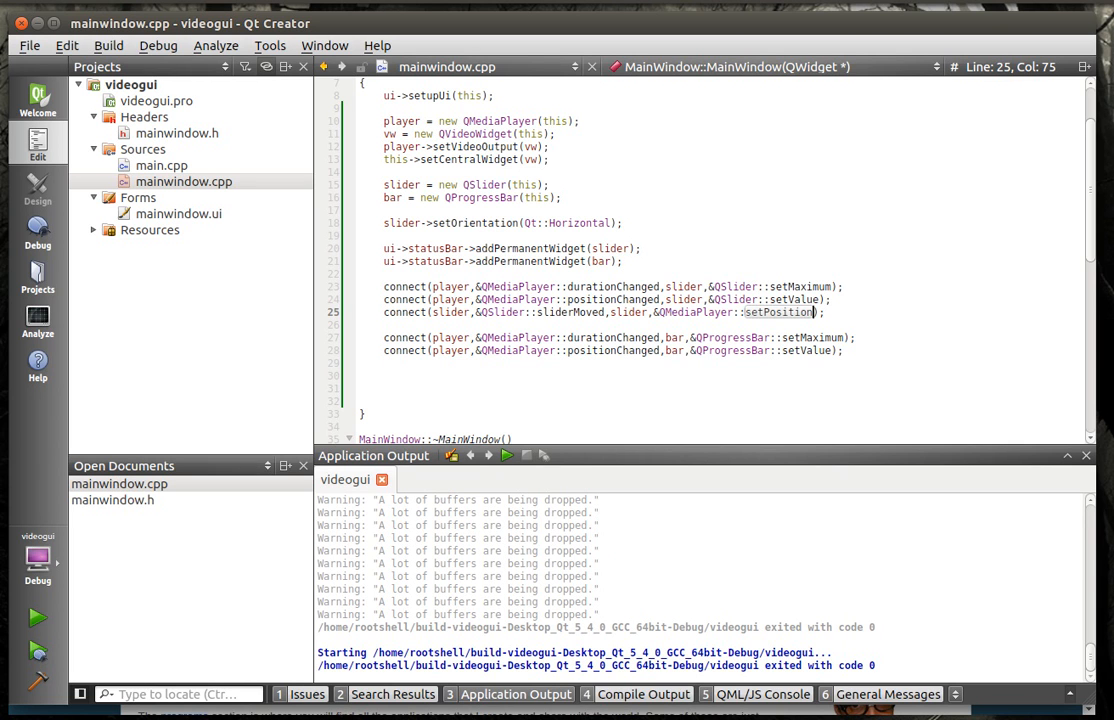
mouse_move(612, 378)
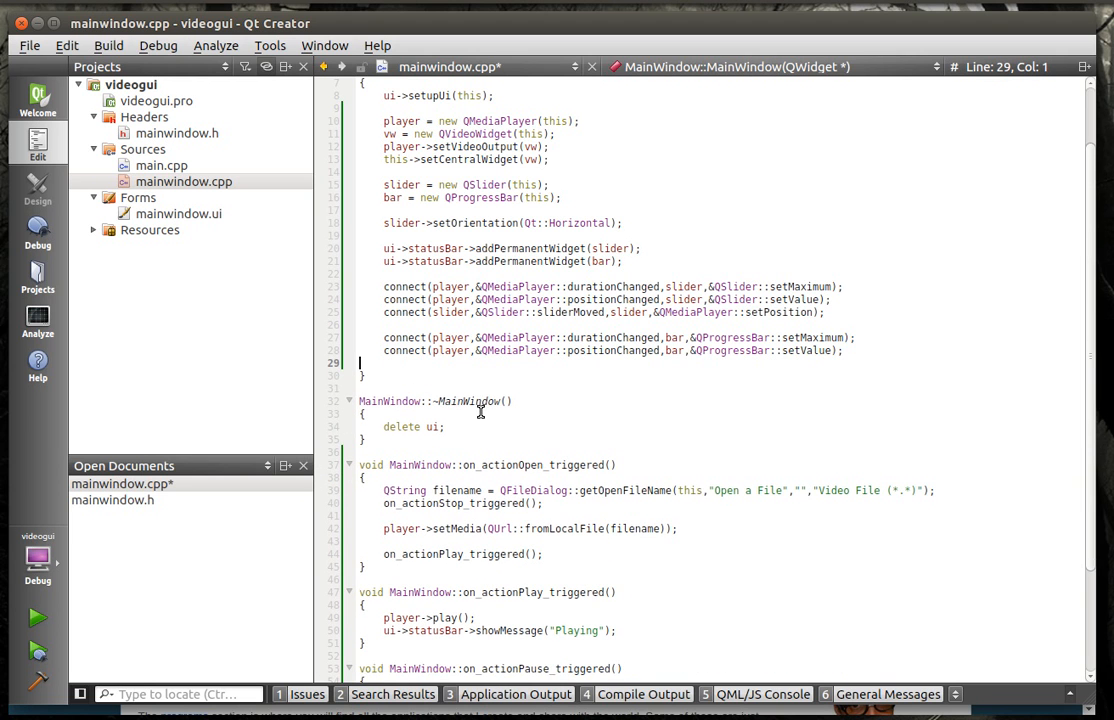
Step: Scroll through mainwindow.cpp before building to check the slider connect call
scroll("down", 3)
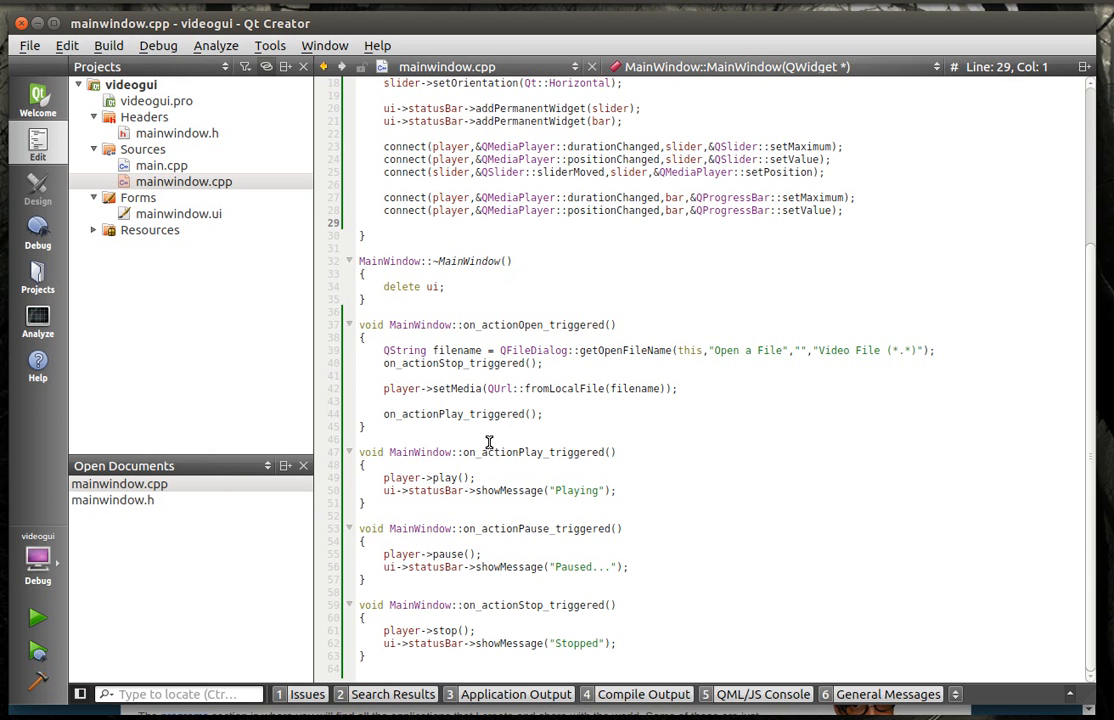
mouse_move(672, 492)
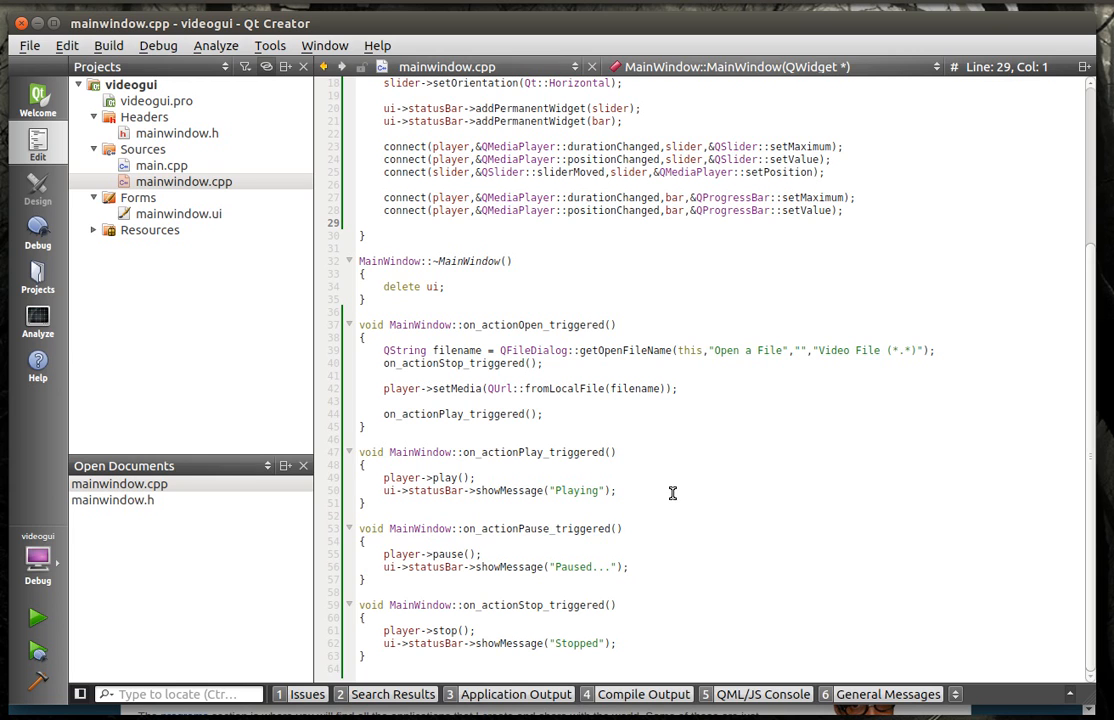
mouse_move(674, 492)
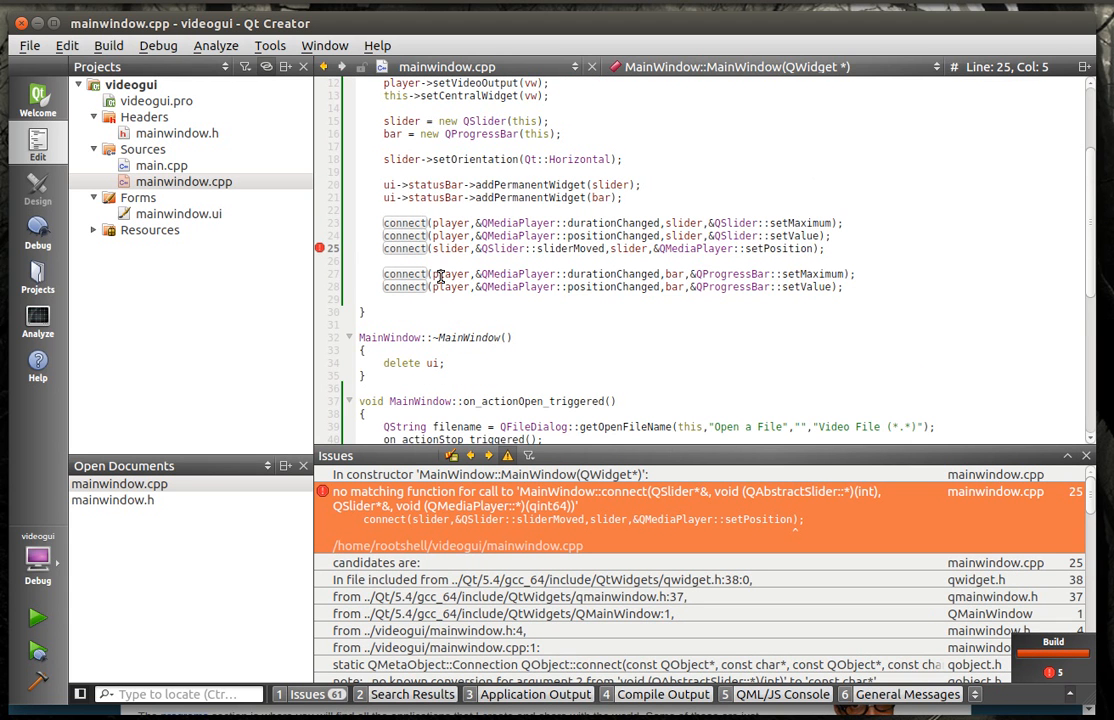
mouse_move(634, 248)
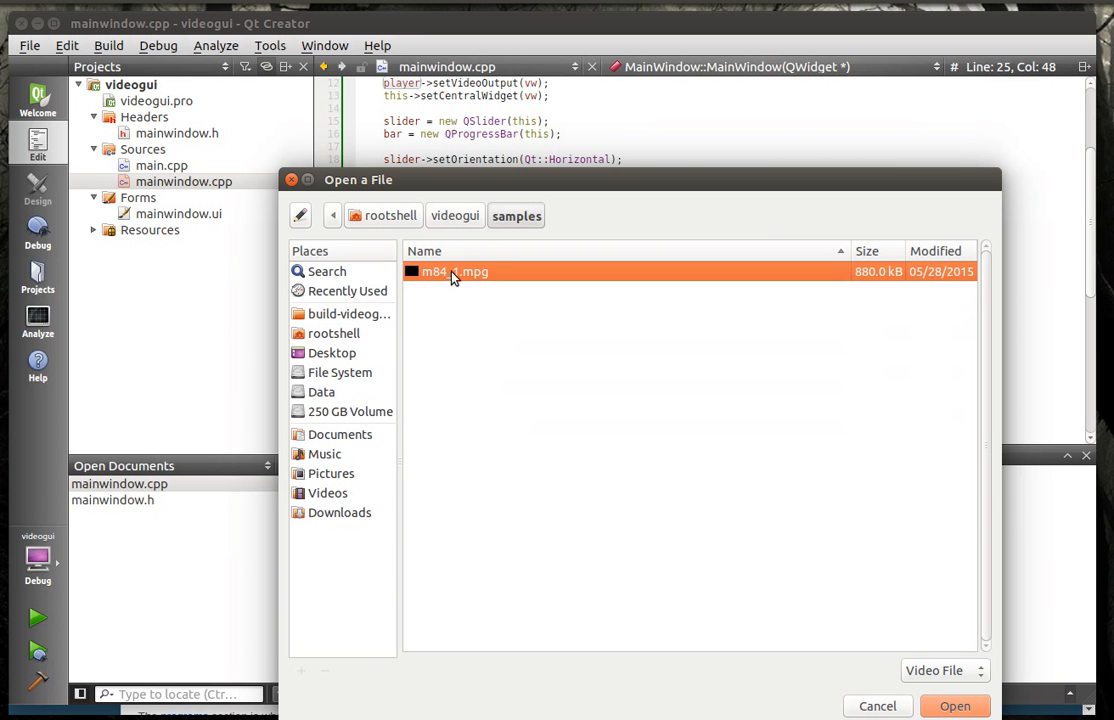
Step: Load the sample galaxy video, seek back with the slider, pause it and seek forward and back
left_click(954, 704)
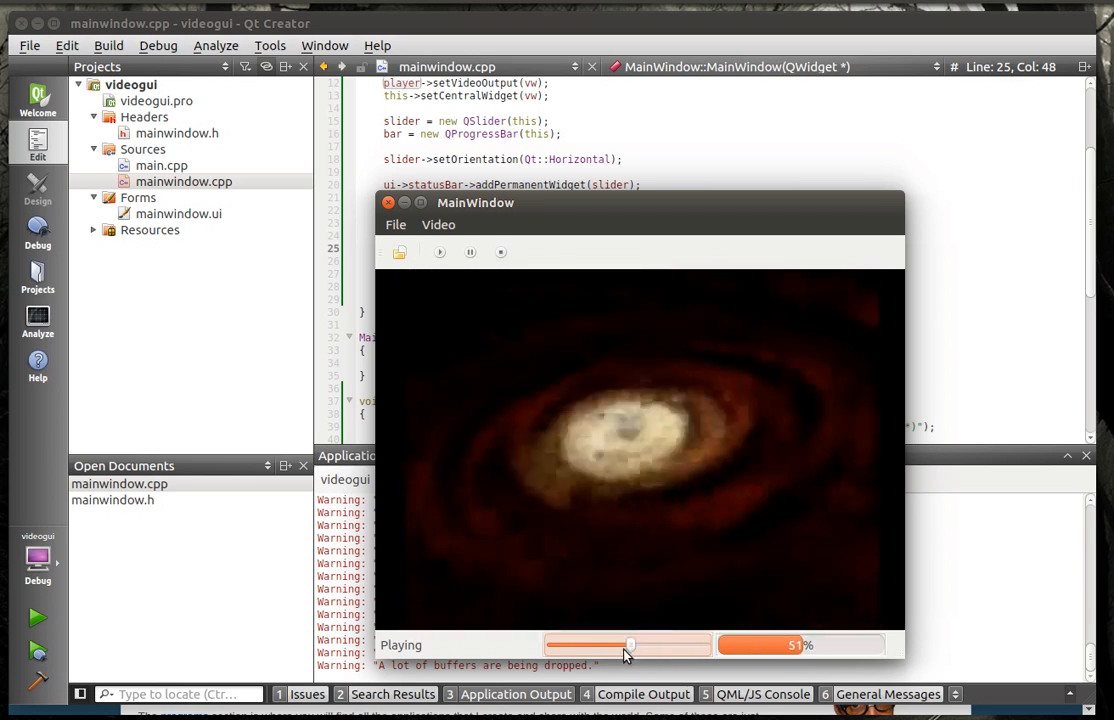
left_click_drag(630, 644, 560, 644)
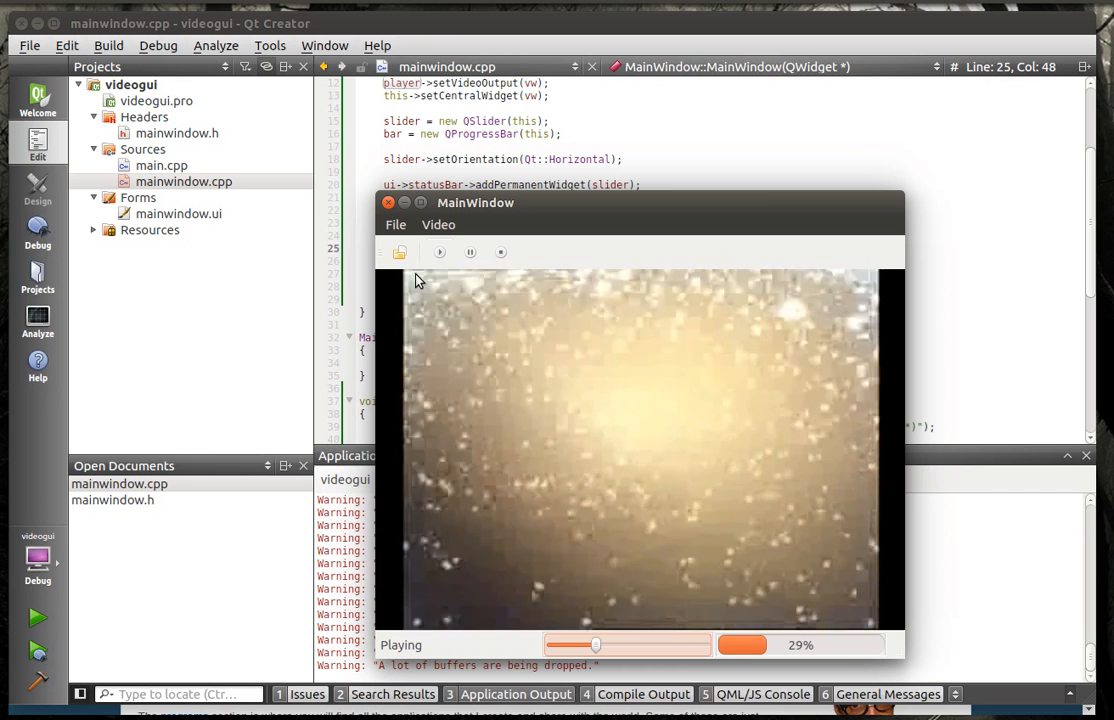
left_click(470, 252)
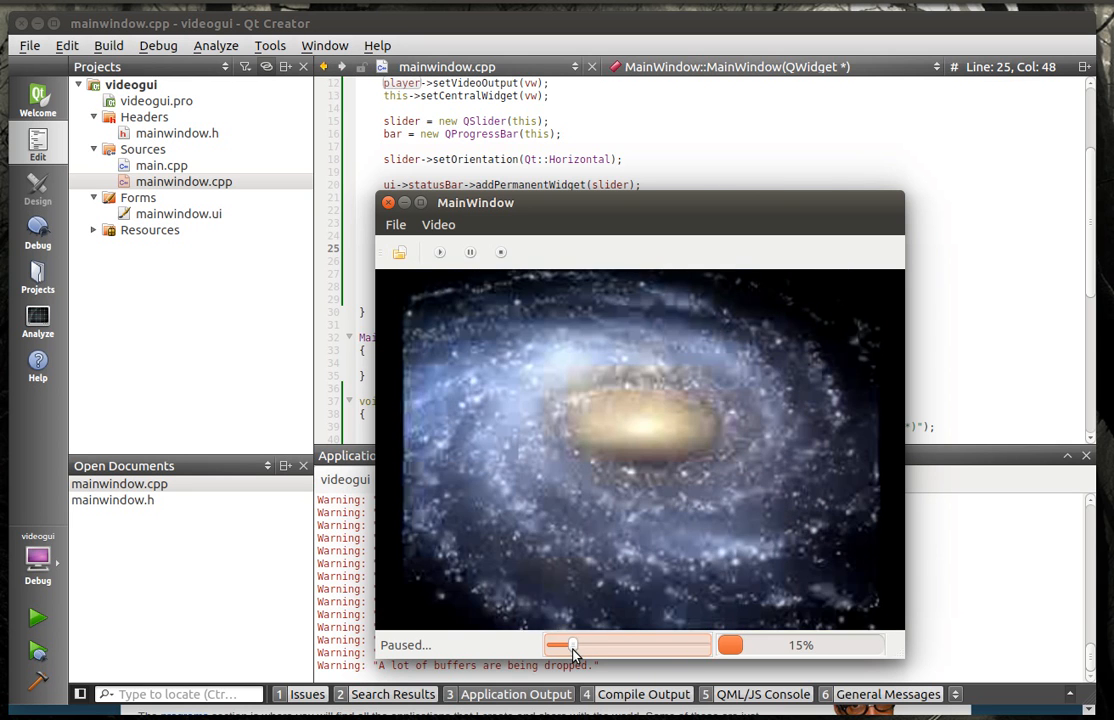
left_click_drag(572, 644, 656, 644)
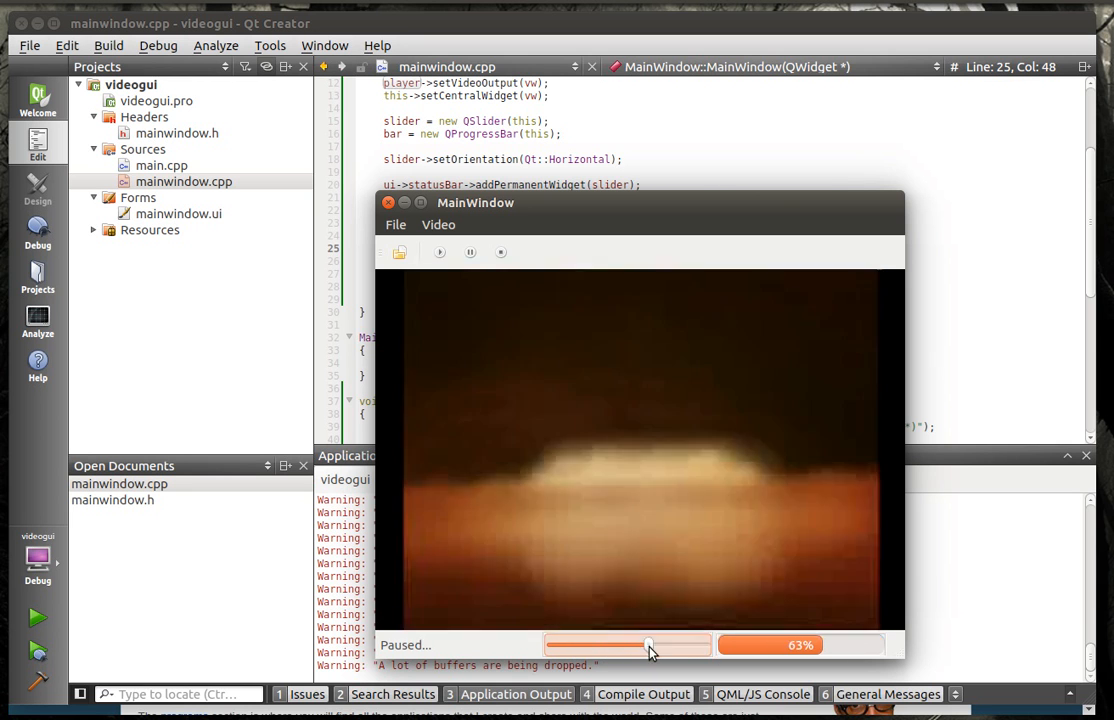
left_click_drag(648, 644, 576, 644)
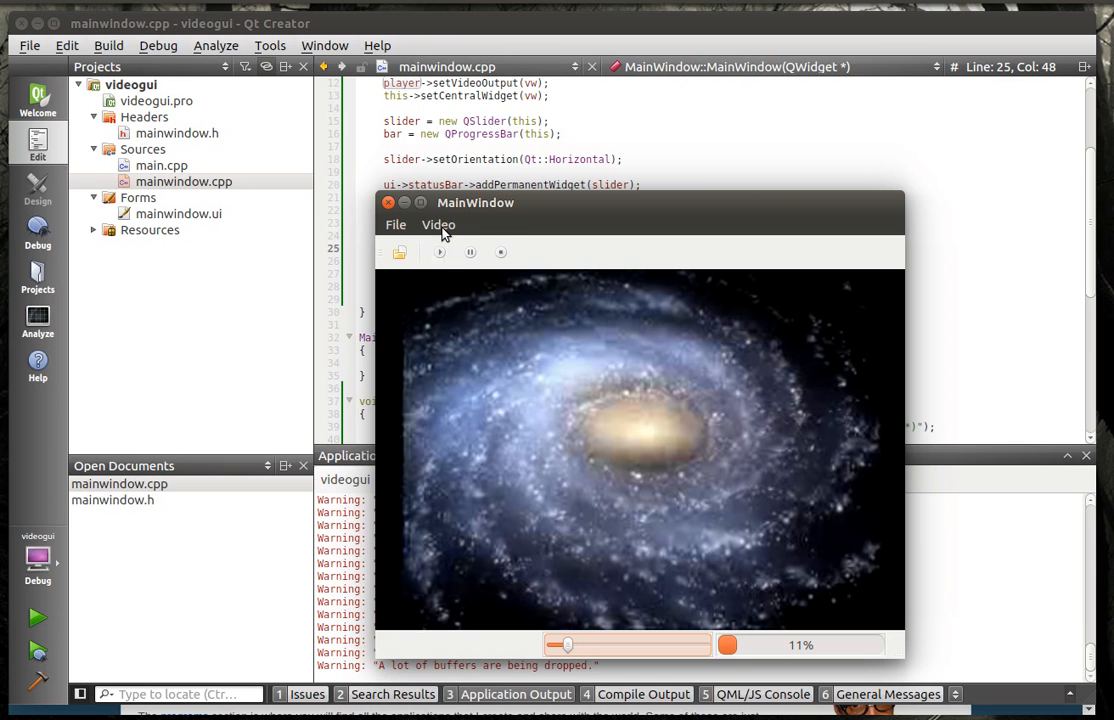
Step: Resume playback via the Video menu and toolbar Play, then pause the video again
left_click(436, 224)
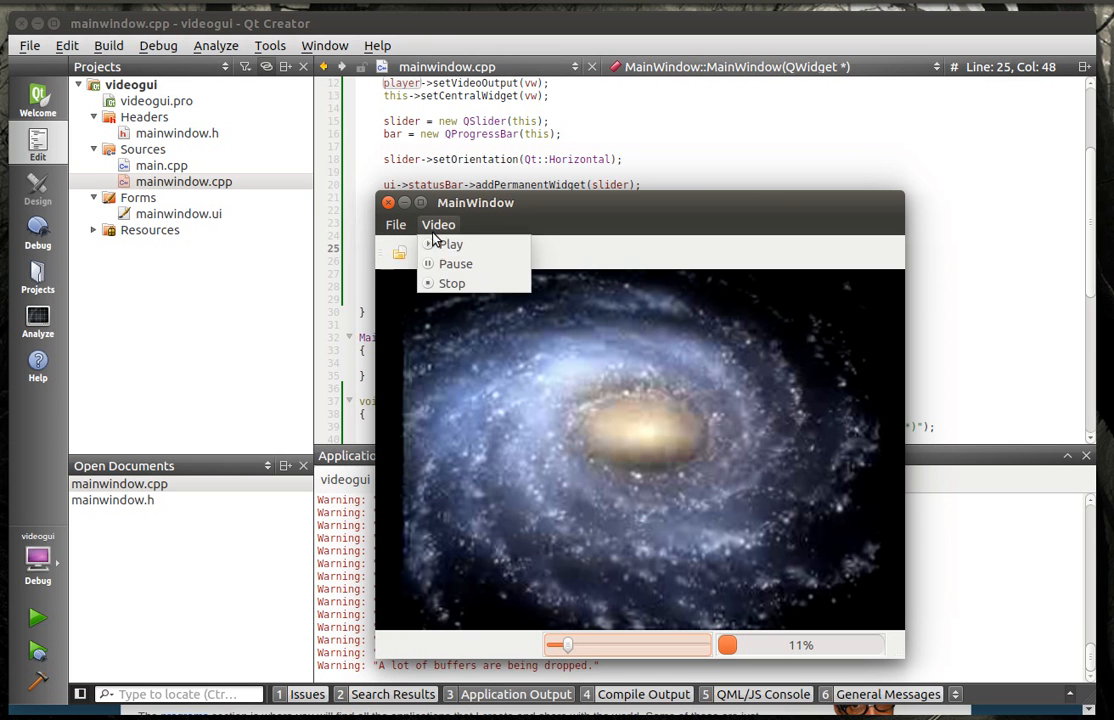
left_click(438, 224)
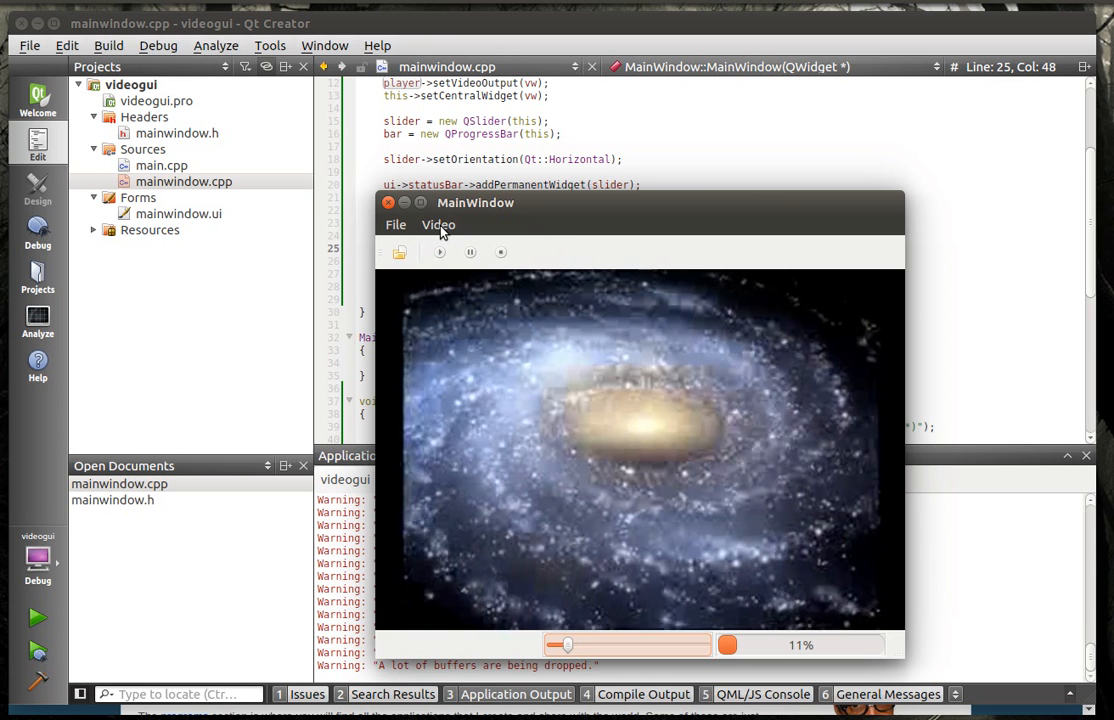
left_click(470, 252)
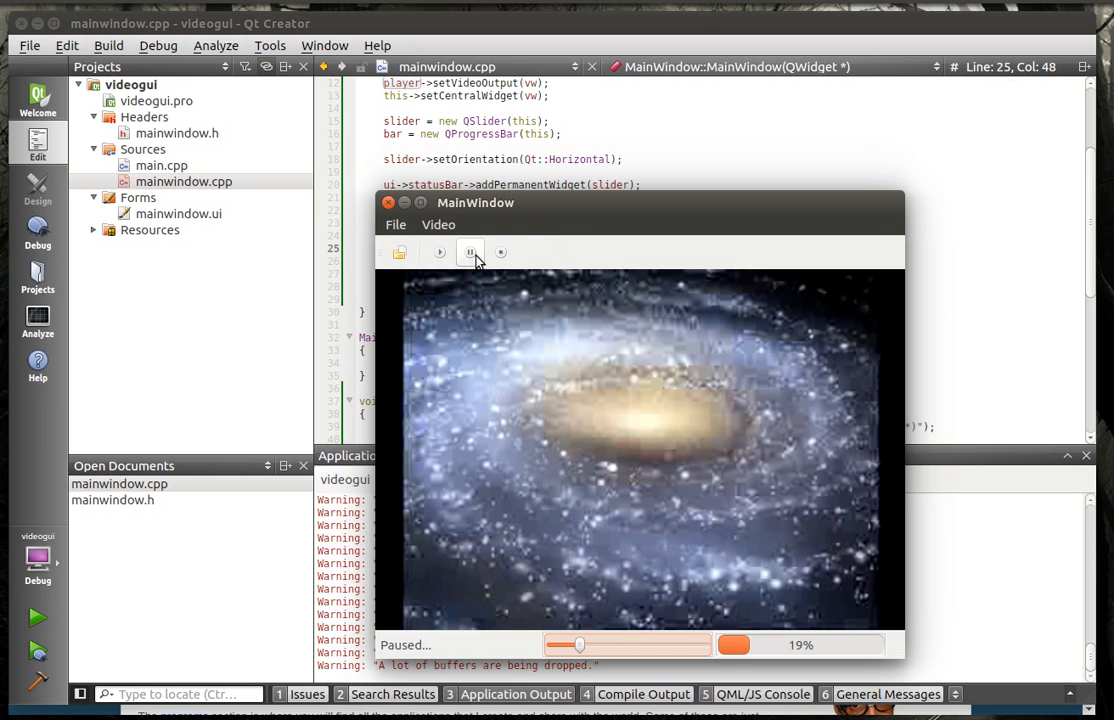
left_click(438, 252)
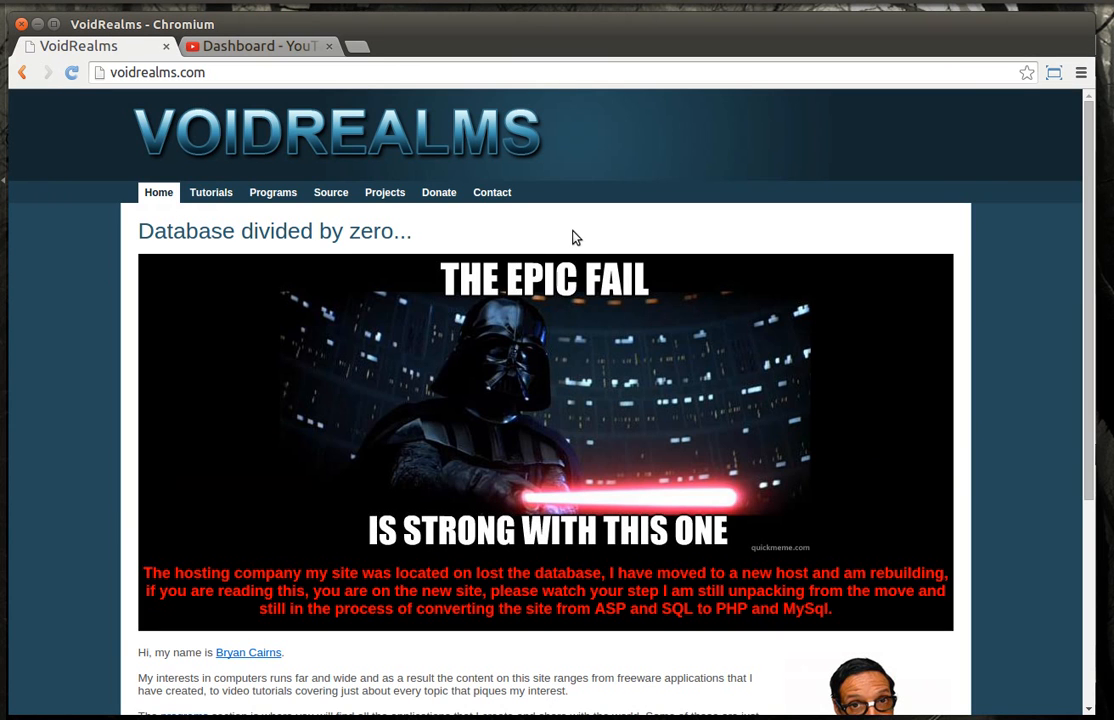
mouse_move(188, 72)
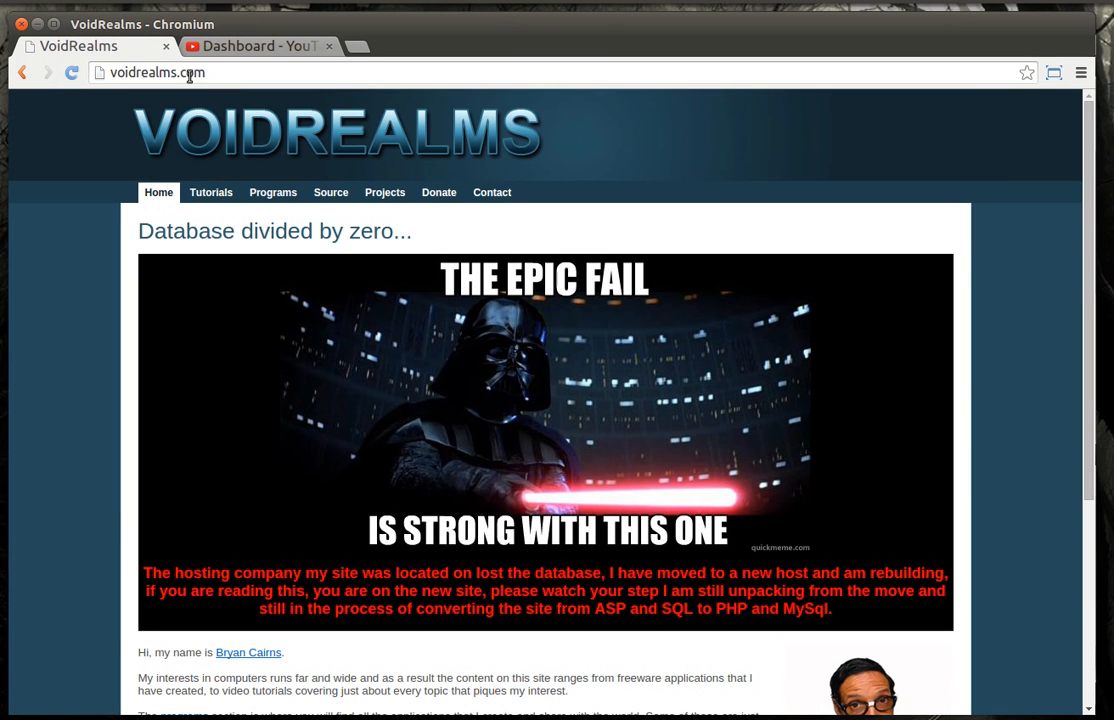
mouse_move(290, 218)
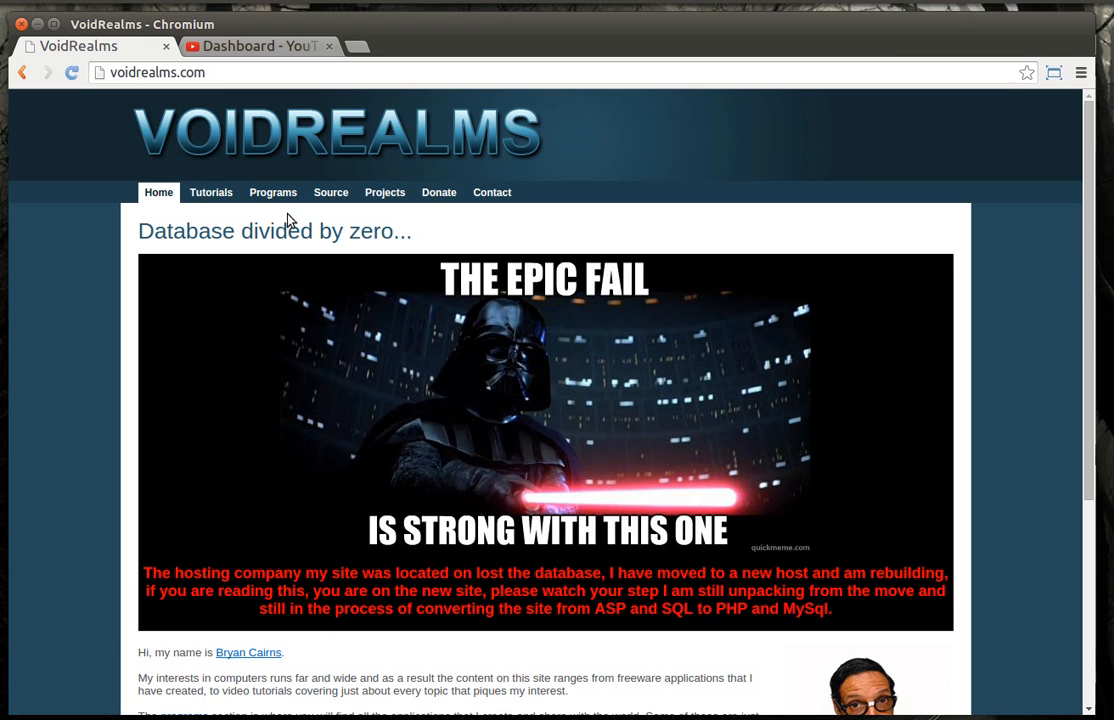
Step: Filter the VoidRealms Tutorials listing to Qt and jump to the final page (tutorials 121–130)
left_click(212, 192)
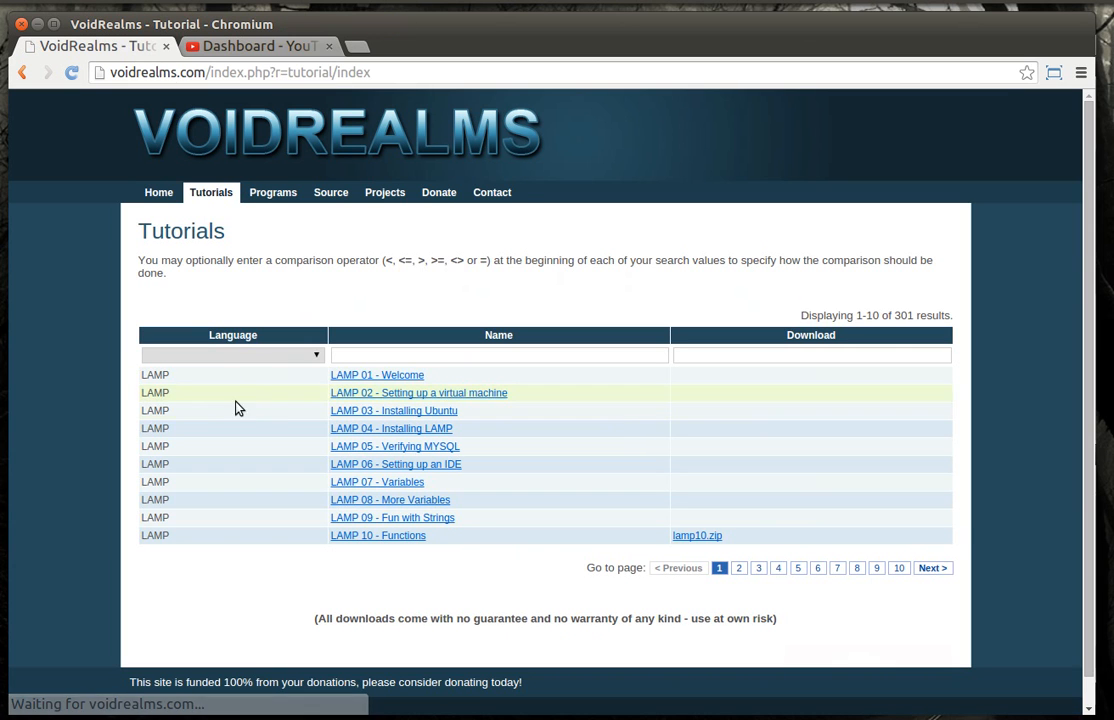
left_click(232, 354)
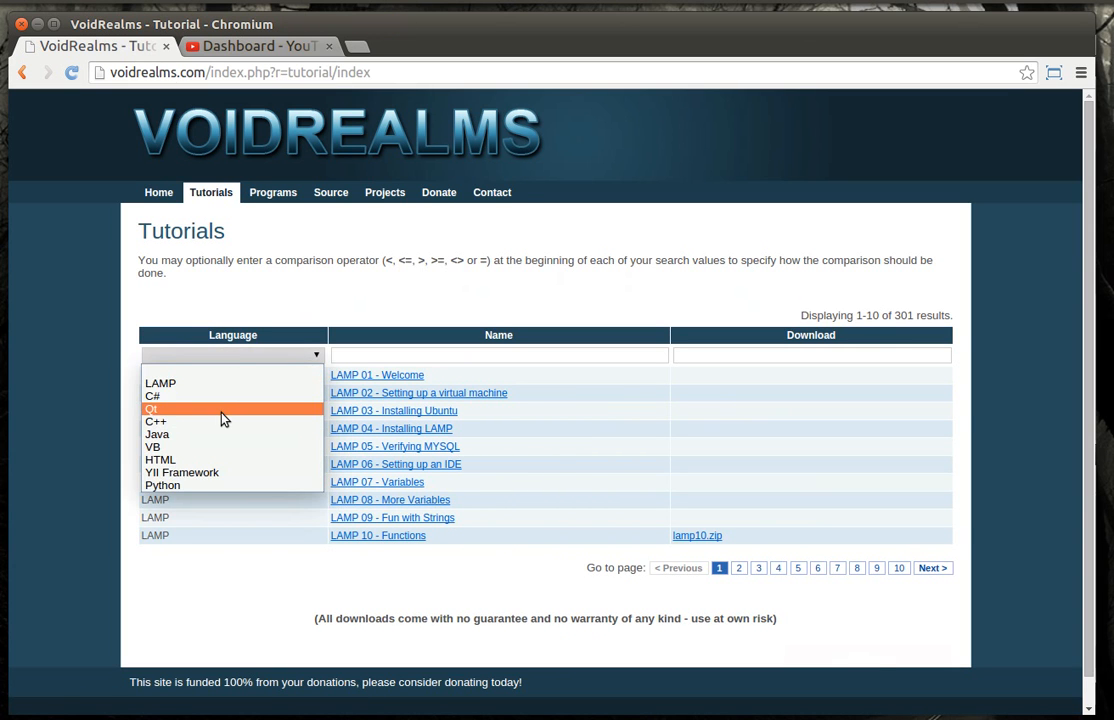
left_click(152, 408)
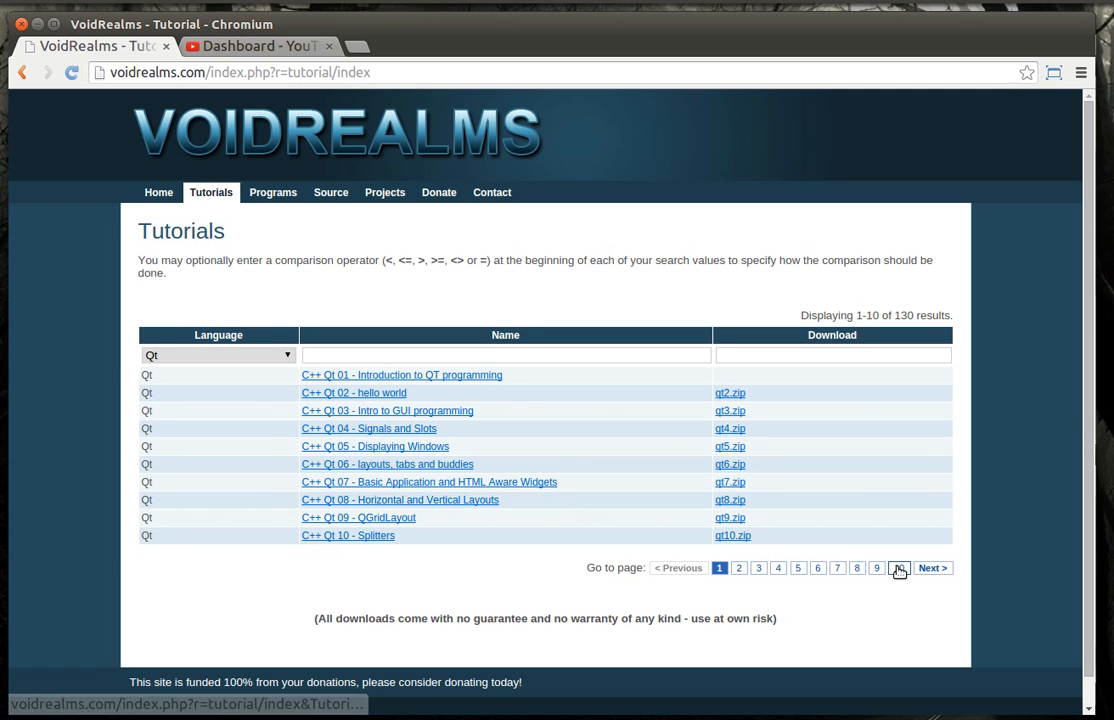
left_click(898, 568)
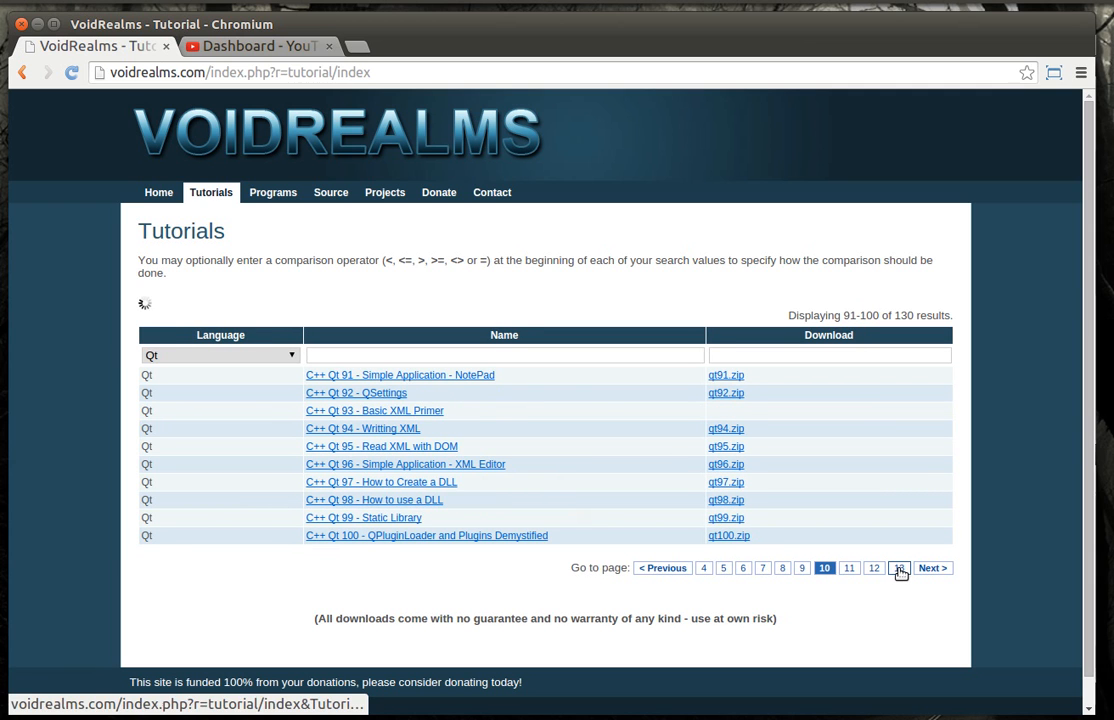
left_click(898, 568)
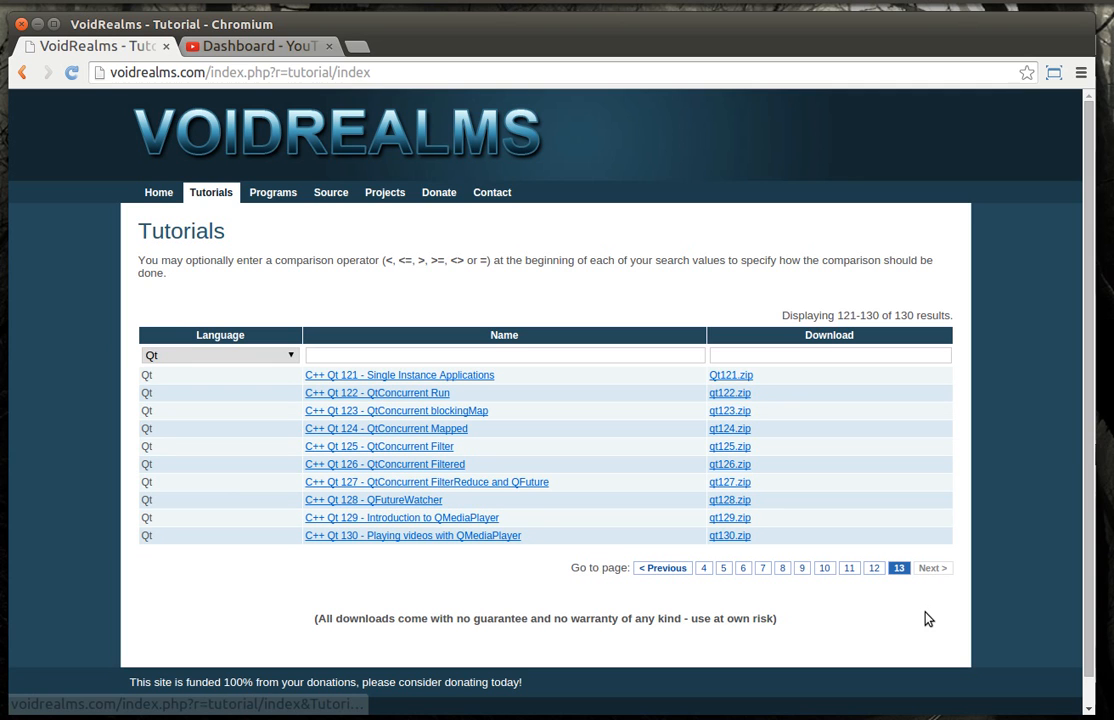
mouse_move(224, 164)
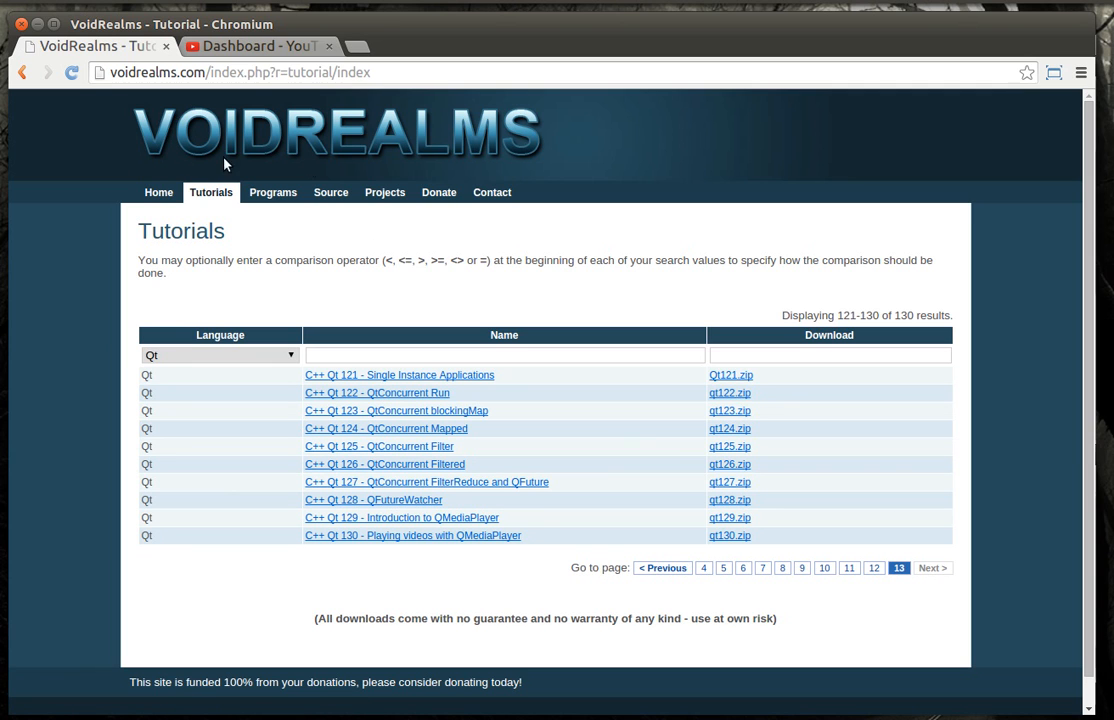
mouse_move(598, 158)
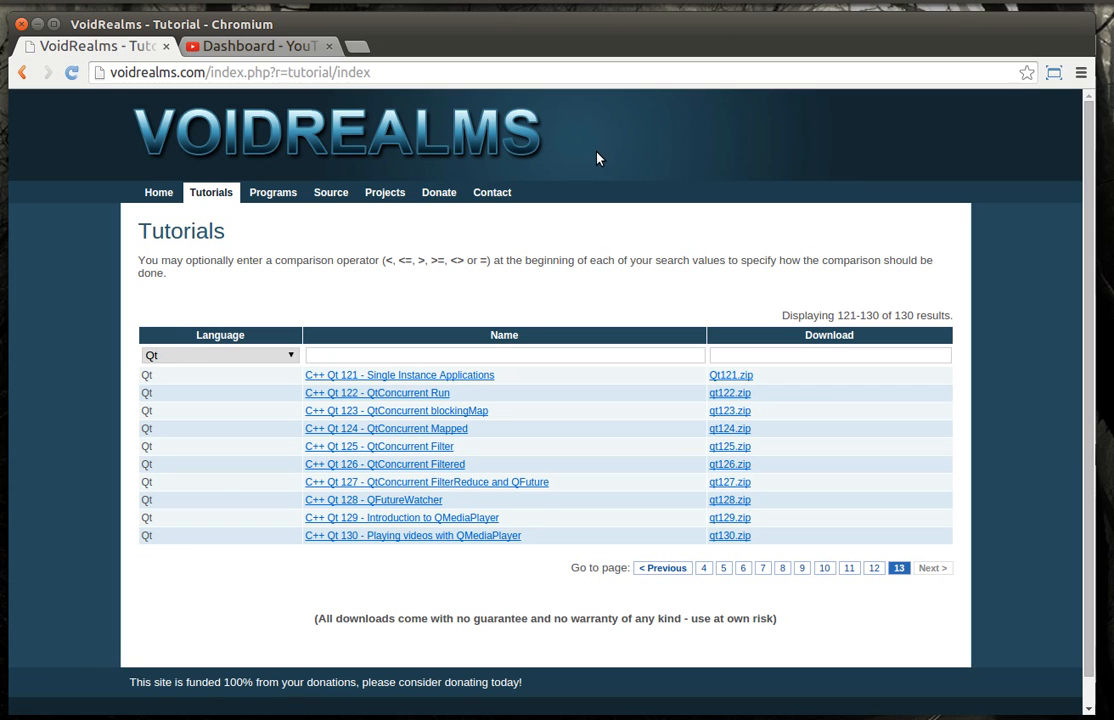